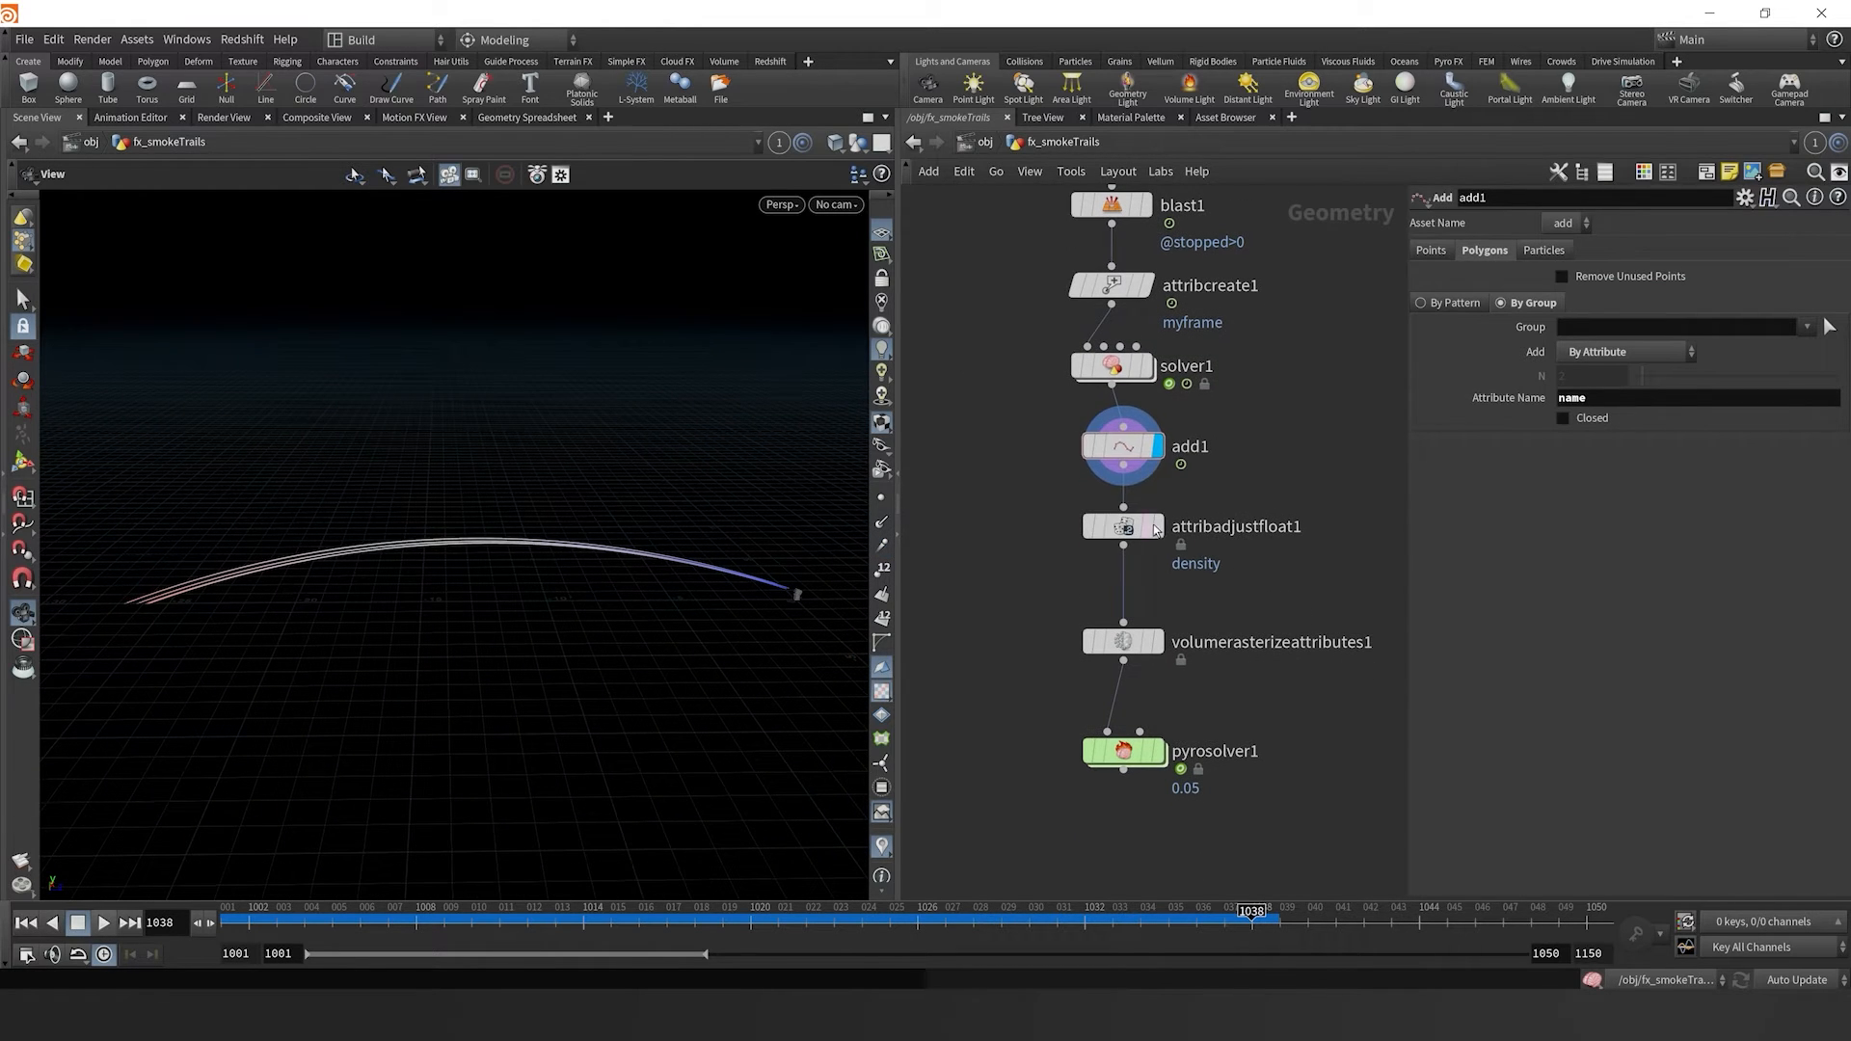
- Place an Object Merge node named get_animated_missles in the cleared fx_smokeTrails network
left_click(1122, 640)
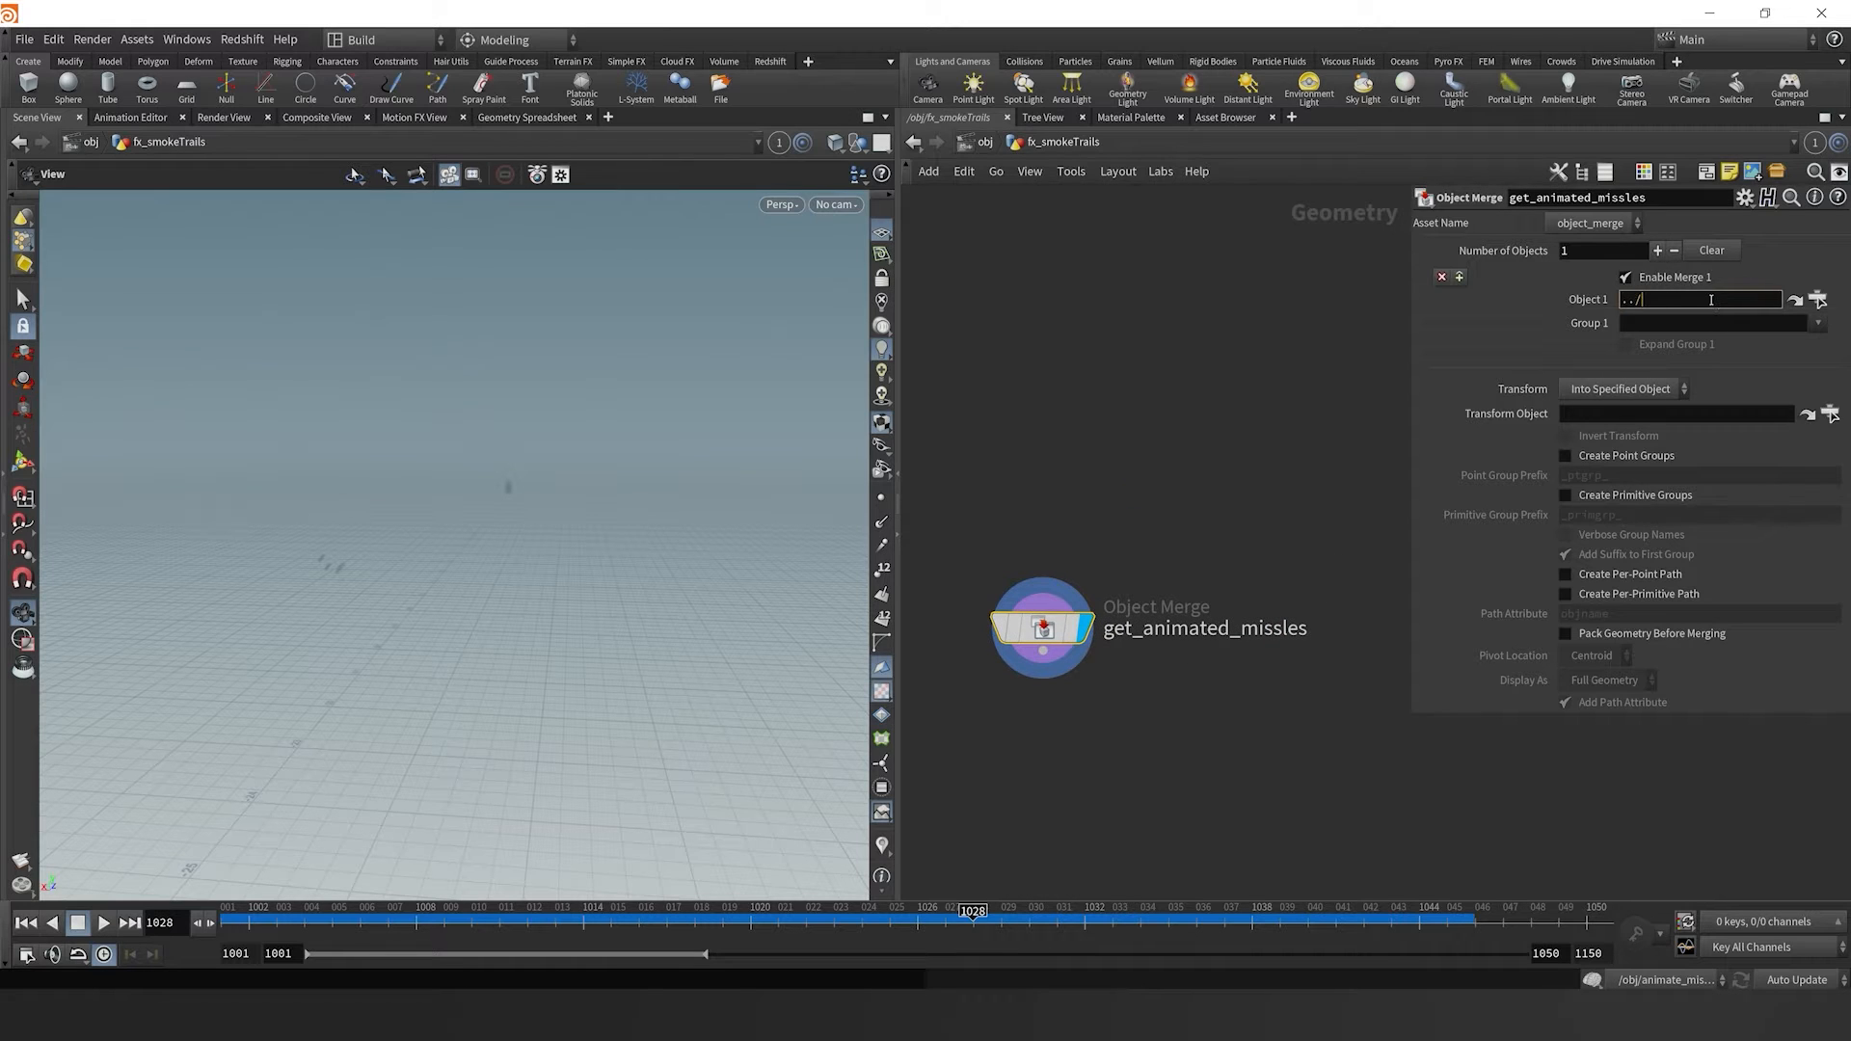
- Point Object 1 at ../../animate_missles/OUT and chain Null, Attribute Promote (v) and Extract Centroid nodes
type("../../animate_missles/OUT")
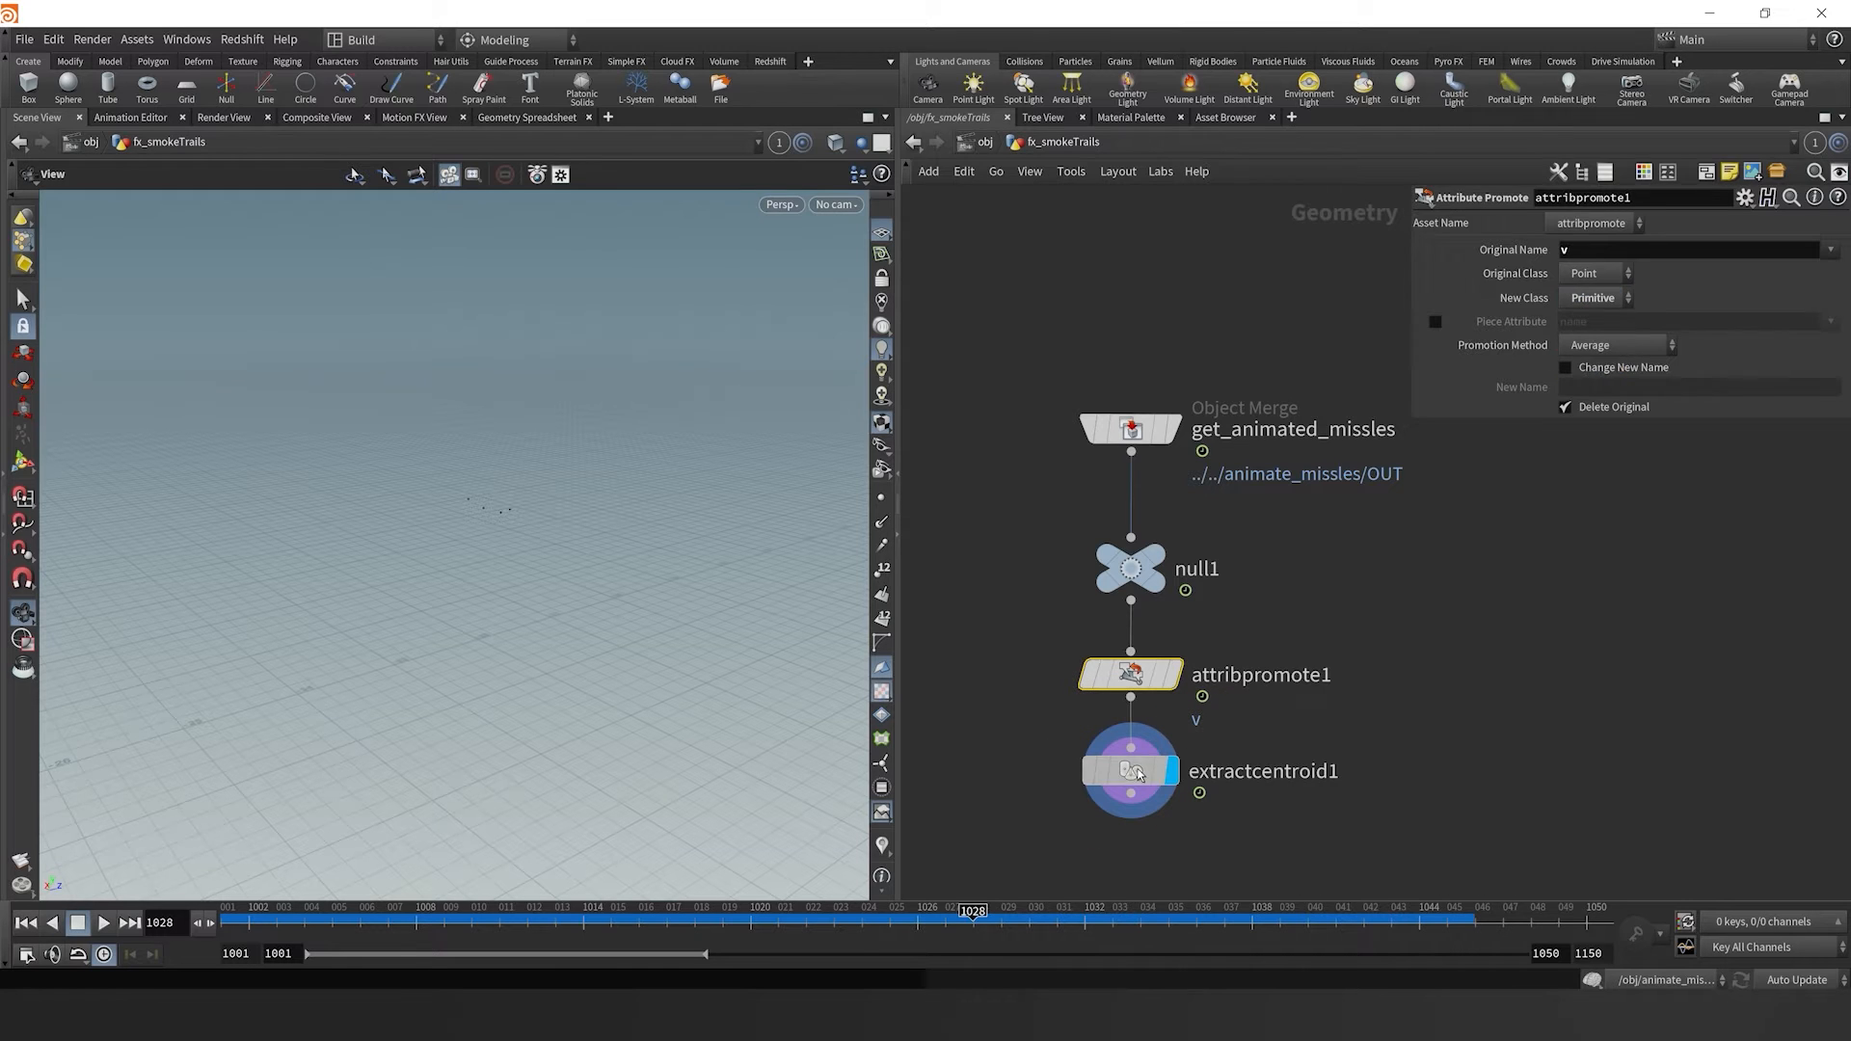
left_click(1129, 769)
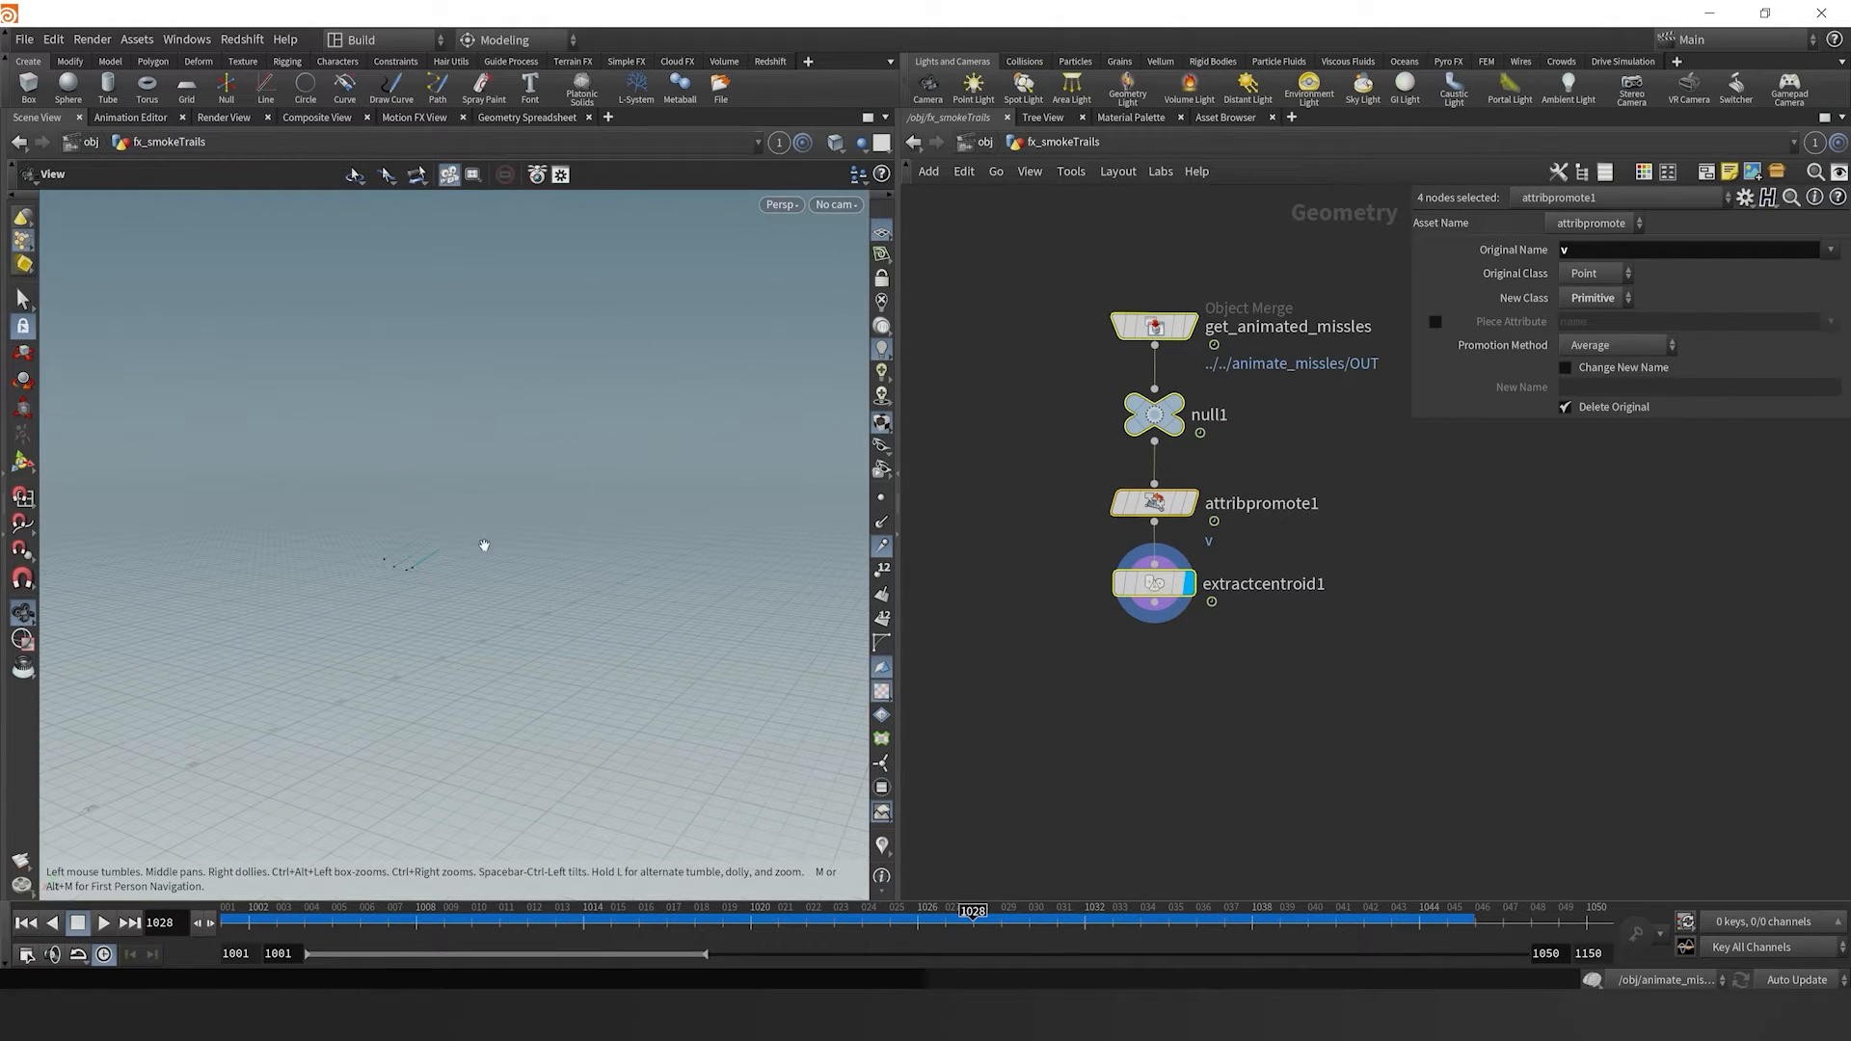
mouse_move(149, 677)
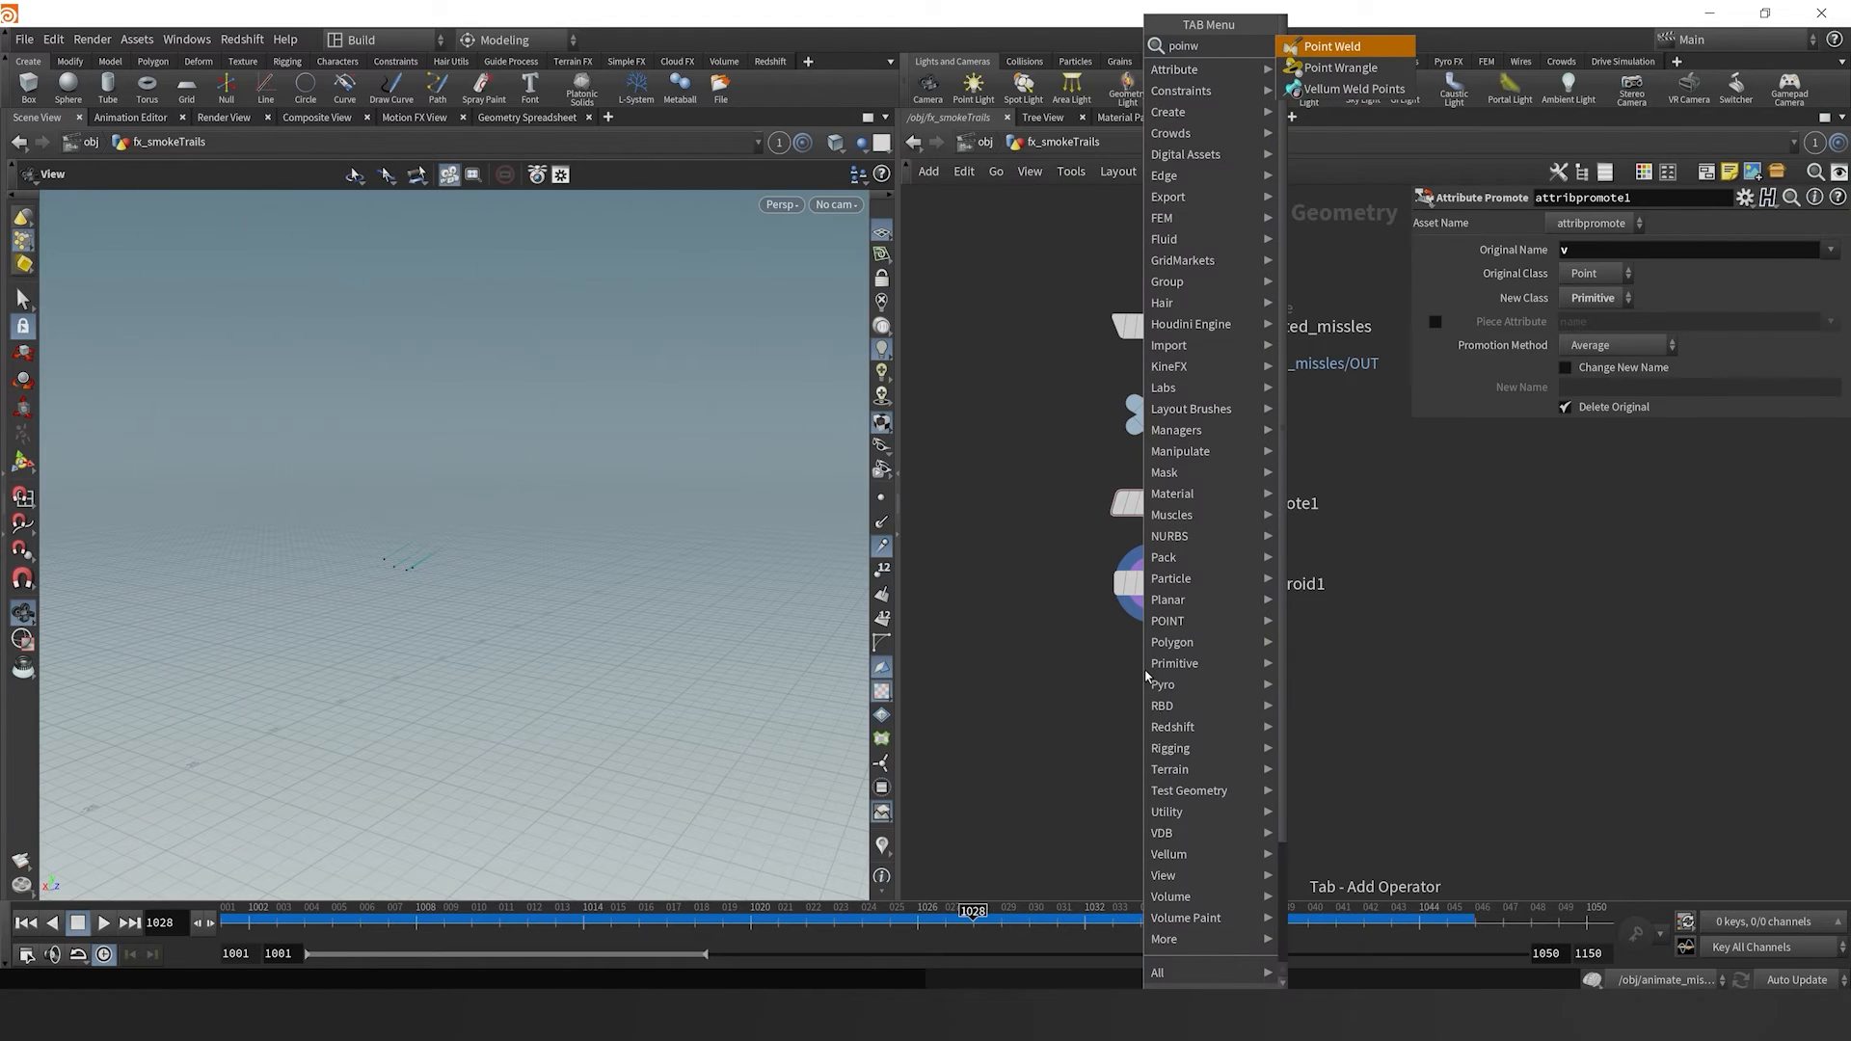
- Add an Attribute Adjust Float setting density to an initial constant value of 1
type("att")
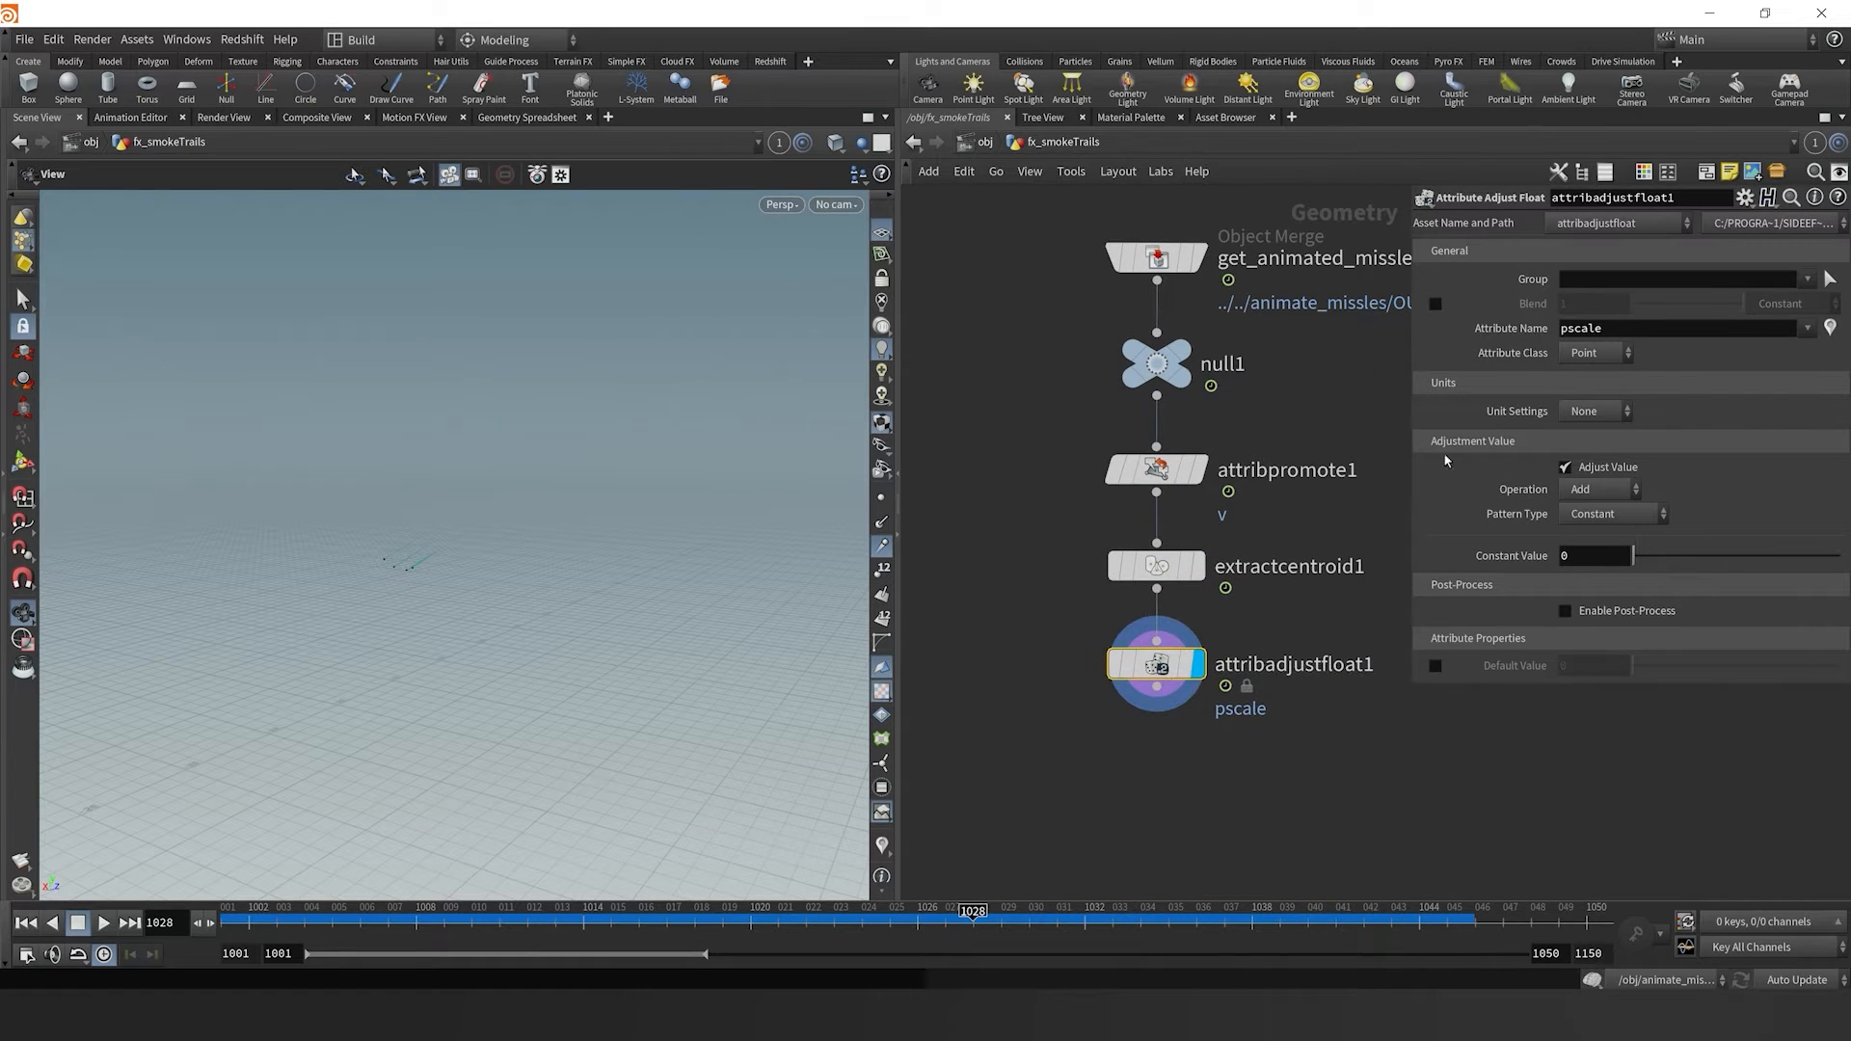
type("density")
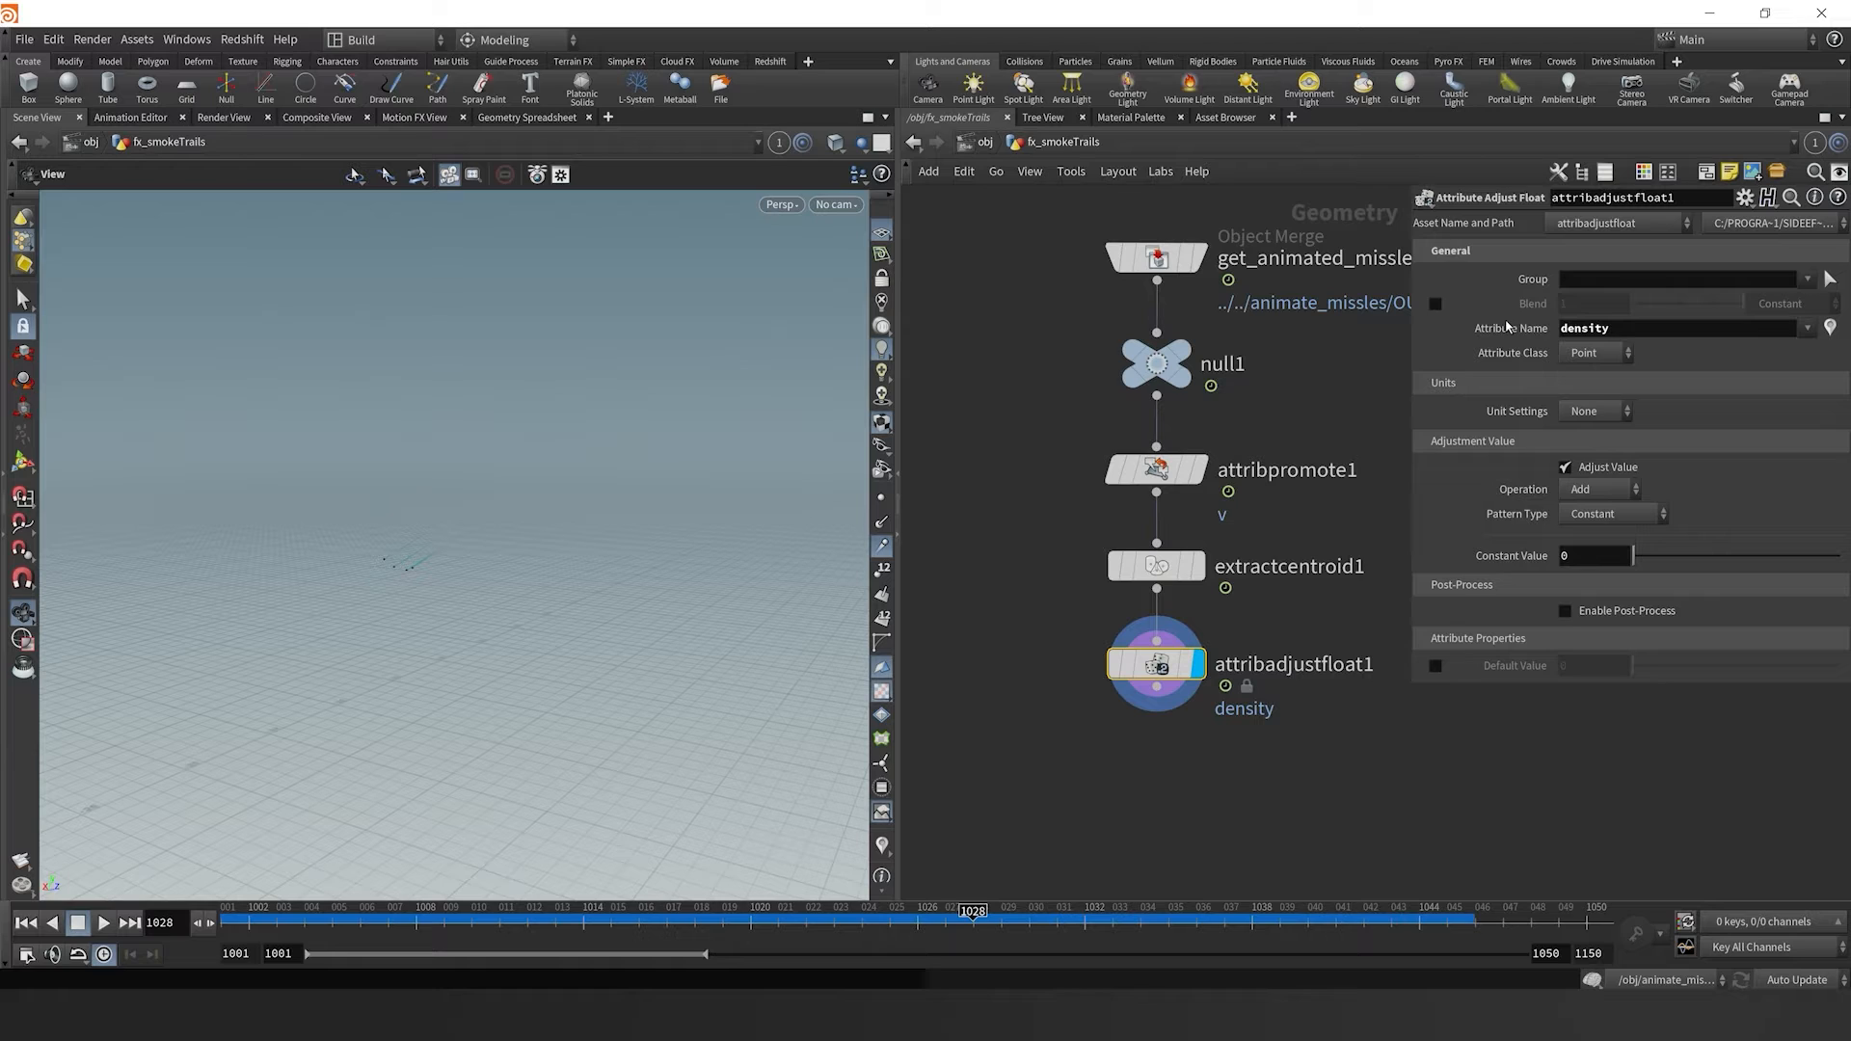
mouse_move(1461, 239)
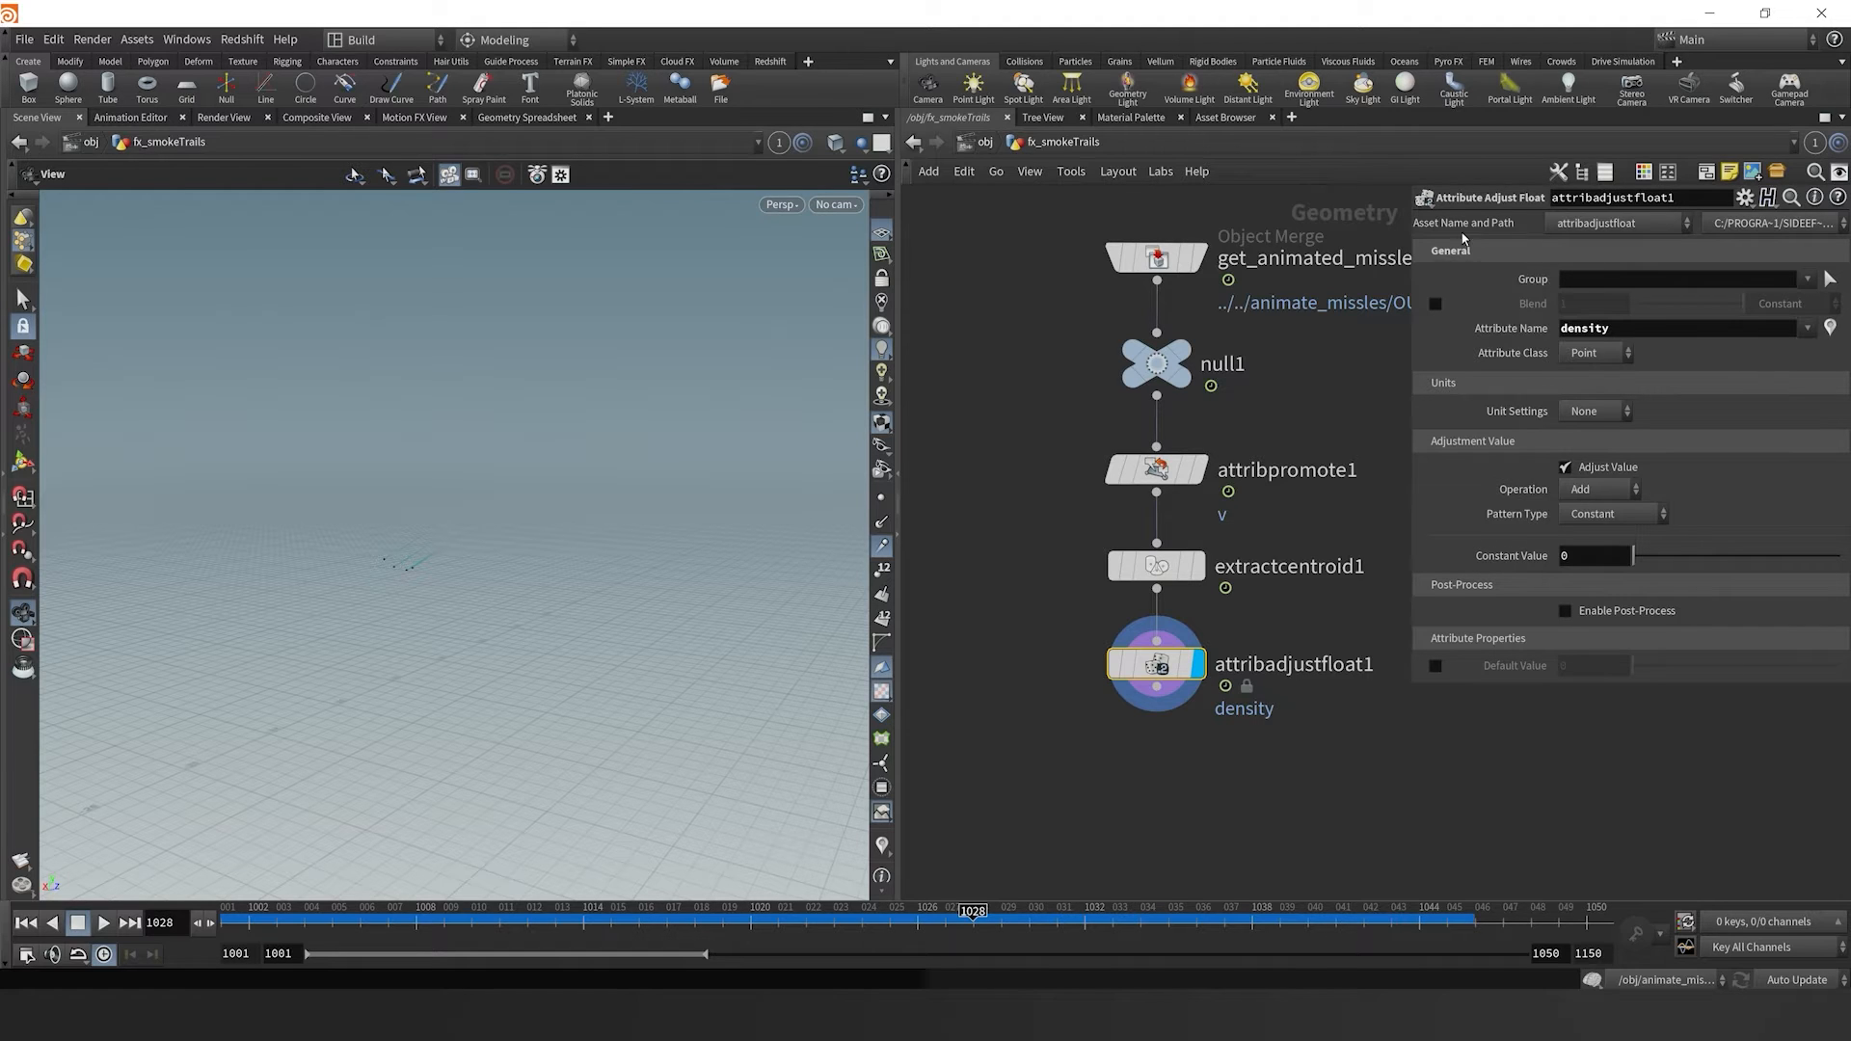
left_click(1600, 487)
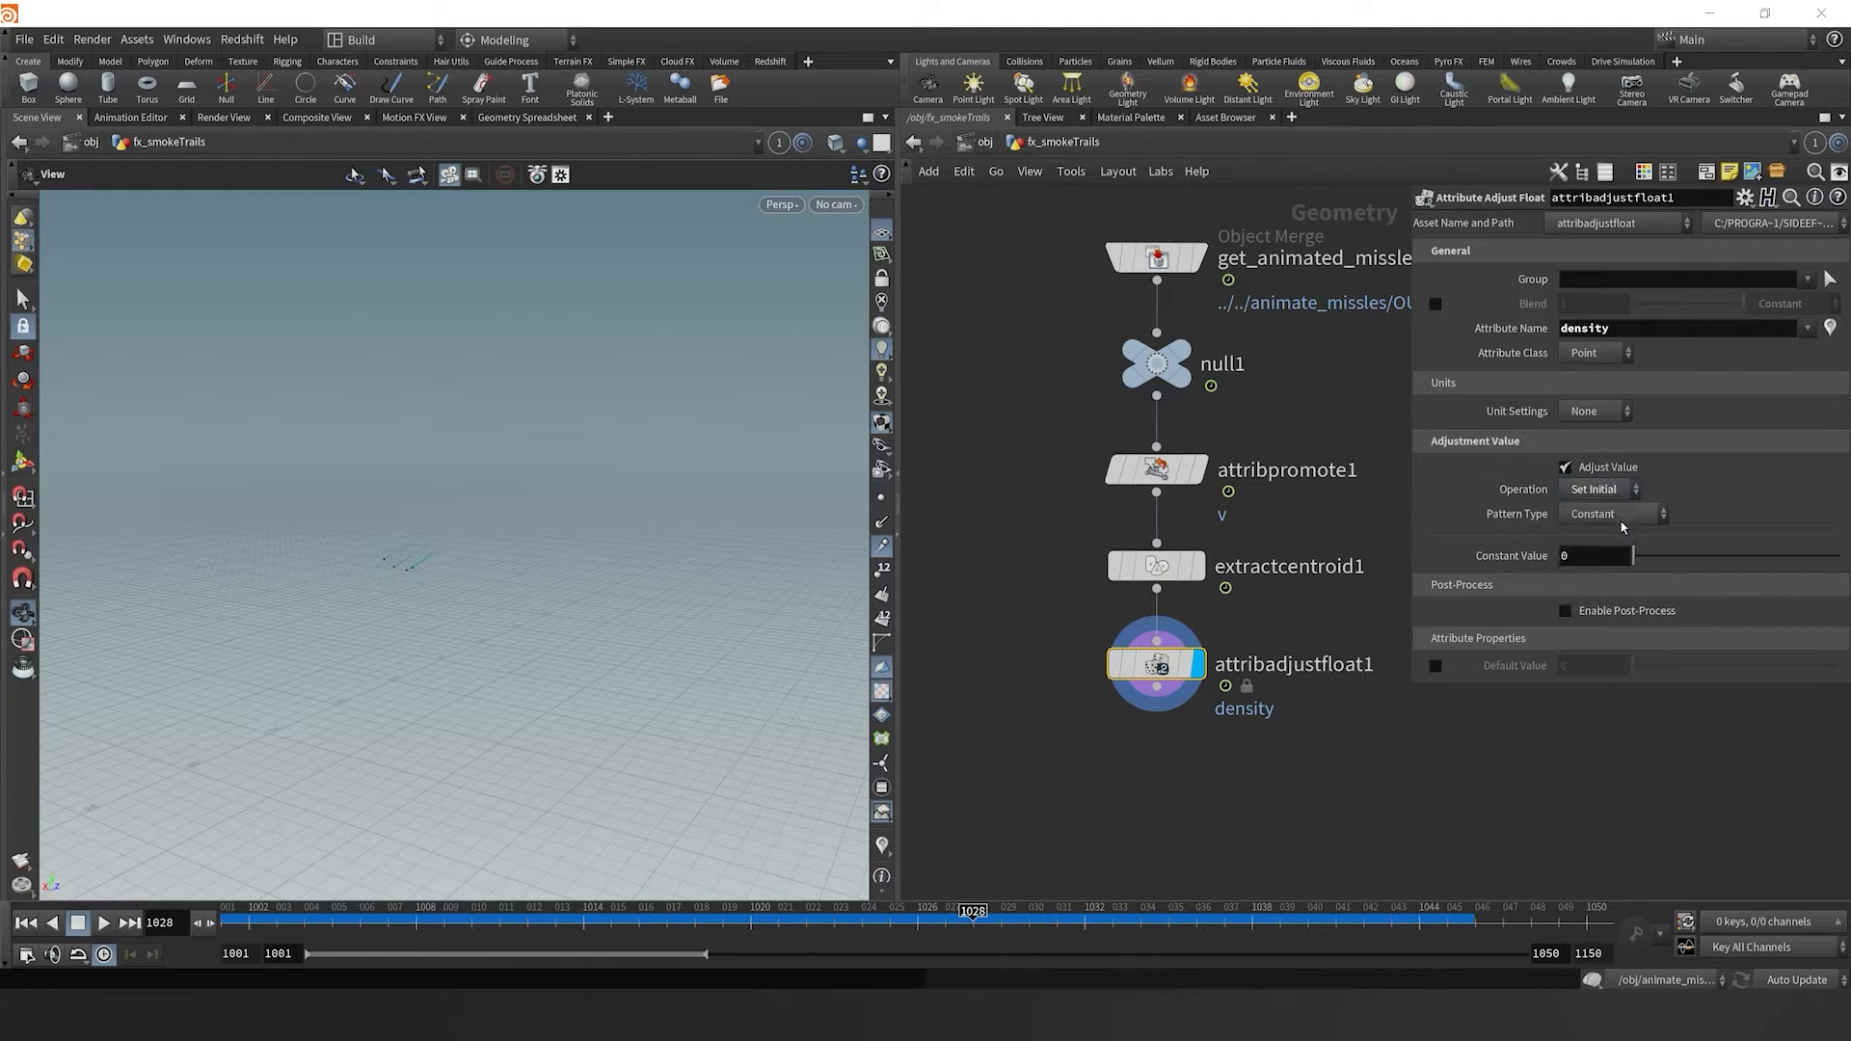
type("1")
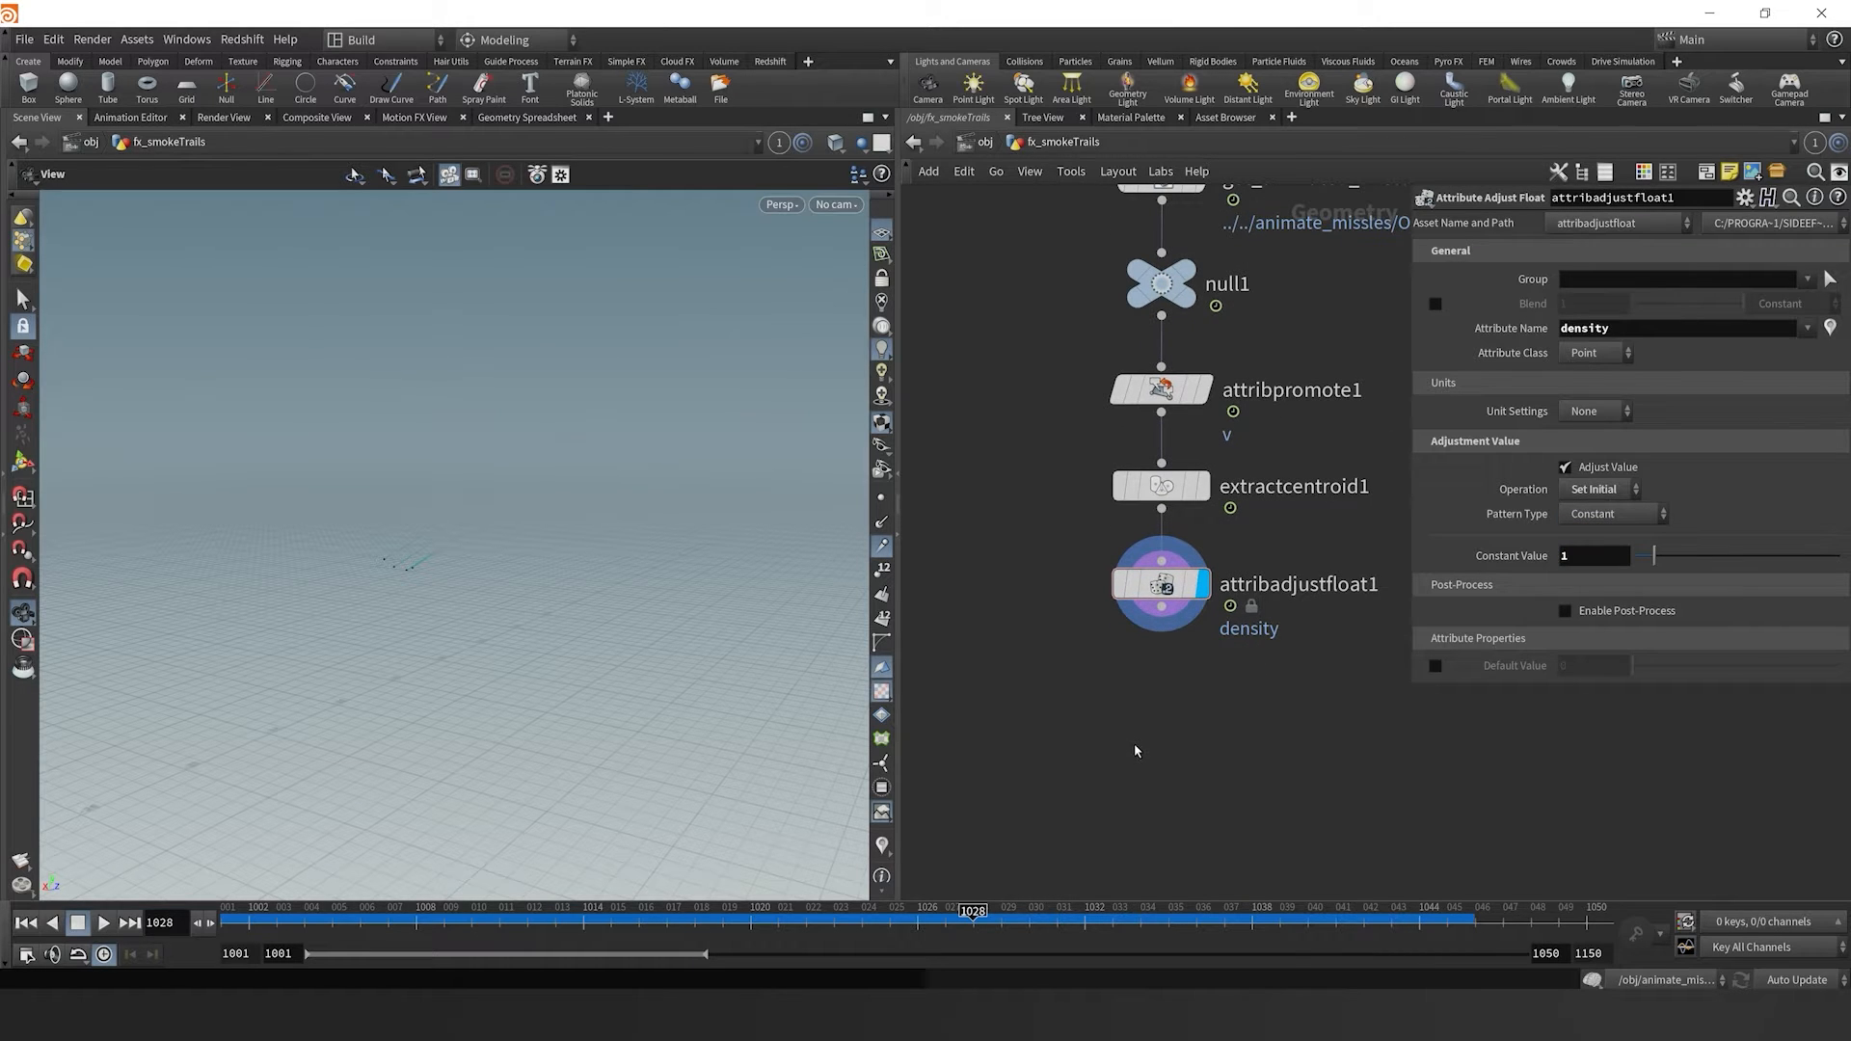
- Begin adding a Volume Rasterize Attributes node after the attribute adjust
key("Tab")
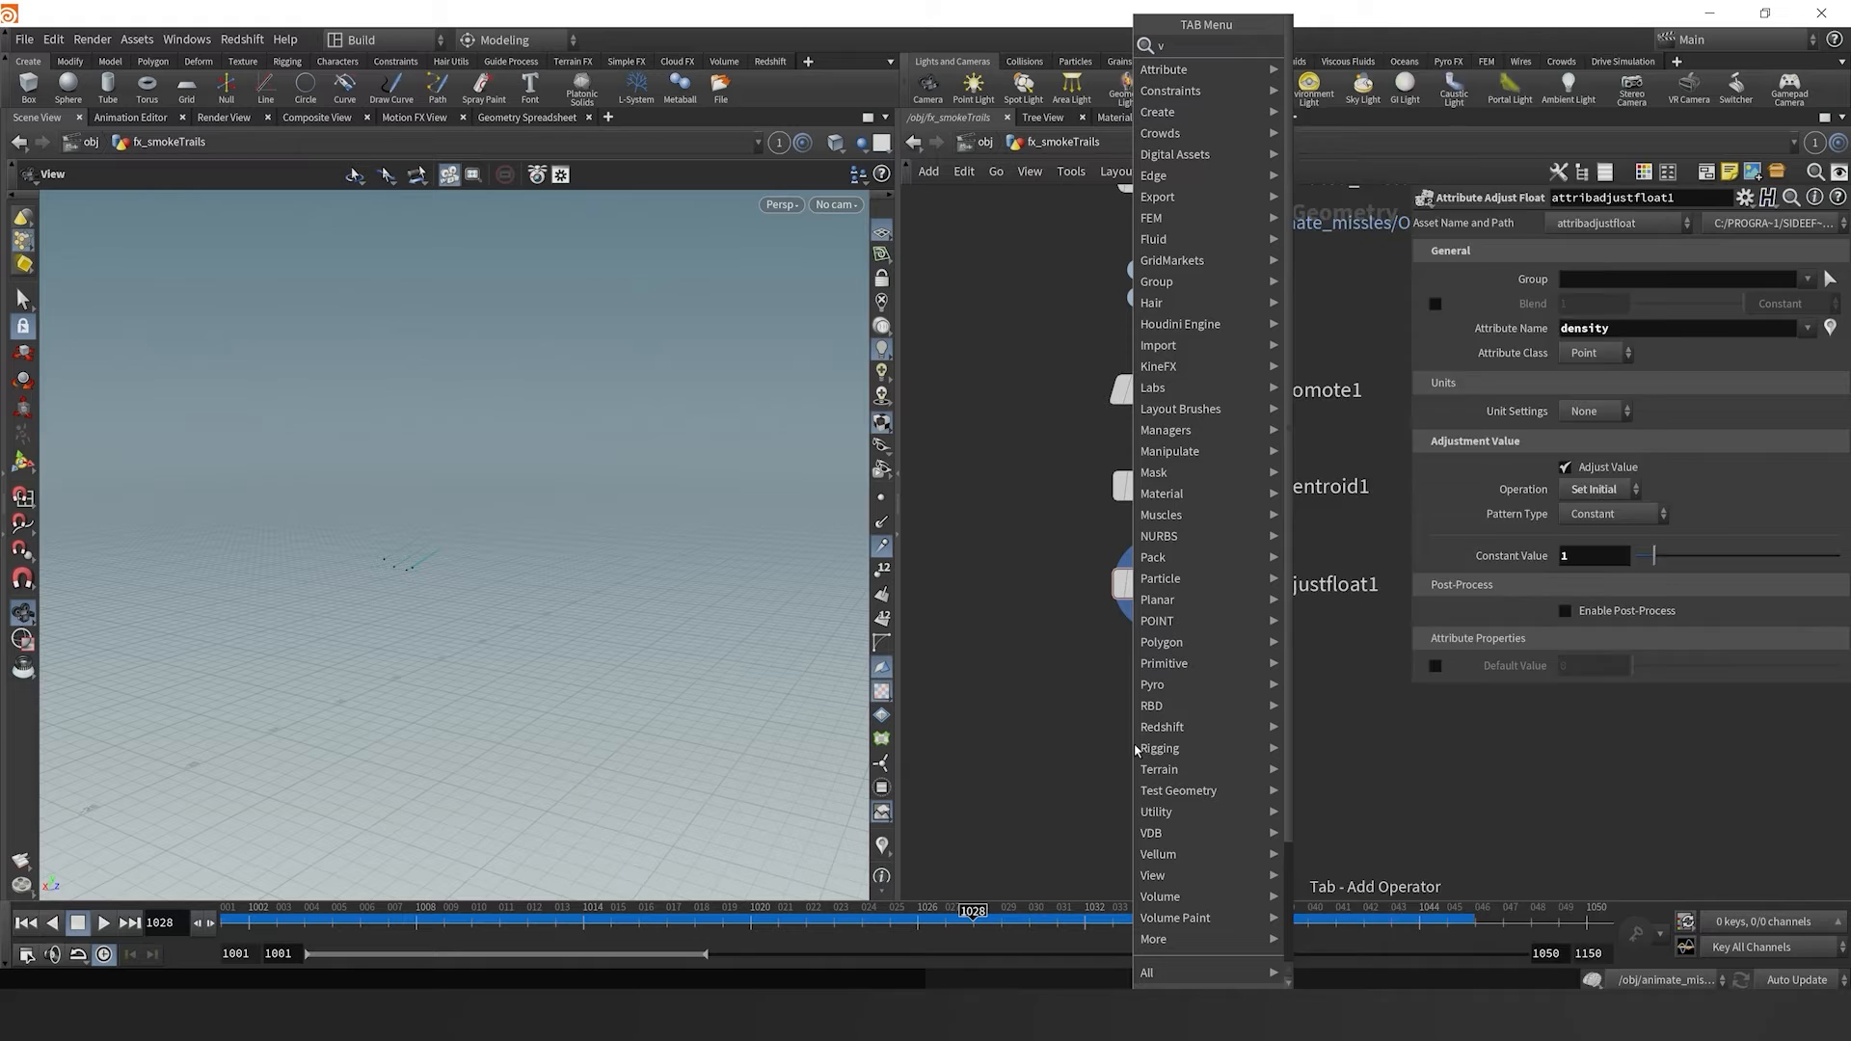
type("ol ra")
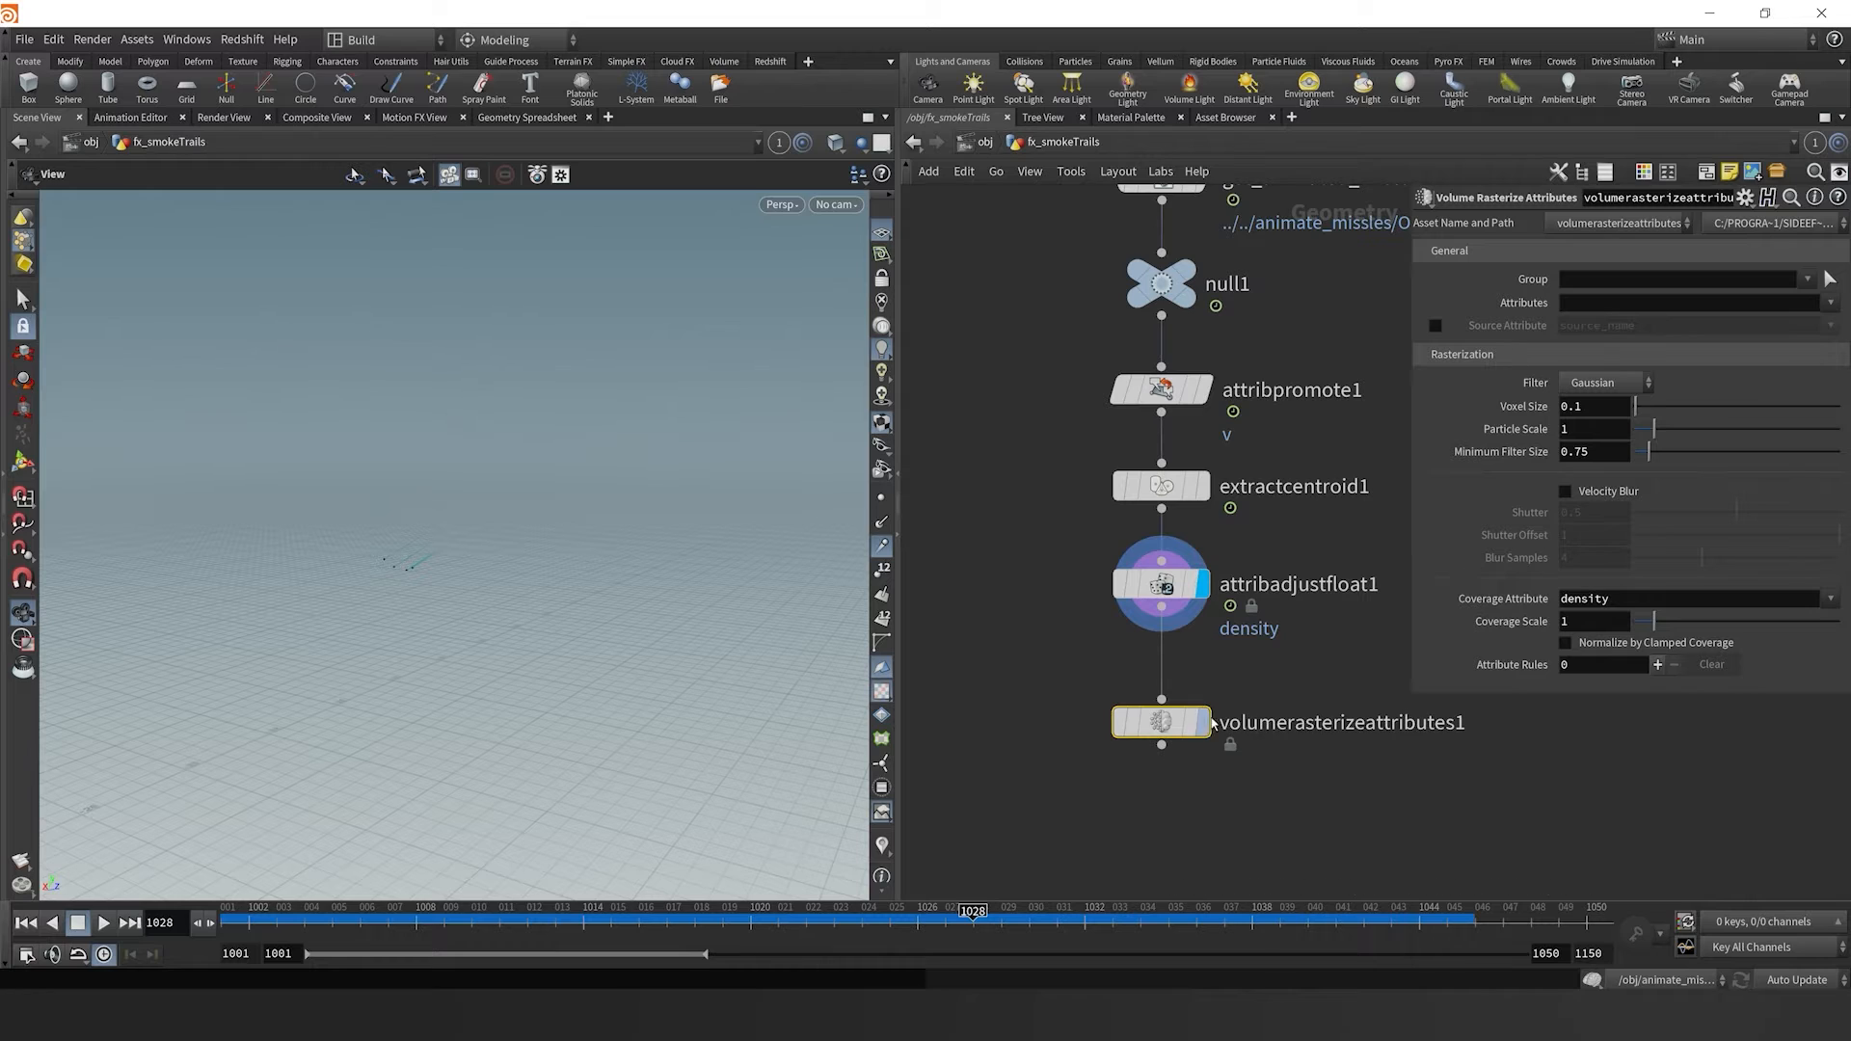
- Rasterize the density attribute into a volume and inspect the resulting fog blob
type("dne")
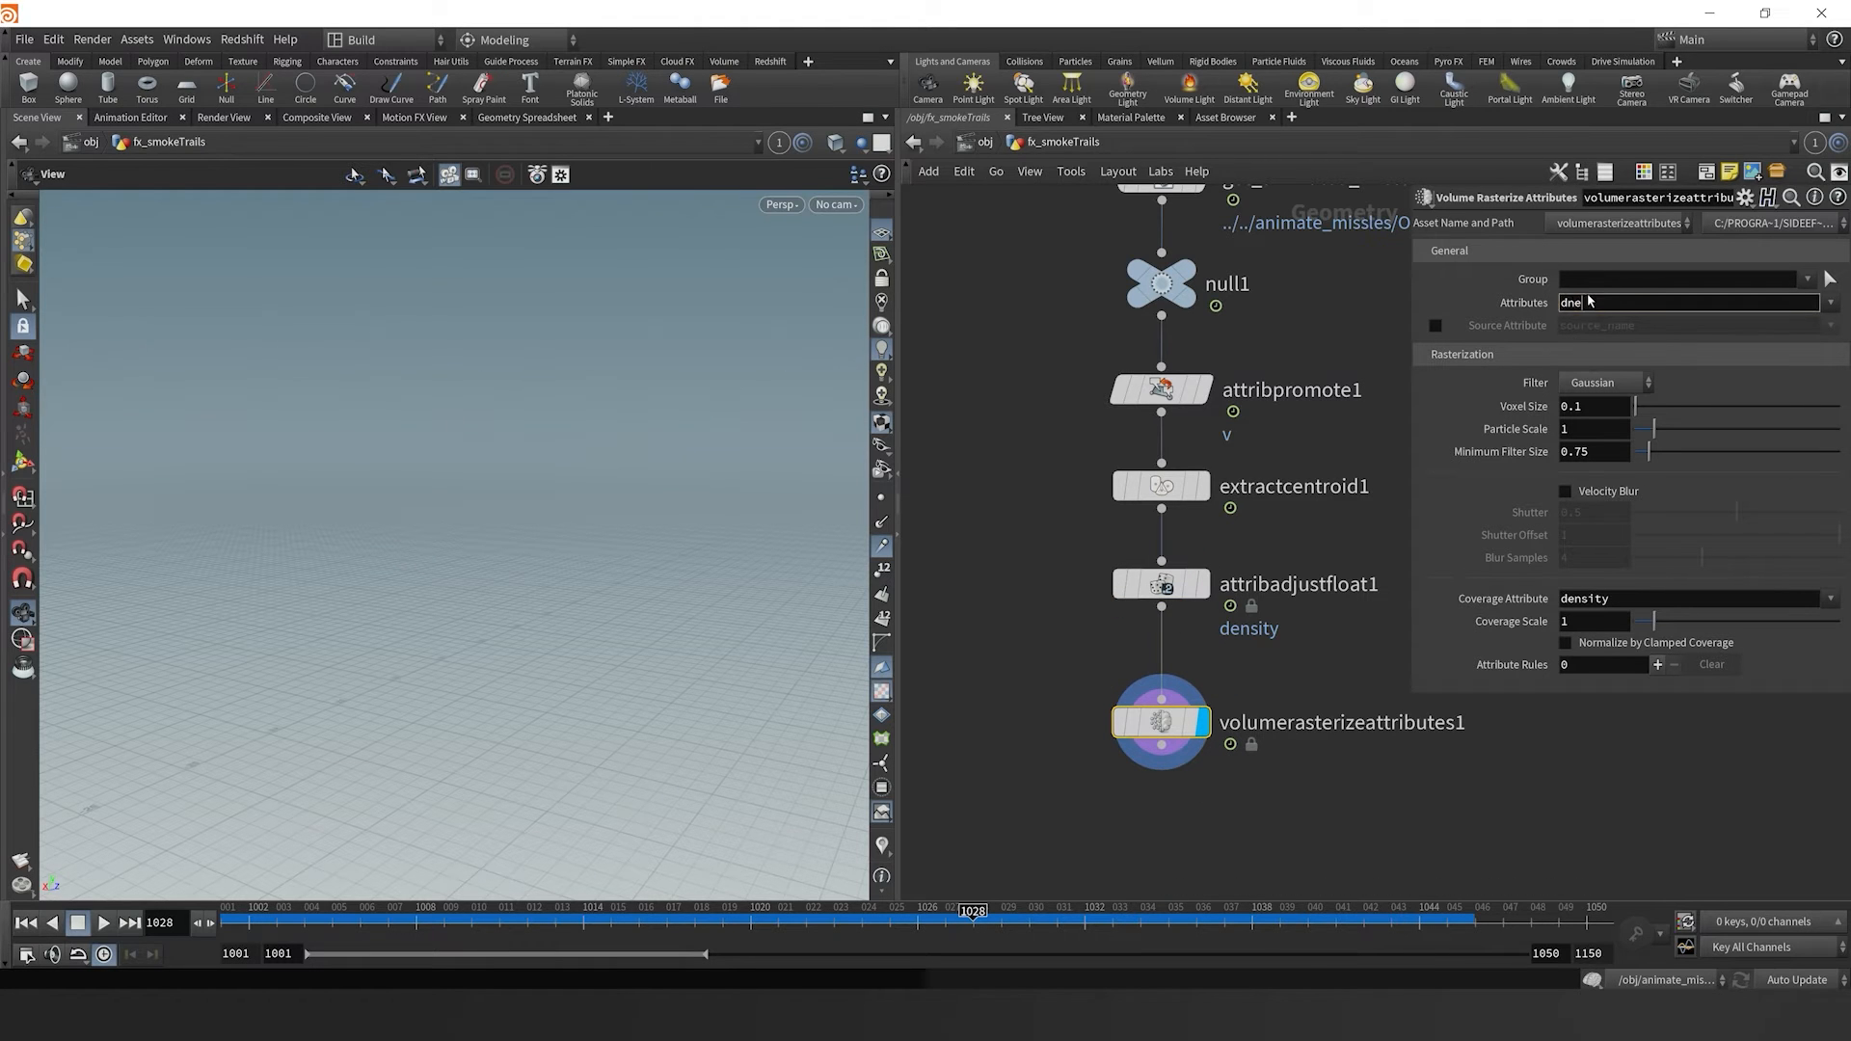
type("density")
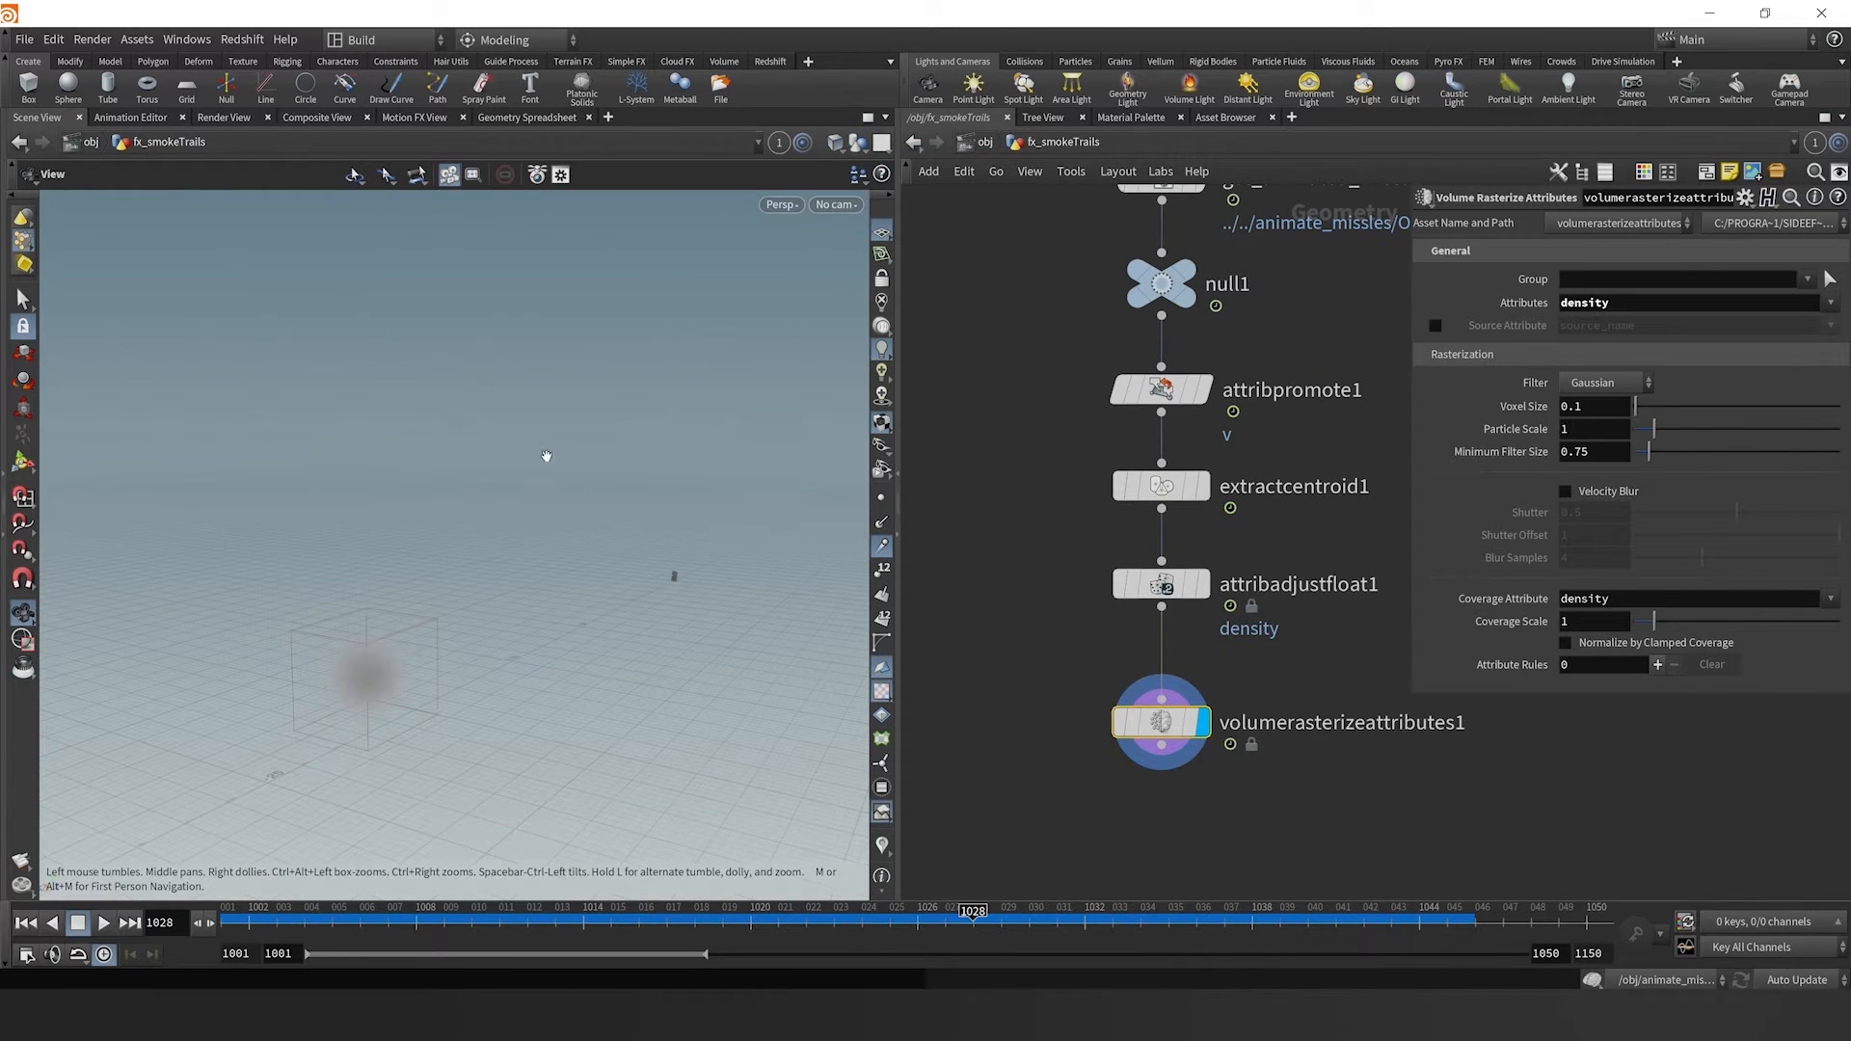
left_click_drag(546, 455, 623, 667)
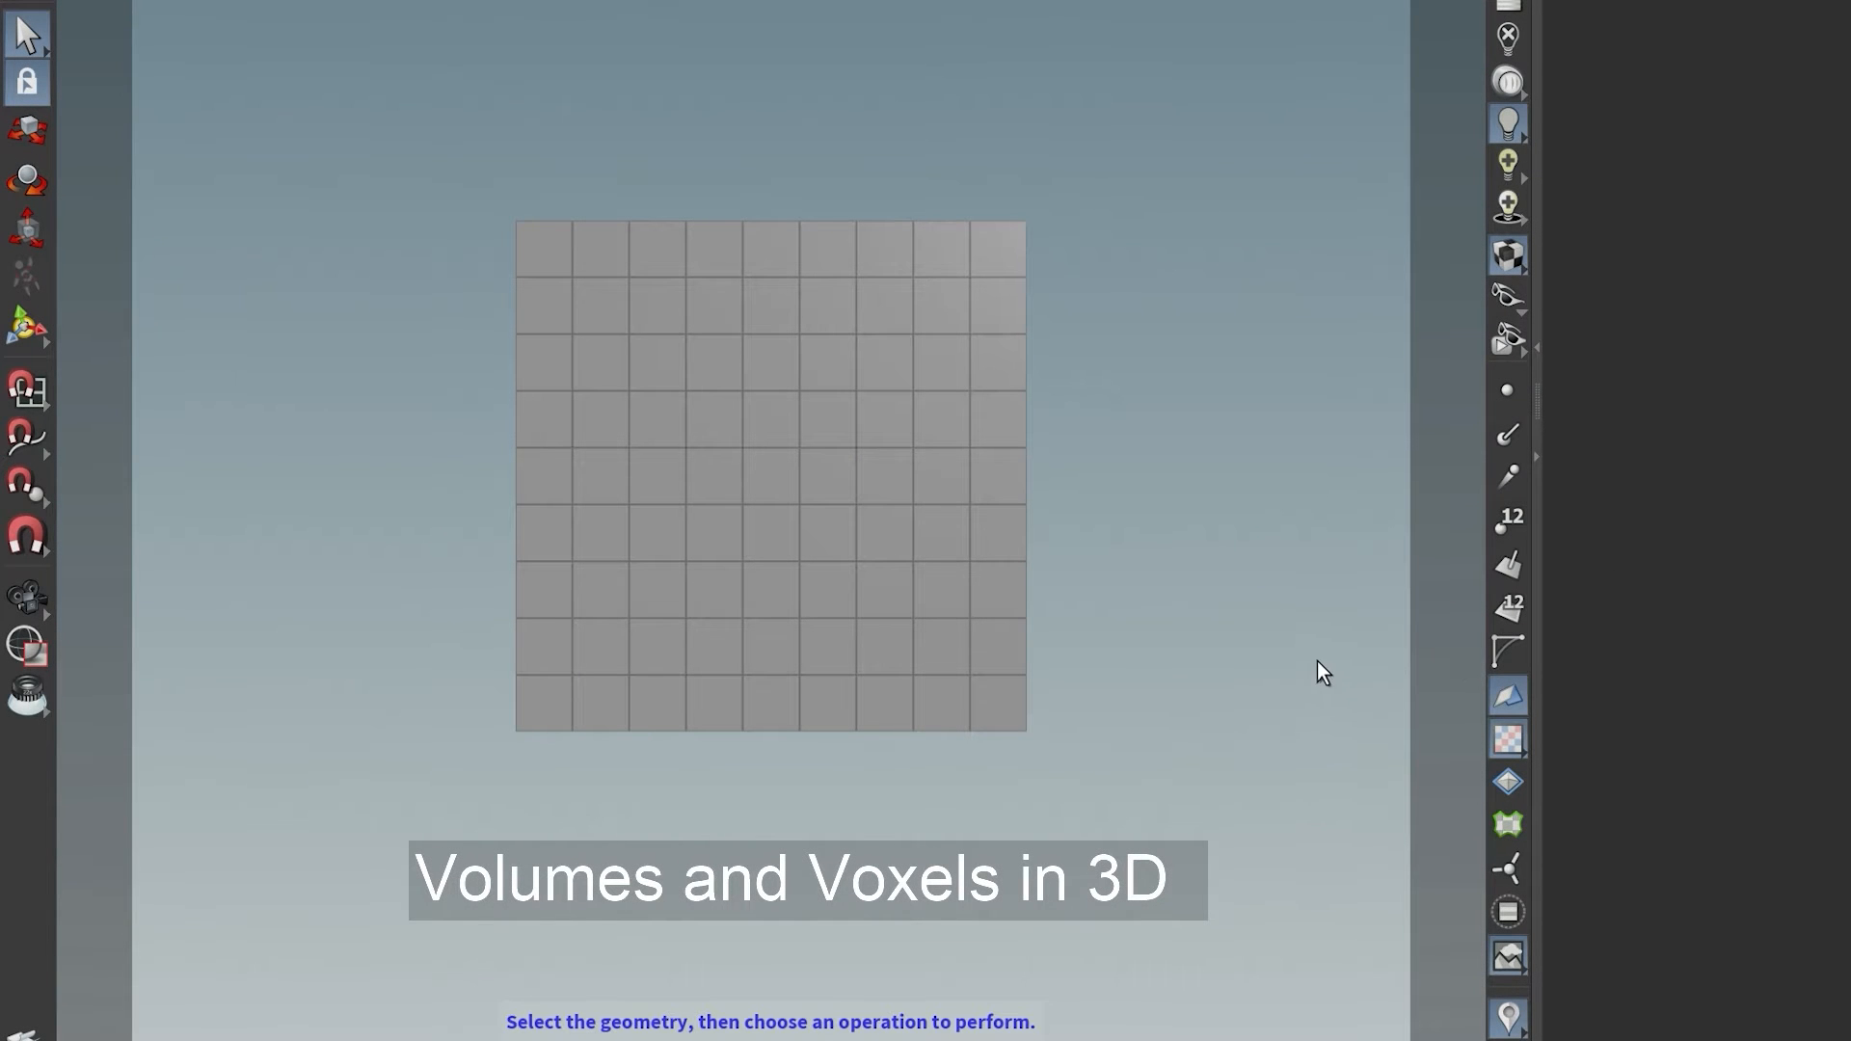
mouse_move(417, 314)
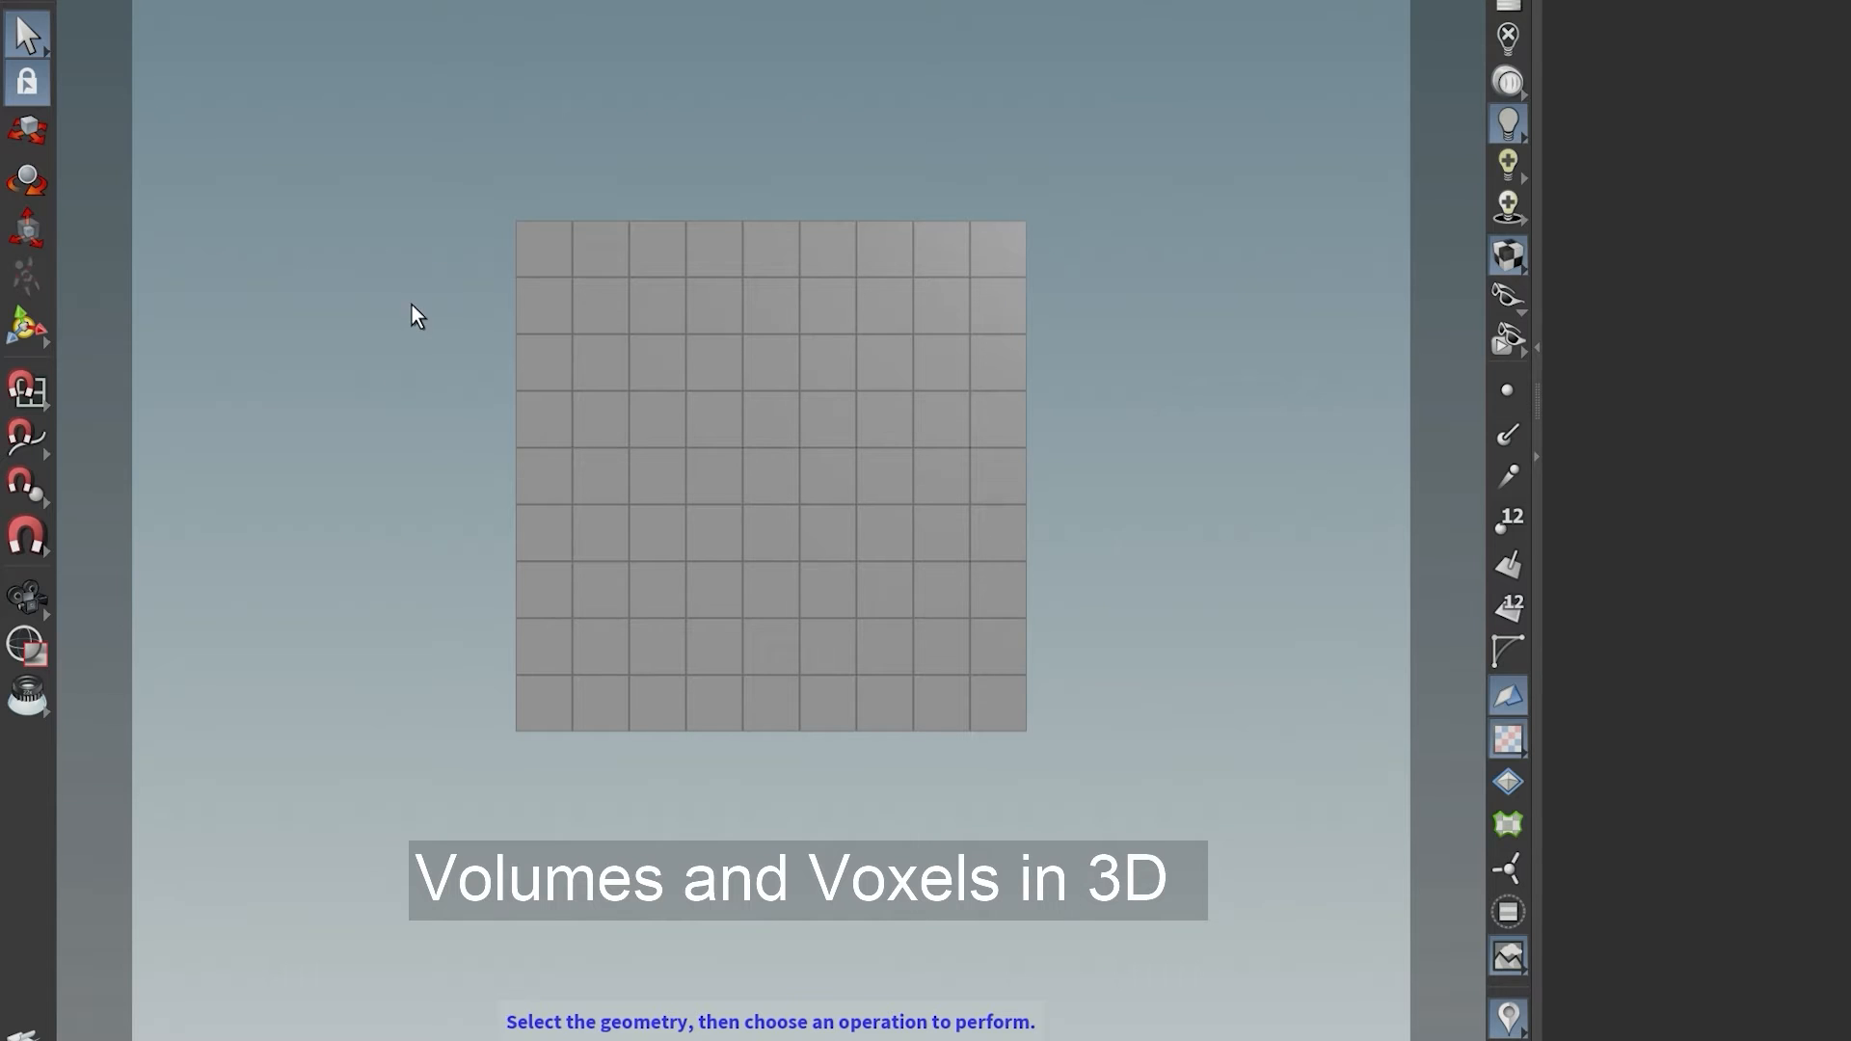
left_click(600, 307)
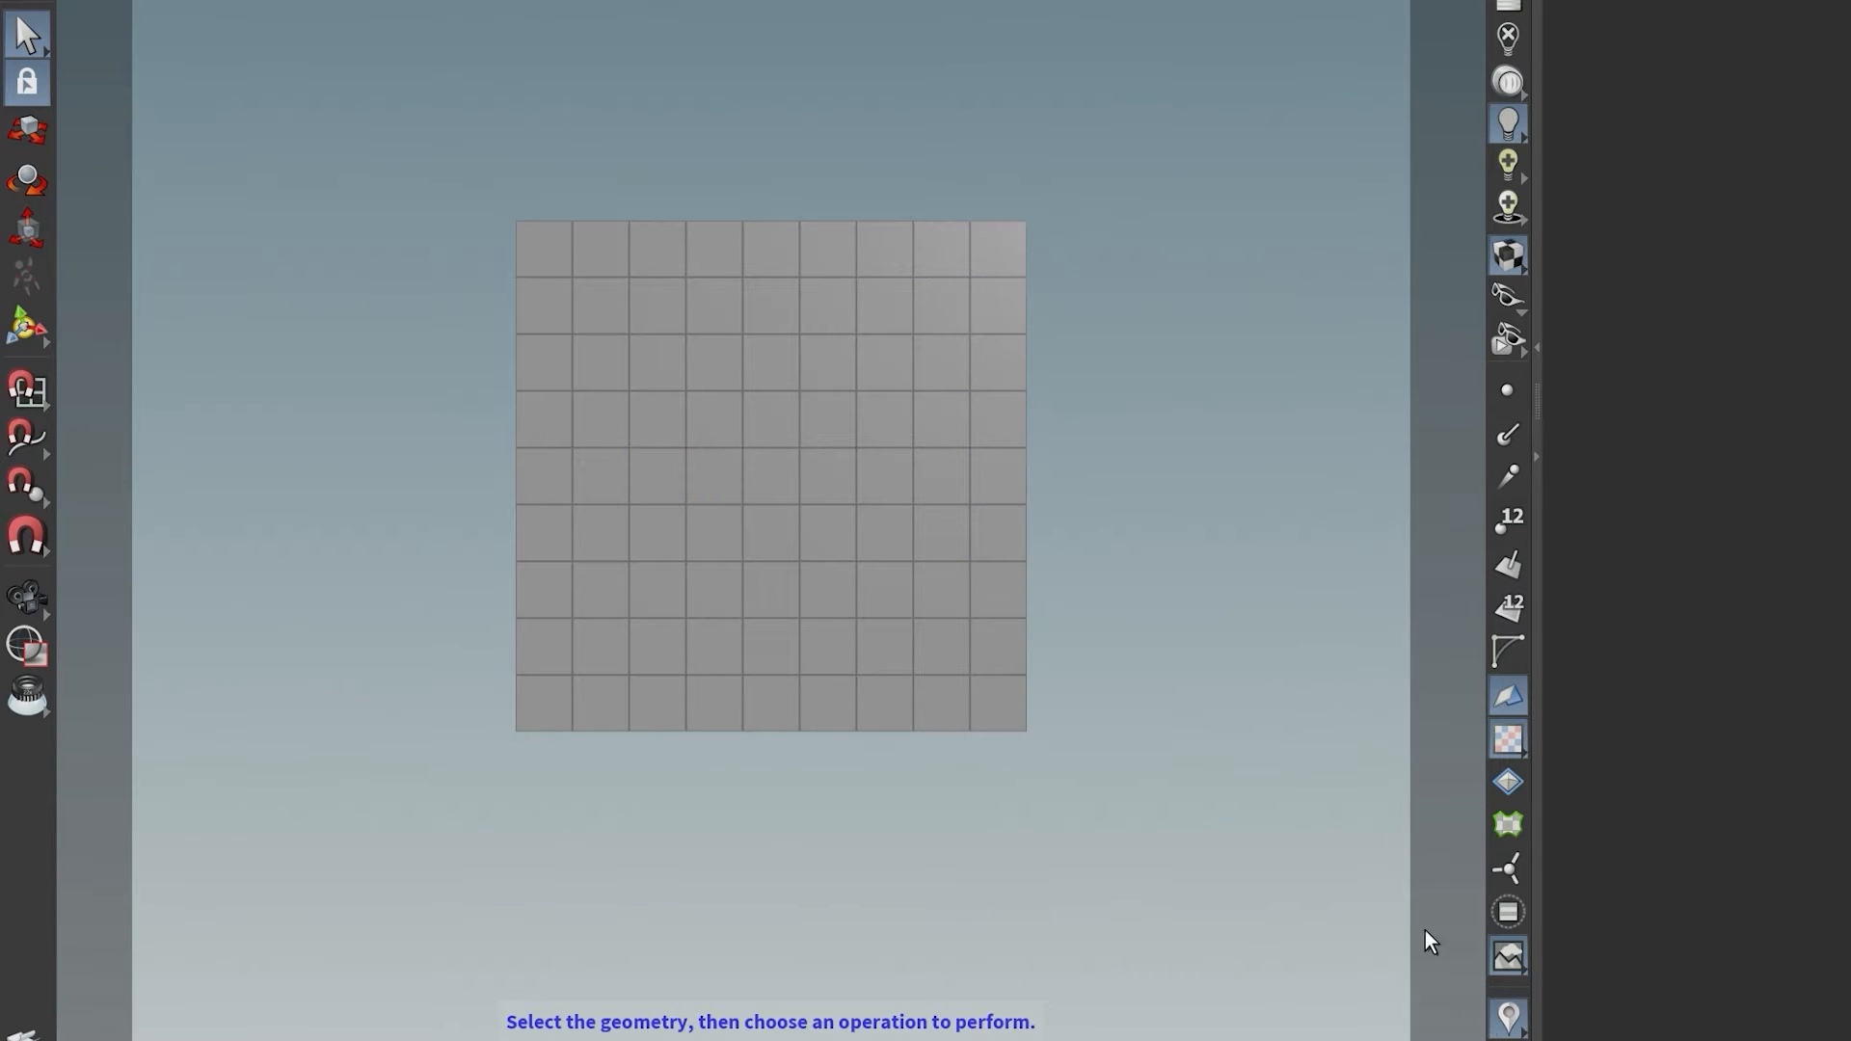
mouse_move(488, 376)
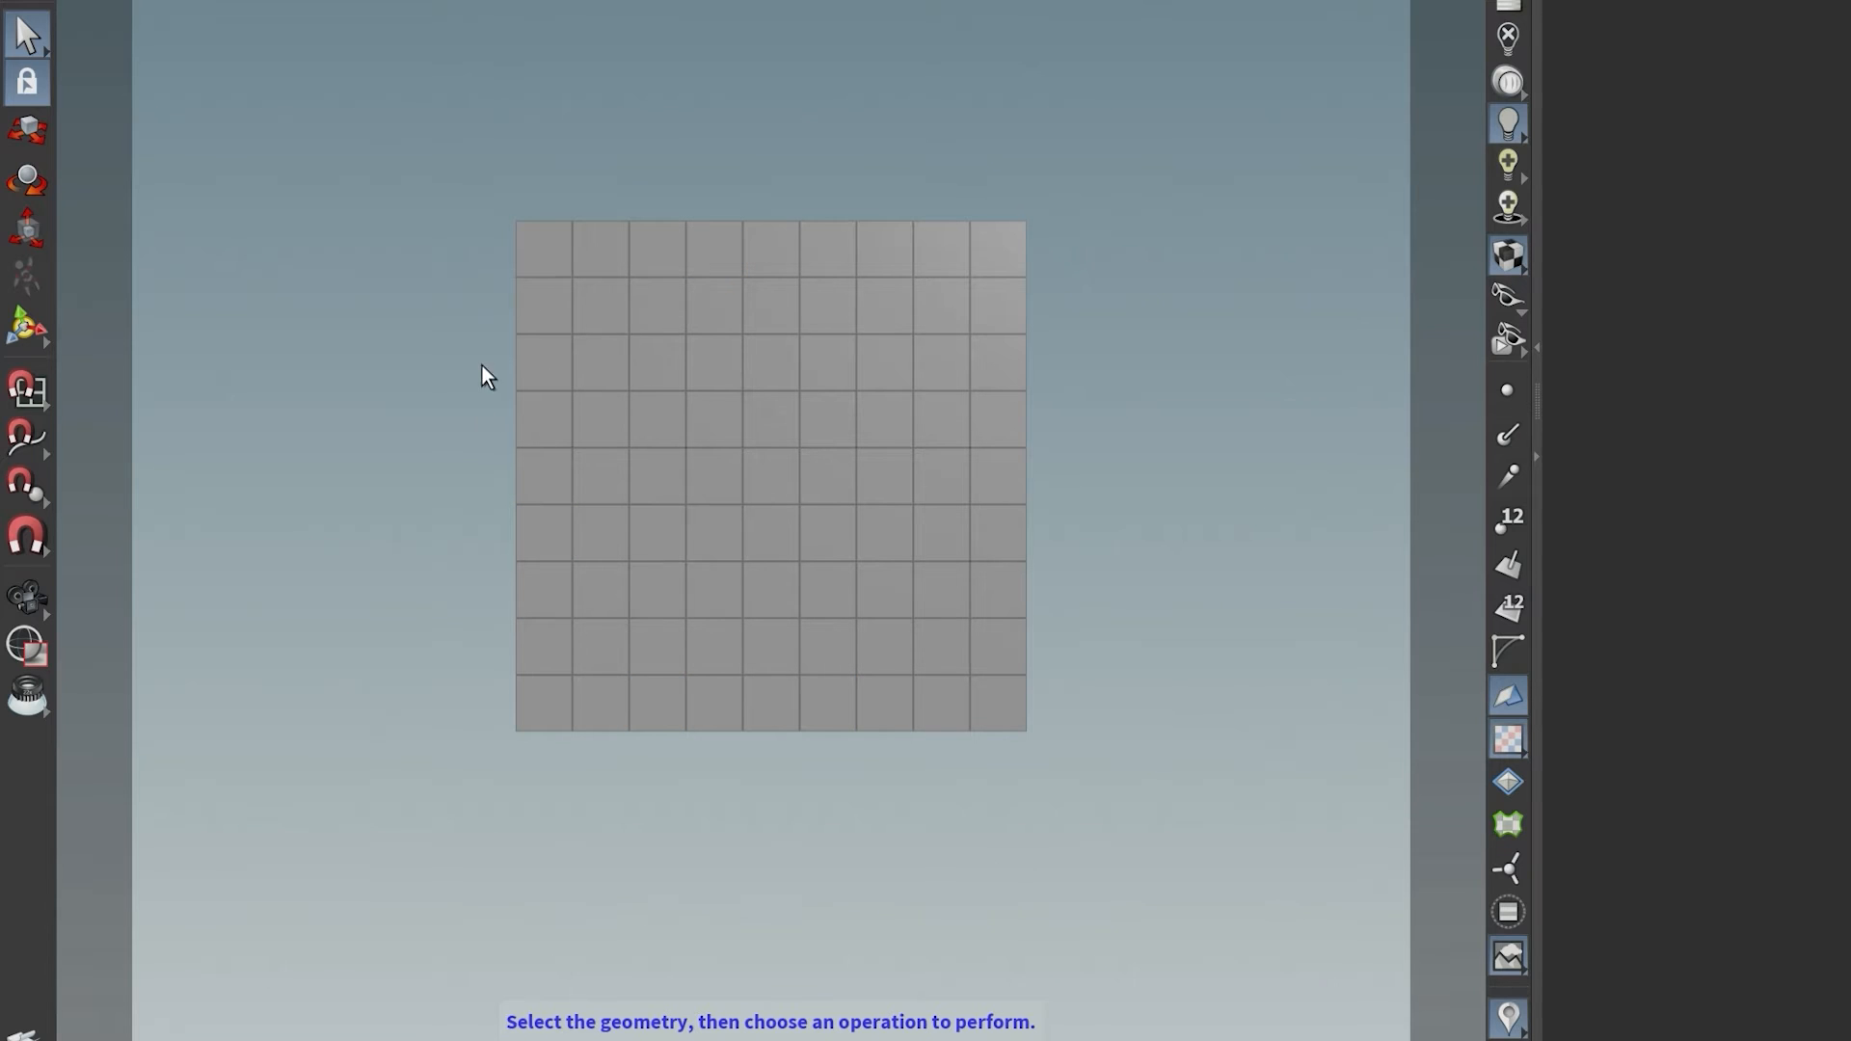
mouse_move(966, 848)
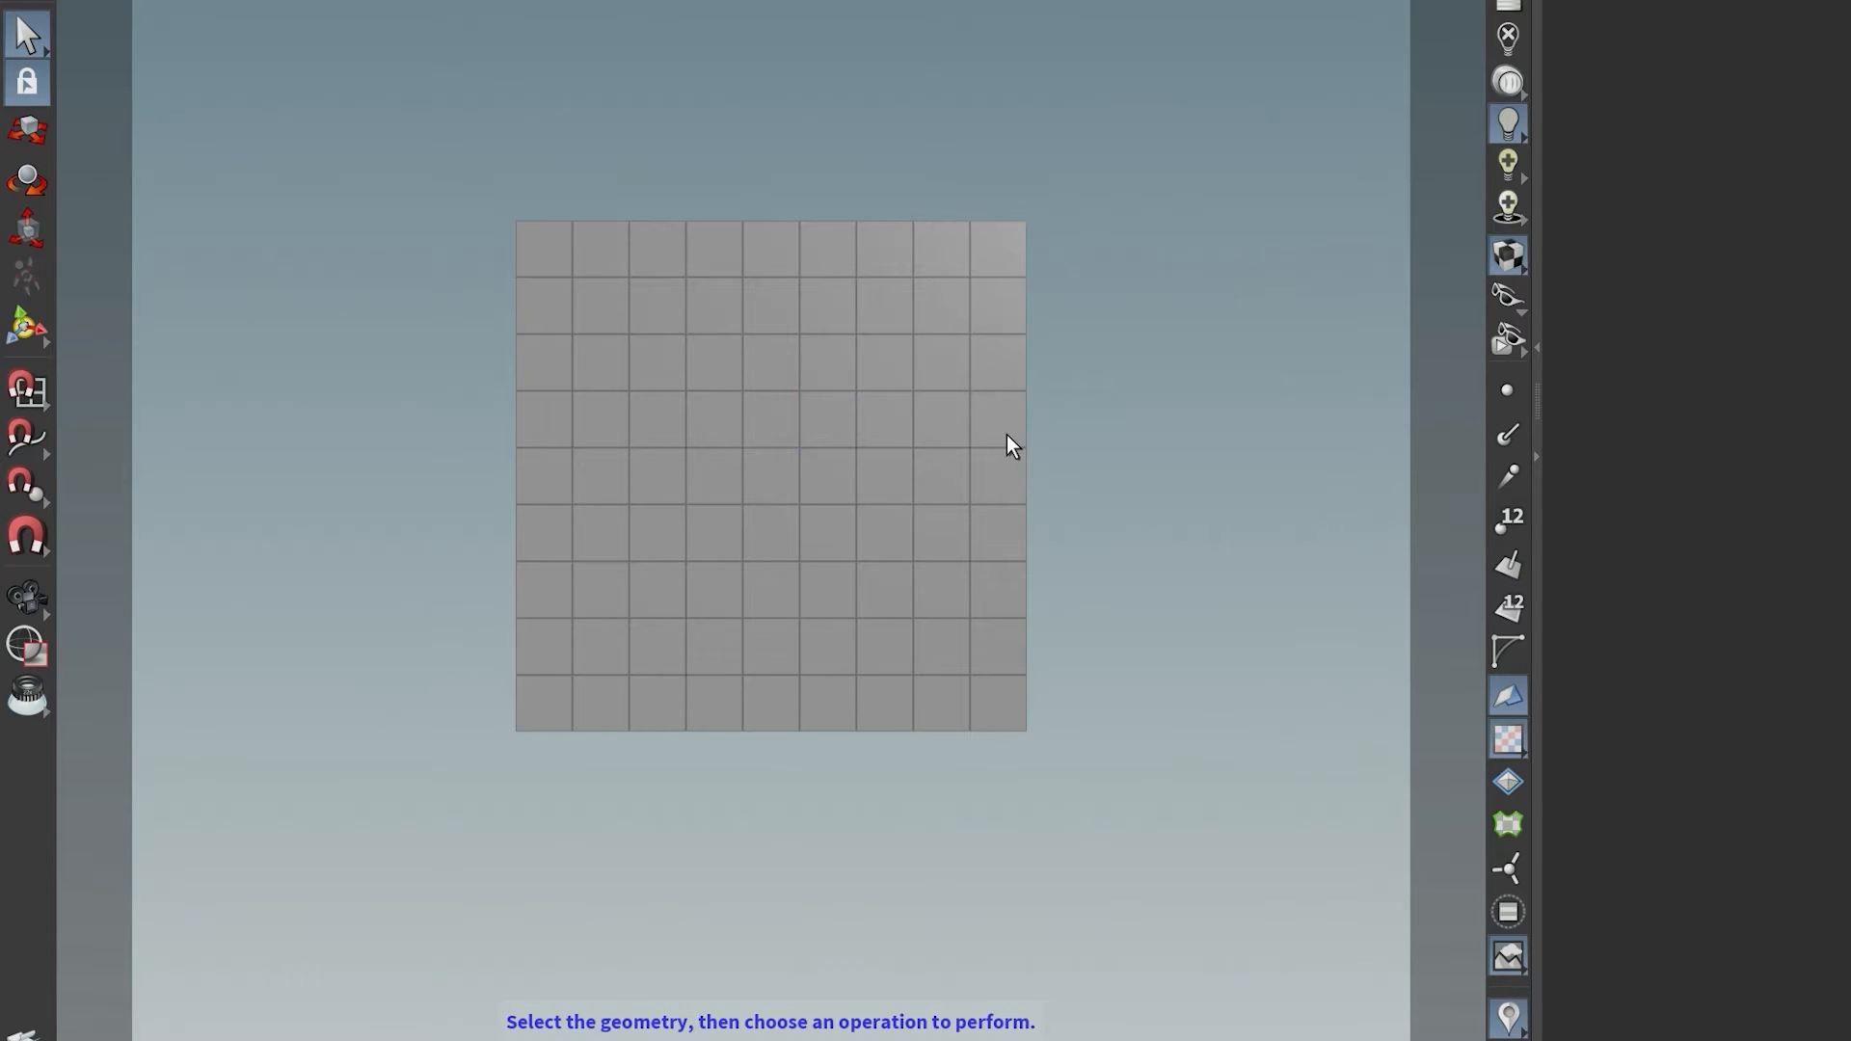
mouse_move(659, 798)
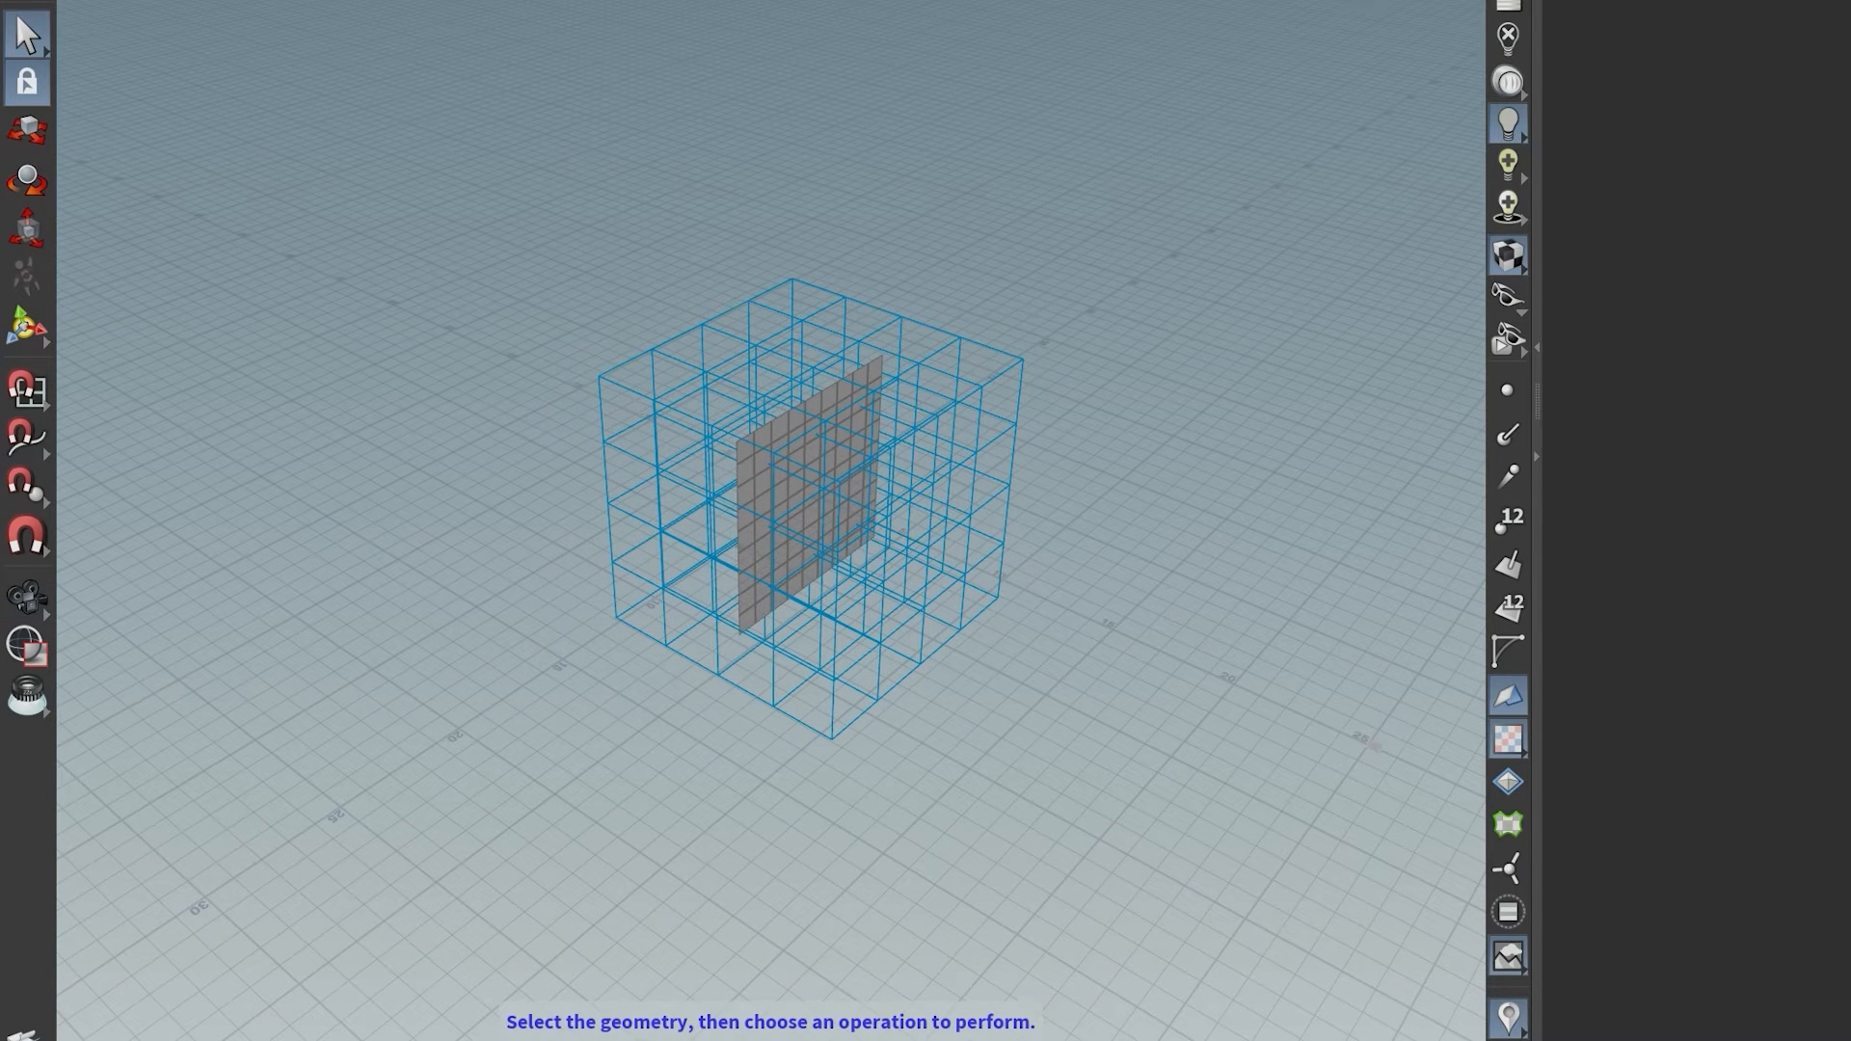
mouse_move(1022, 293)
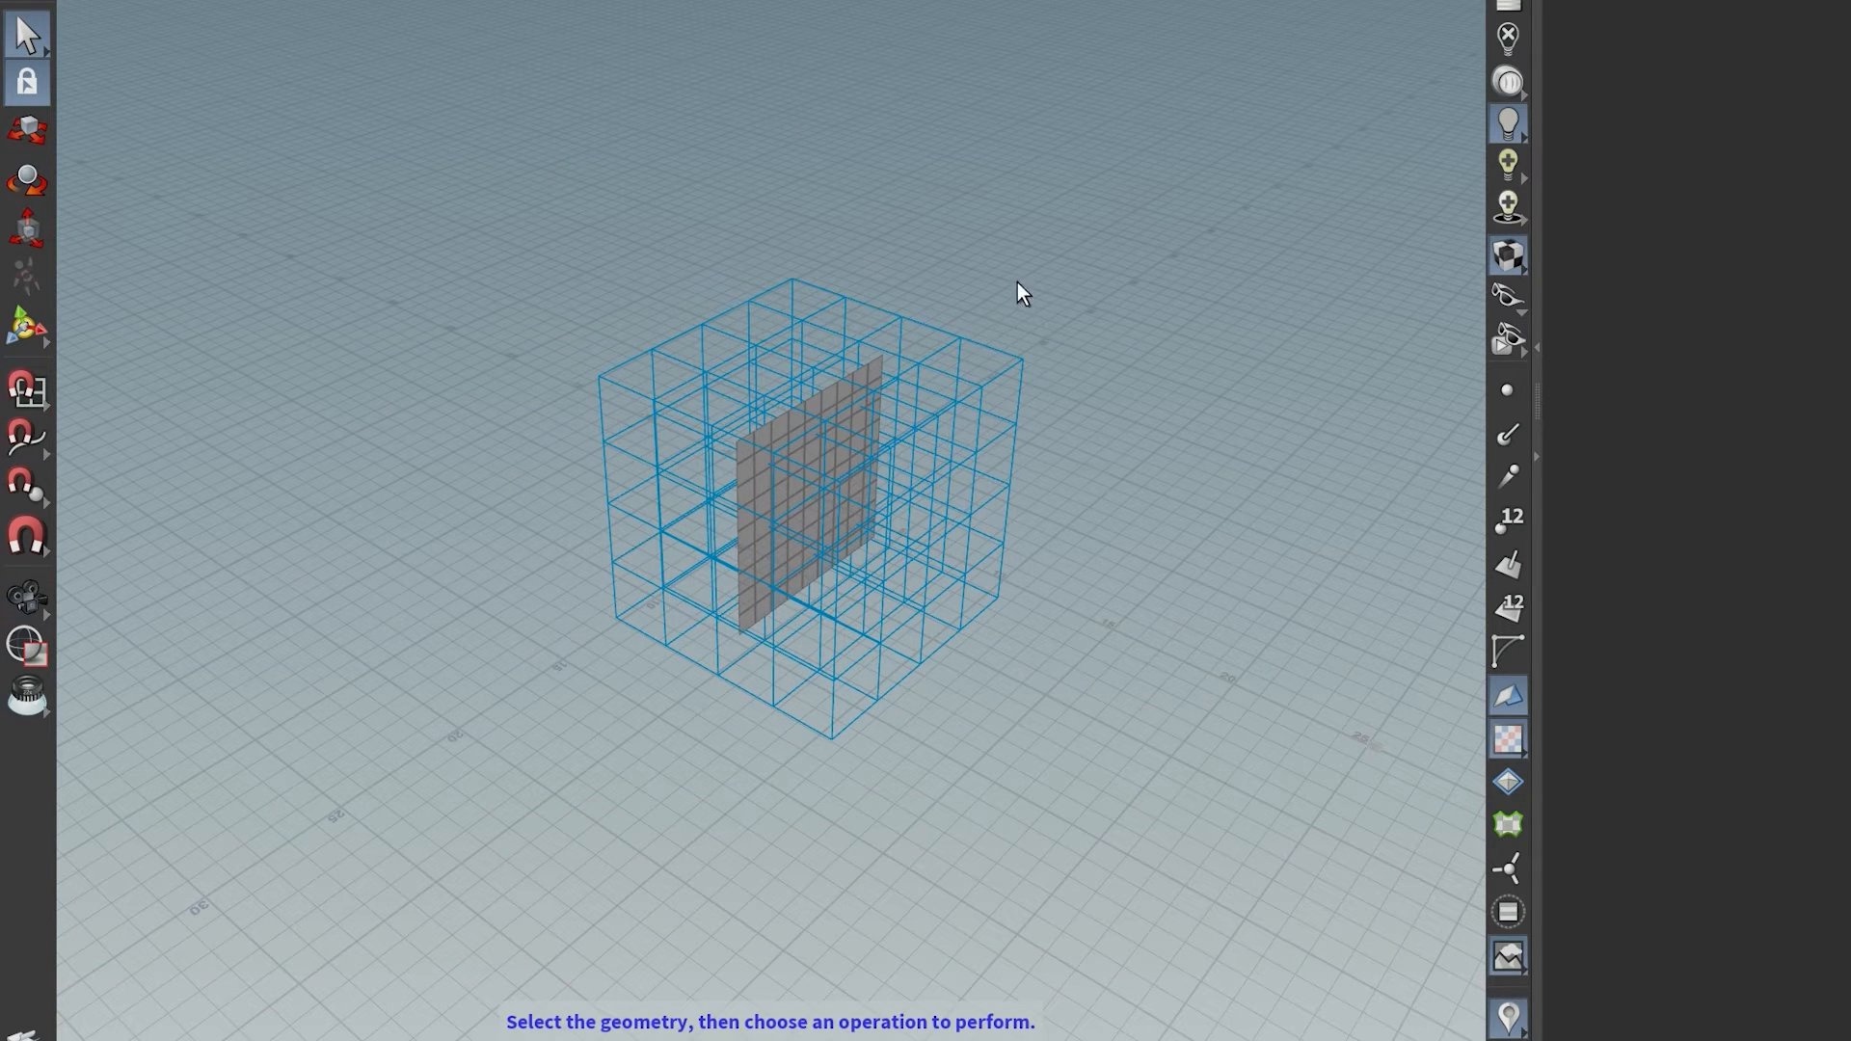
mouse_move(788, 802)
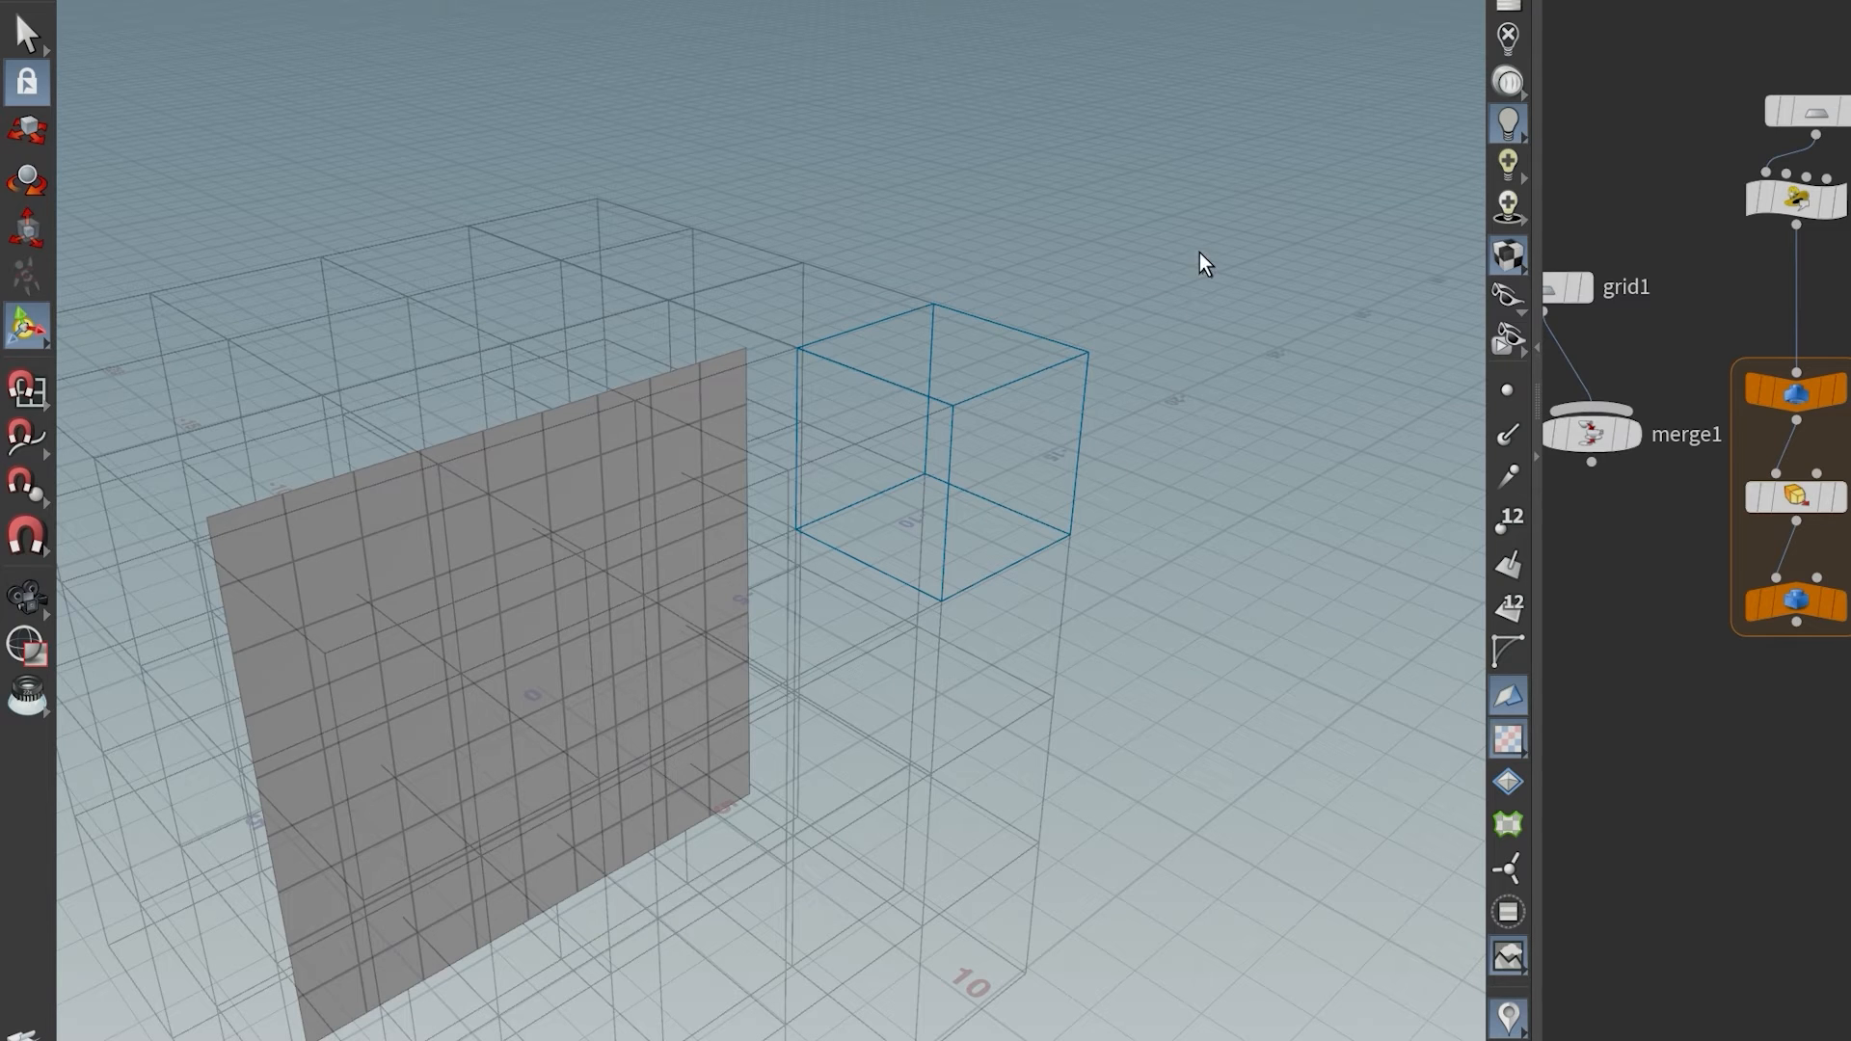
mouse_move(1190, 594)
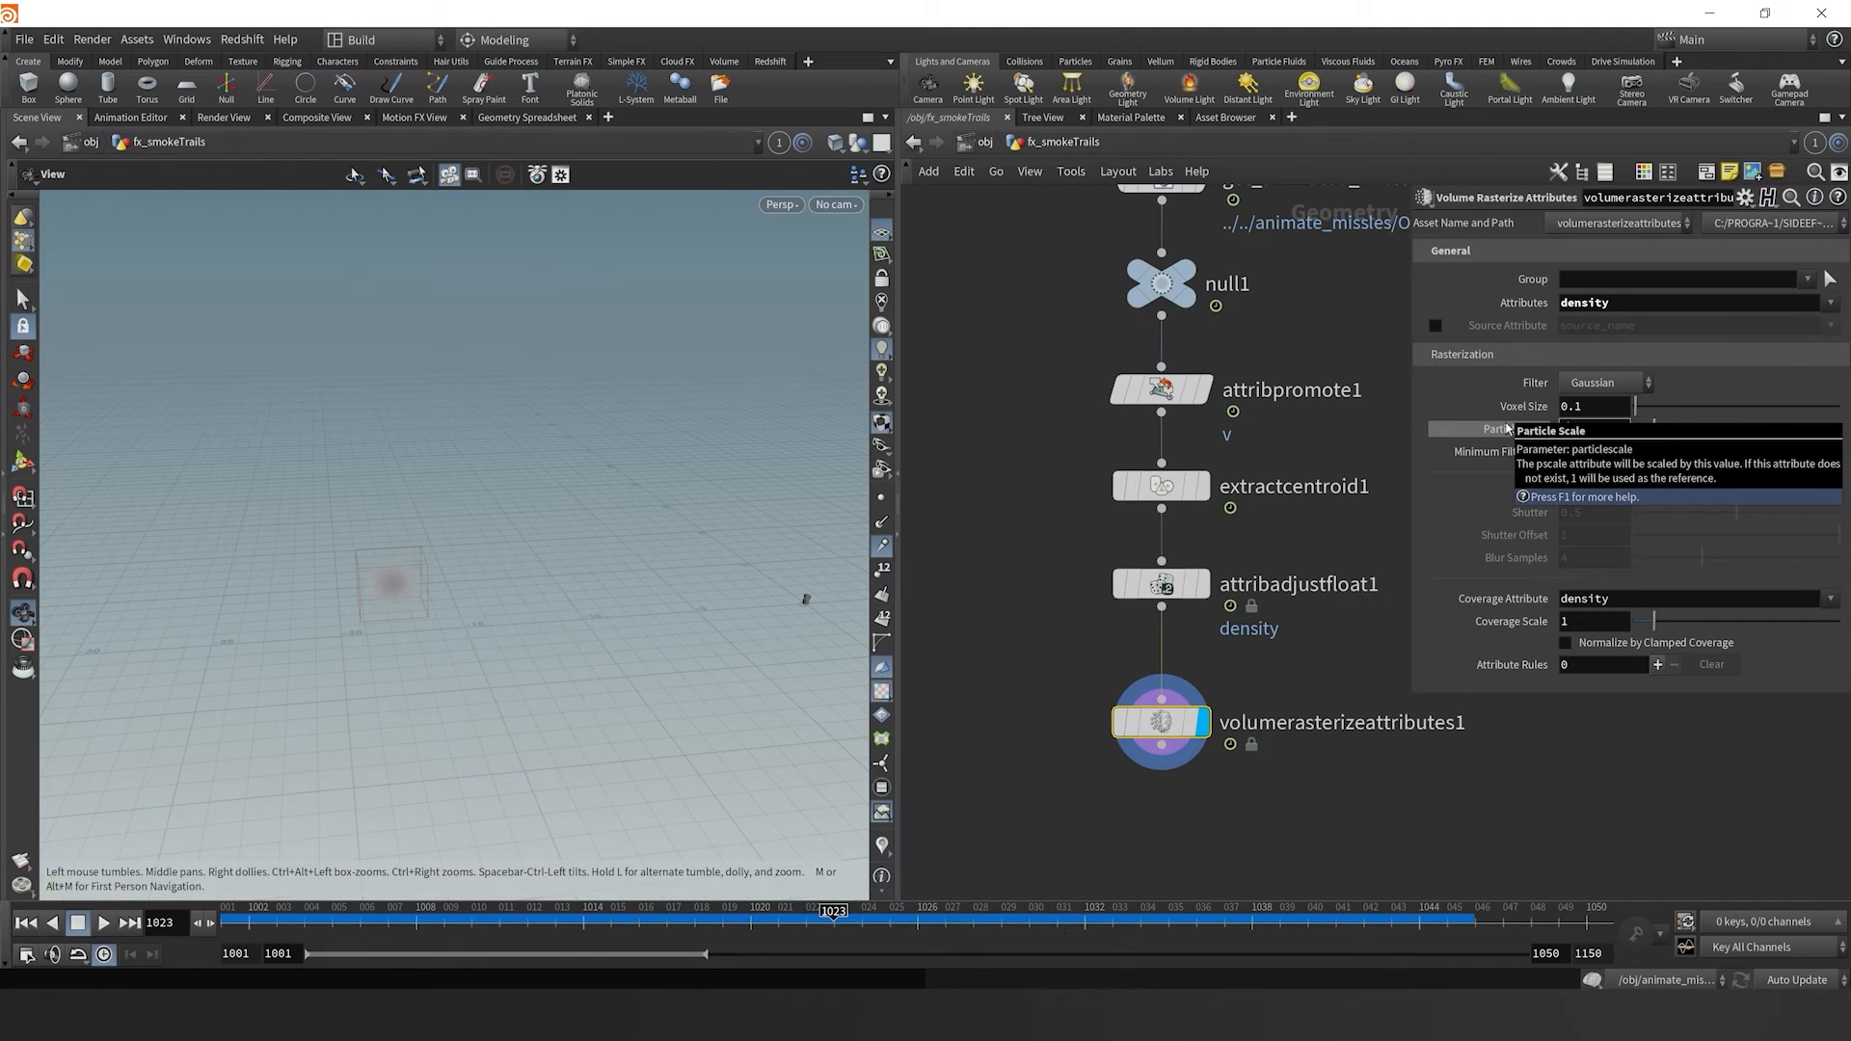
- Lower Particle Scale to .05 and add a Pyro Solver beneath the rasterize node
type(".05")
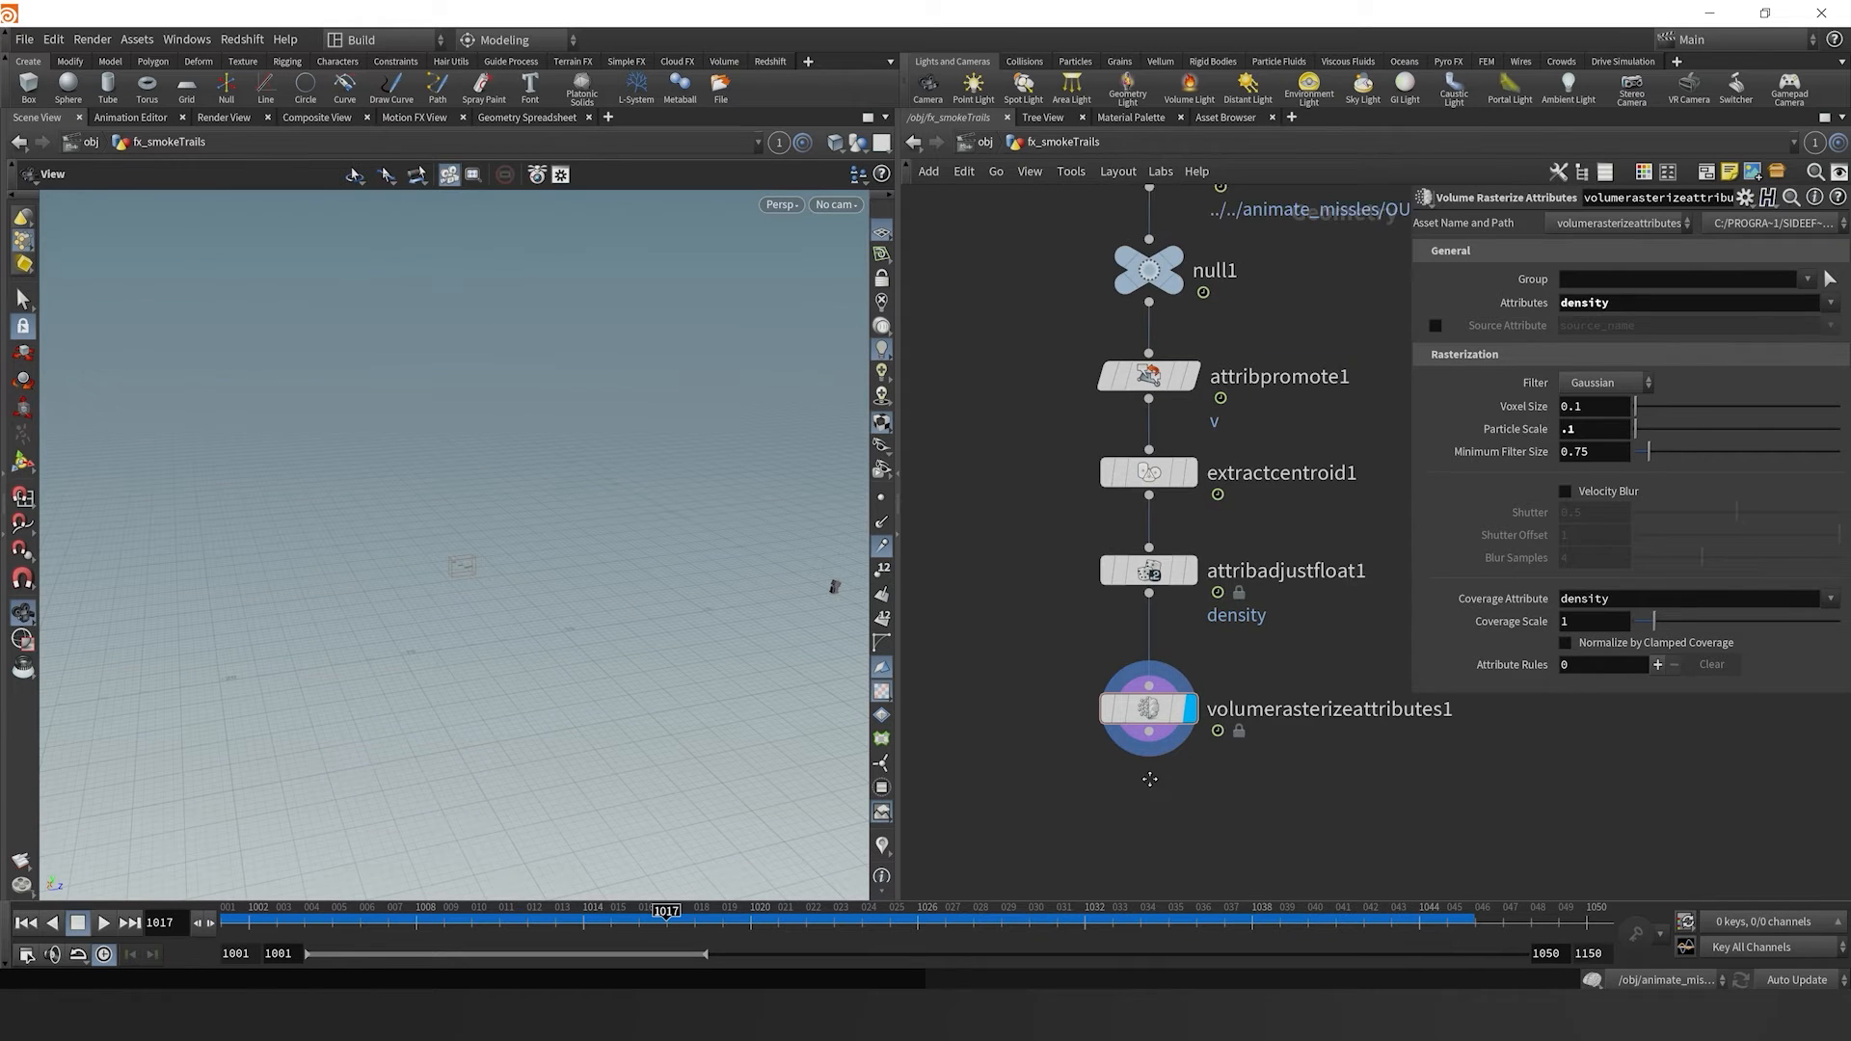
type("1001")
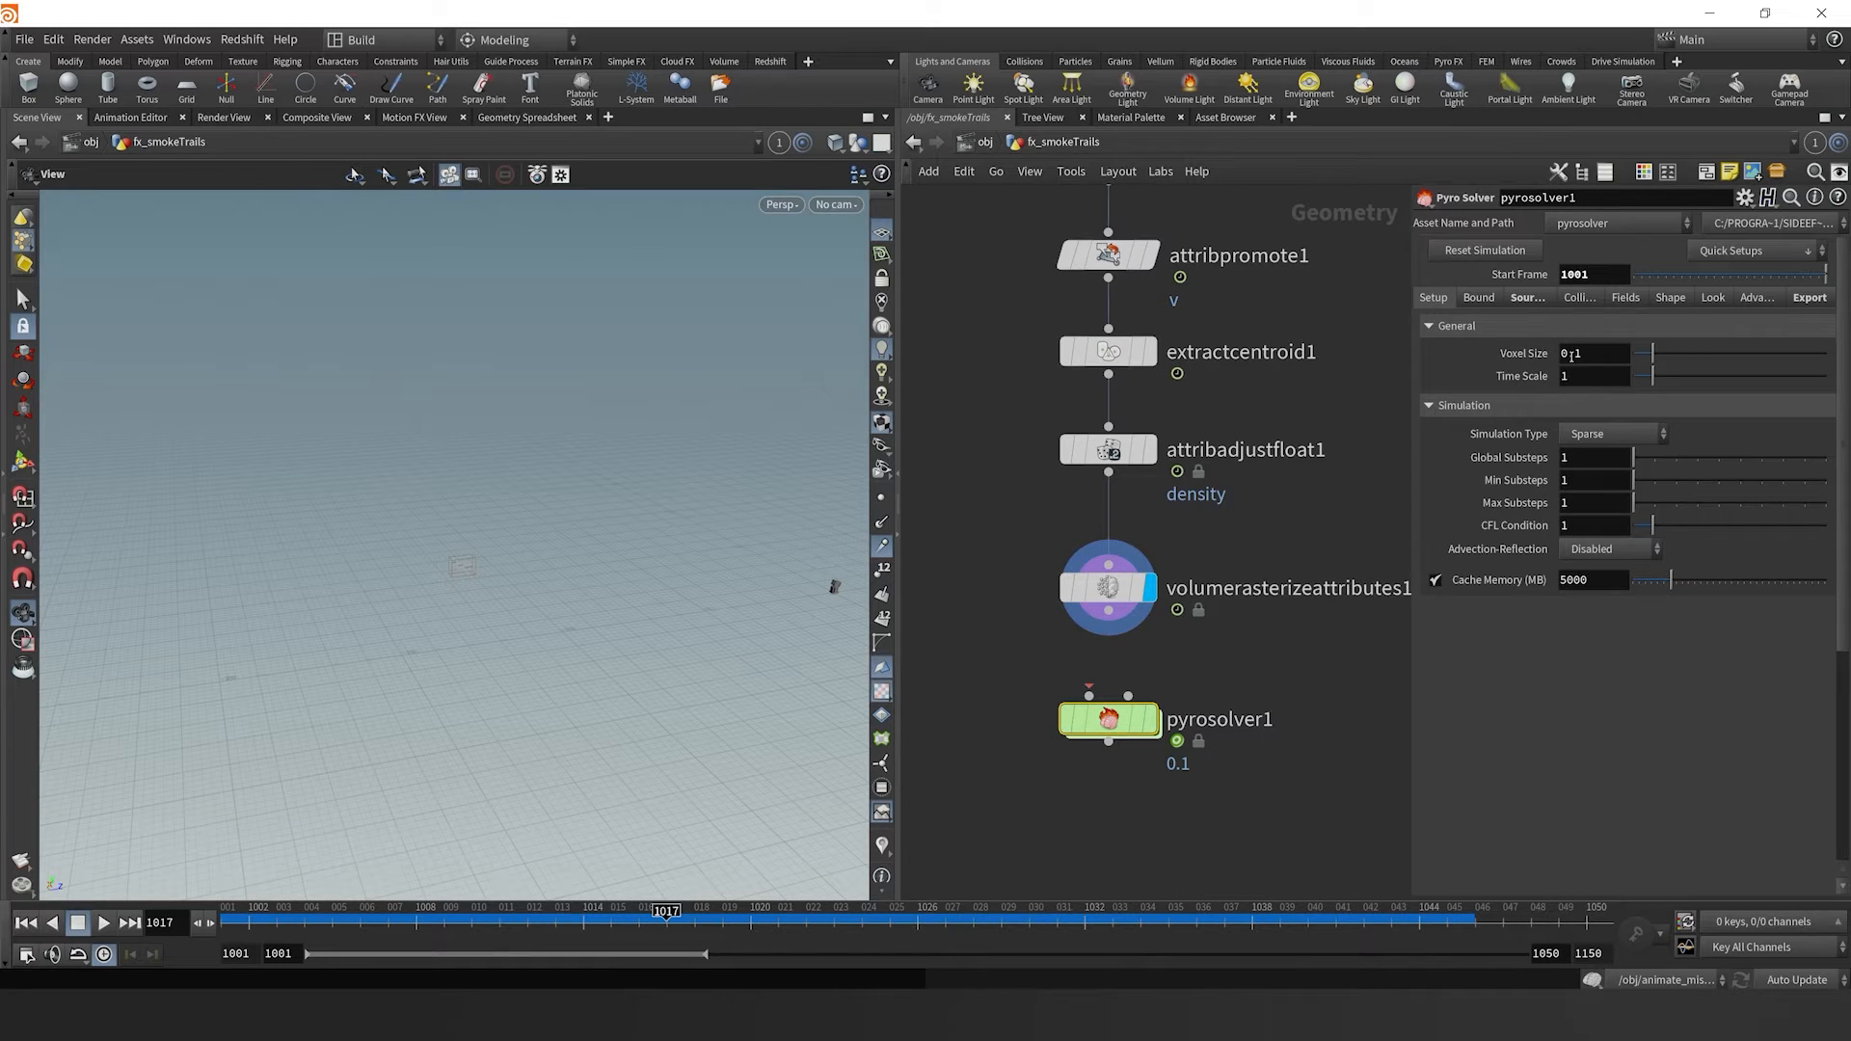
- Link the rasterize voxel size to the pyro solver's and display the pyro solver's output
right_click(1595, 353)
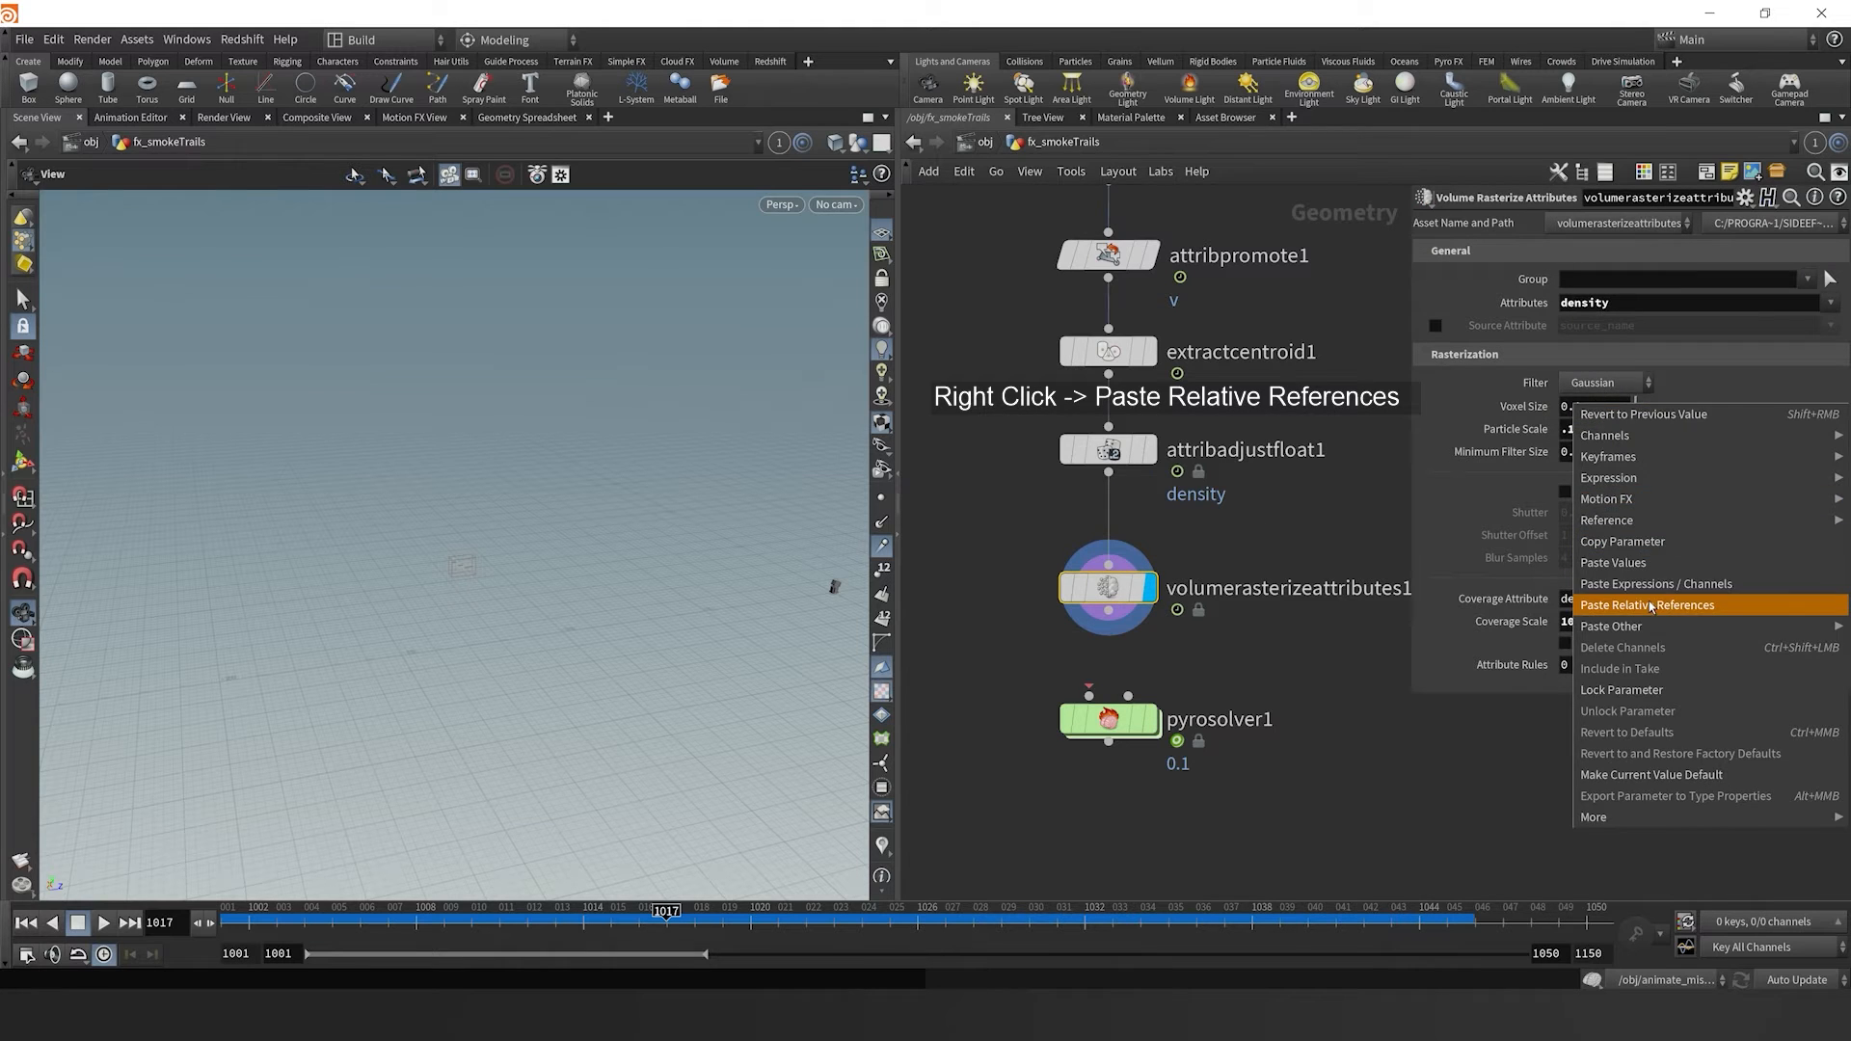
left_click(1647, 604)
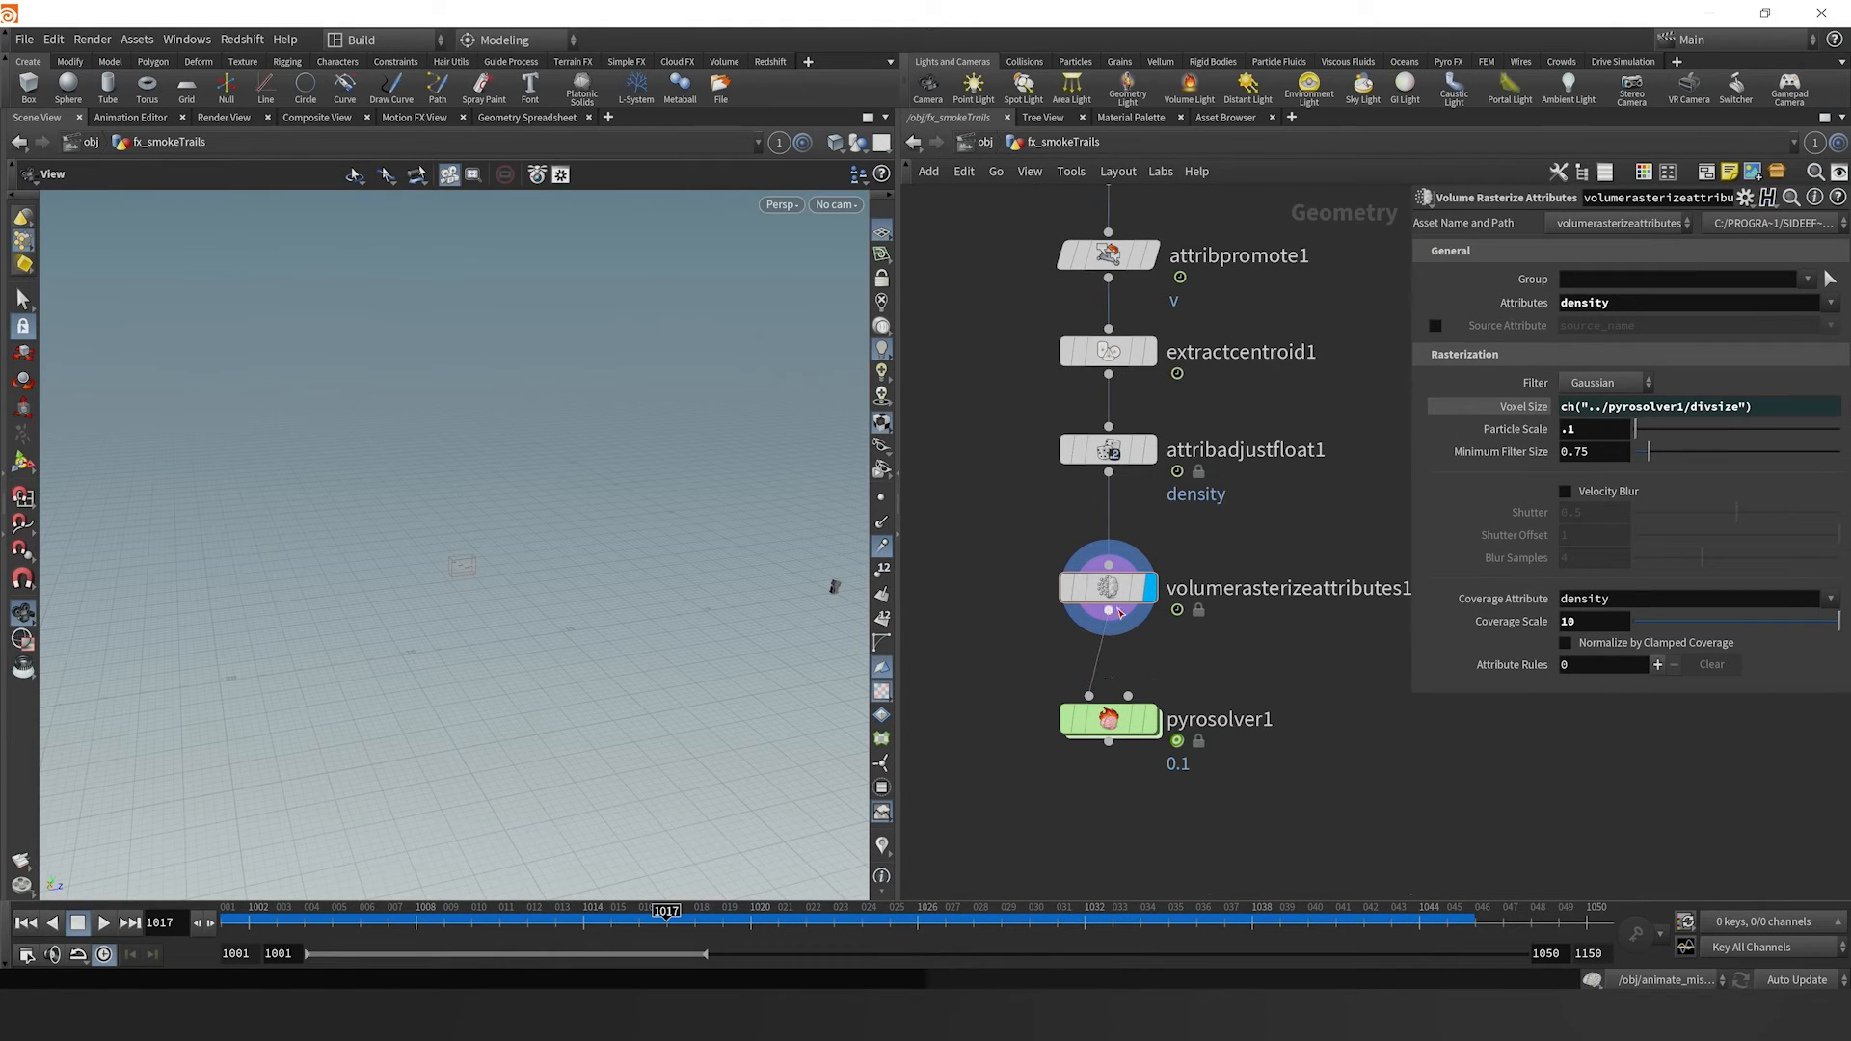
right_click(1107, 719)
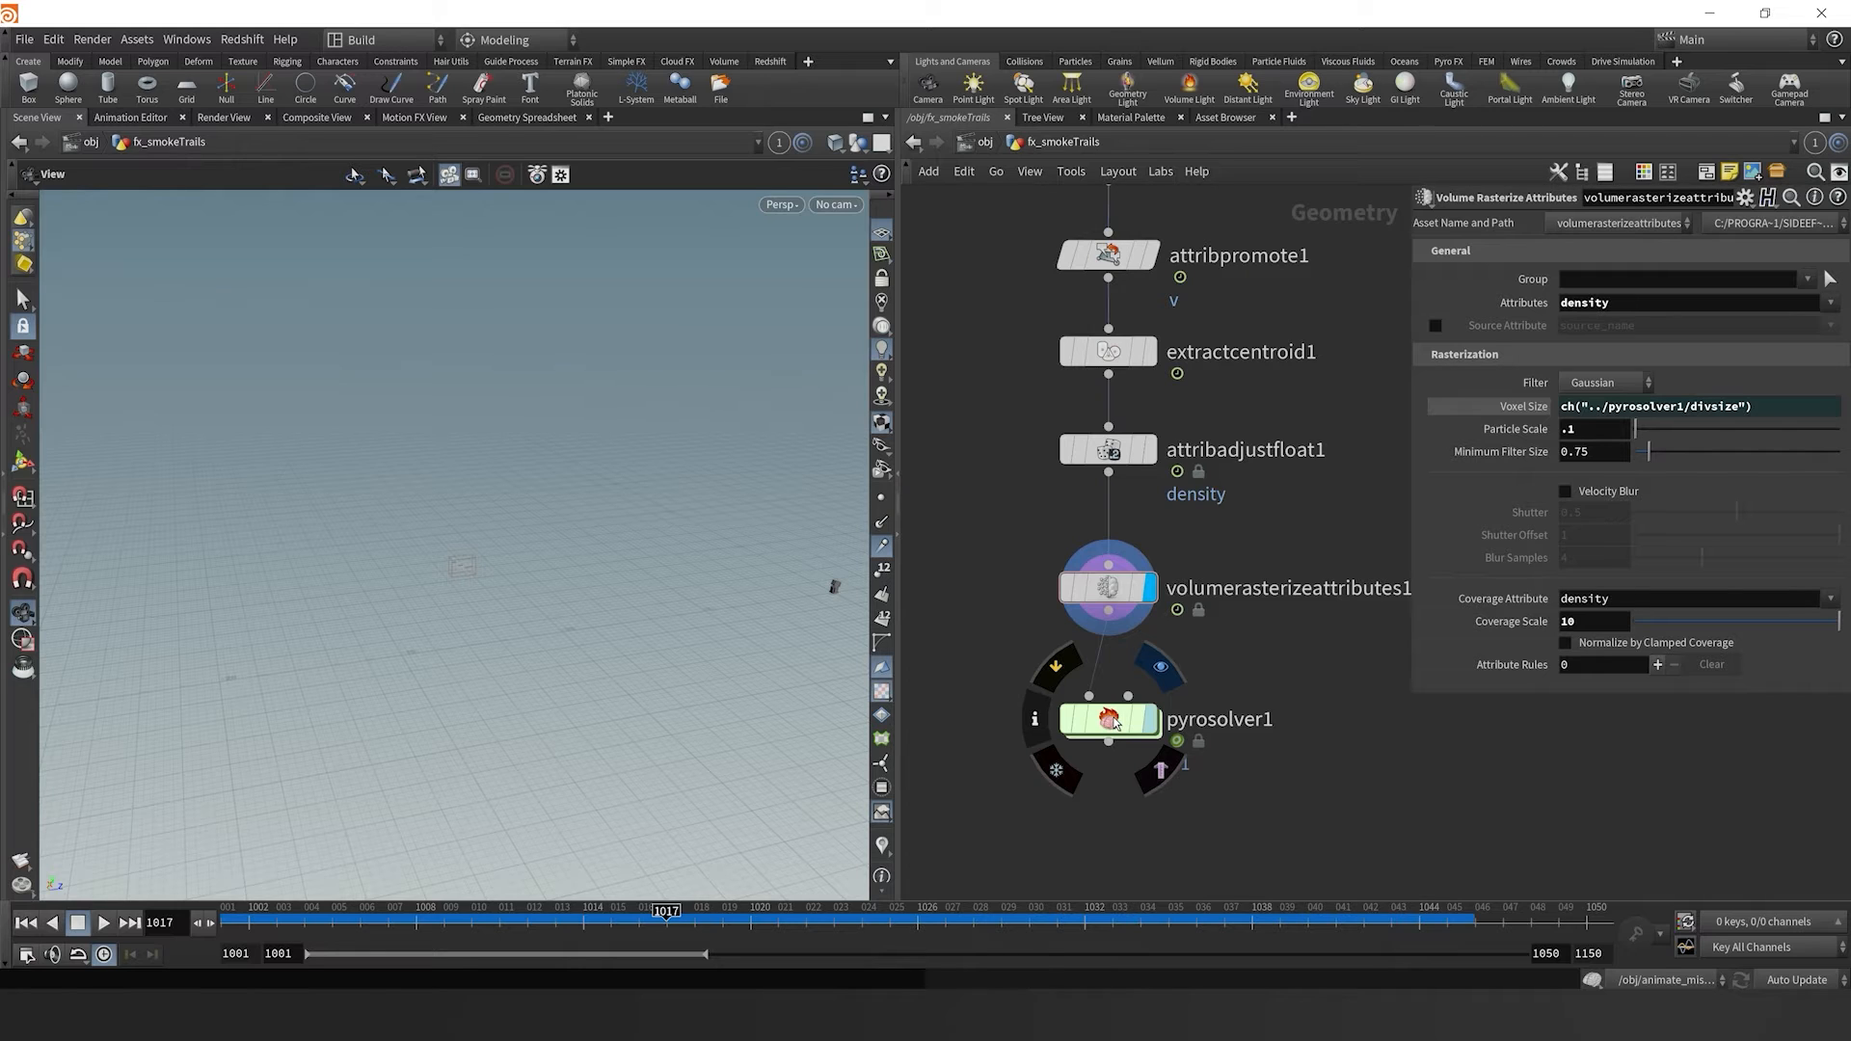
left_click(1106, 719)
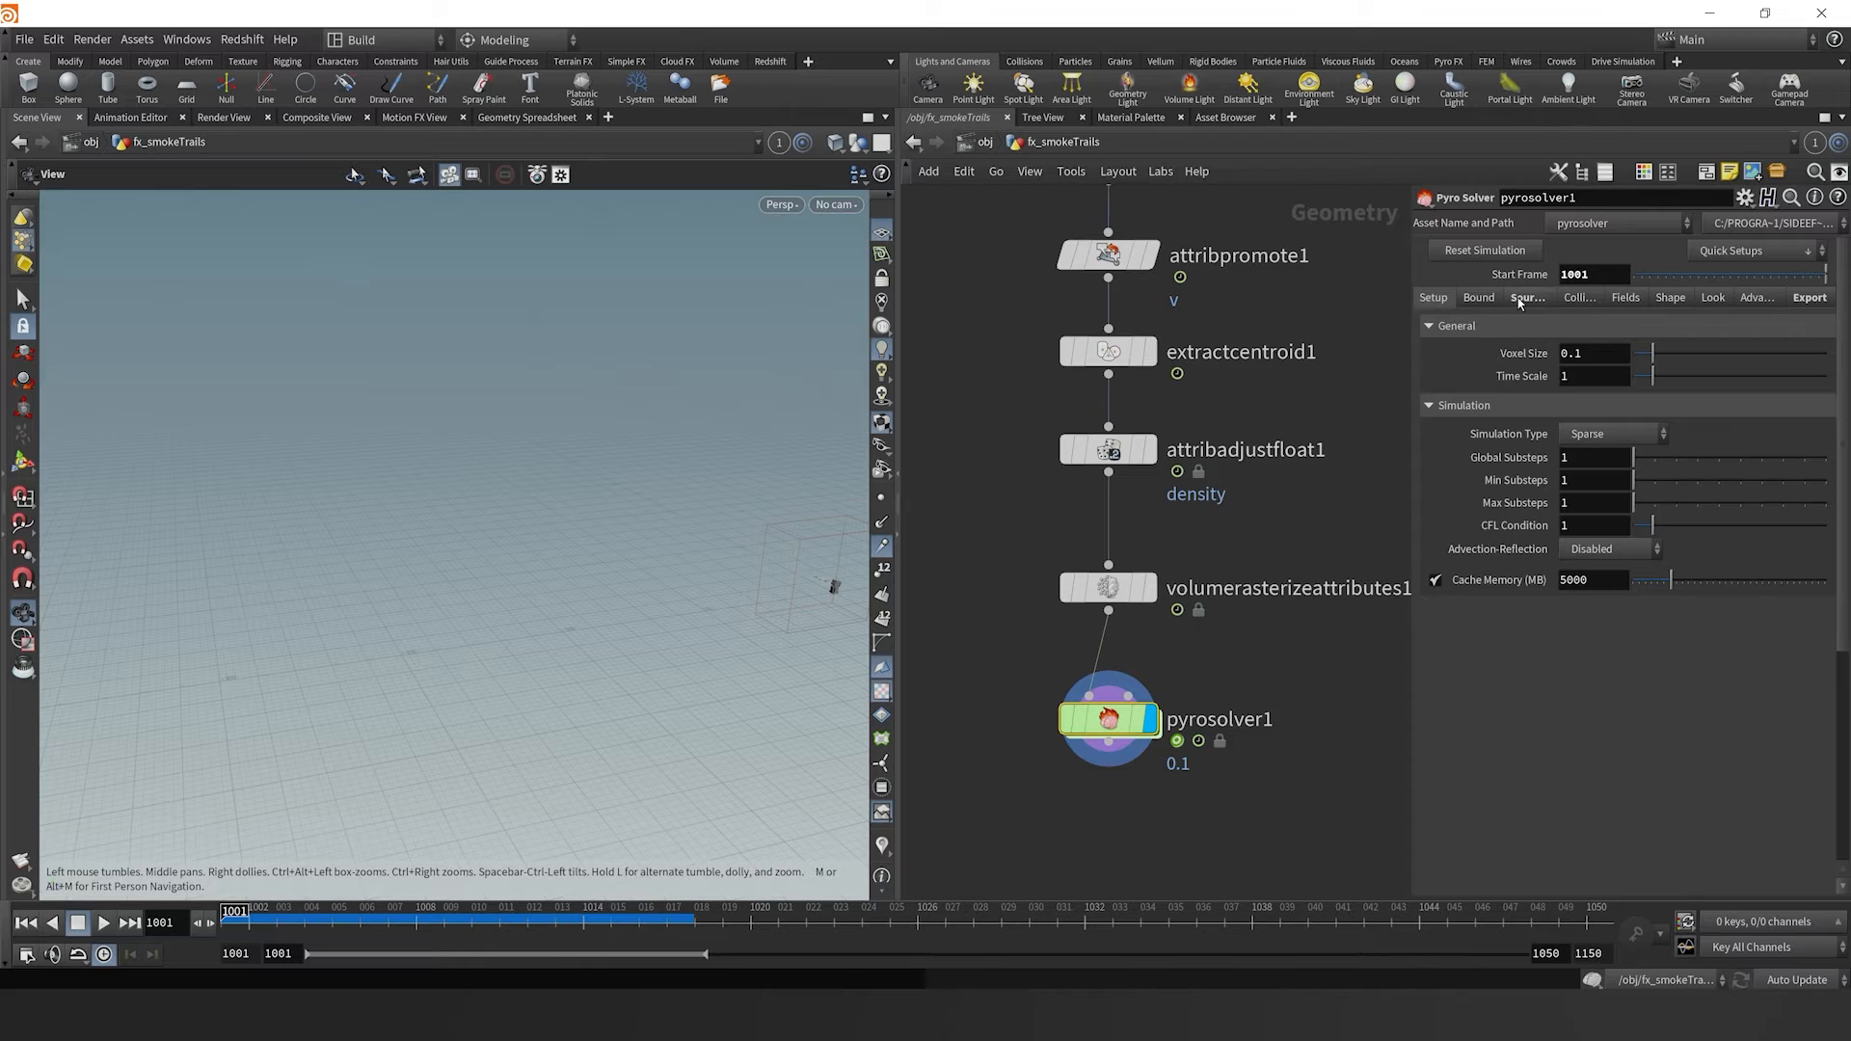
- On the Sourcing tab set temperature Operation to None, leaving density and v-into-vel sources
left_click(1527, 297)
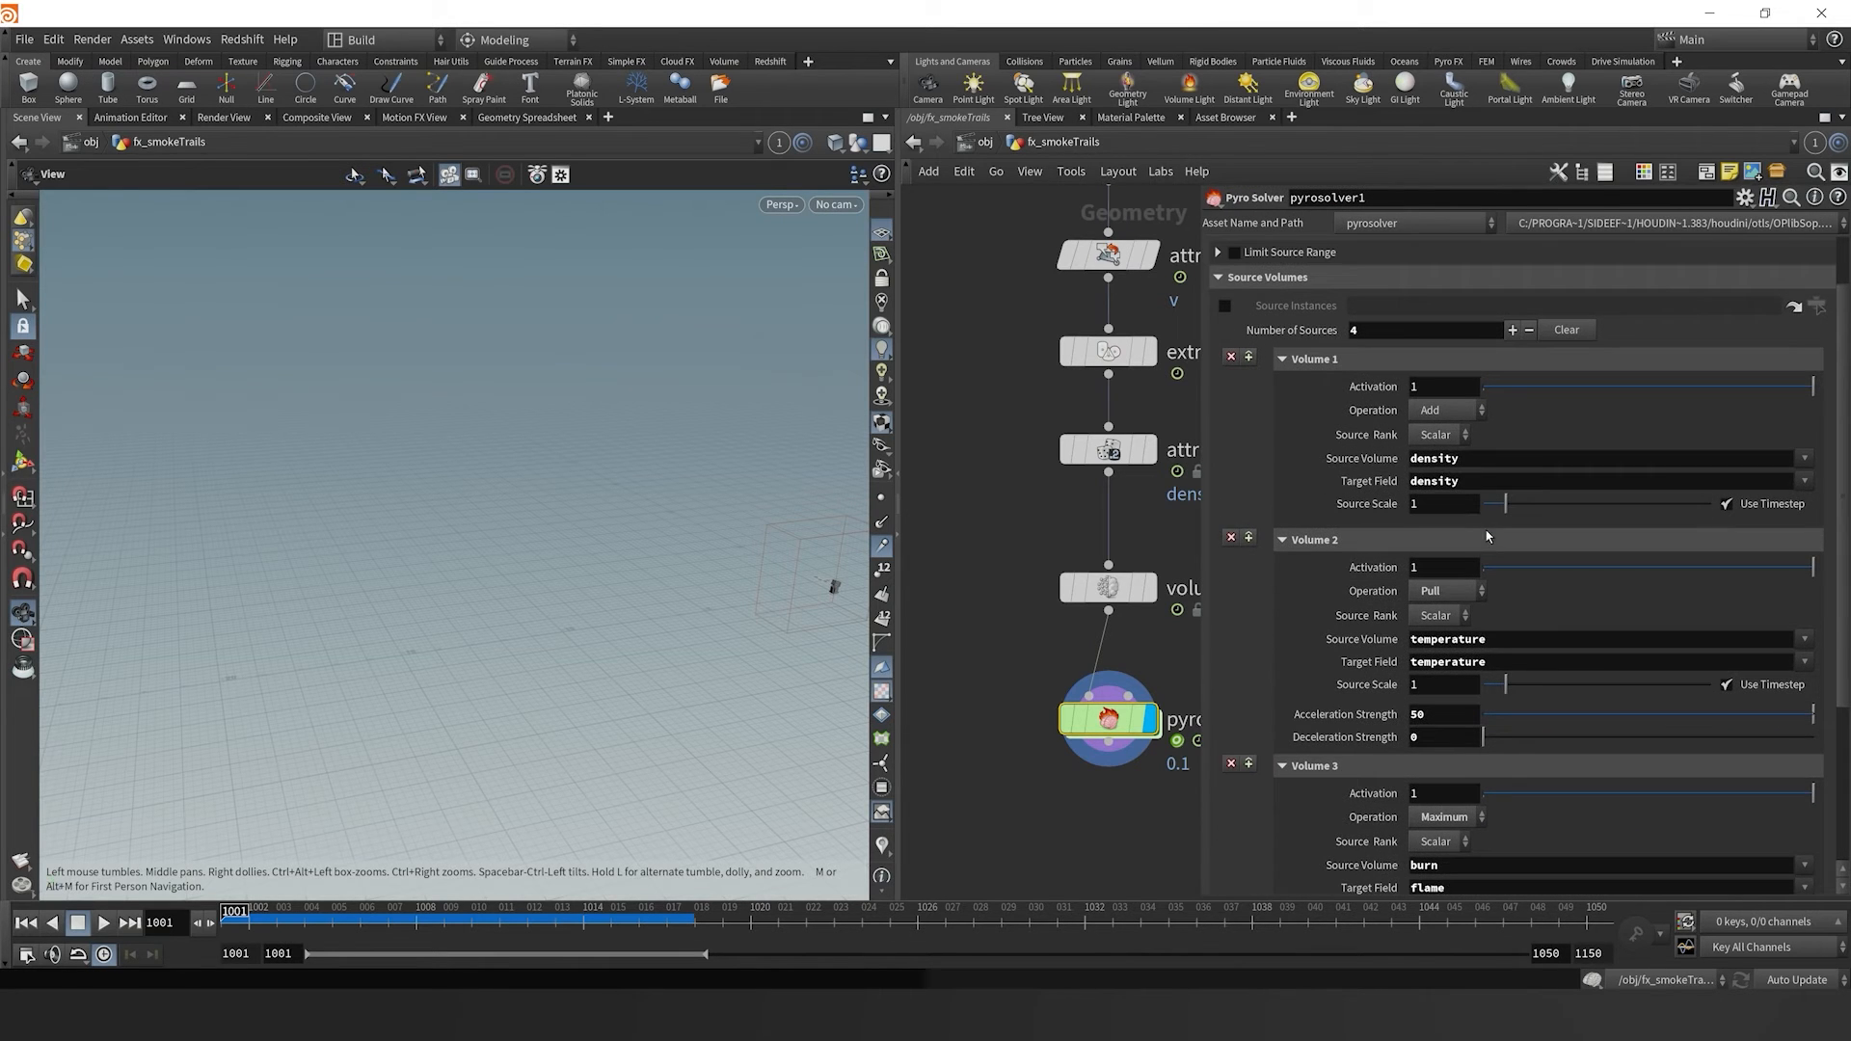
scroll("down", 3)
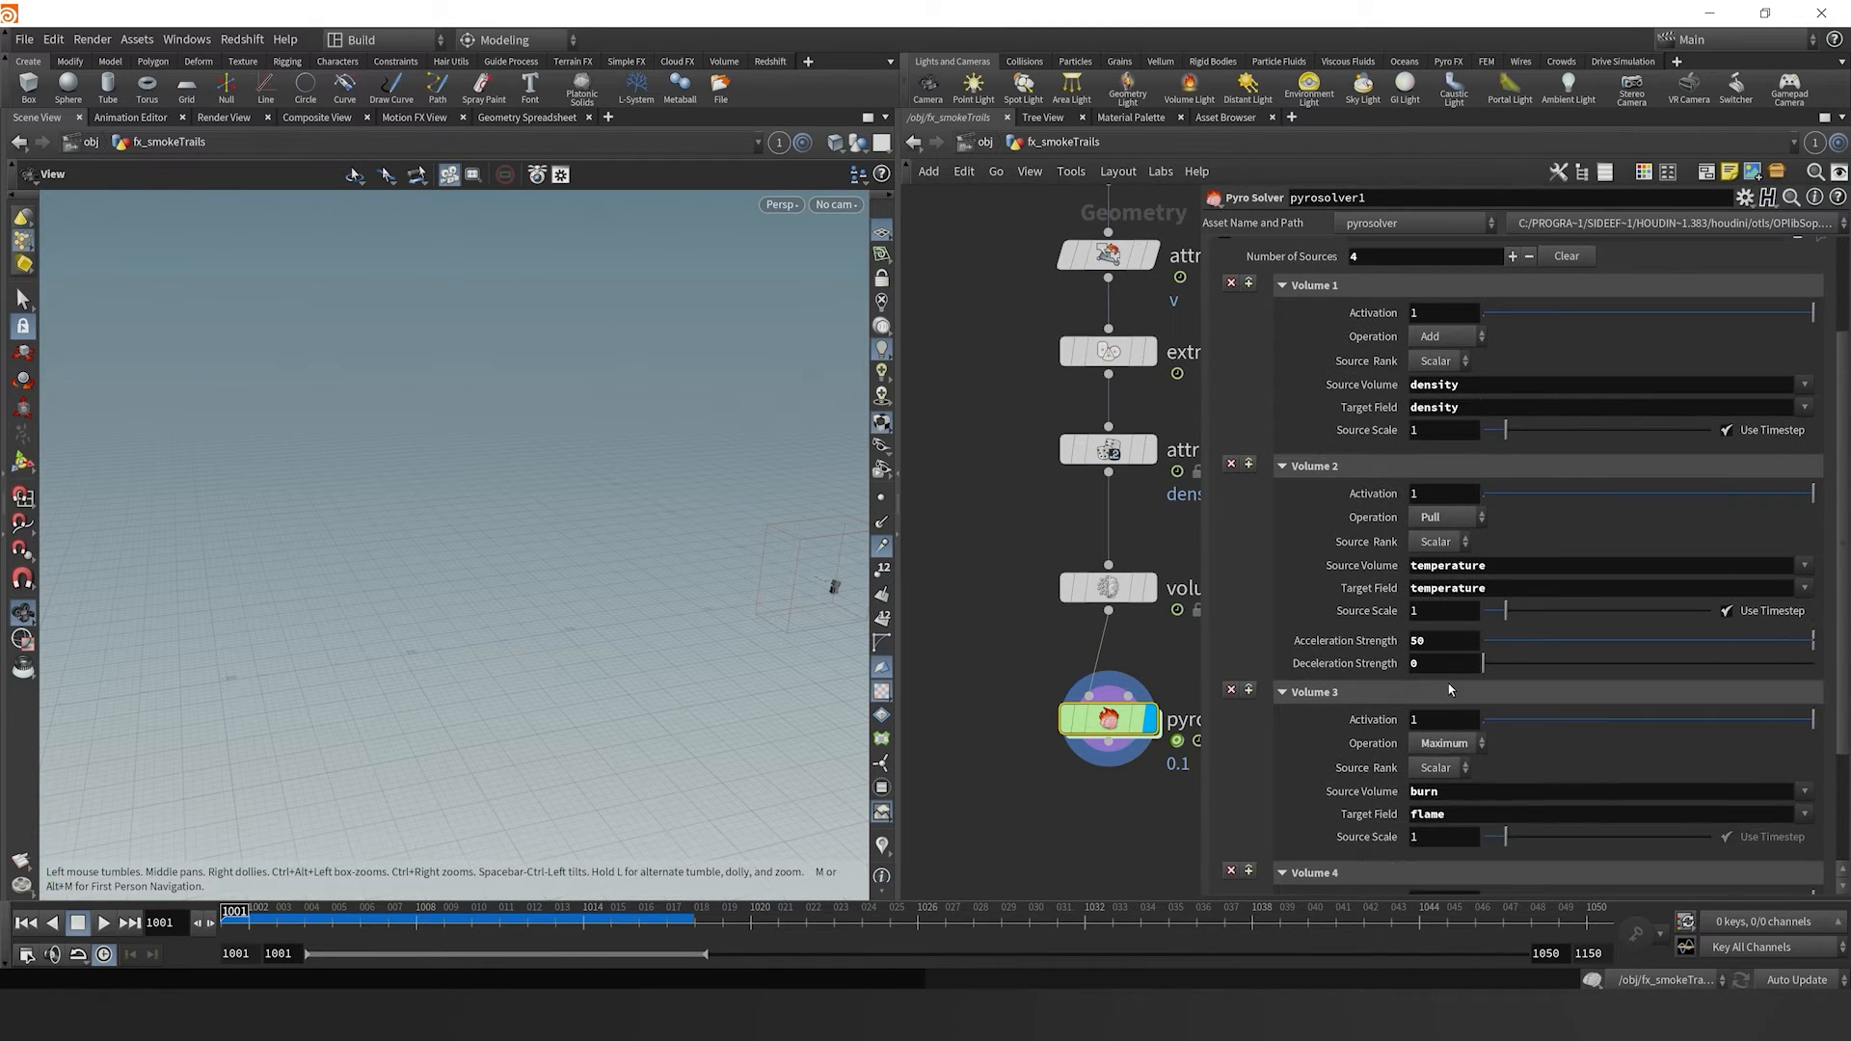
scroll("down", 3)
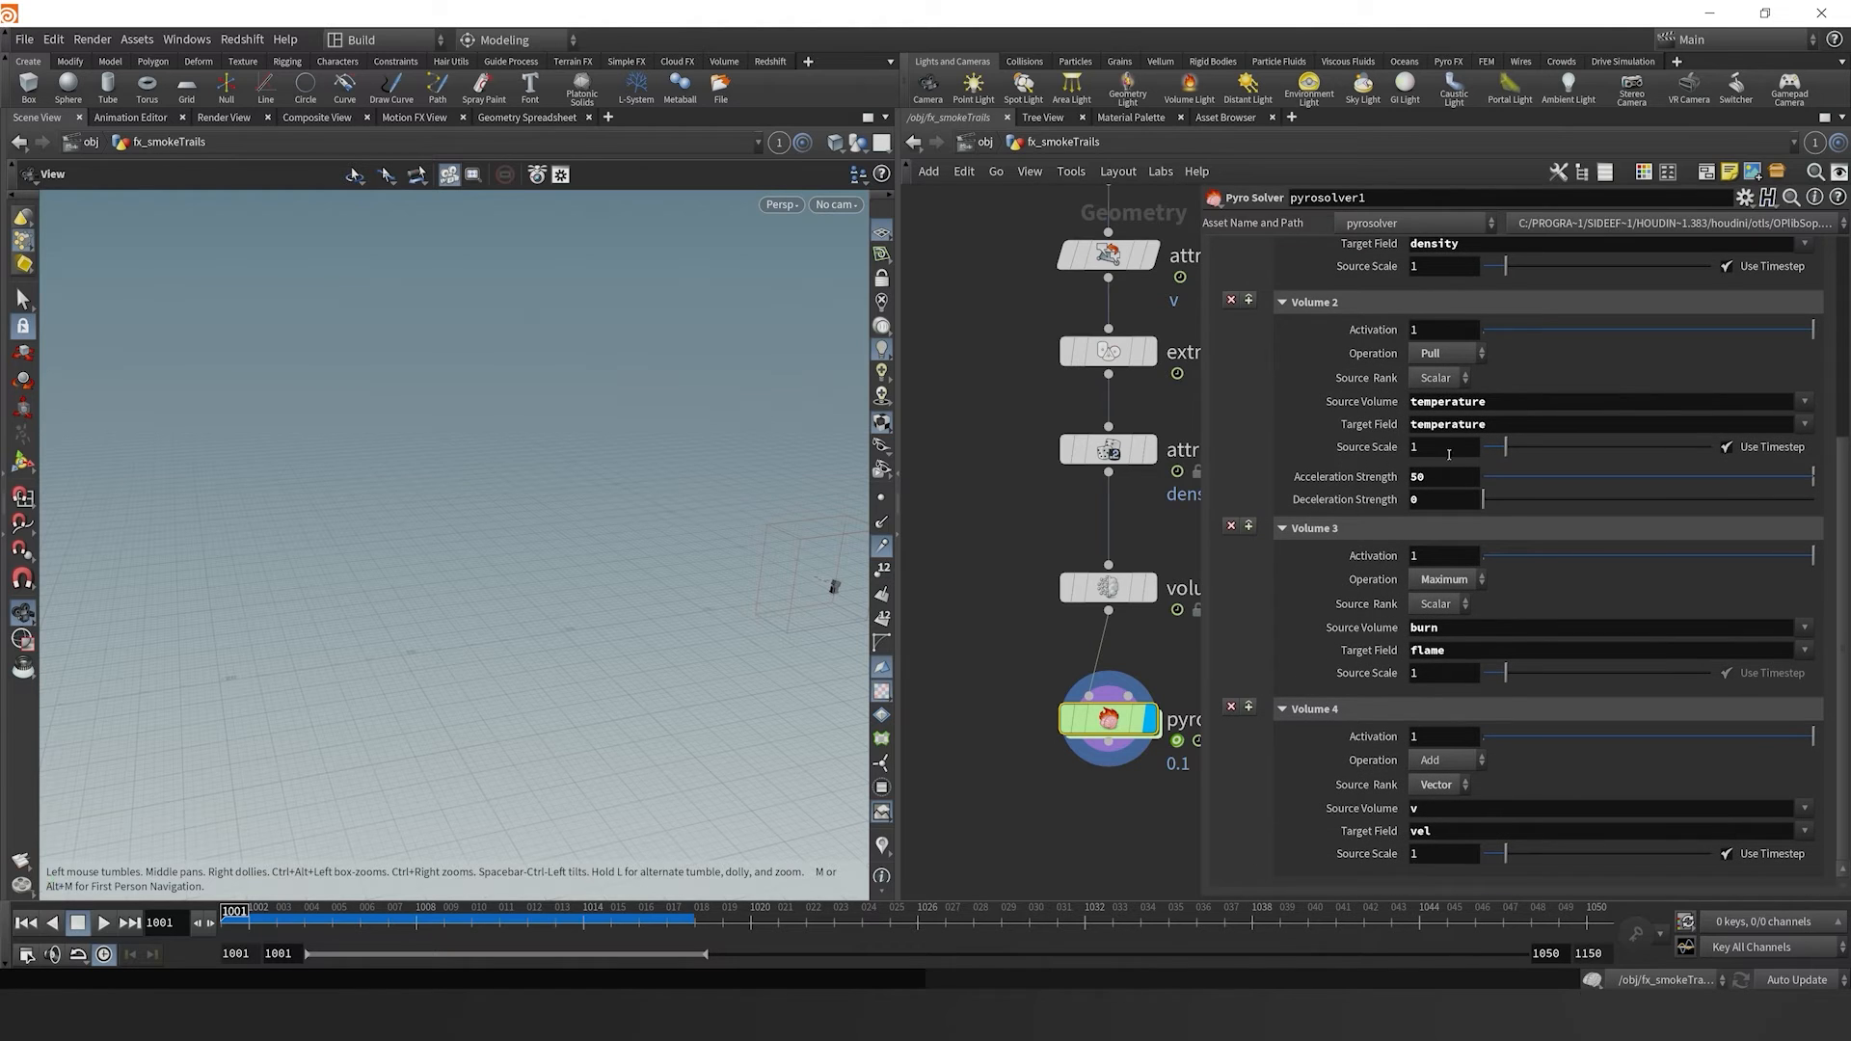
left_click(1442, 353)
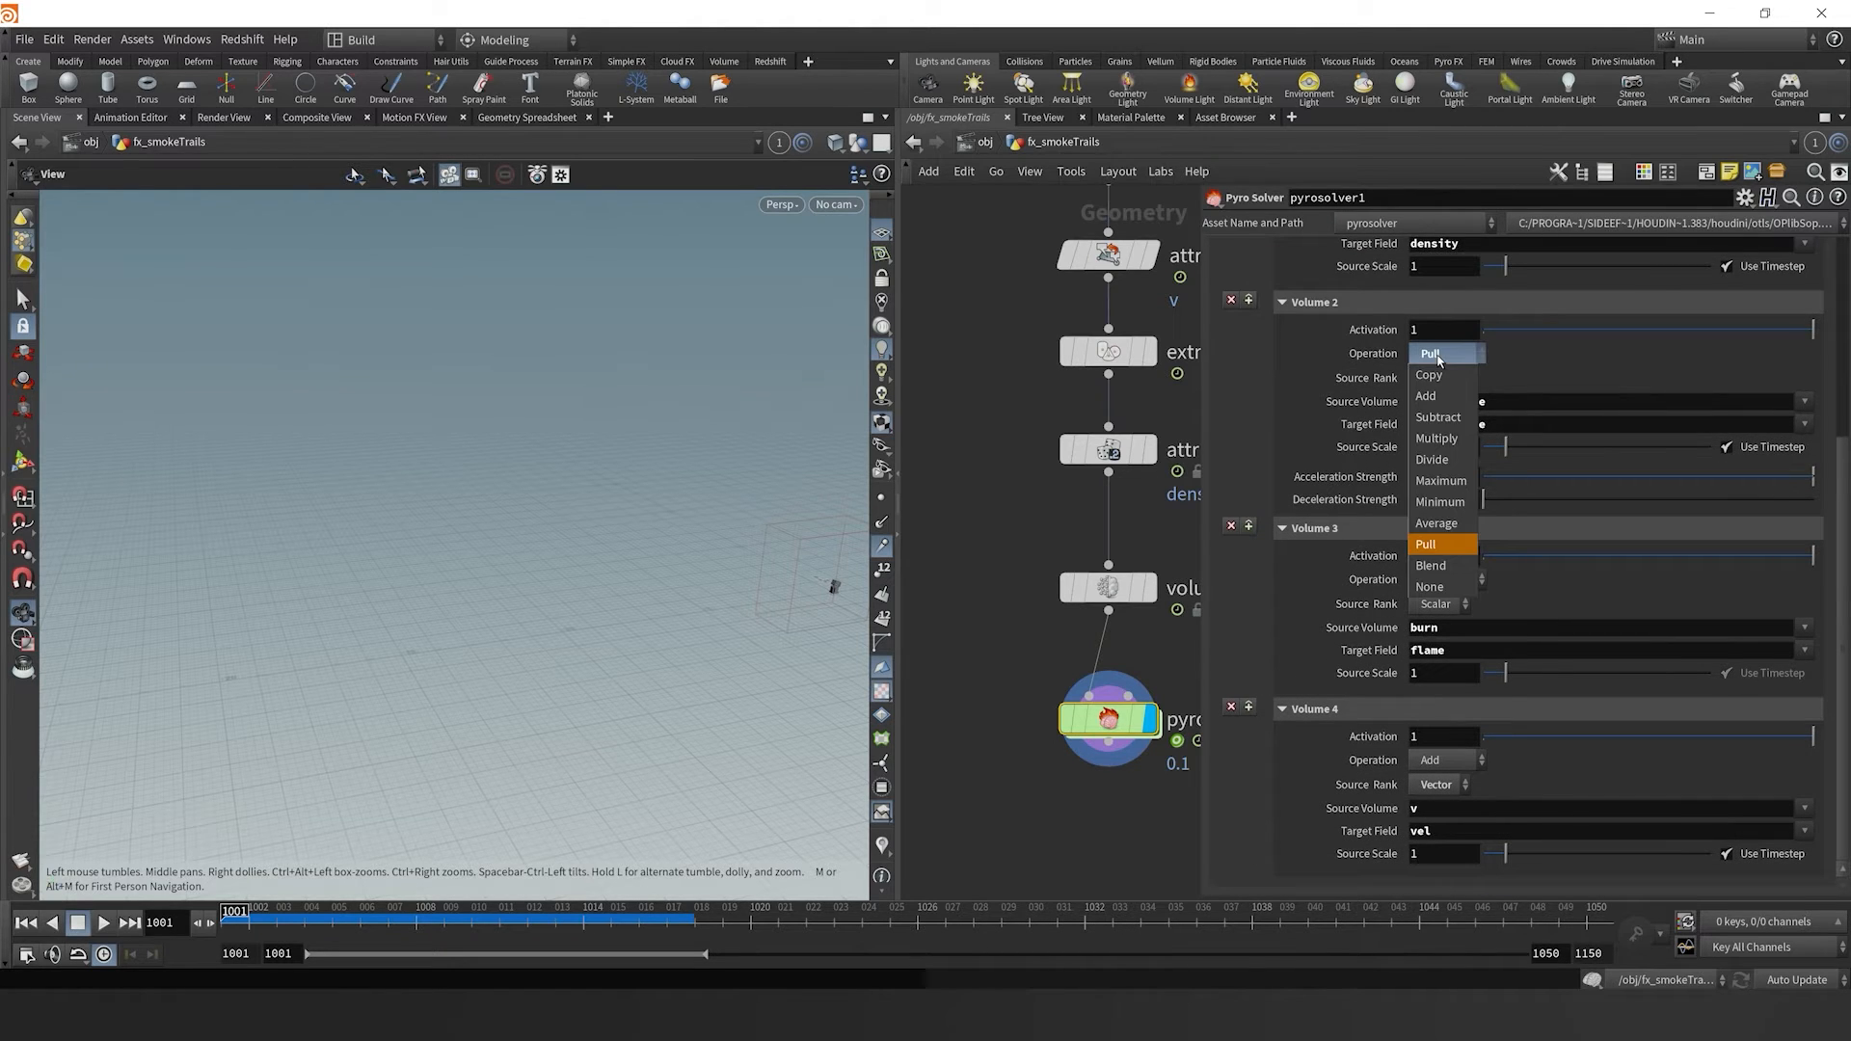
left_click(1429, 586)
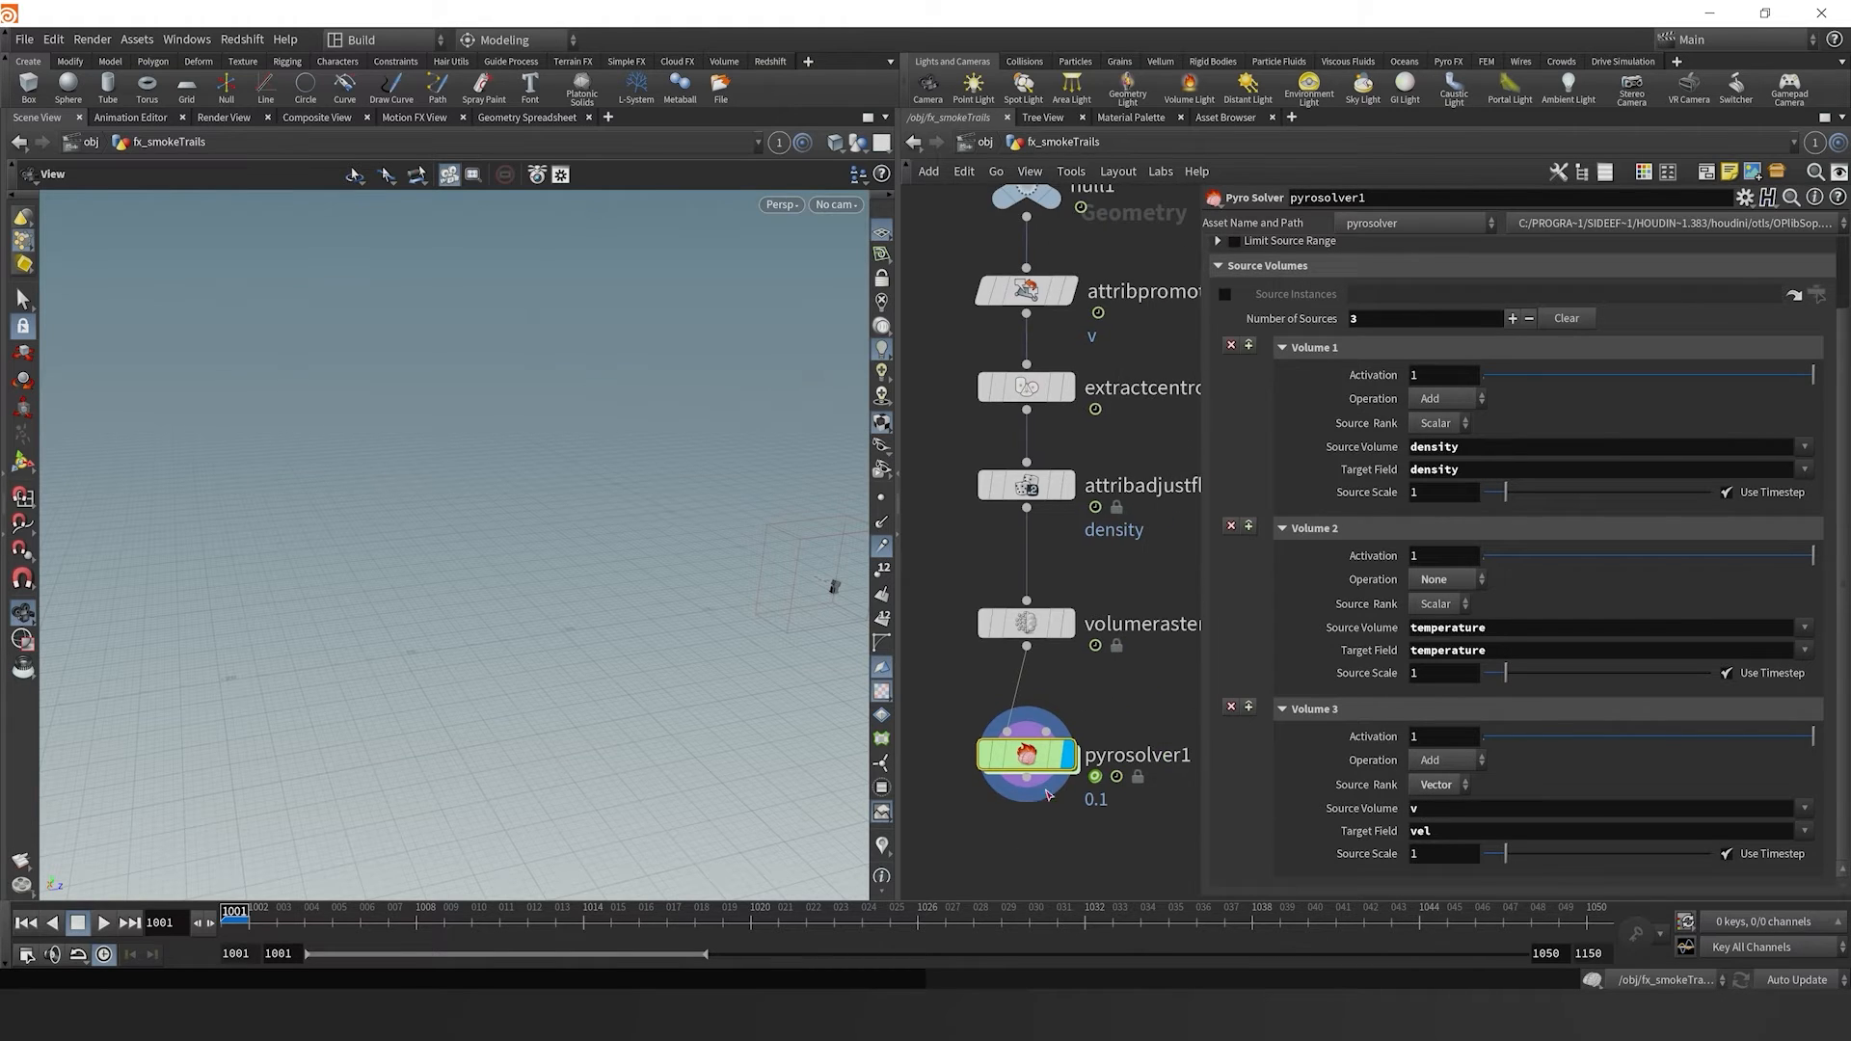
left_click(1024, 623)
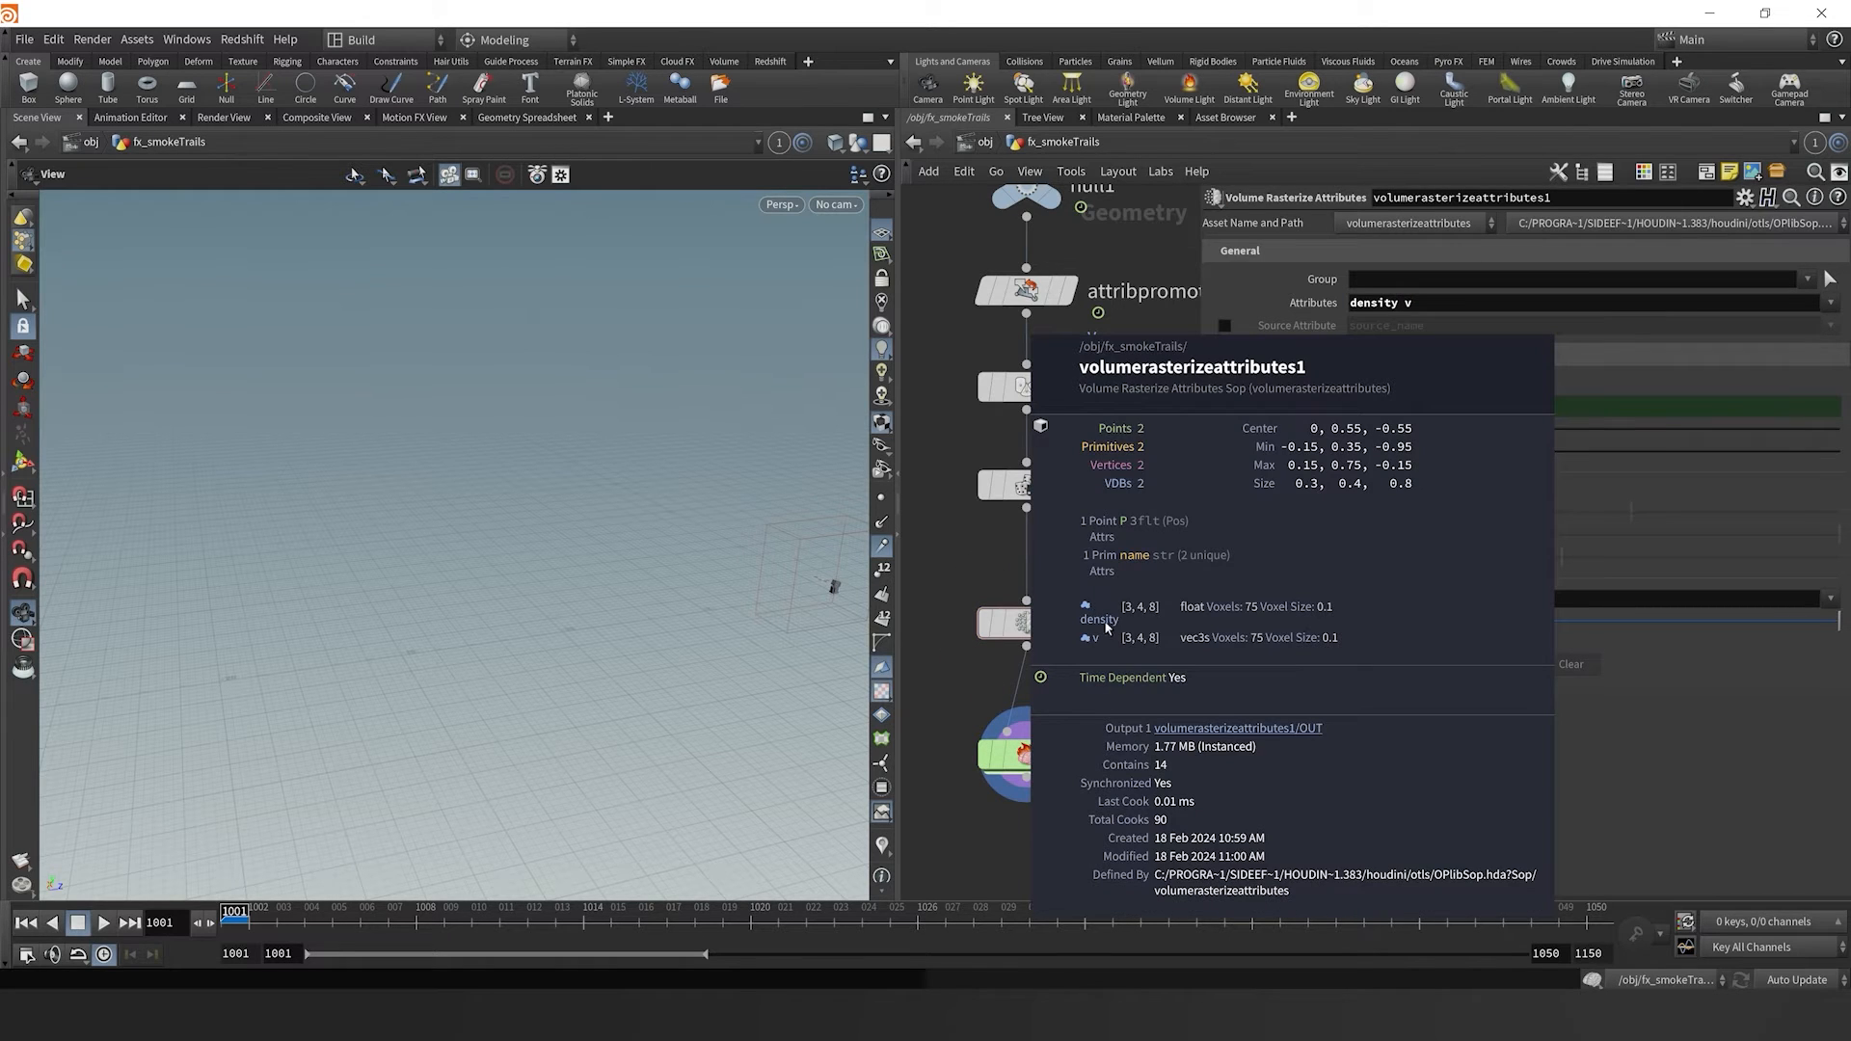
left_click(1024, 754)
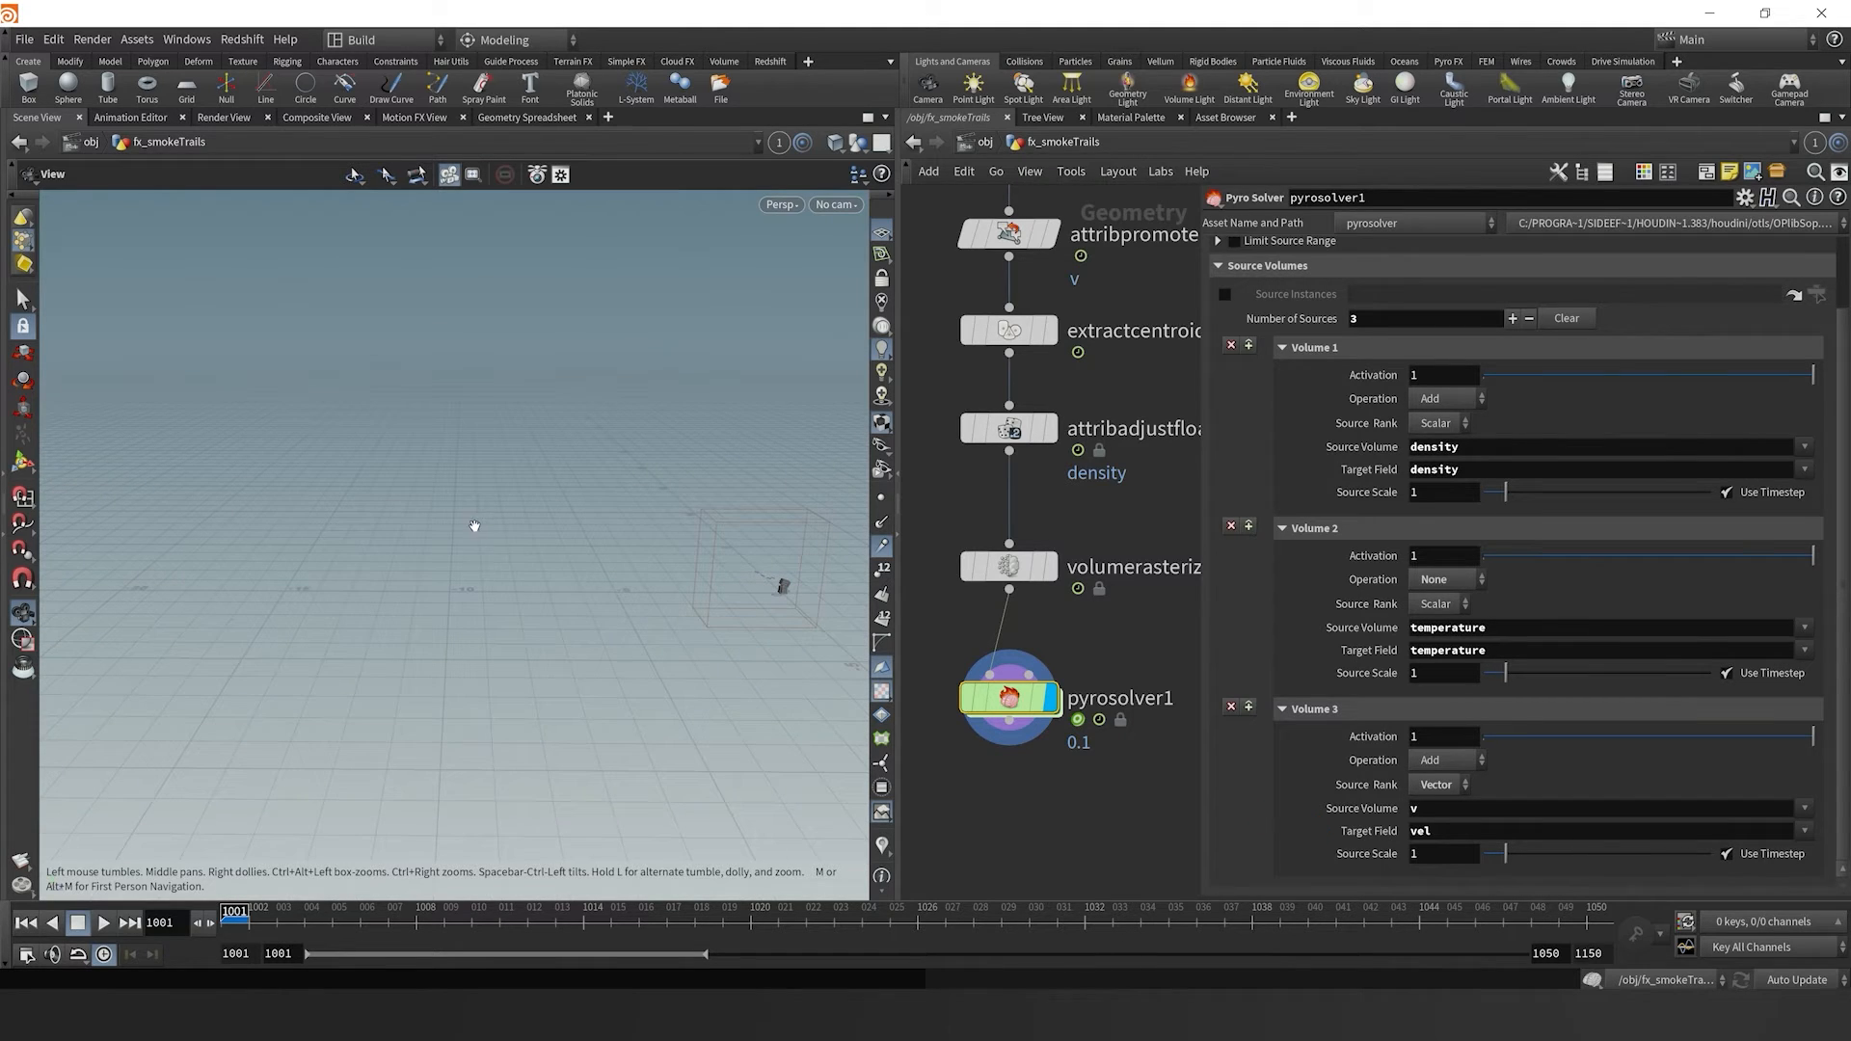
- Set the viewport Color Scheme to Dark and play the simulation to watch smoke form
left_click(103, 922)
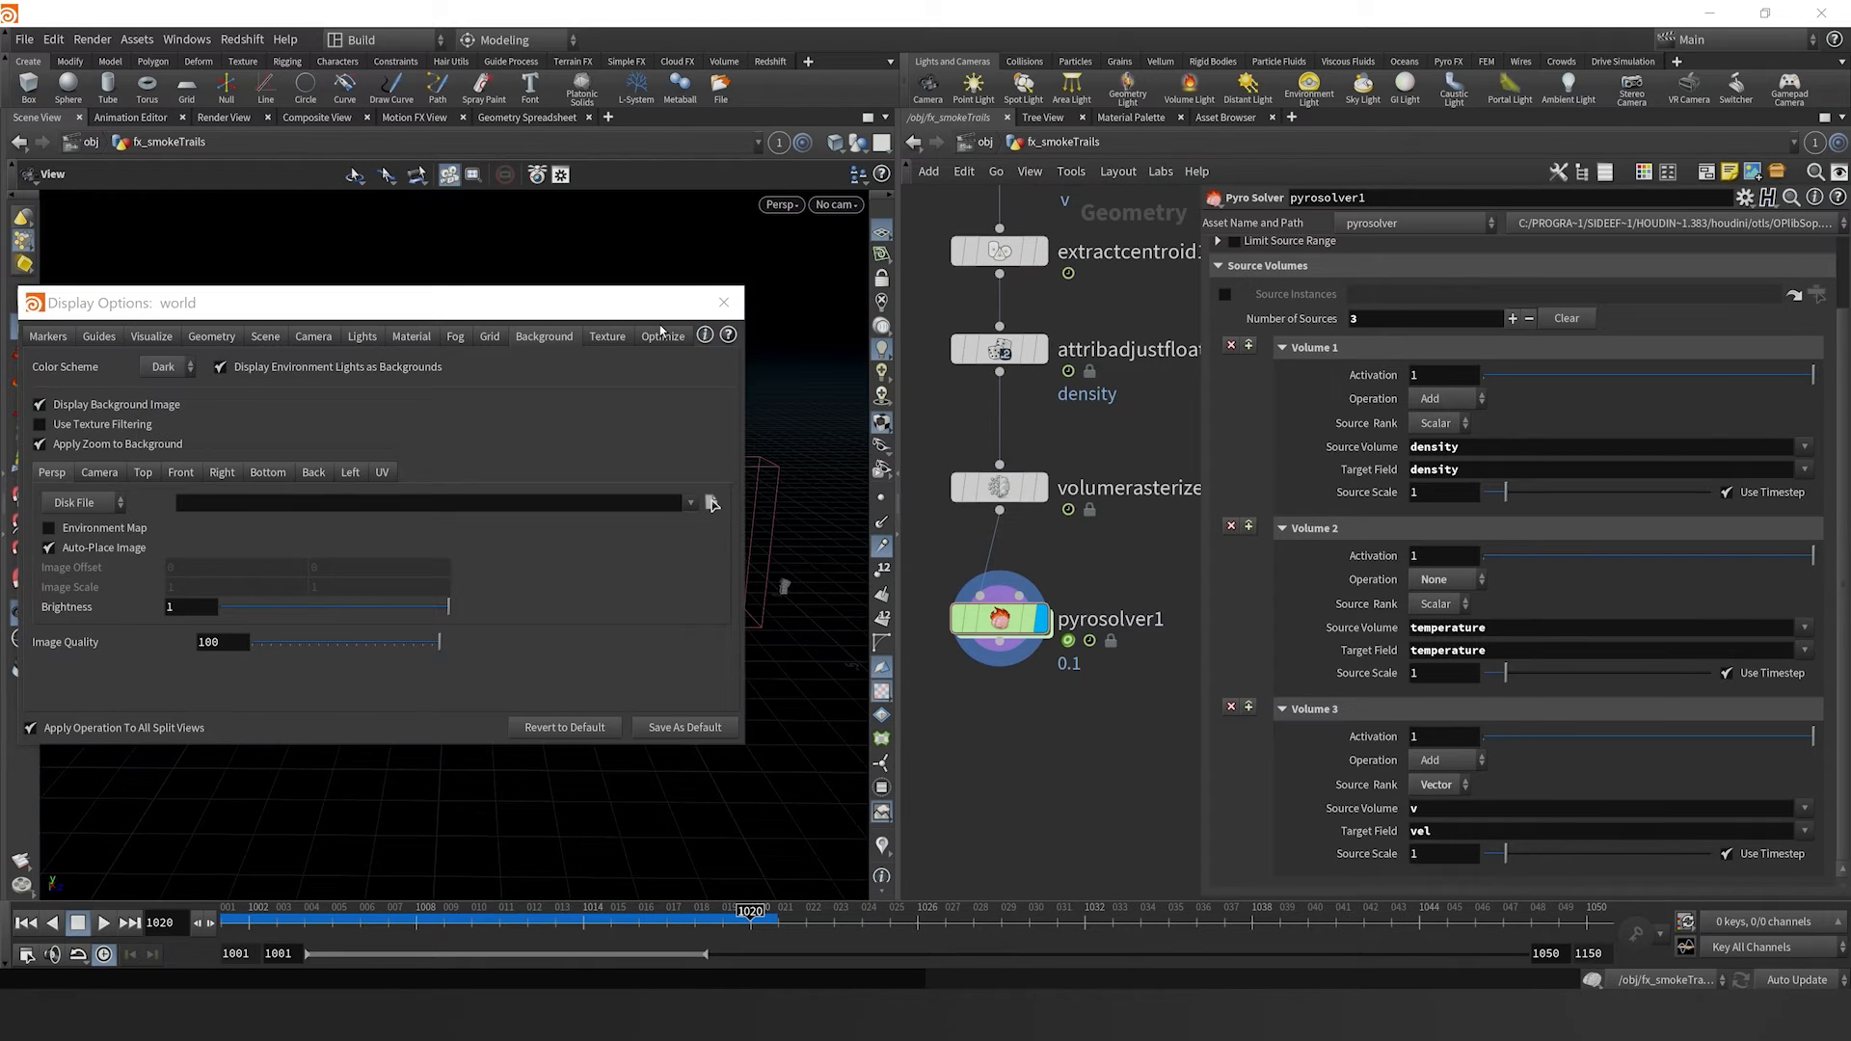
left_click(723, 303)
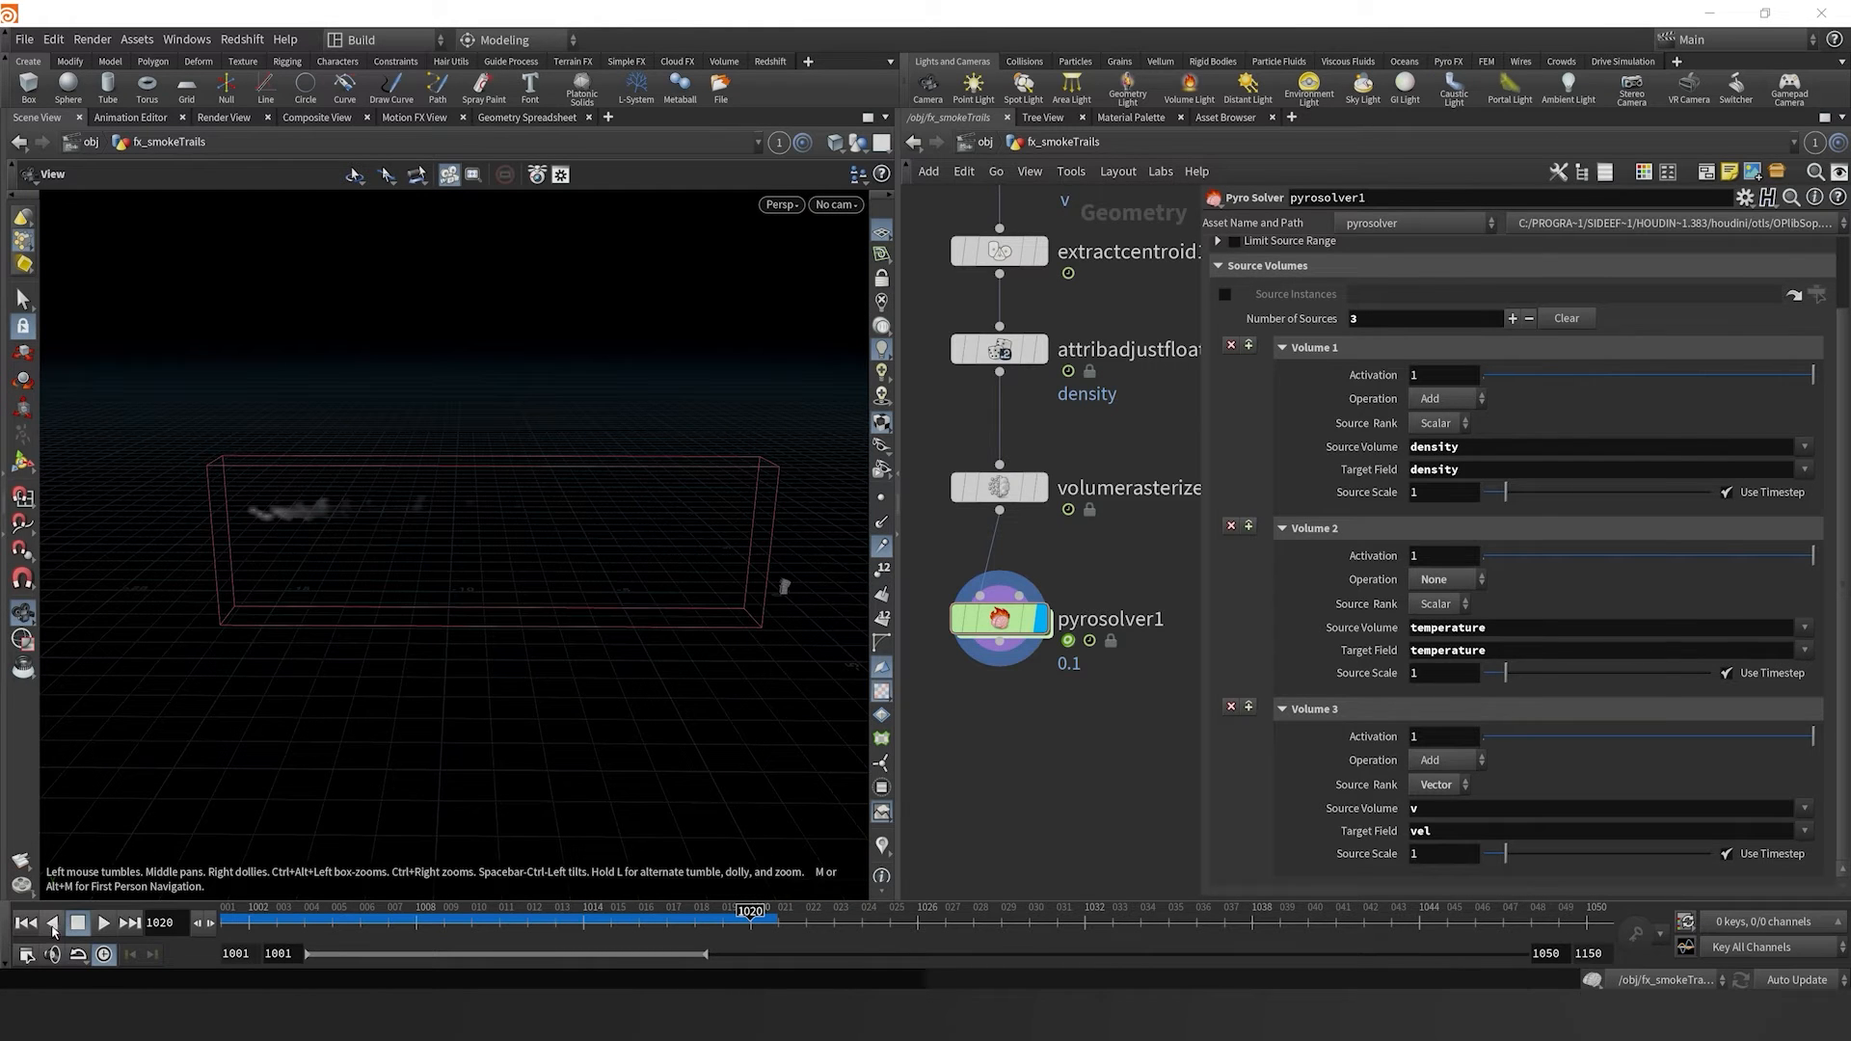
left_click(102, 923)
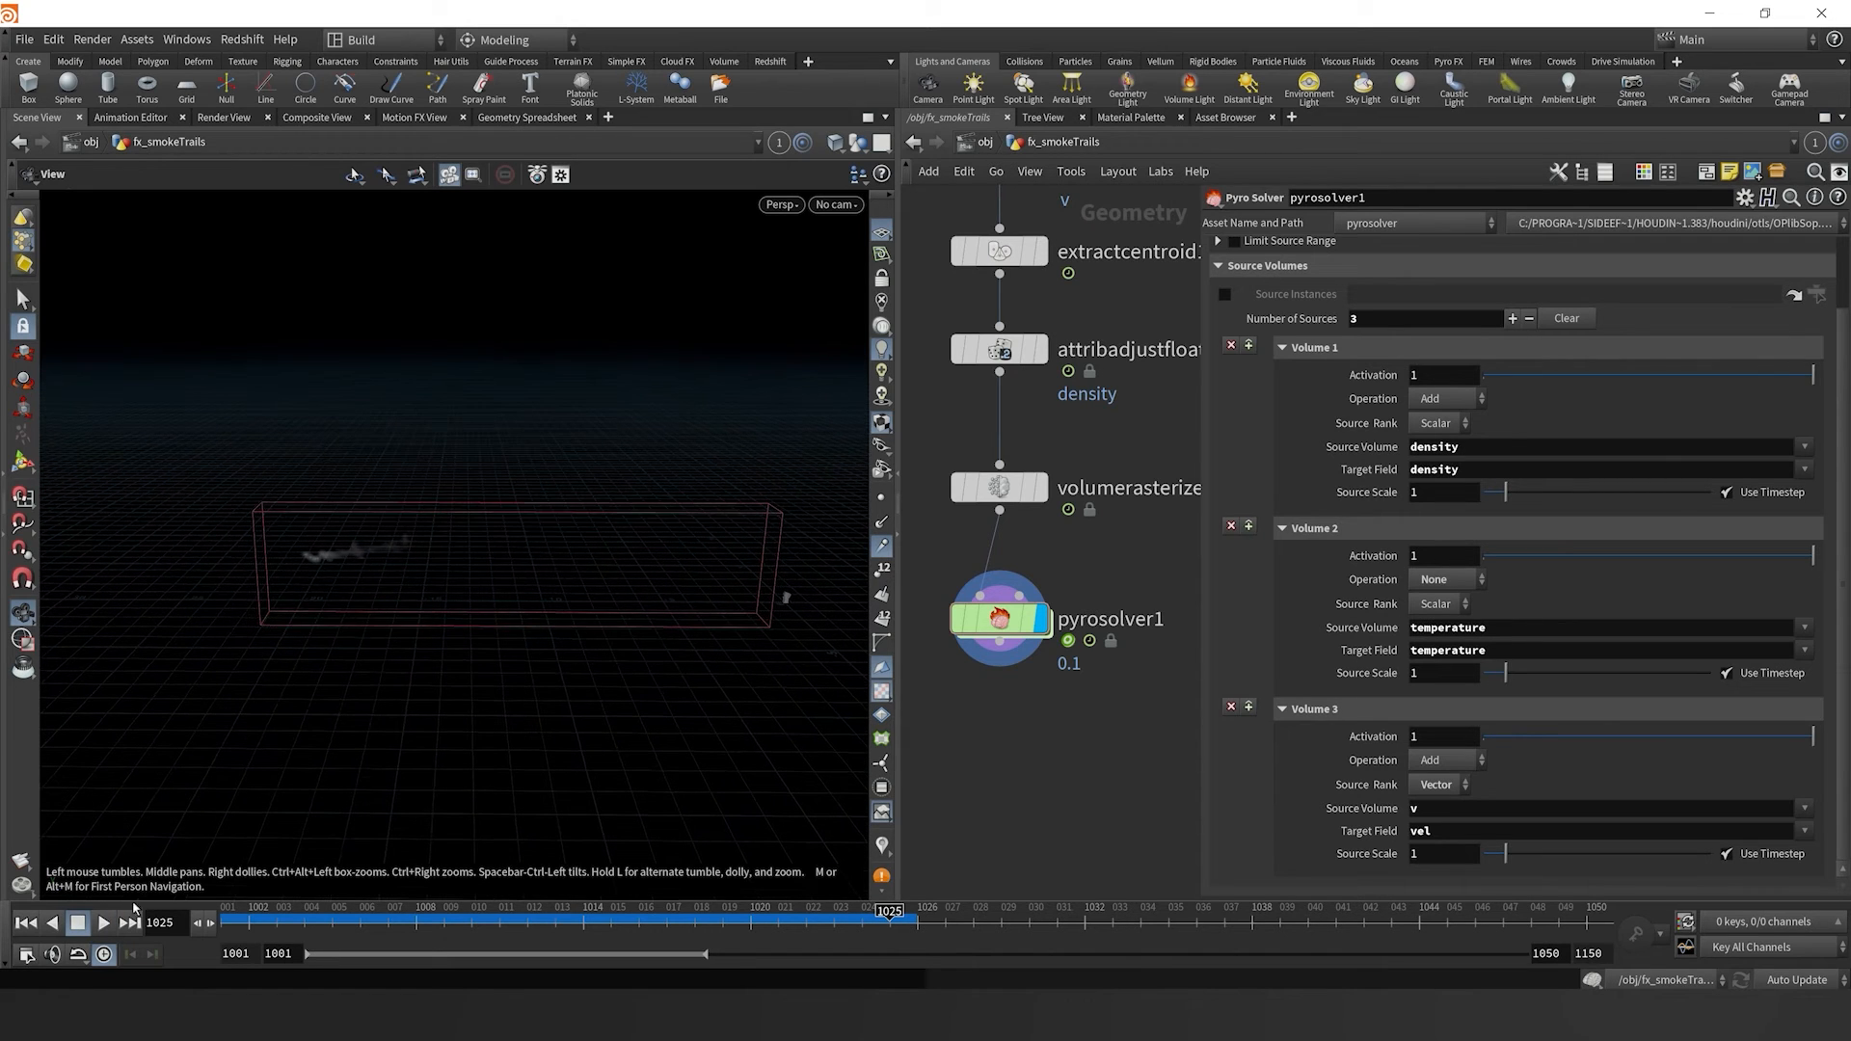
left_click(102, 923)
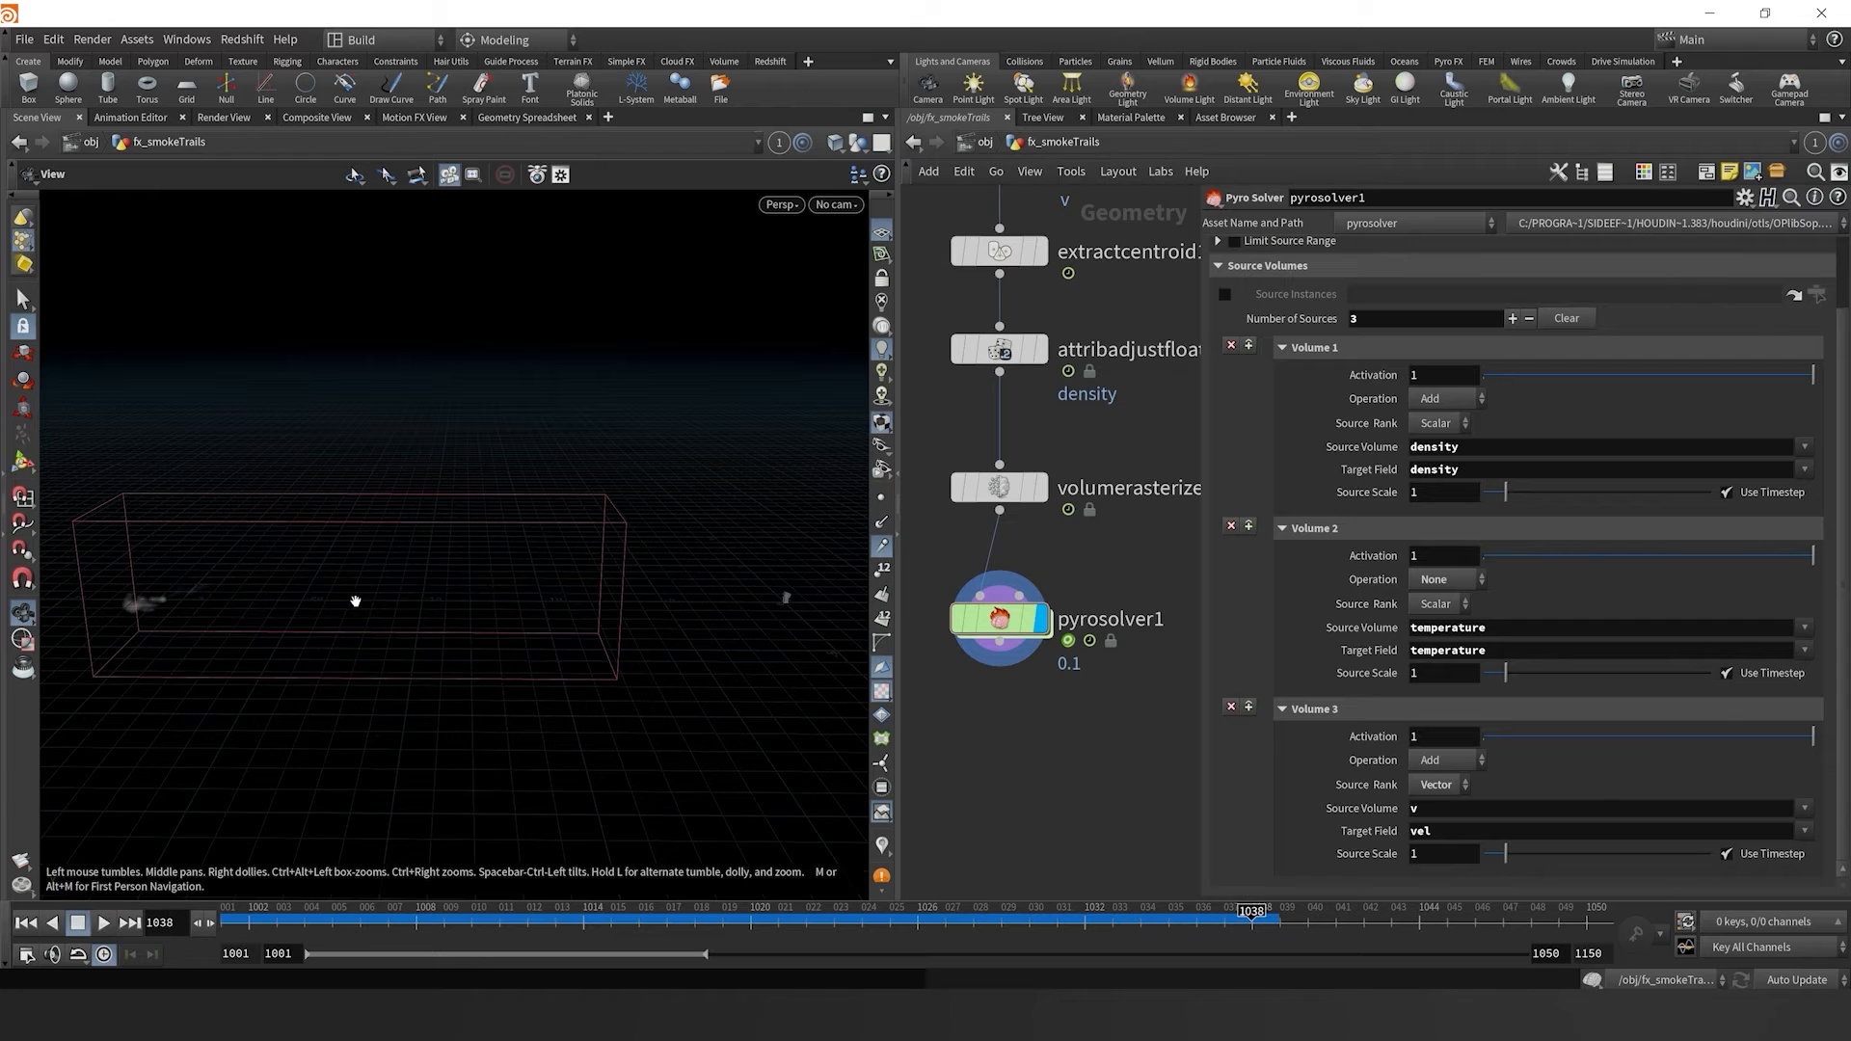
mouse_move(1369, 281)
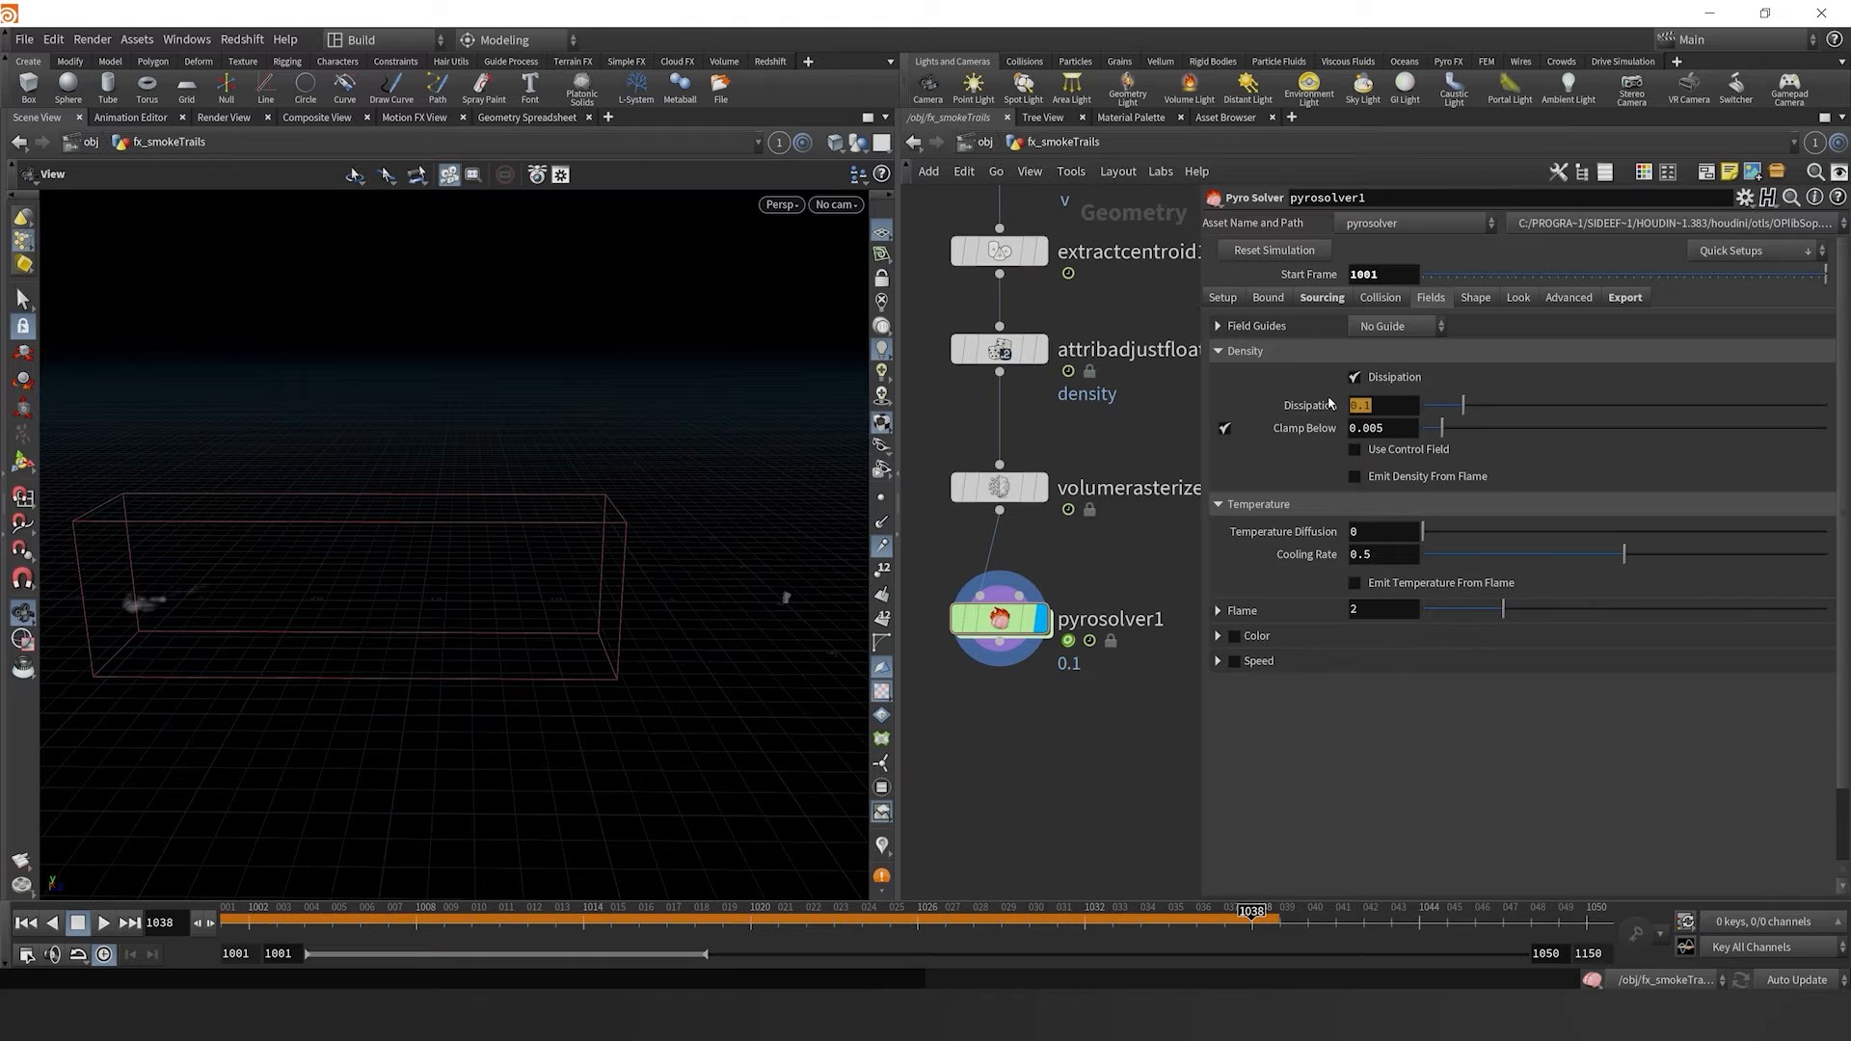
- Set Density Dissipation to .01 on the Fields tab so the trail lingers
type(".01")
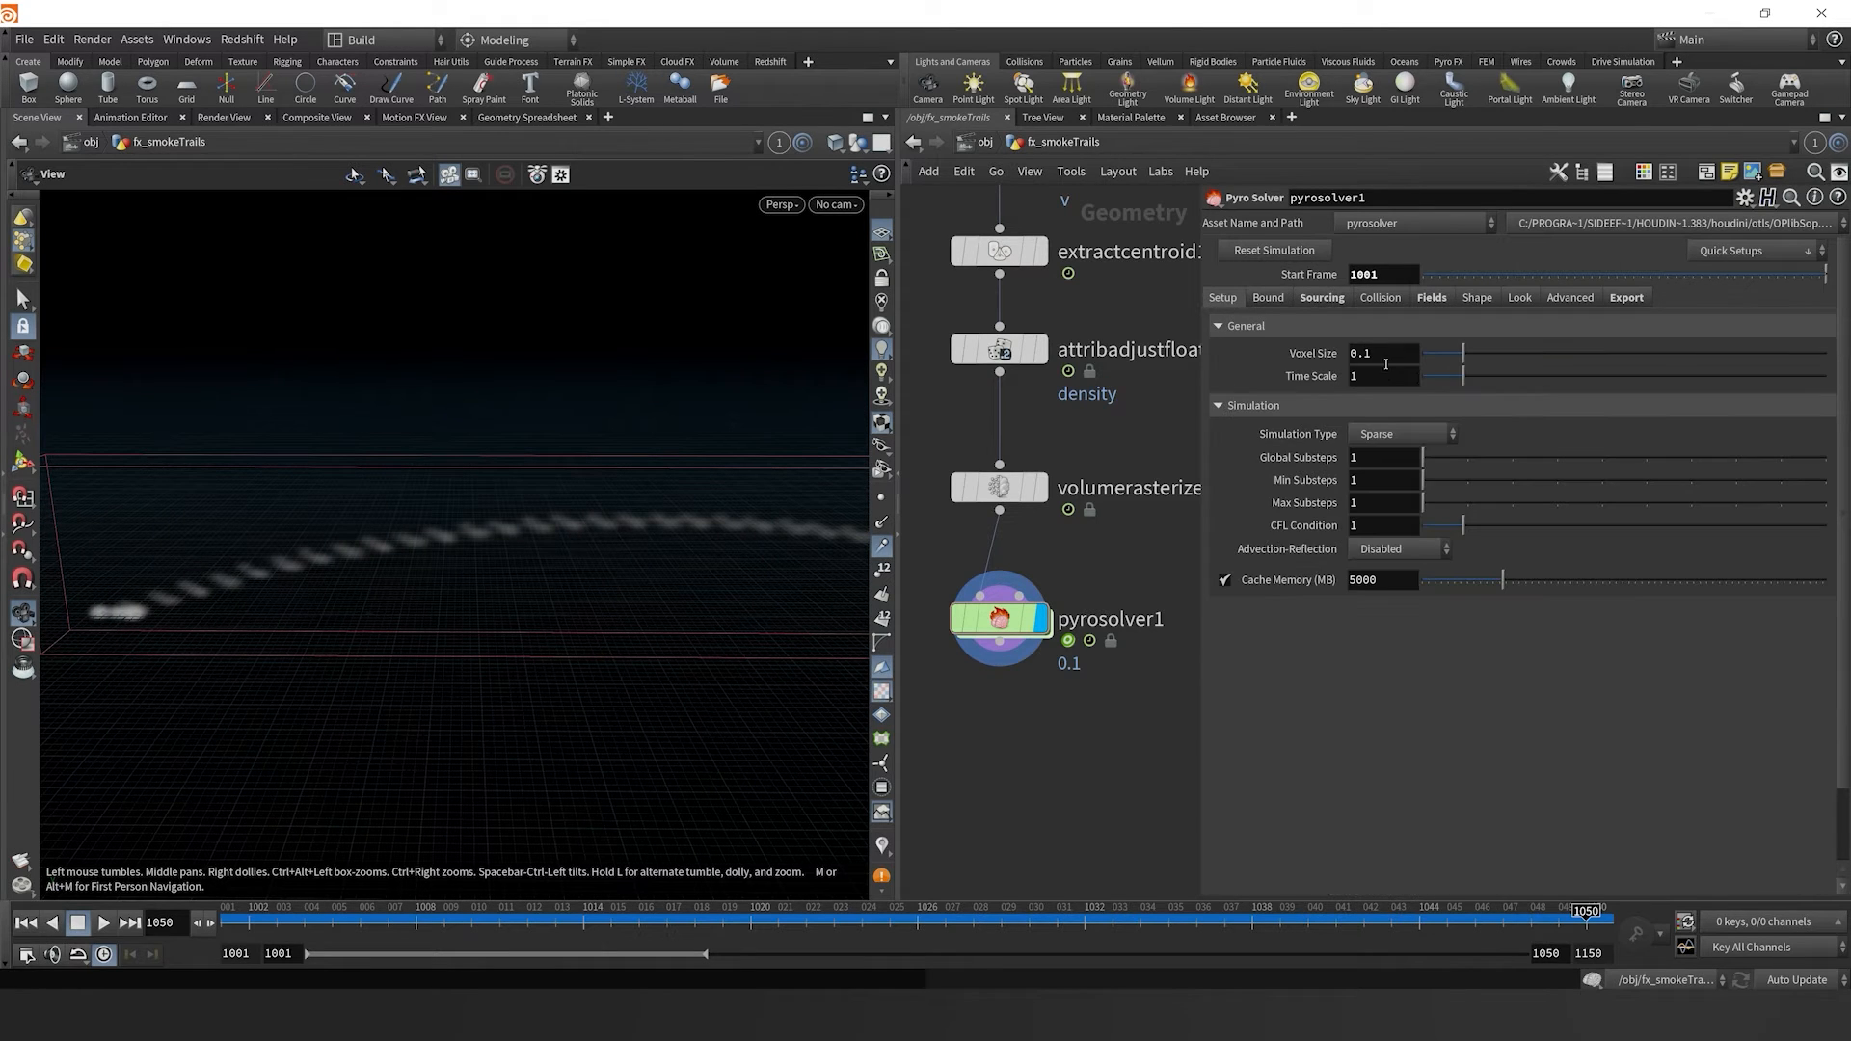
- Set Voxel Size to .05 and replay from frame 1001 to inspect the finer trail
type(".05")
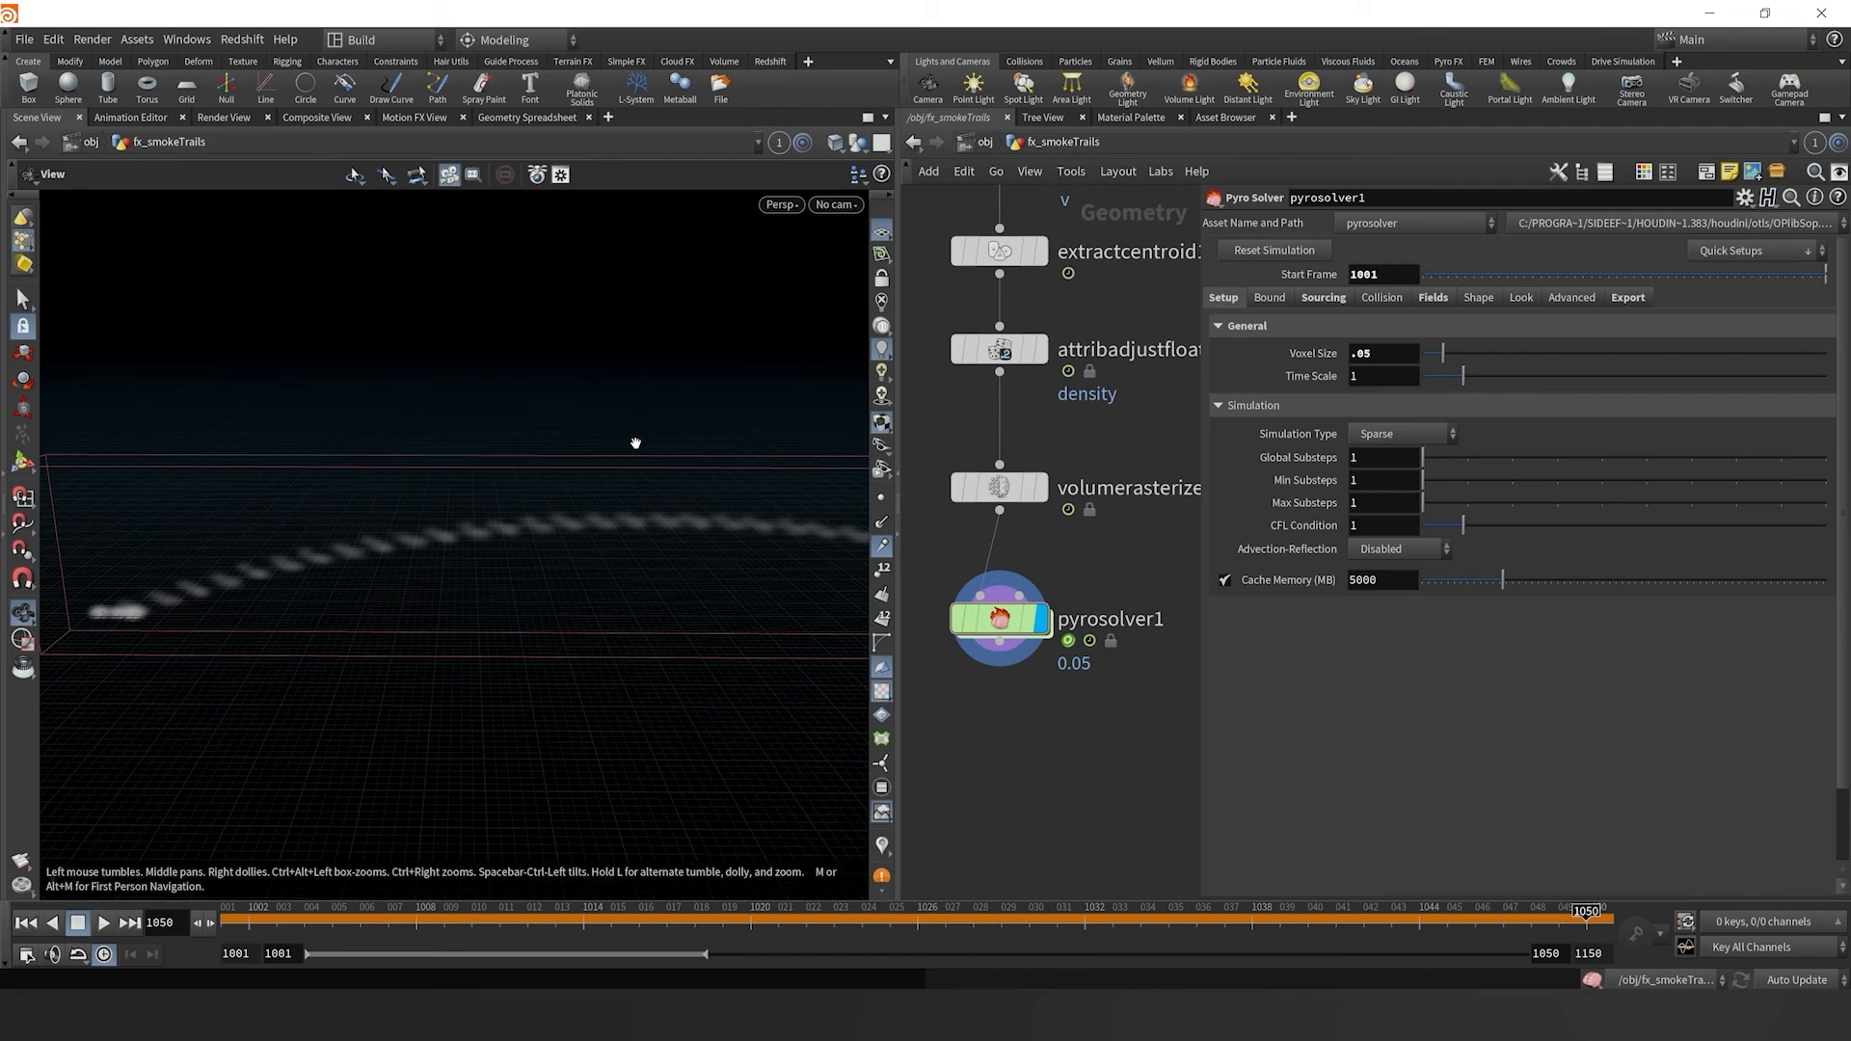
left_click(103, 922)
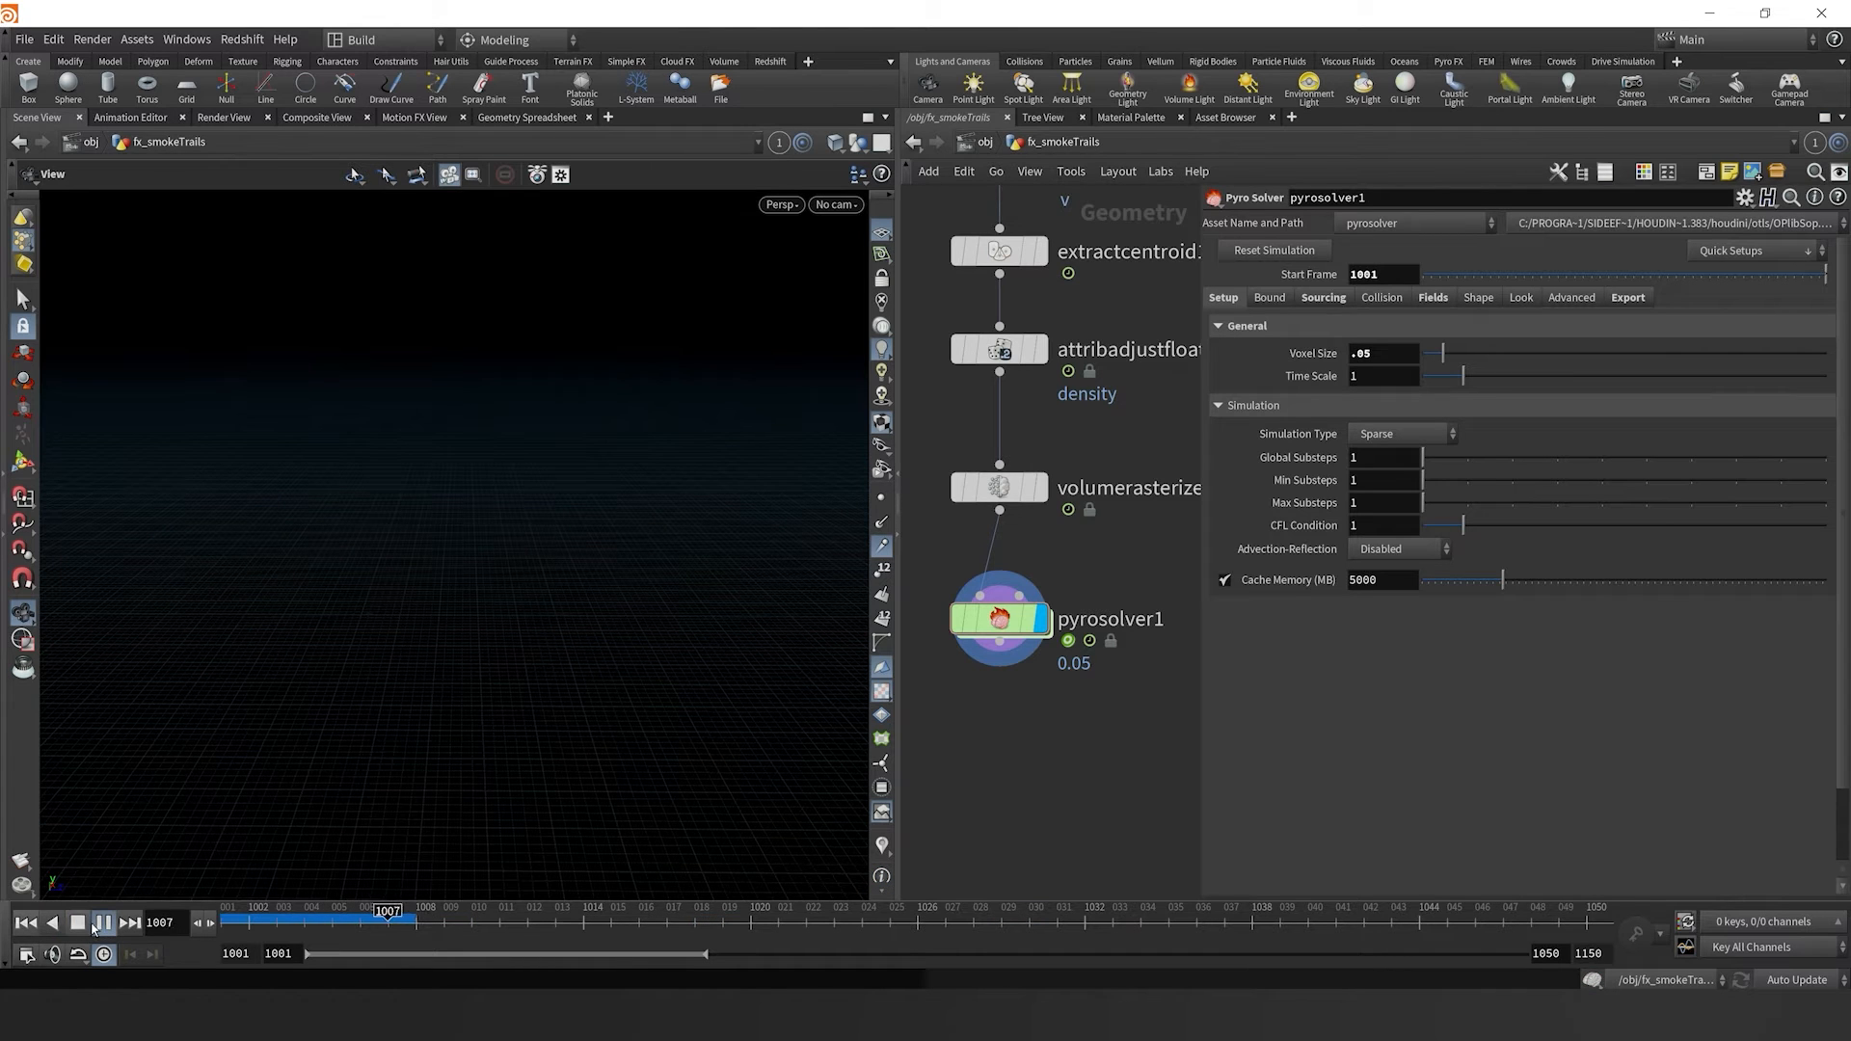
left_click(102, 922)
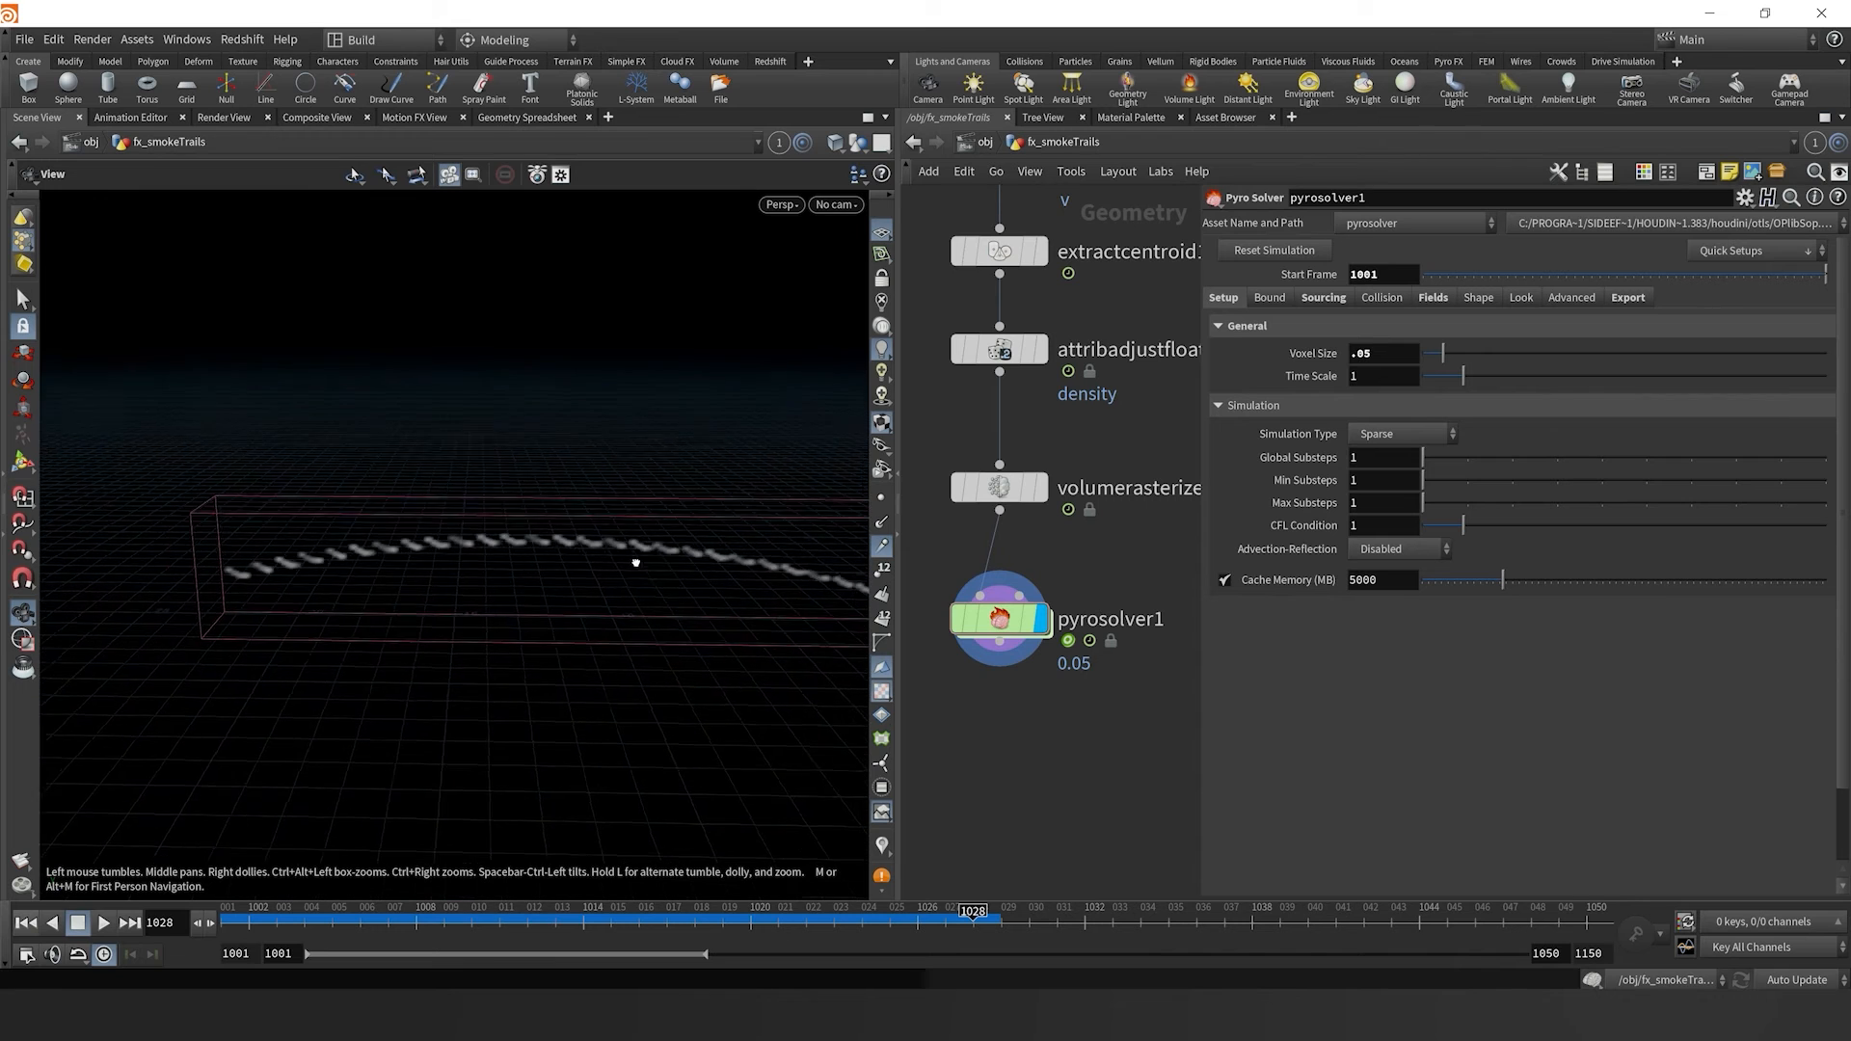
left_click_drag(634, 561, 623, 577)
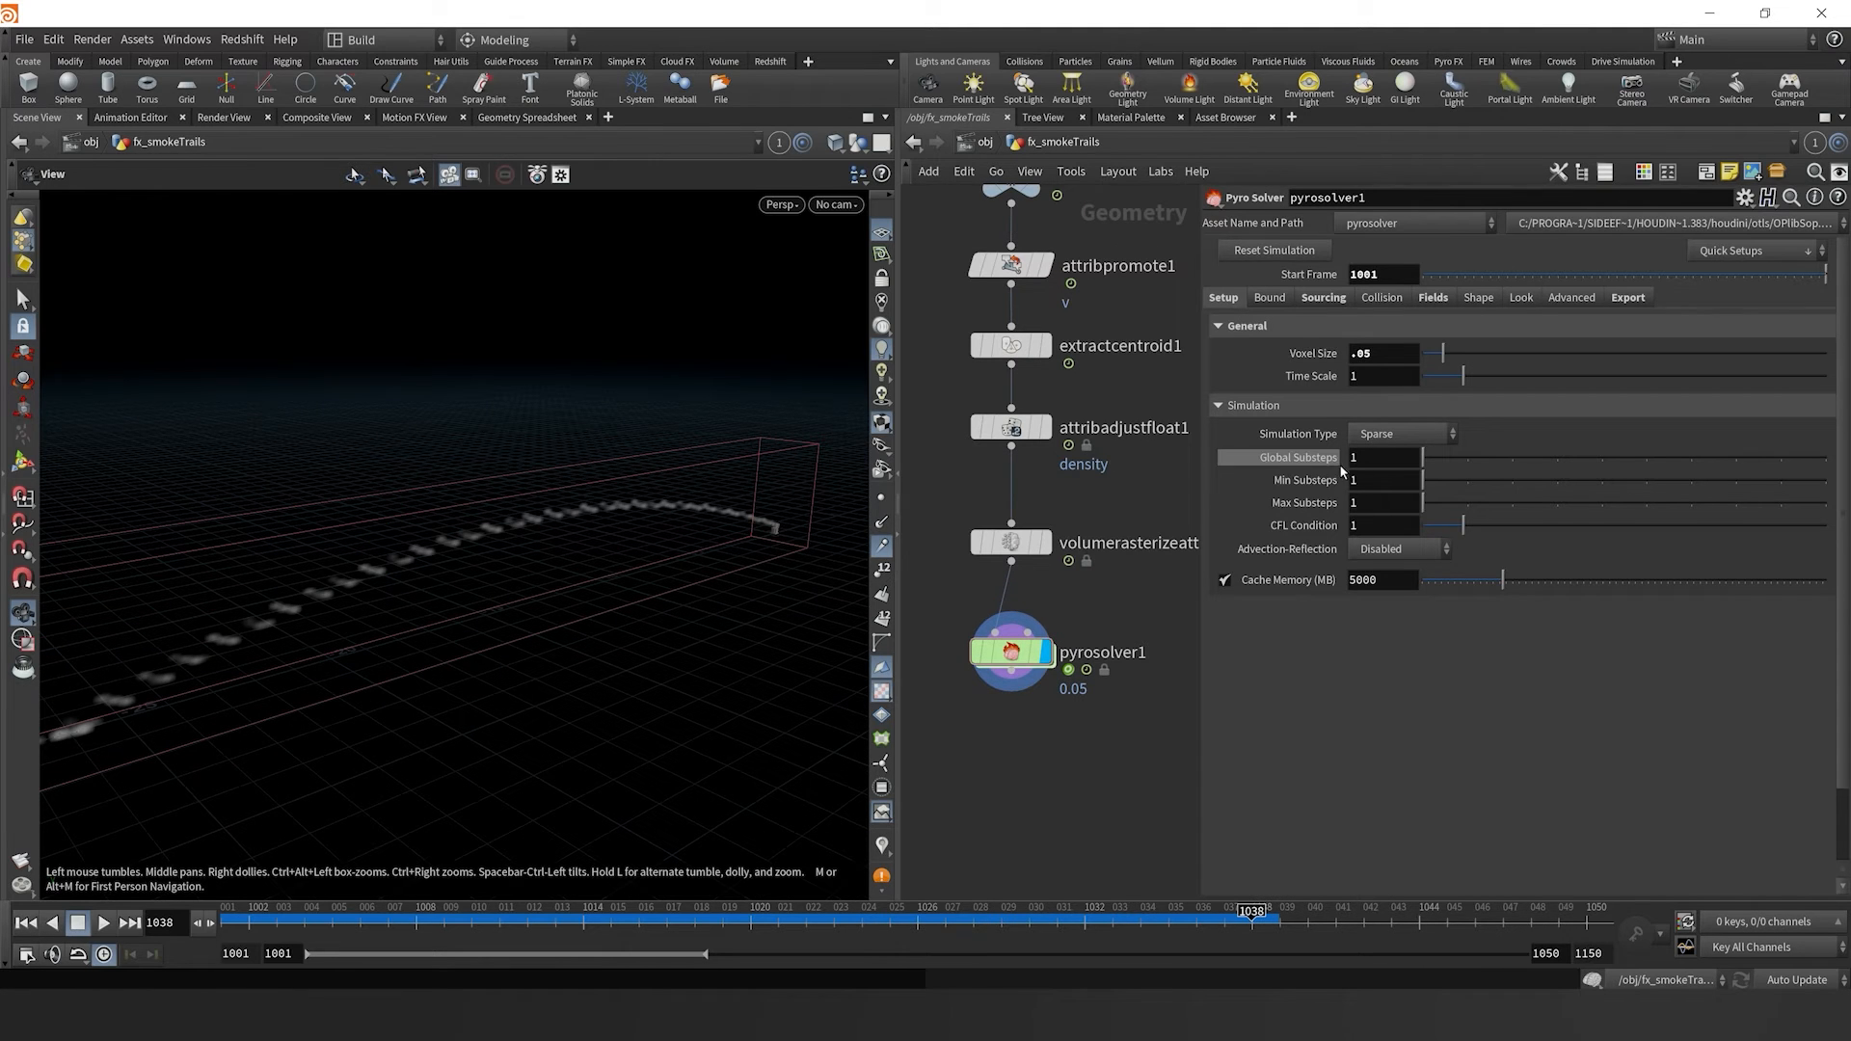
left_click(1384, 457)
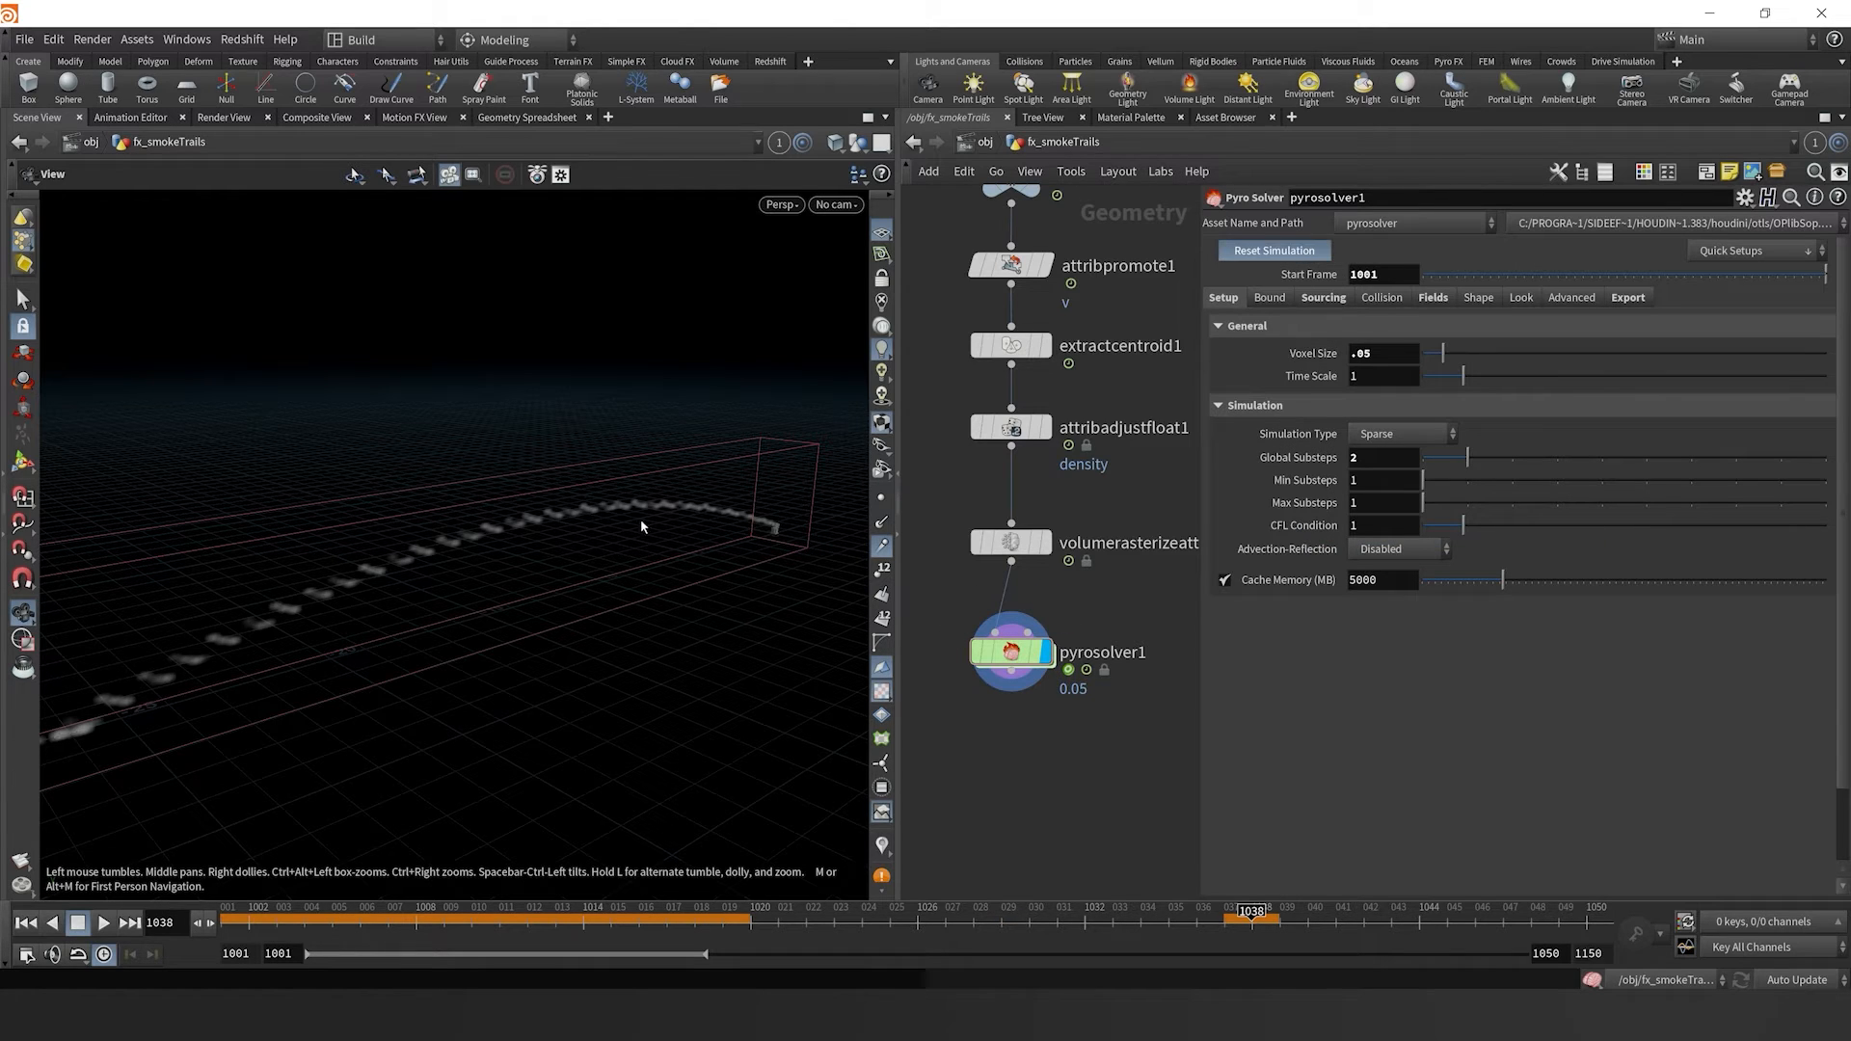
mouse_move(151, 689)
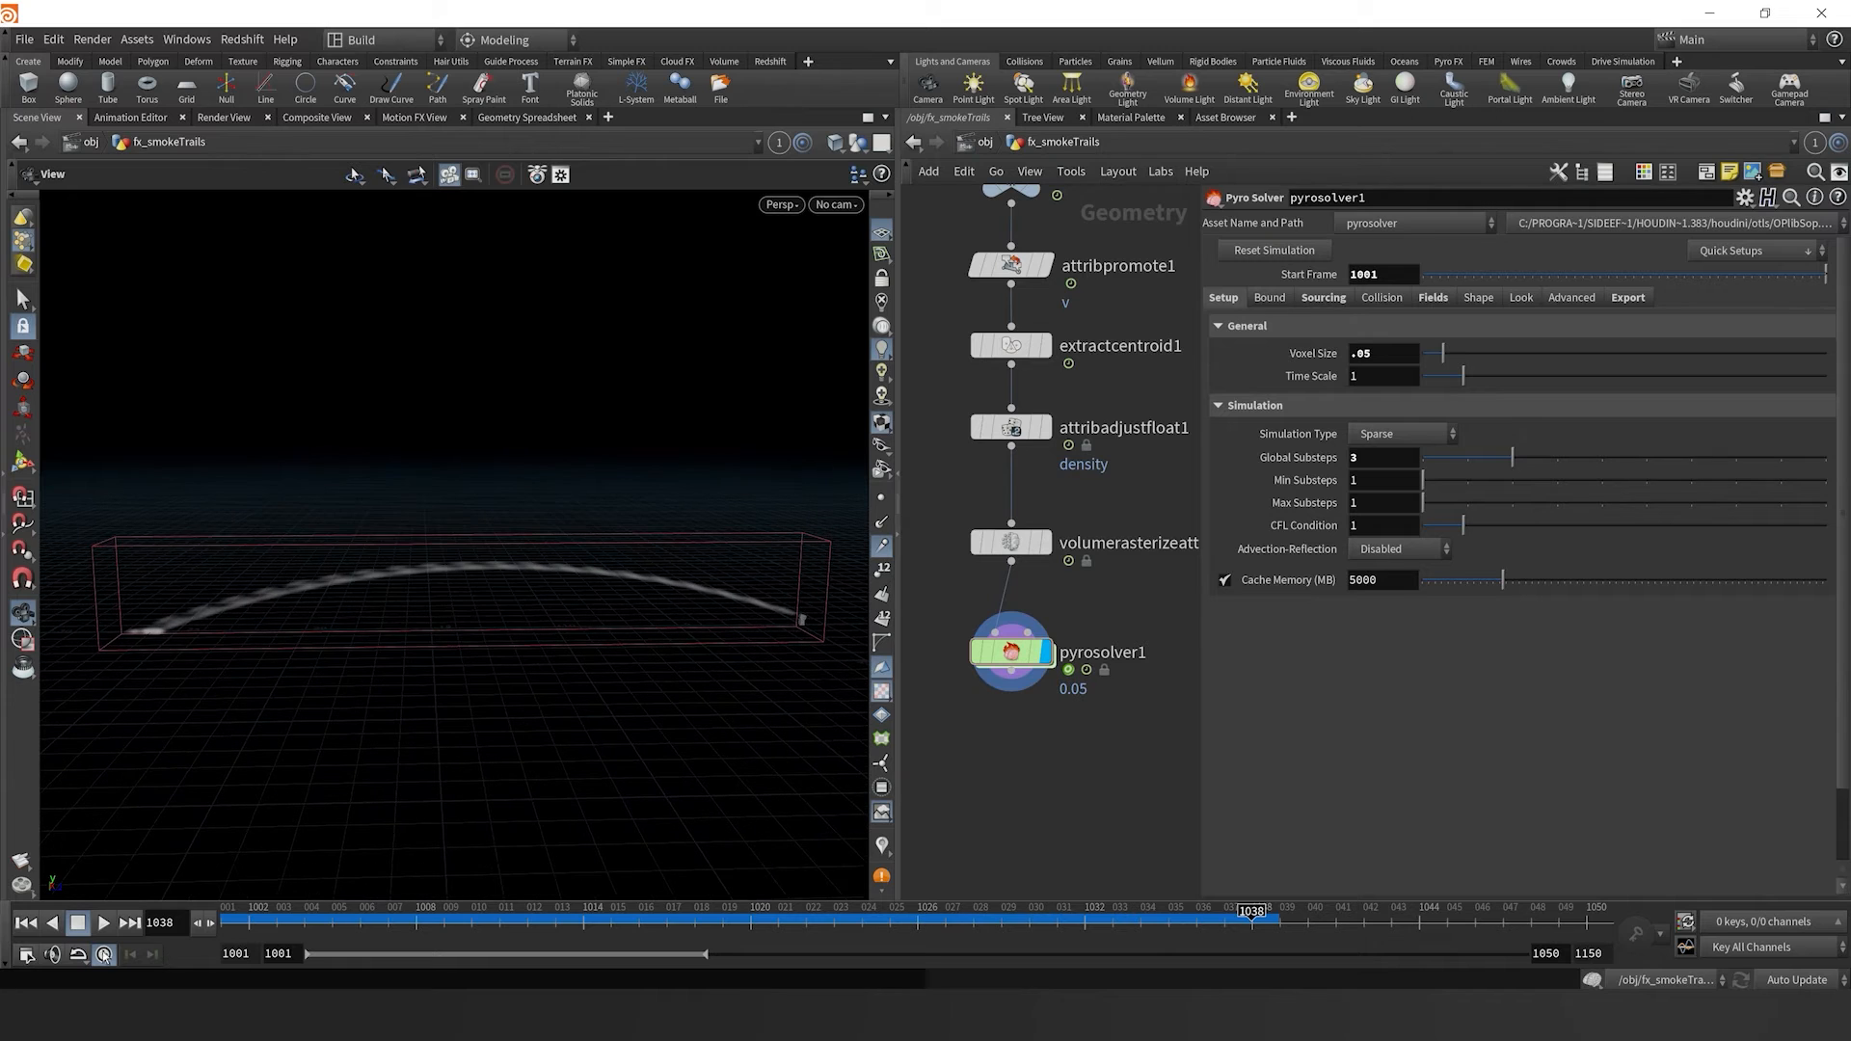
left_click(102, 924)
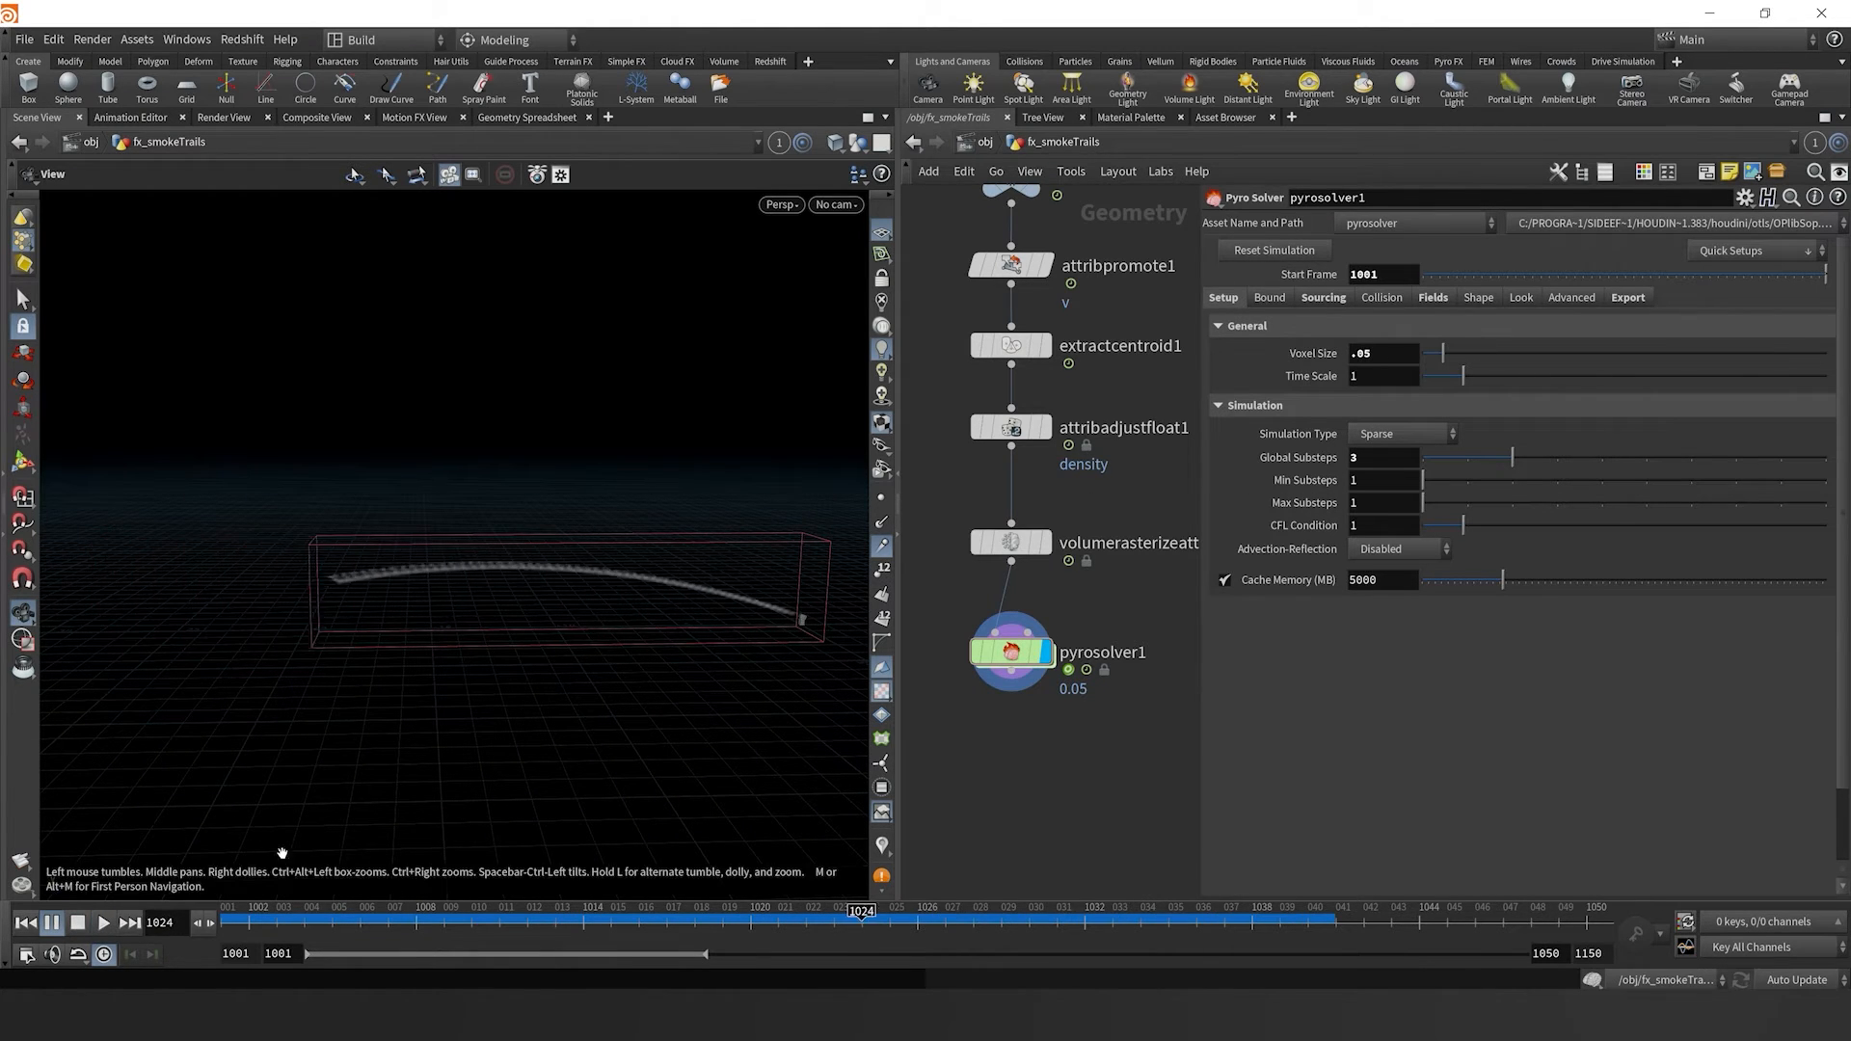
left_click(103, 923)
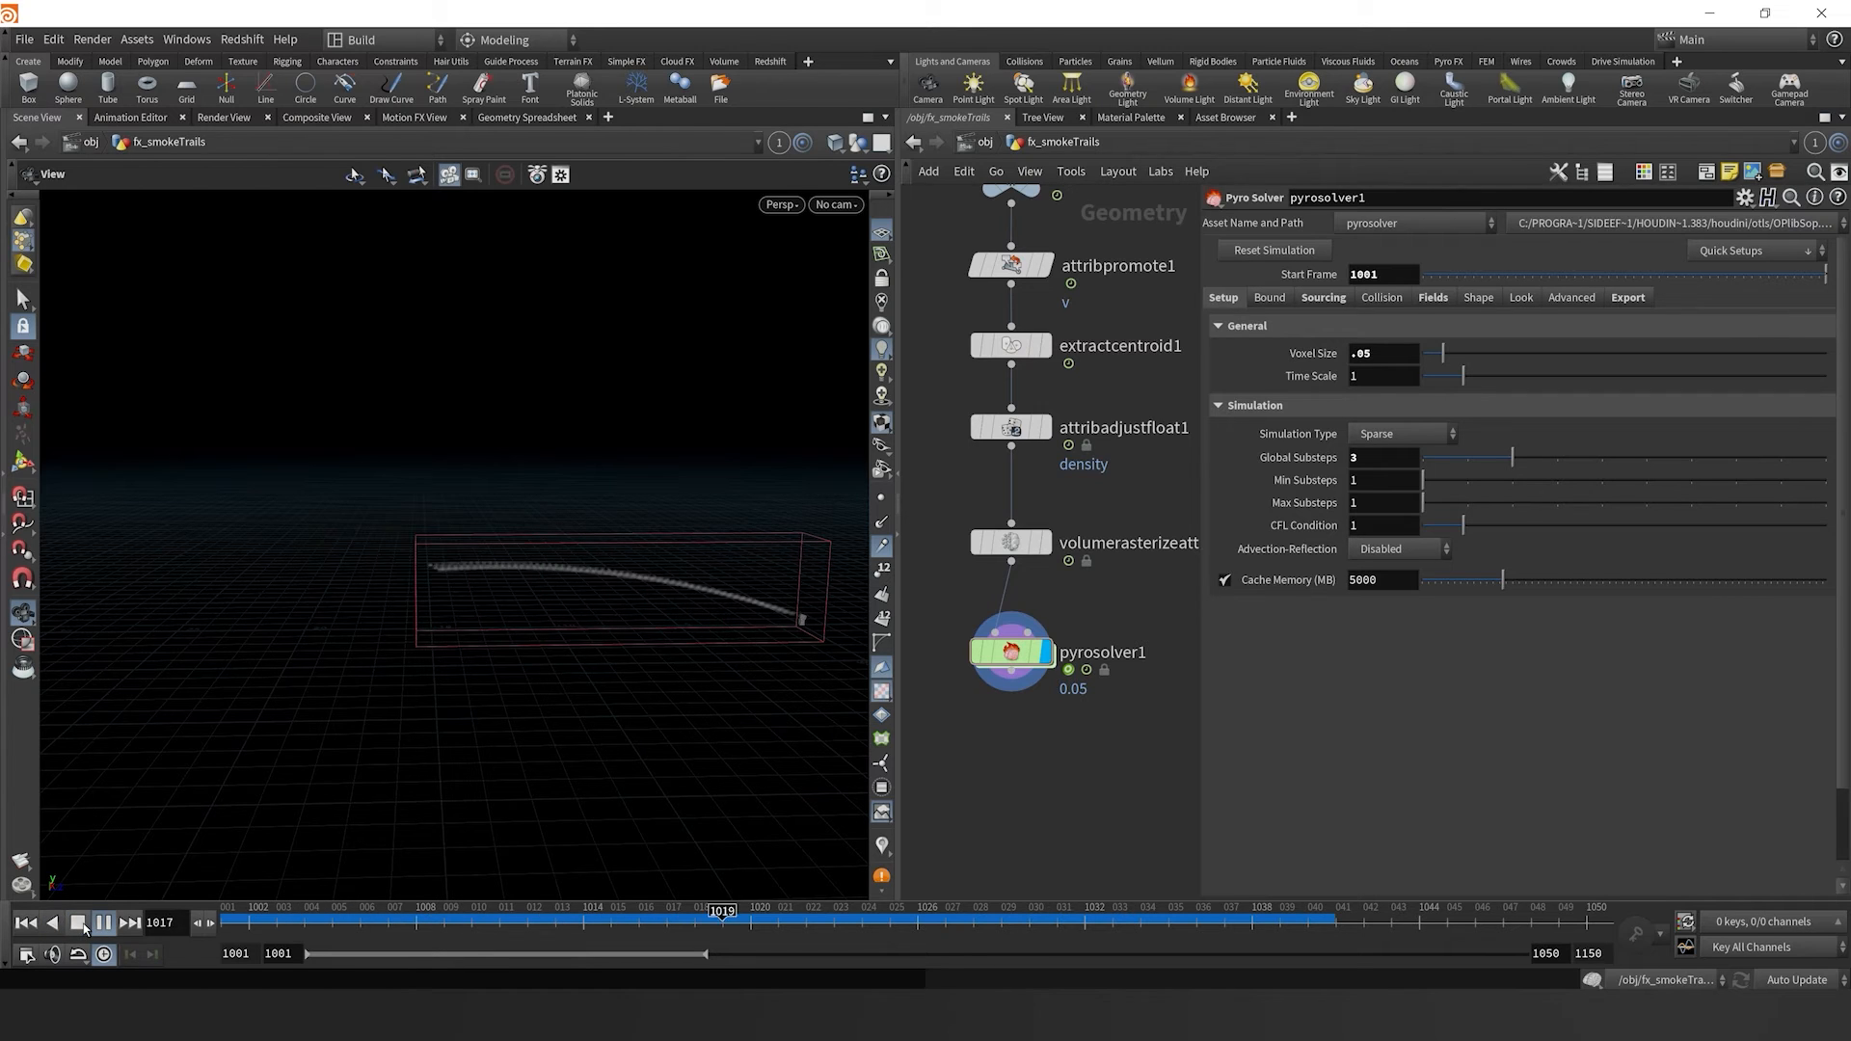
left_click(77, 921)
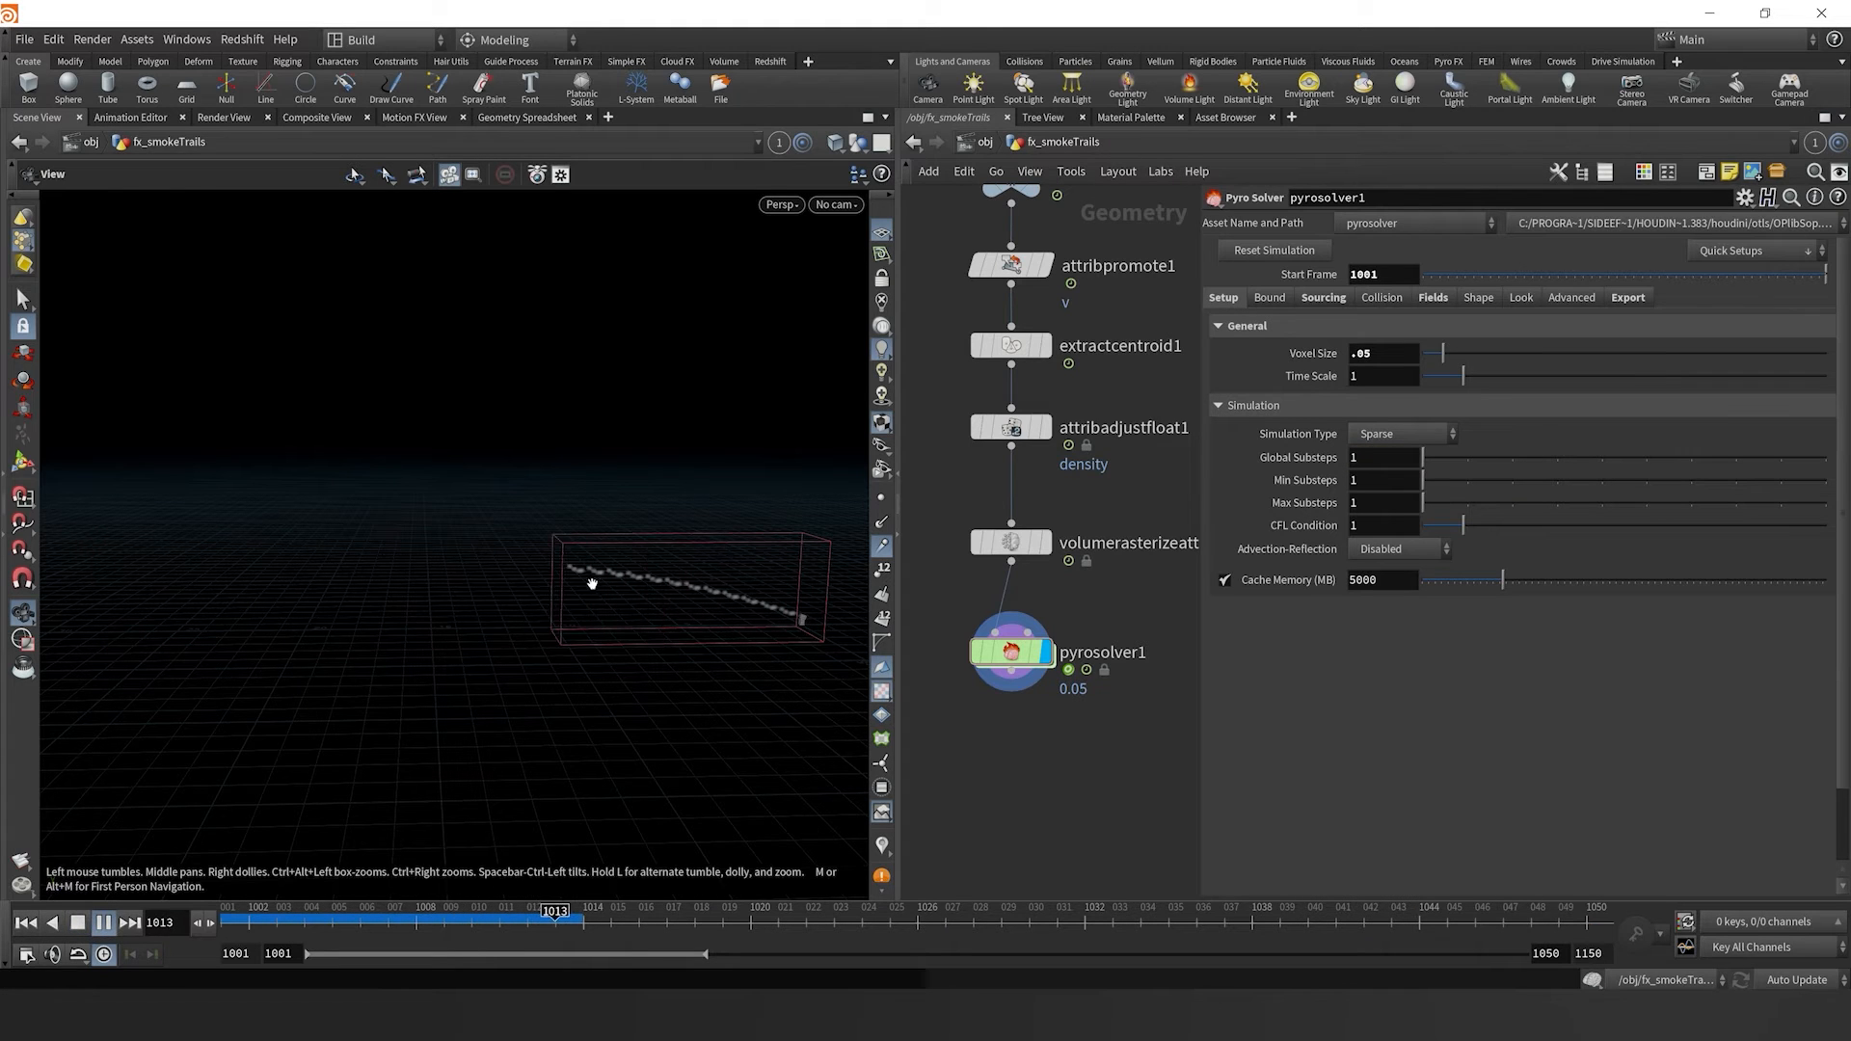
left_click(102, 924)
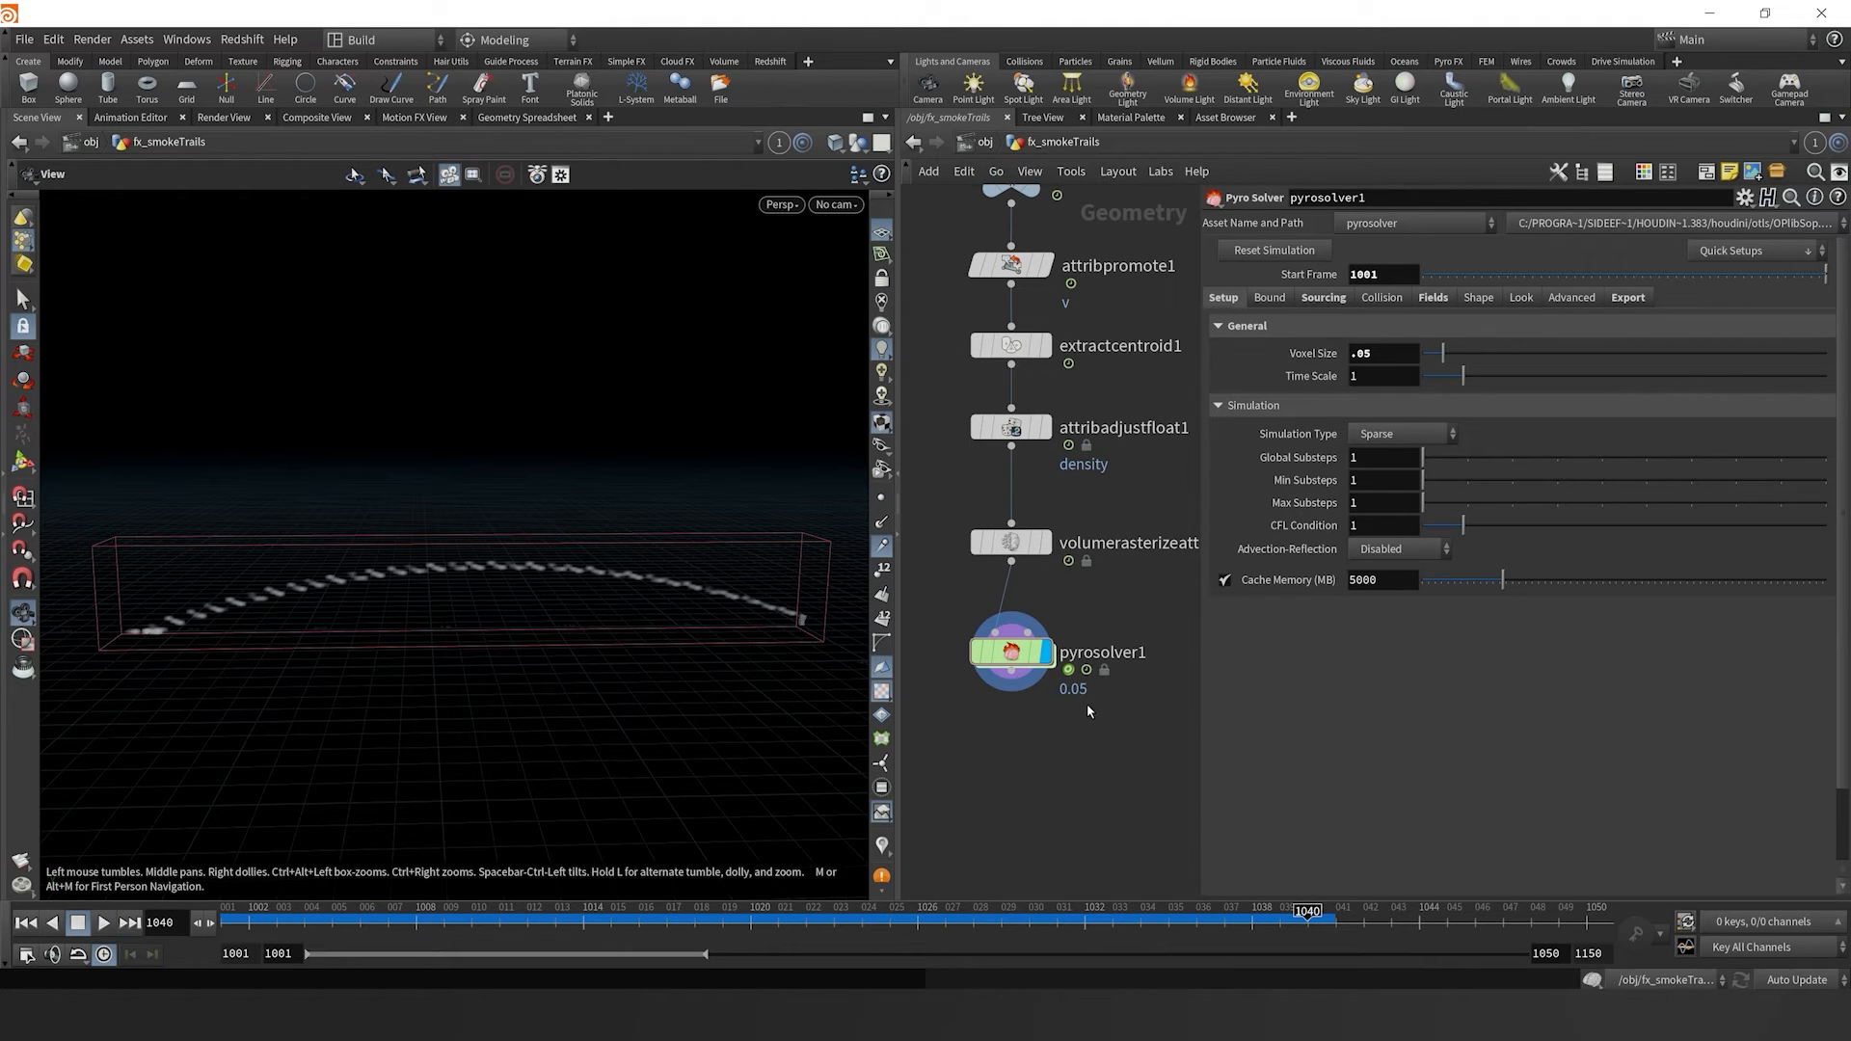
mouse_move(445, 470)
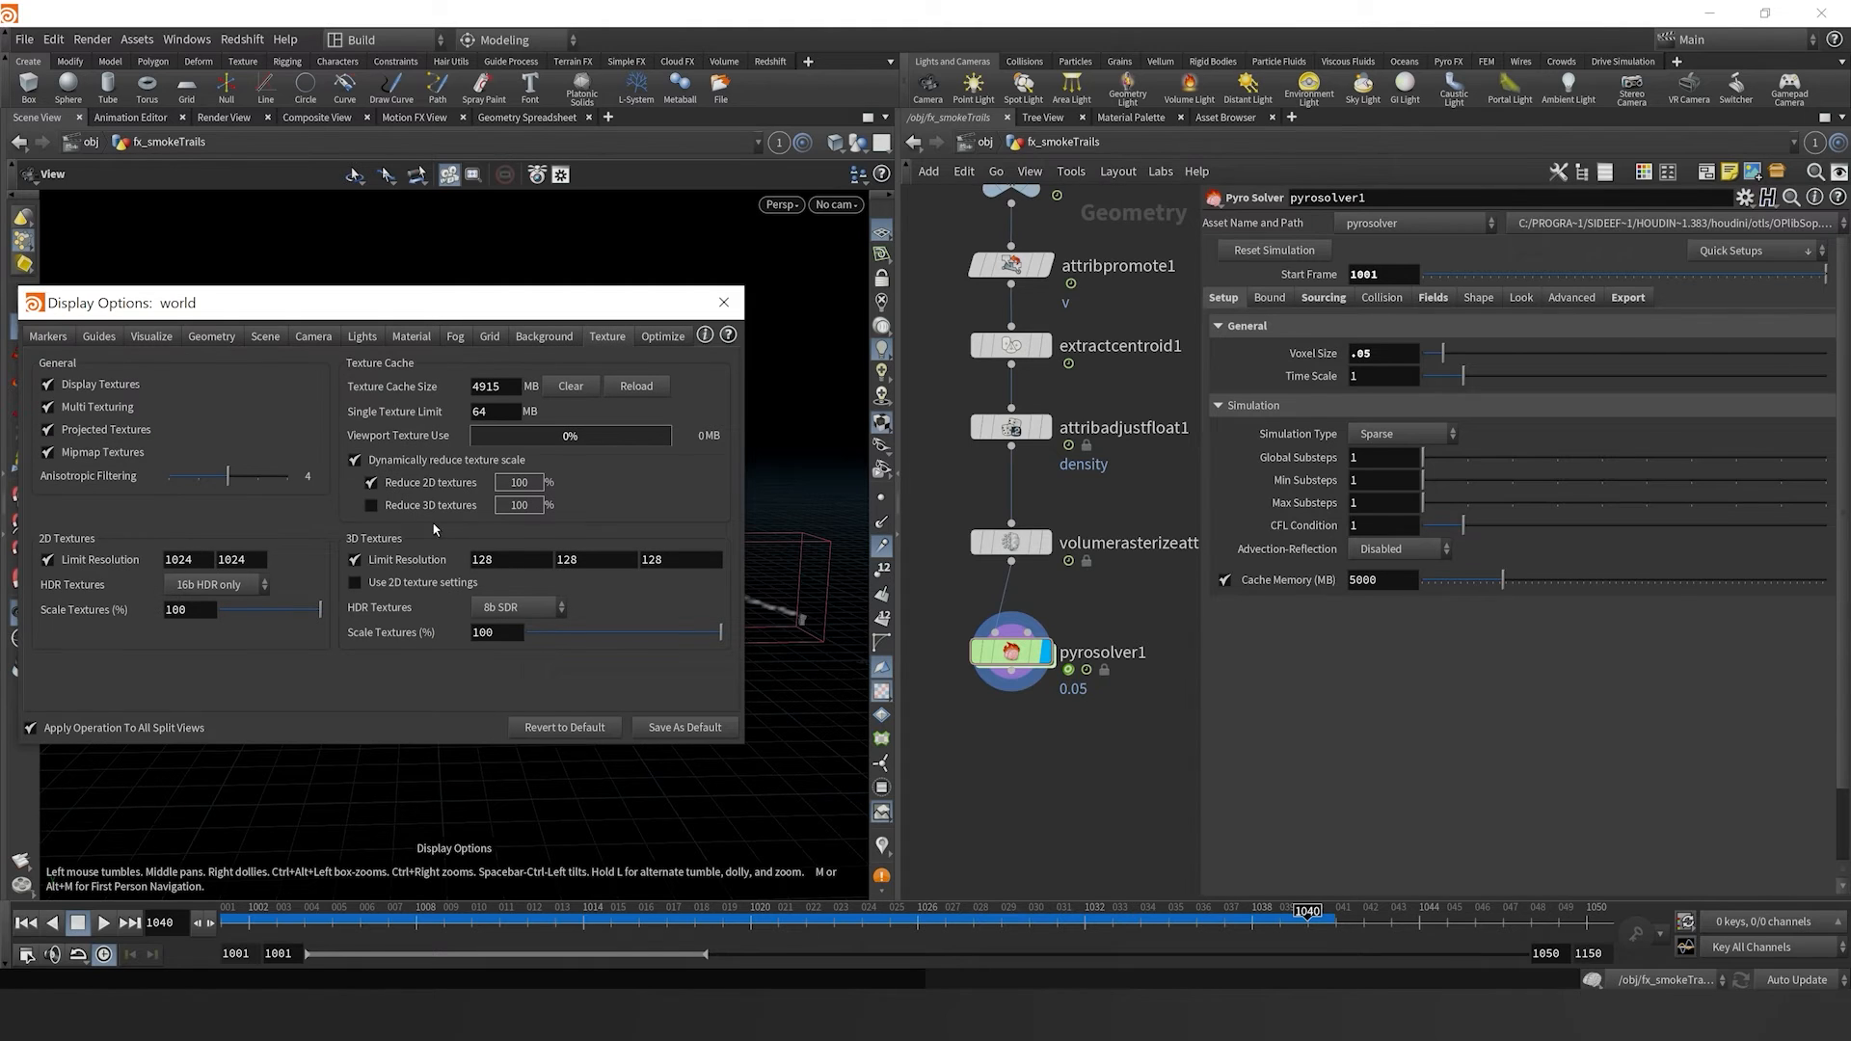
- Dismiss the viewport display options and pan over the fx_smokeTrails node chain
left_click(482, 559)
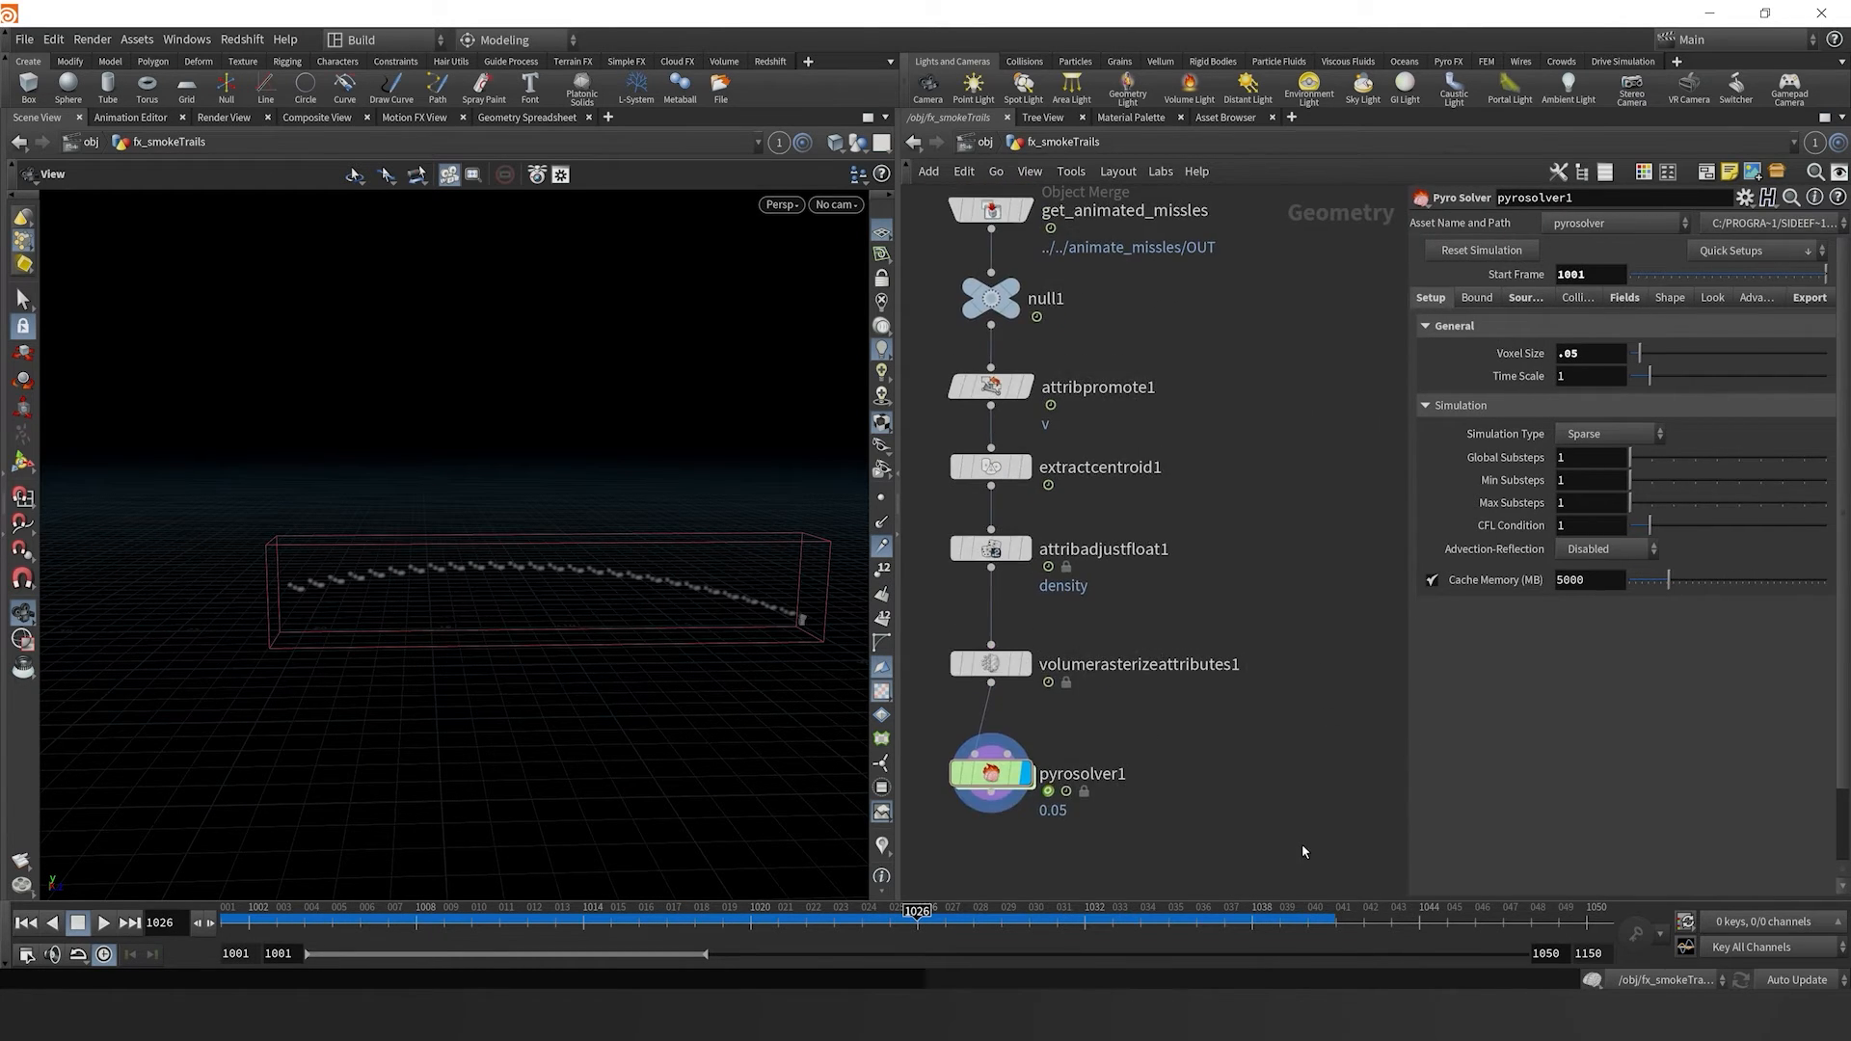
scroll("down", 3)
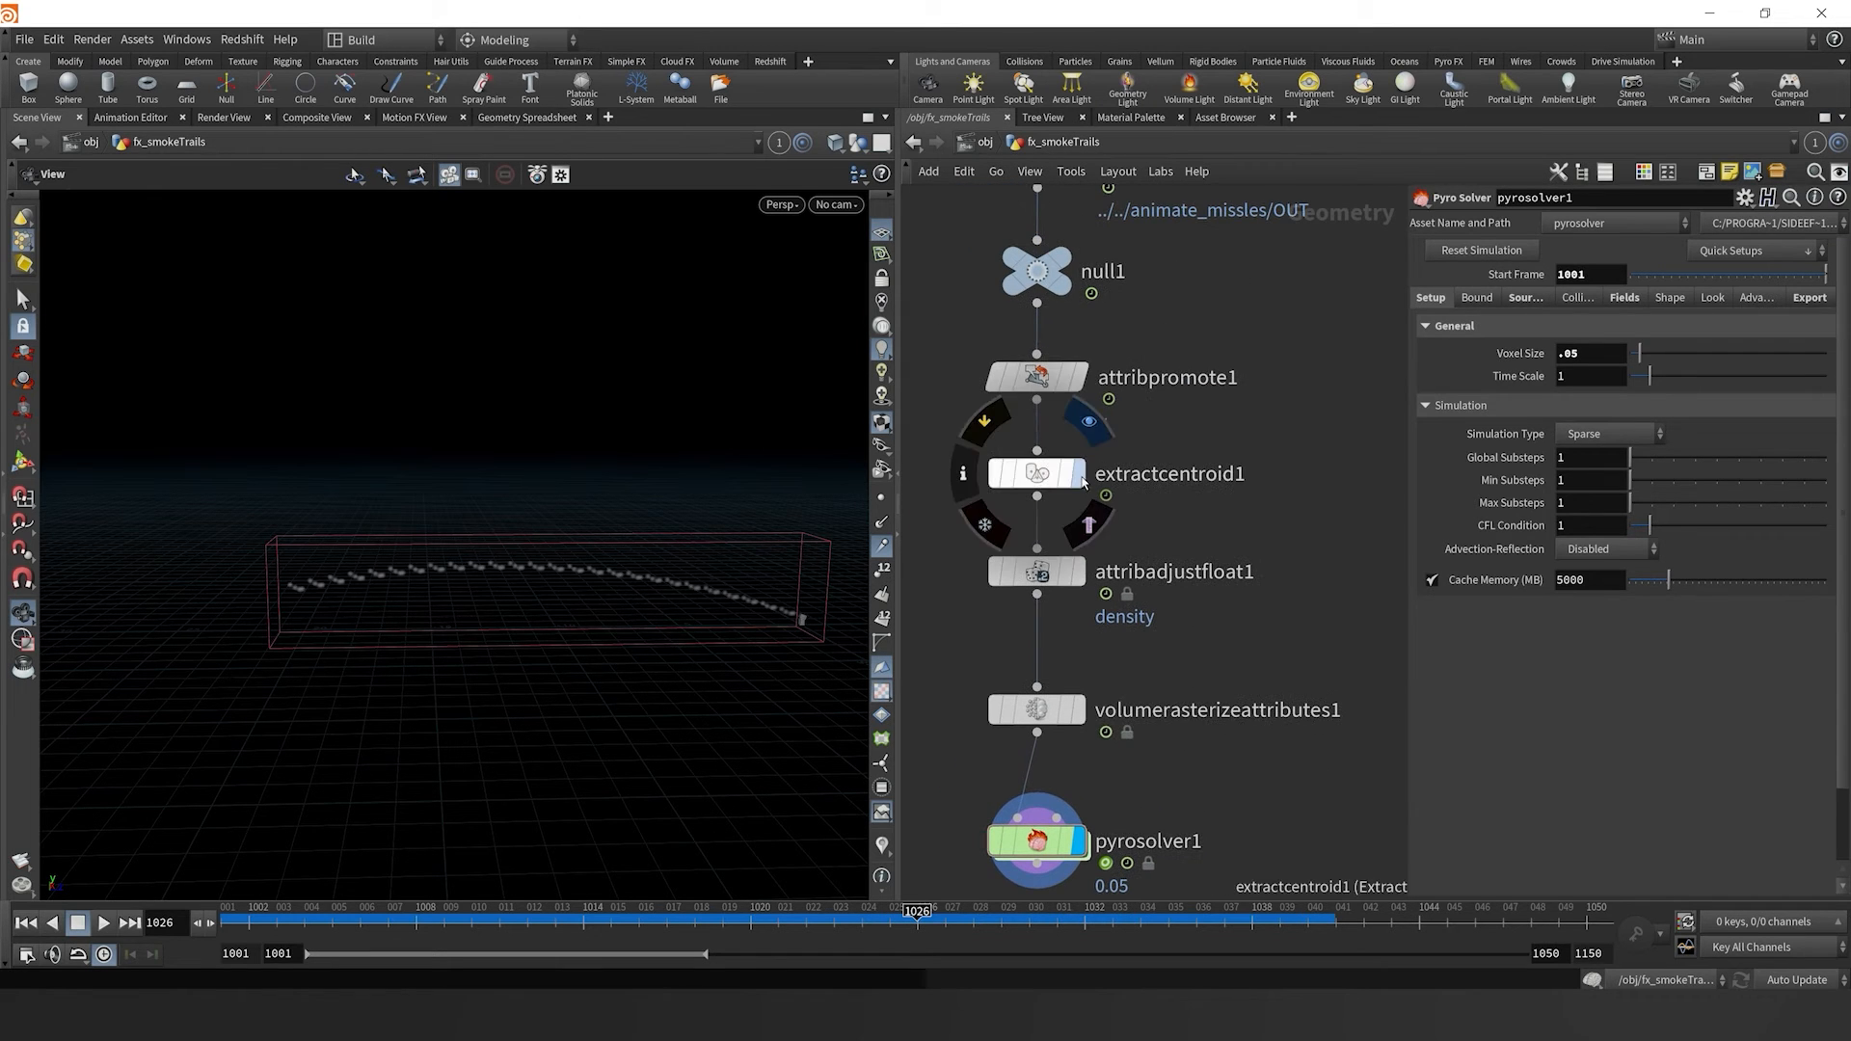
- Place a Solver SOP after extractcentroid1 and dive inside it
left_click(1035, 474)
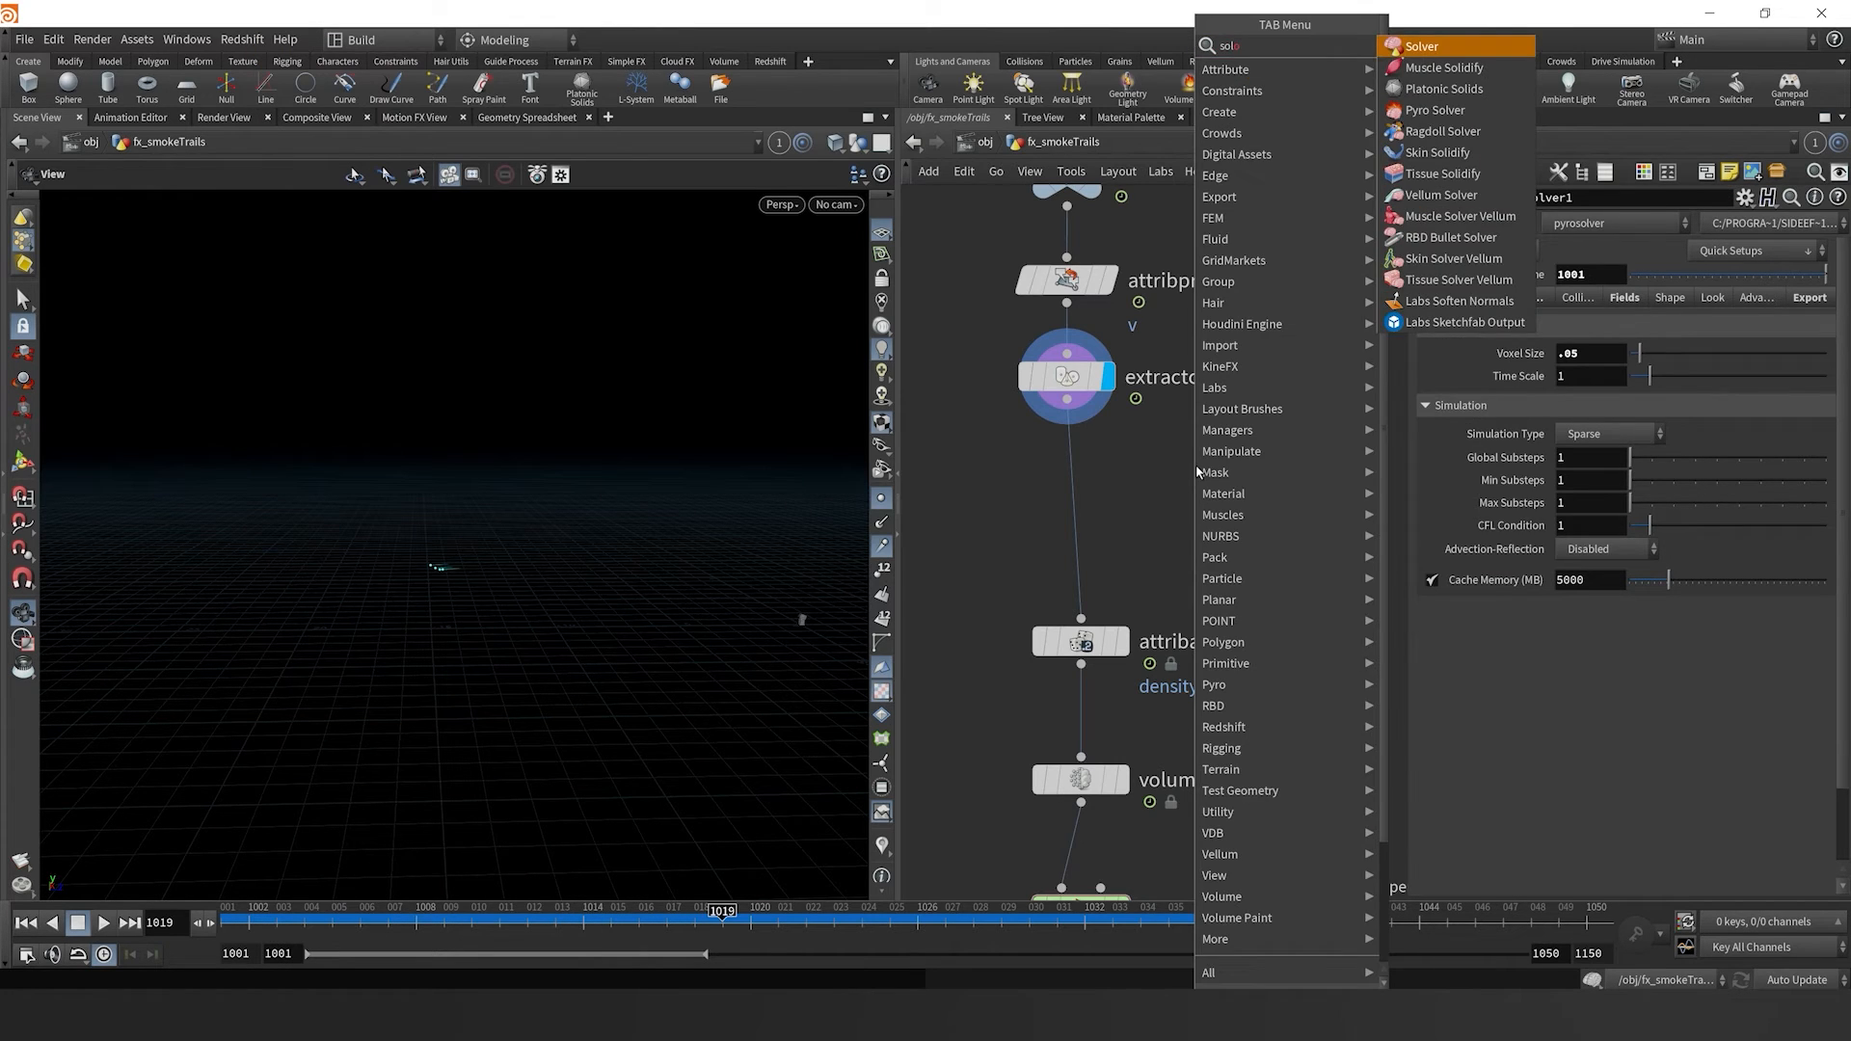
left_click(1421, 47)
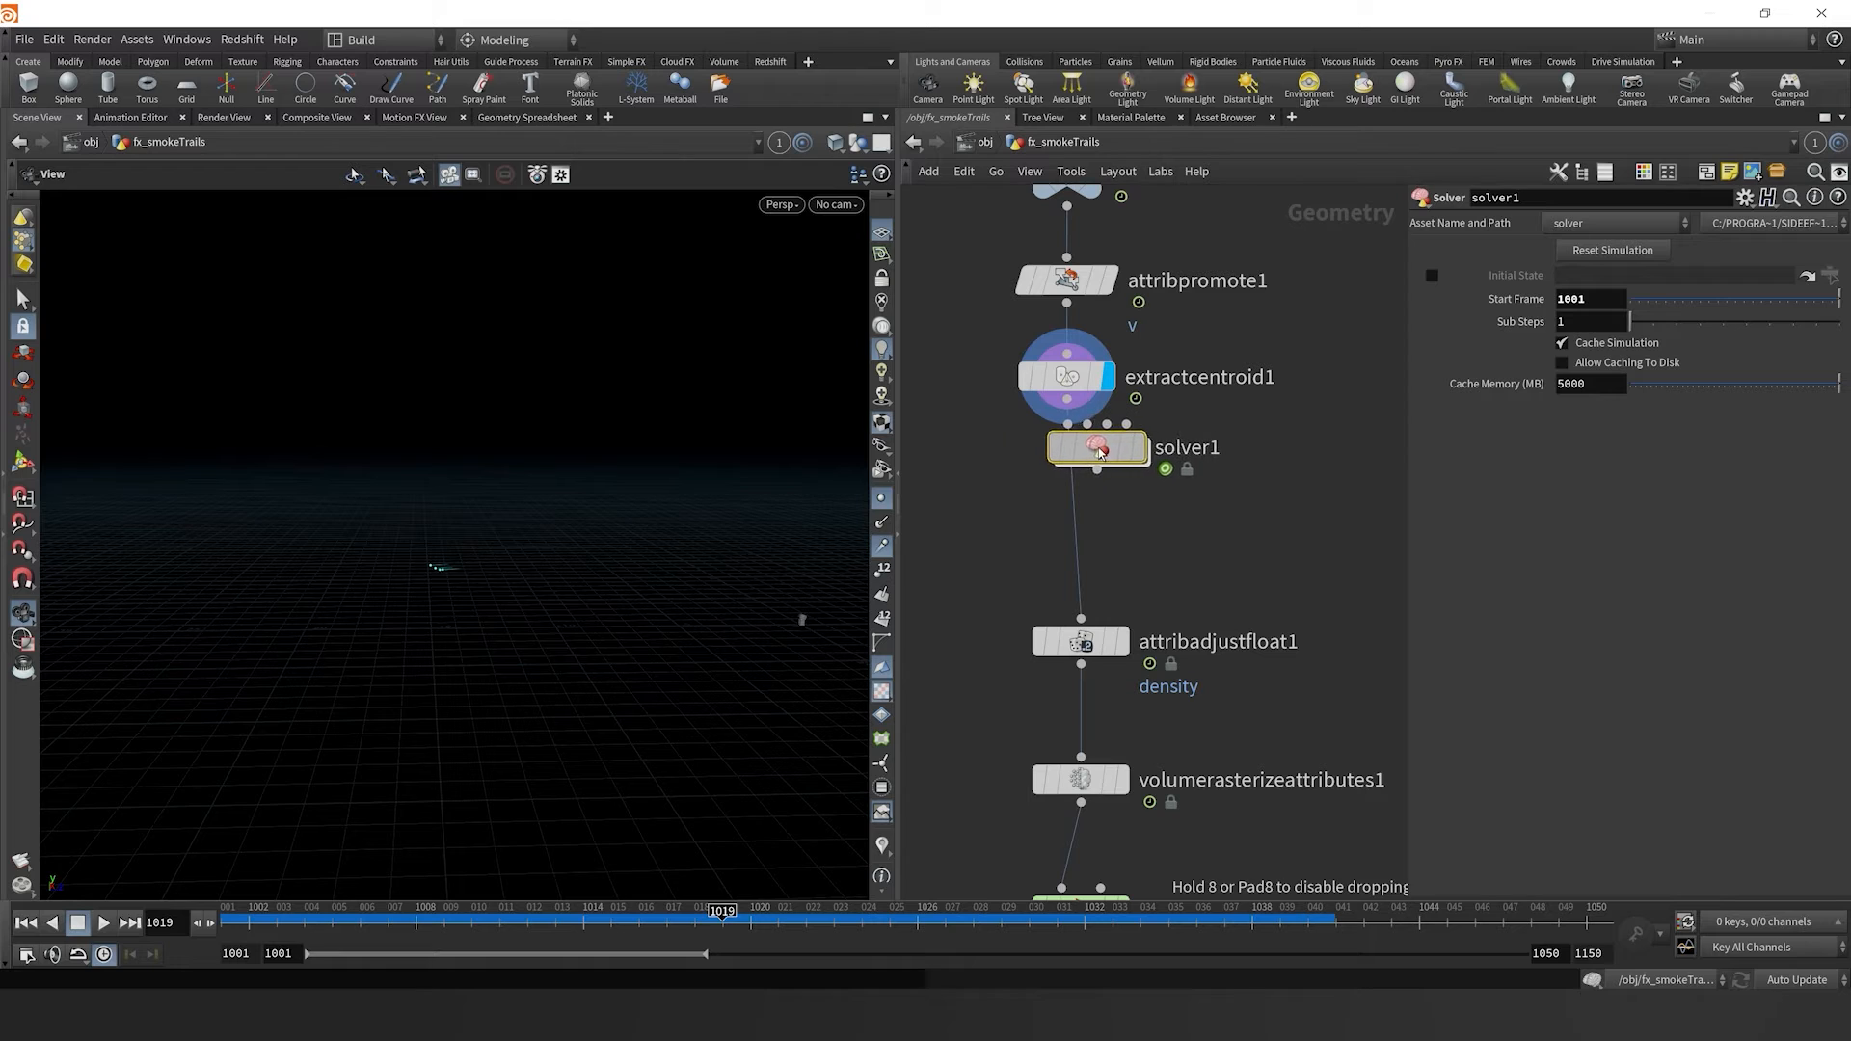
right_click(1095, 447)
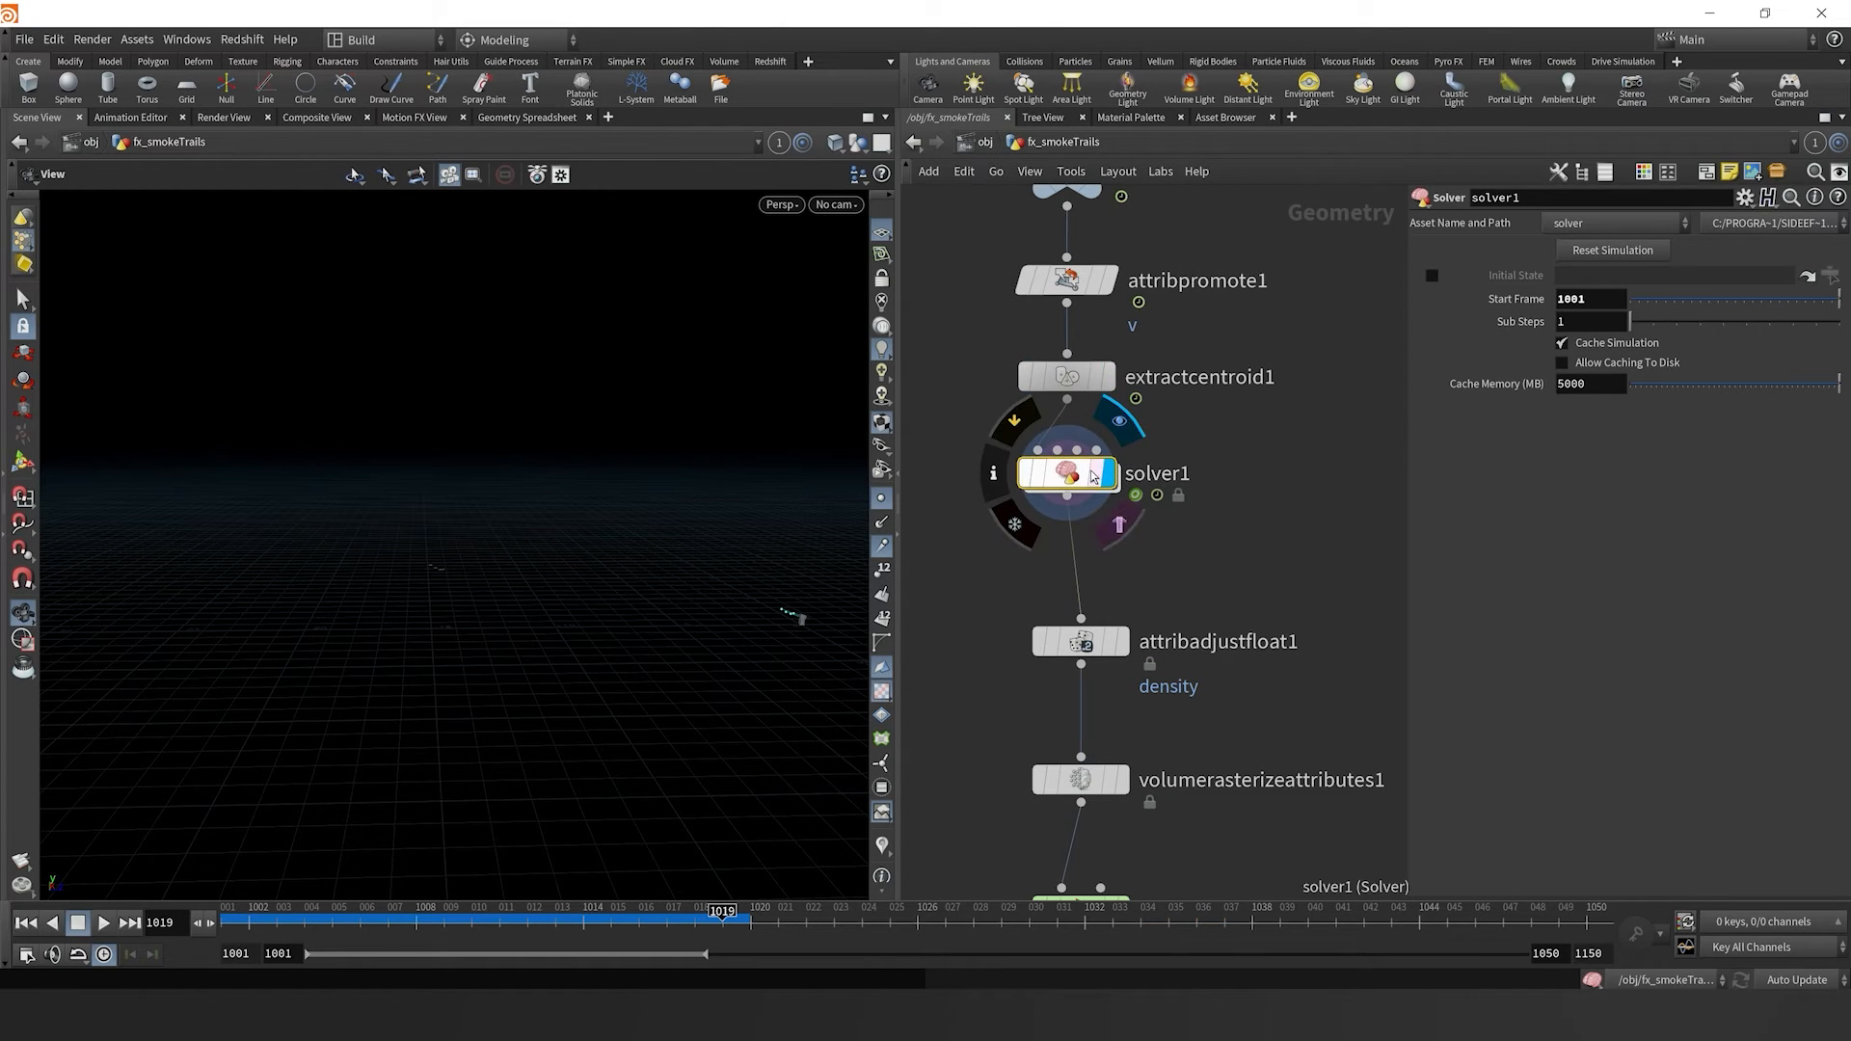
left_click(102, 924)
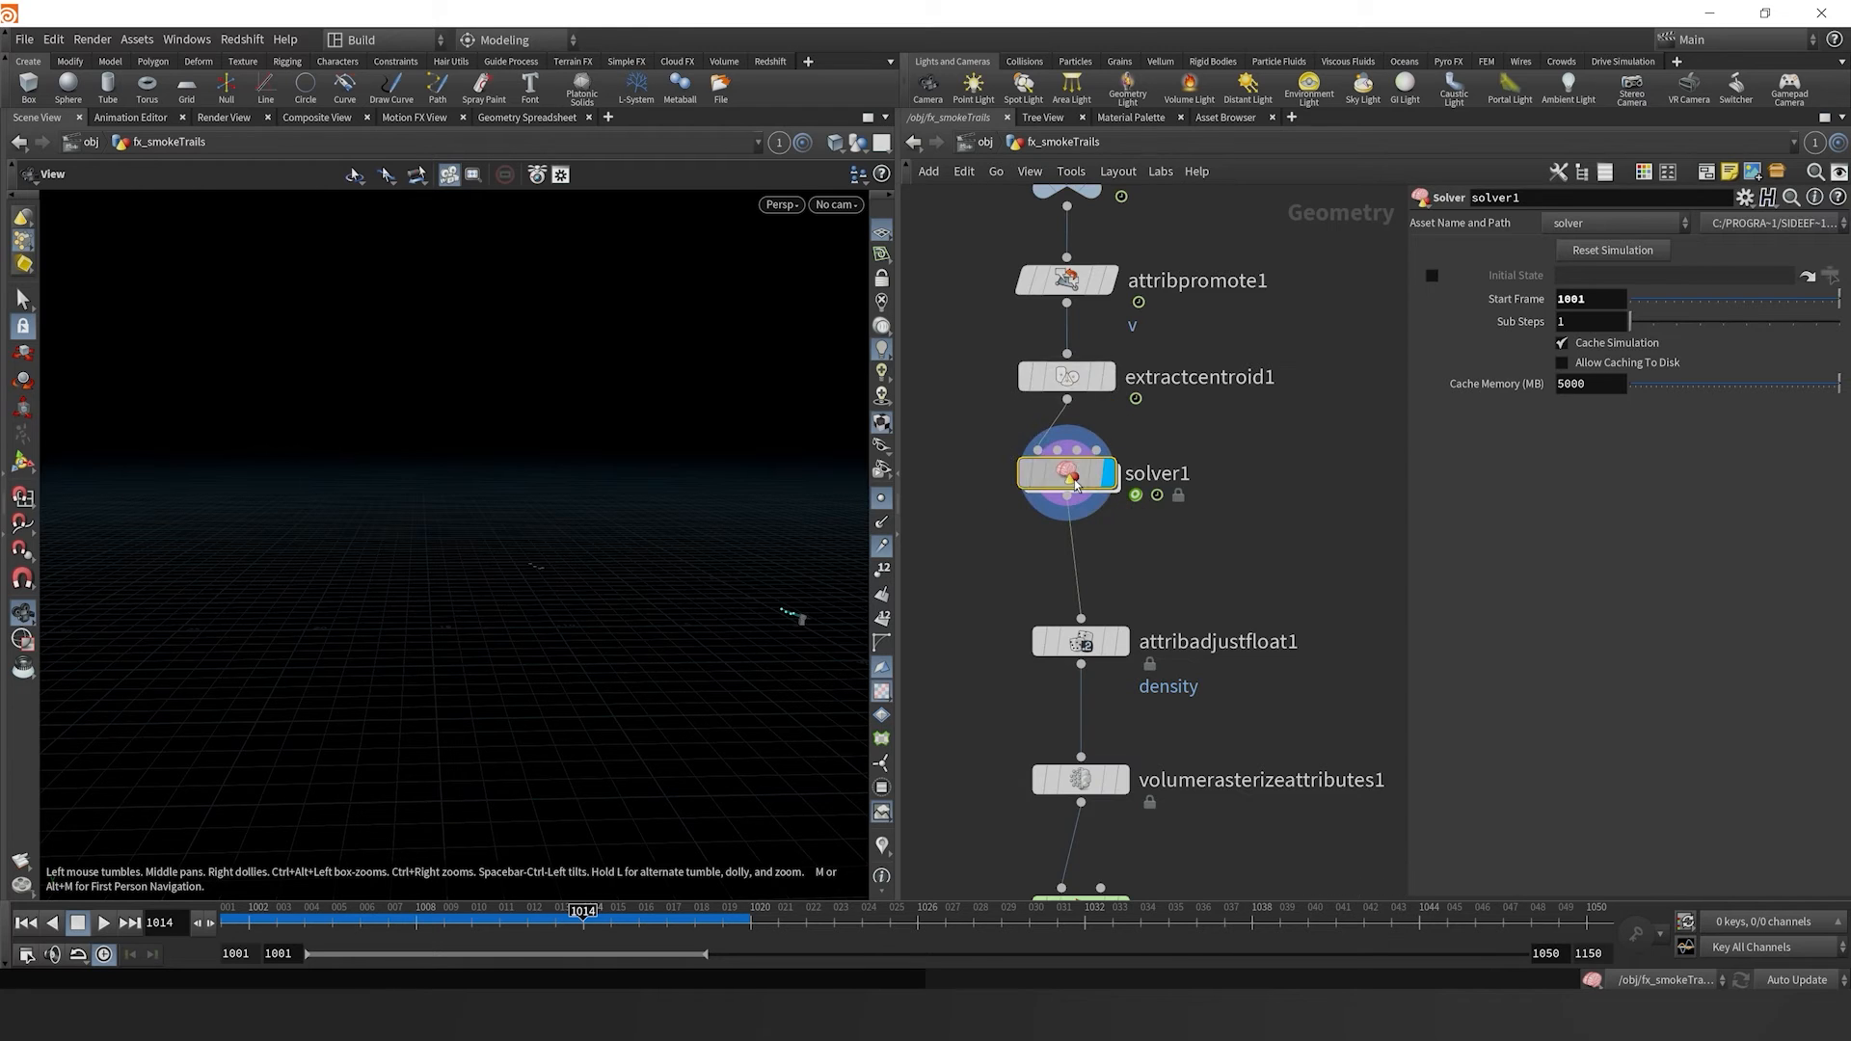
double_click(1066, 473)
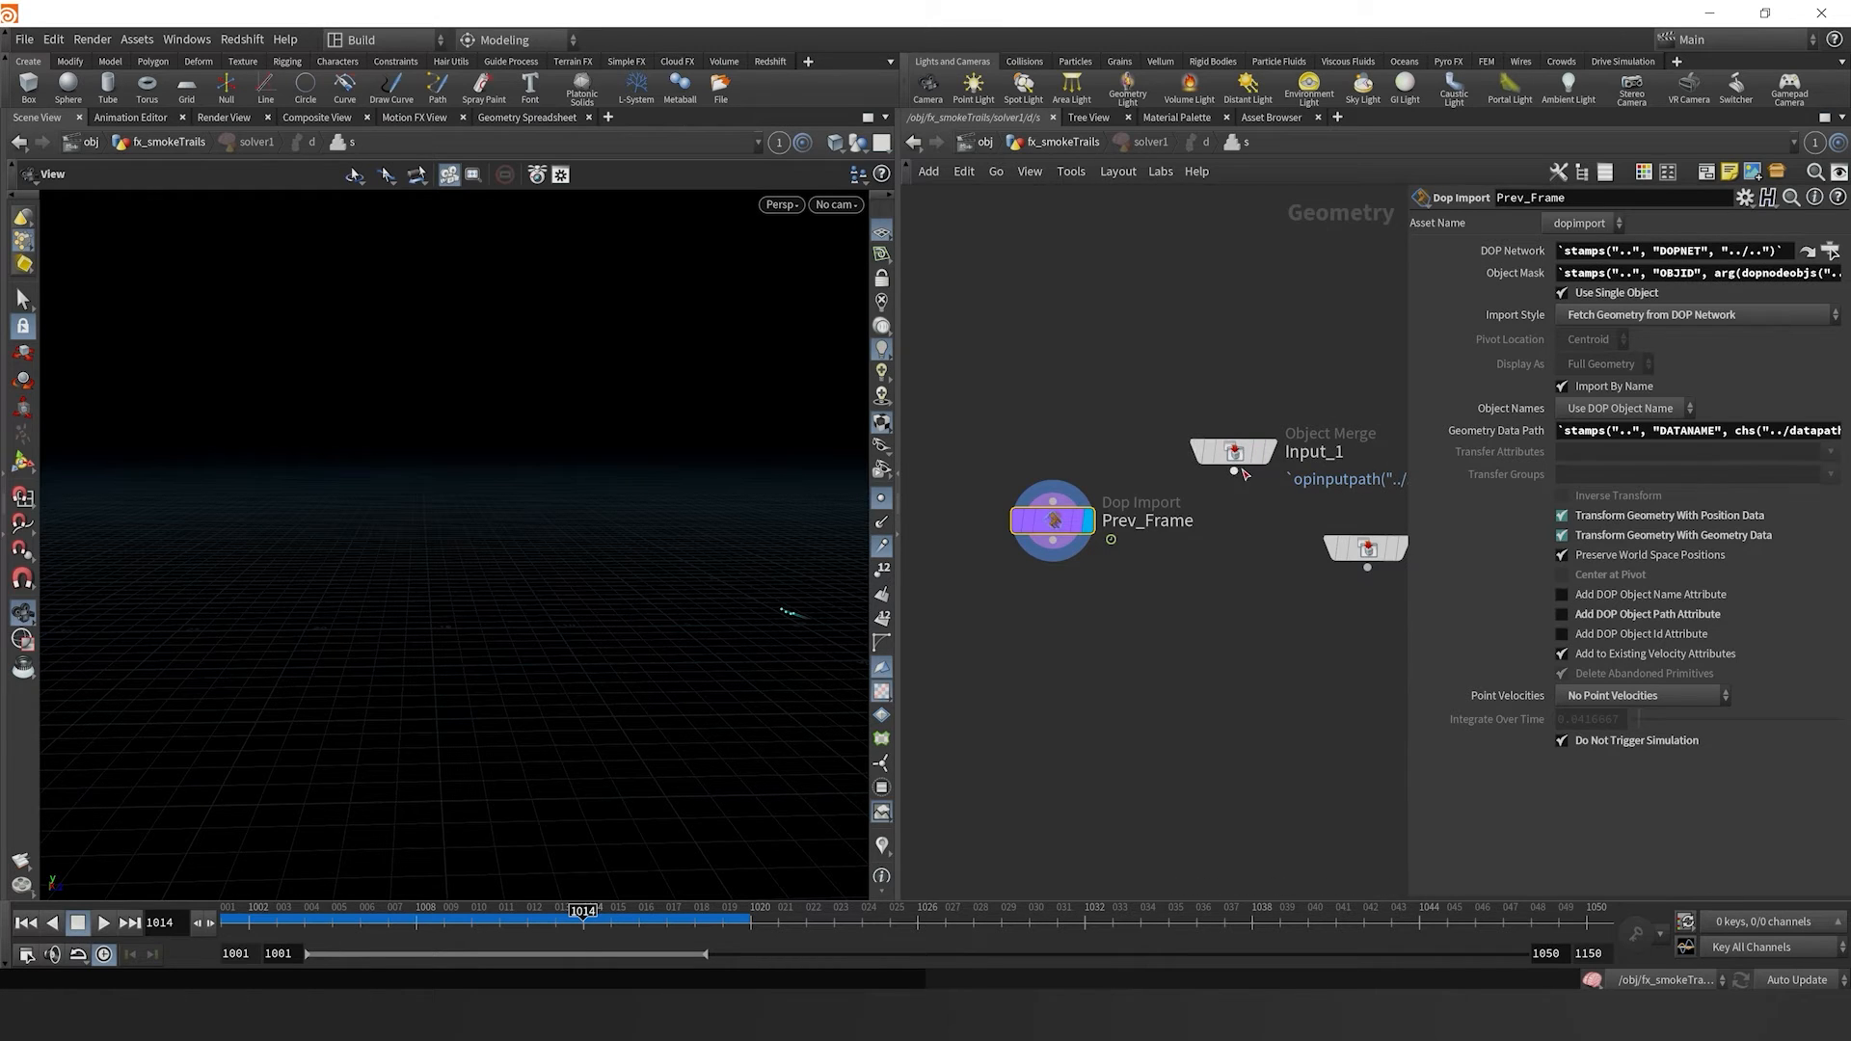
- Merge Prev_Frame with Input_1 inside solver1 so centroid points accumulate each frame
key("tab")
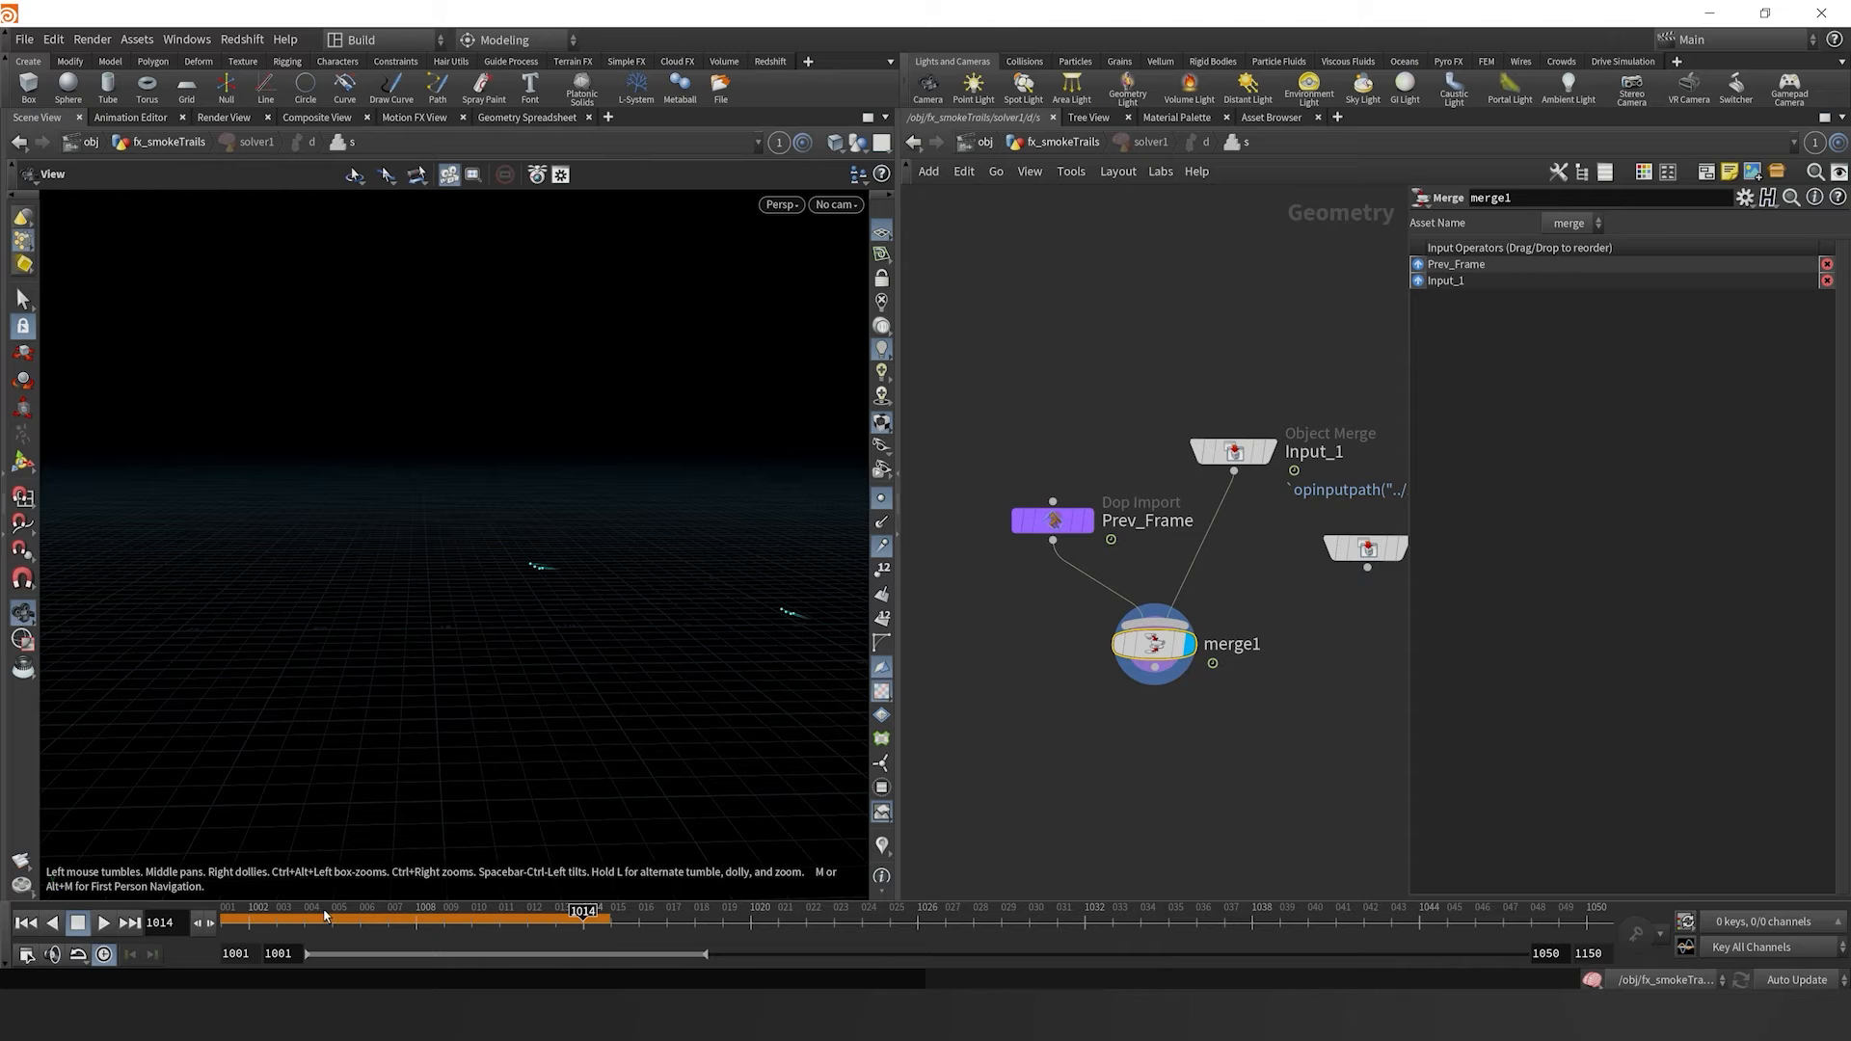
left_click(102, 924)
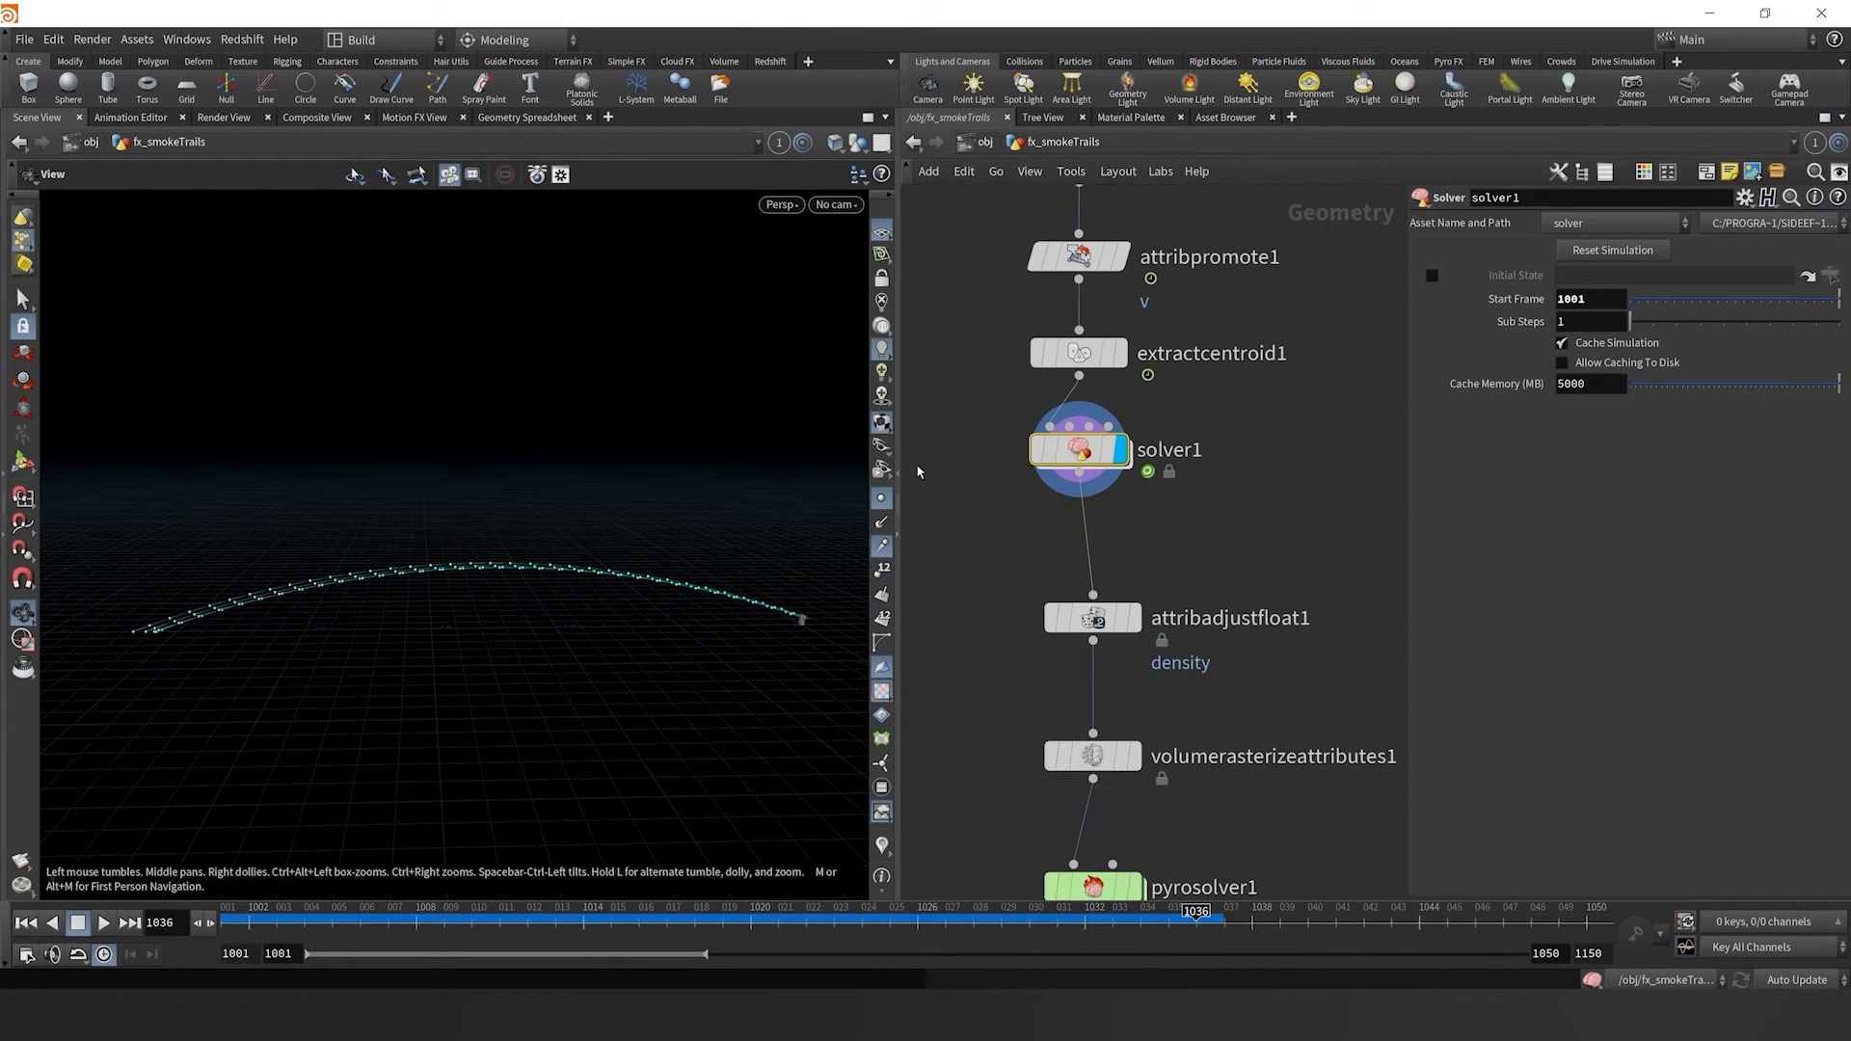
mouse_move(440, 622)
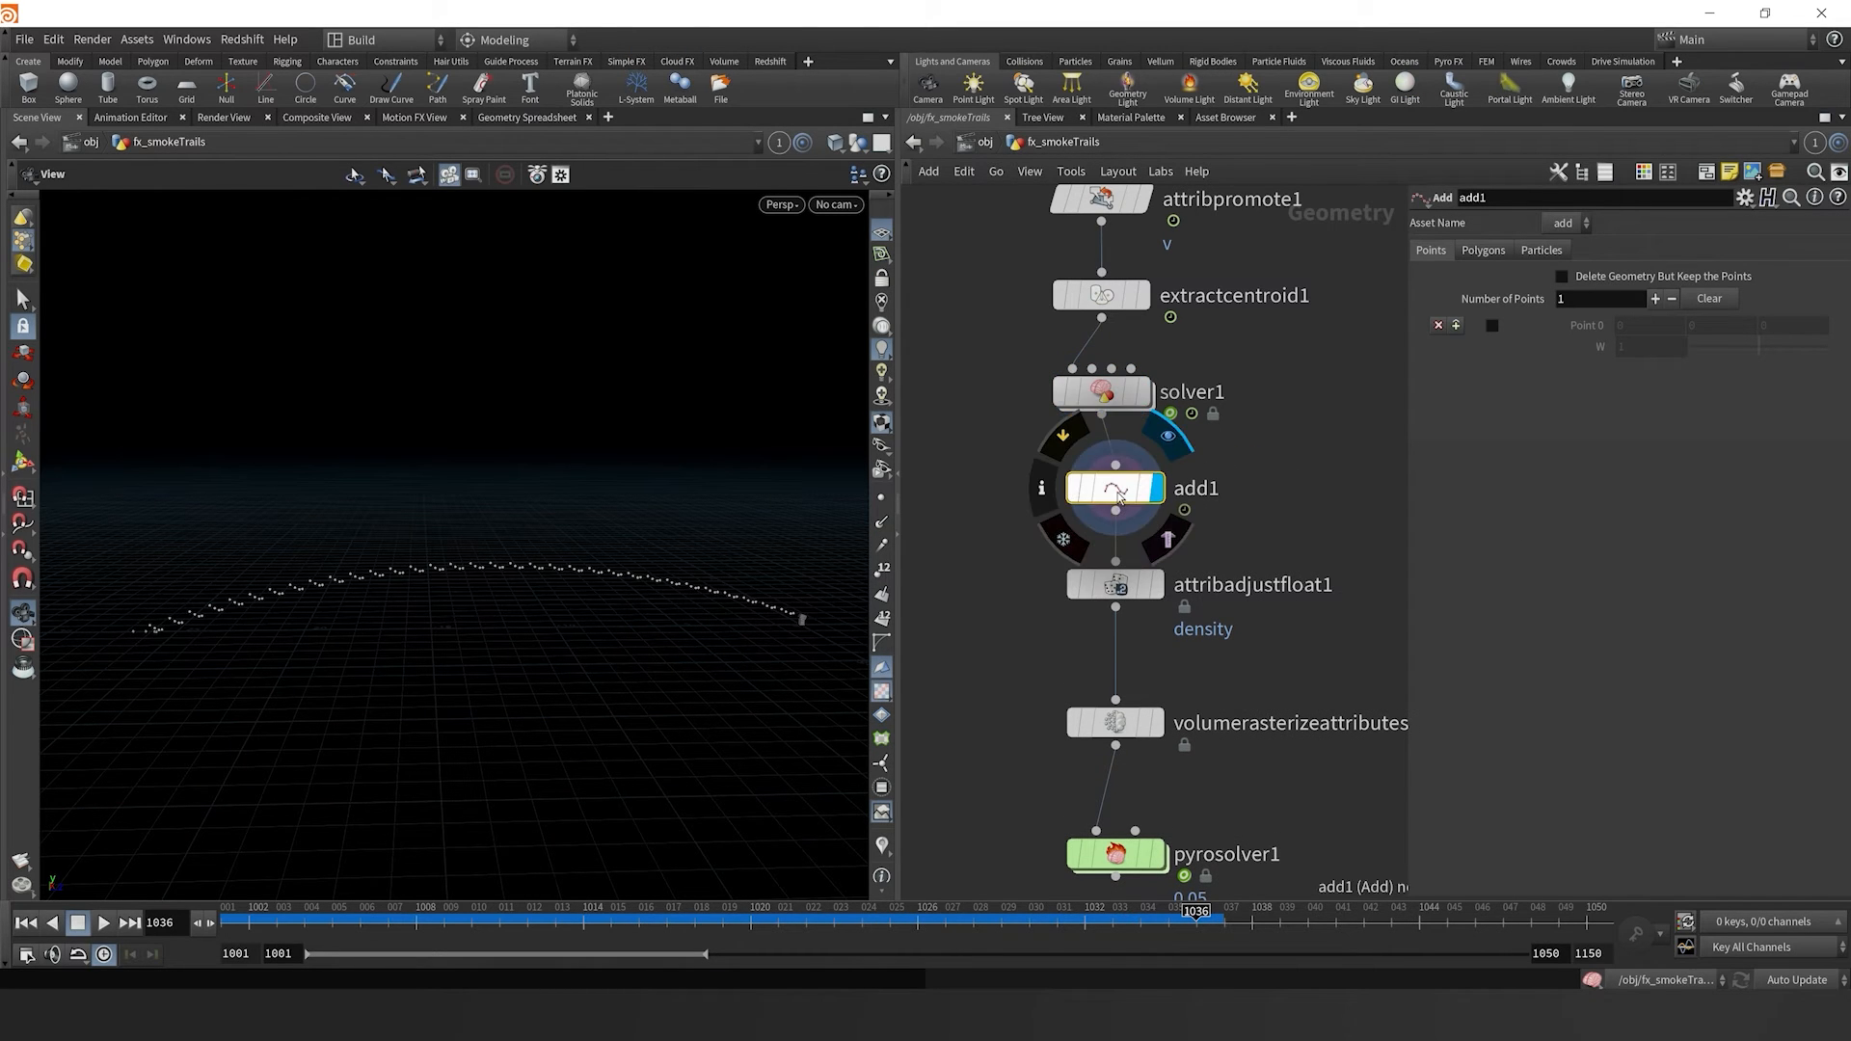
- Set add1 to build polygons By Attribute 'name' and scrub the timeline to review the trails
left_click(1483, 249)
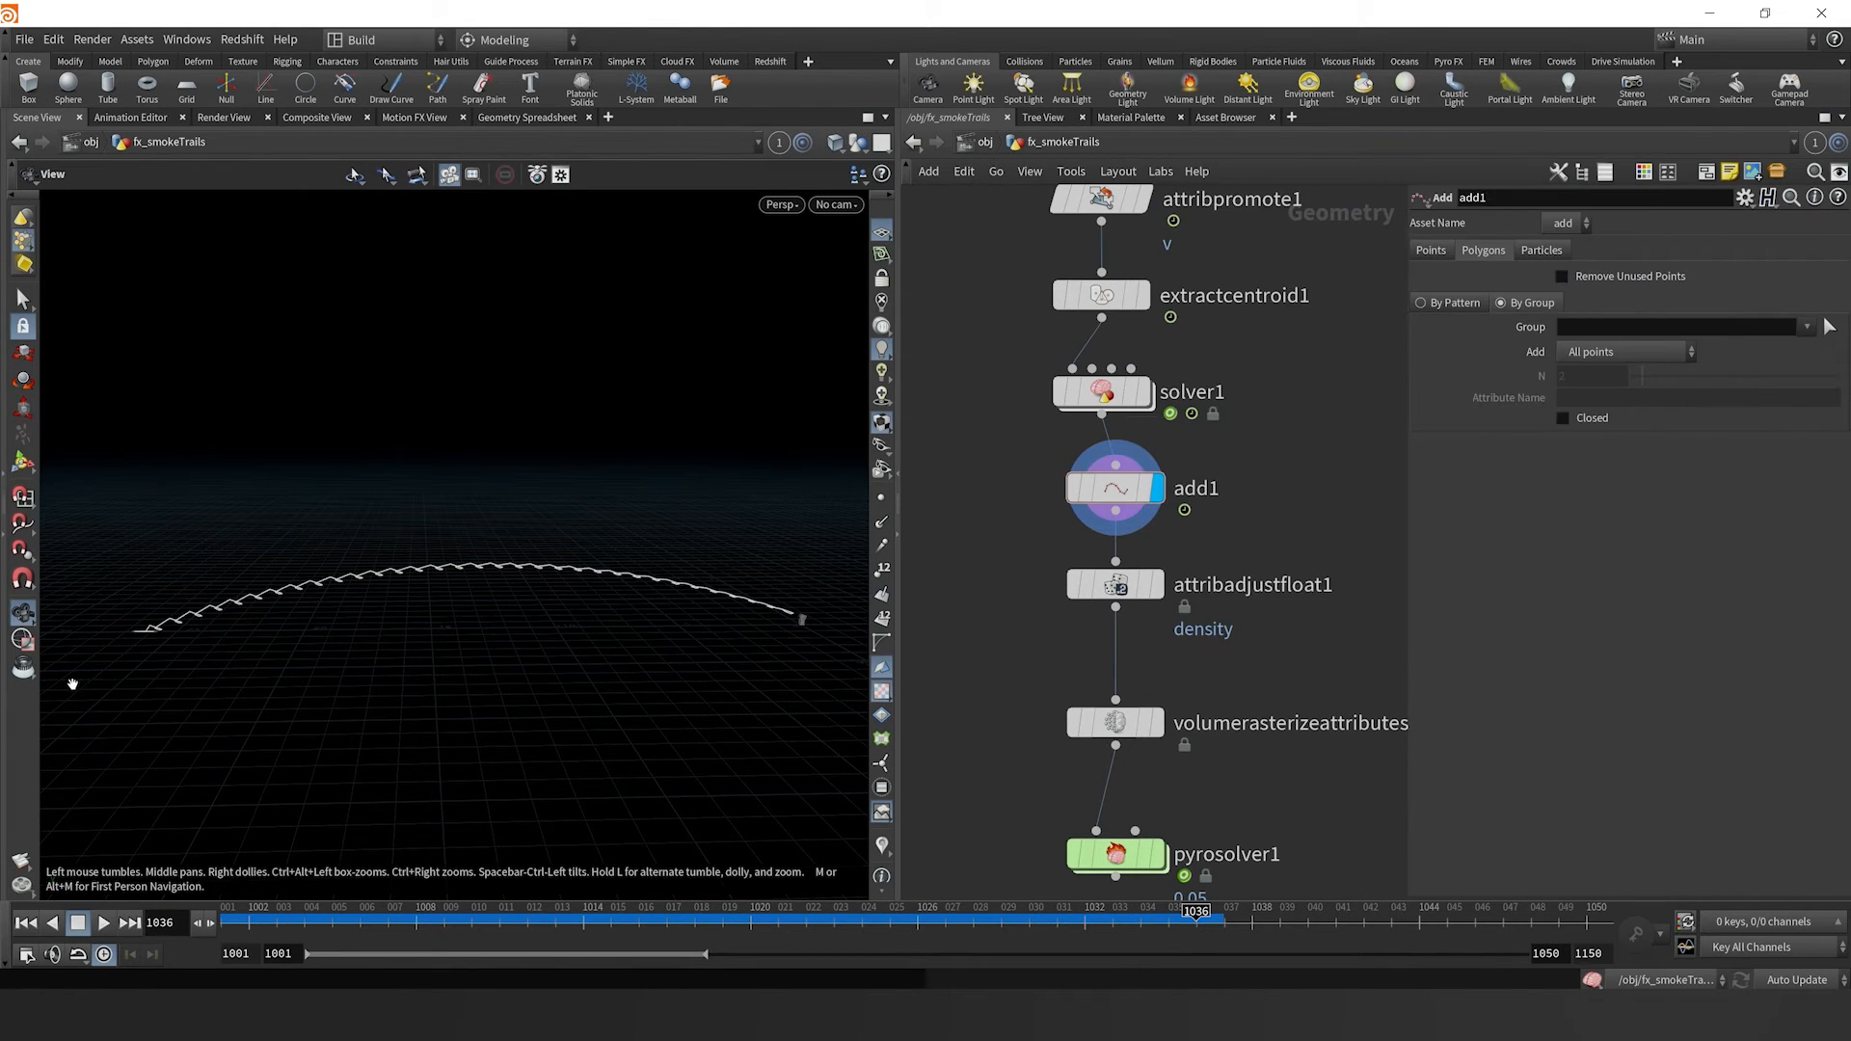
left_click(1624, 351)
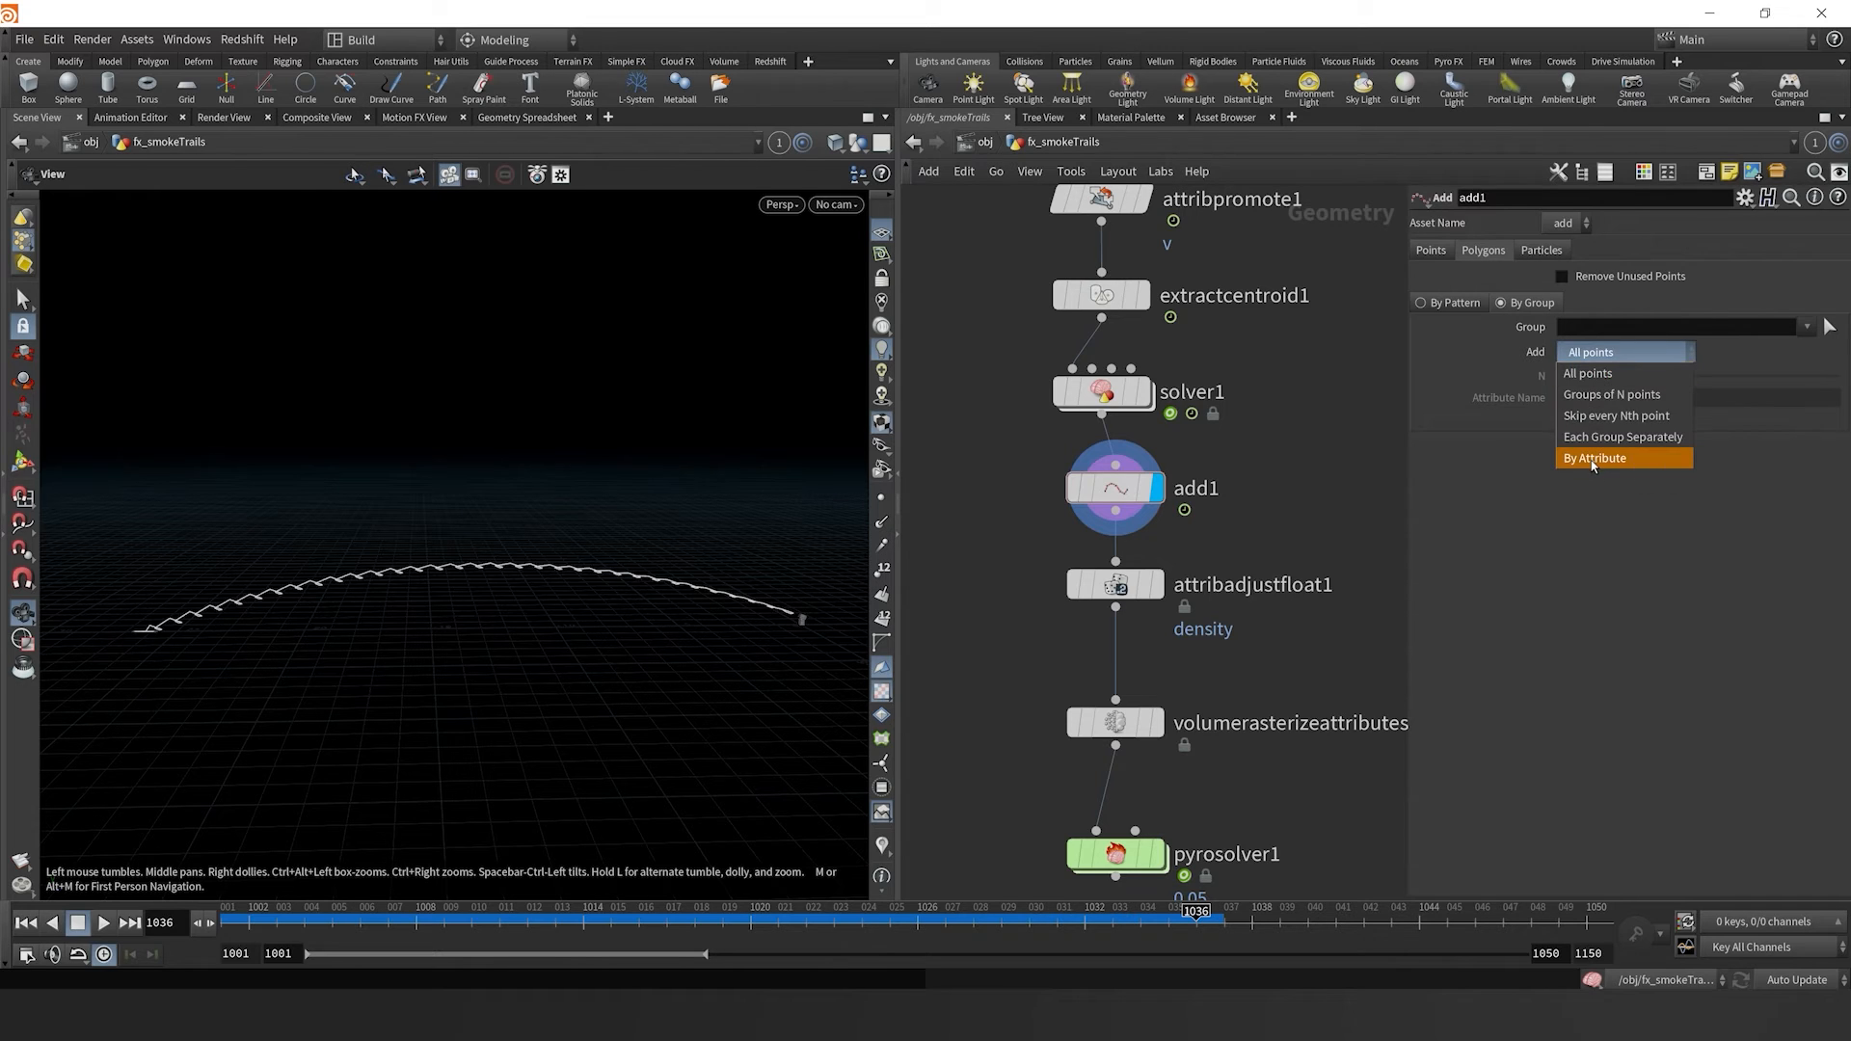
left_click(1595, 459)
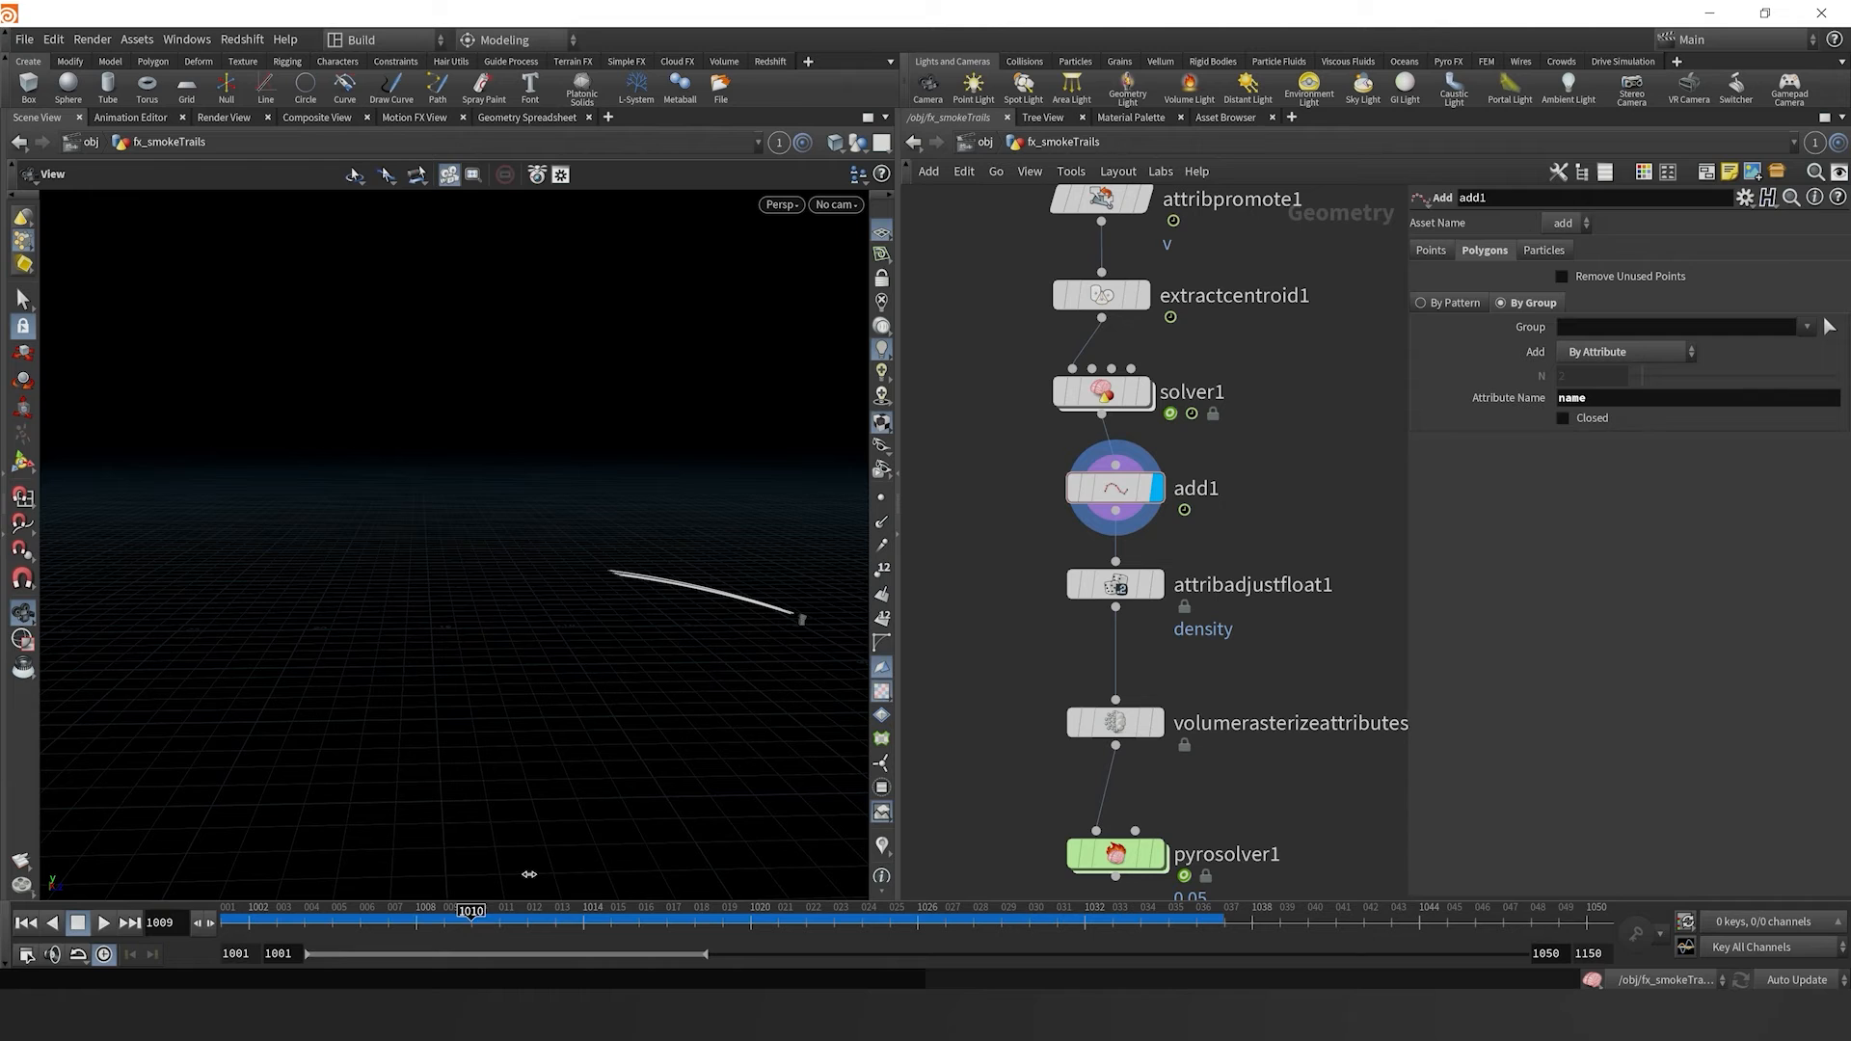
left_click_drag(470, 910, 244, 910)
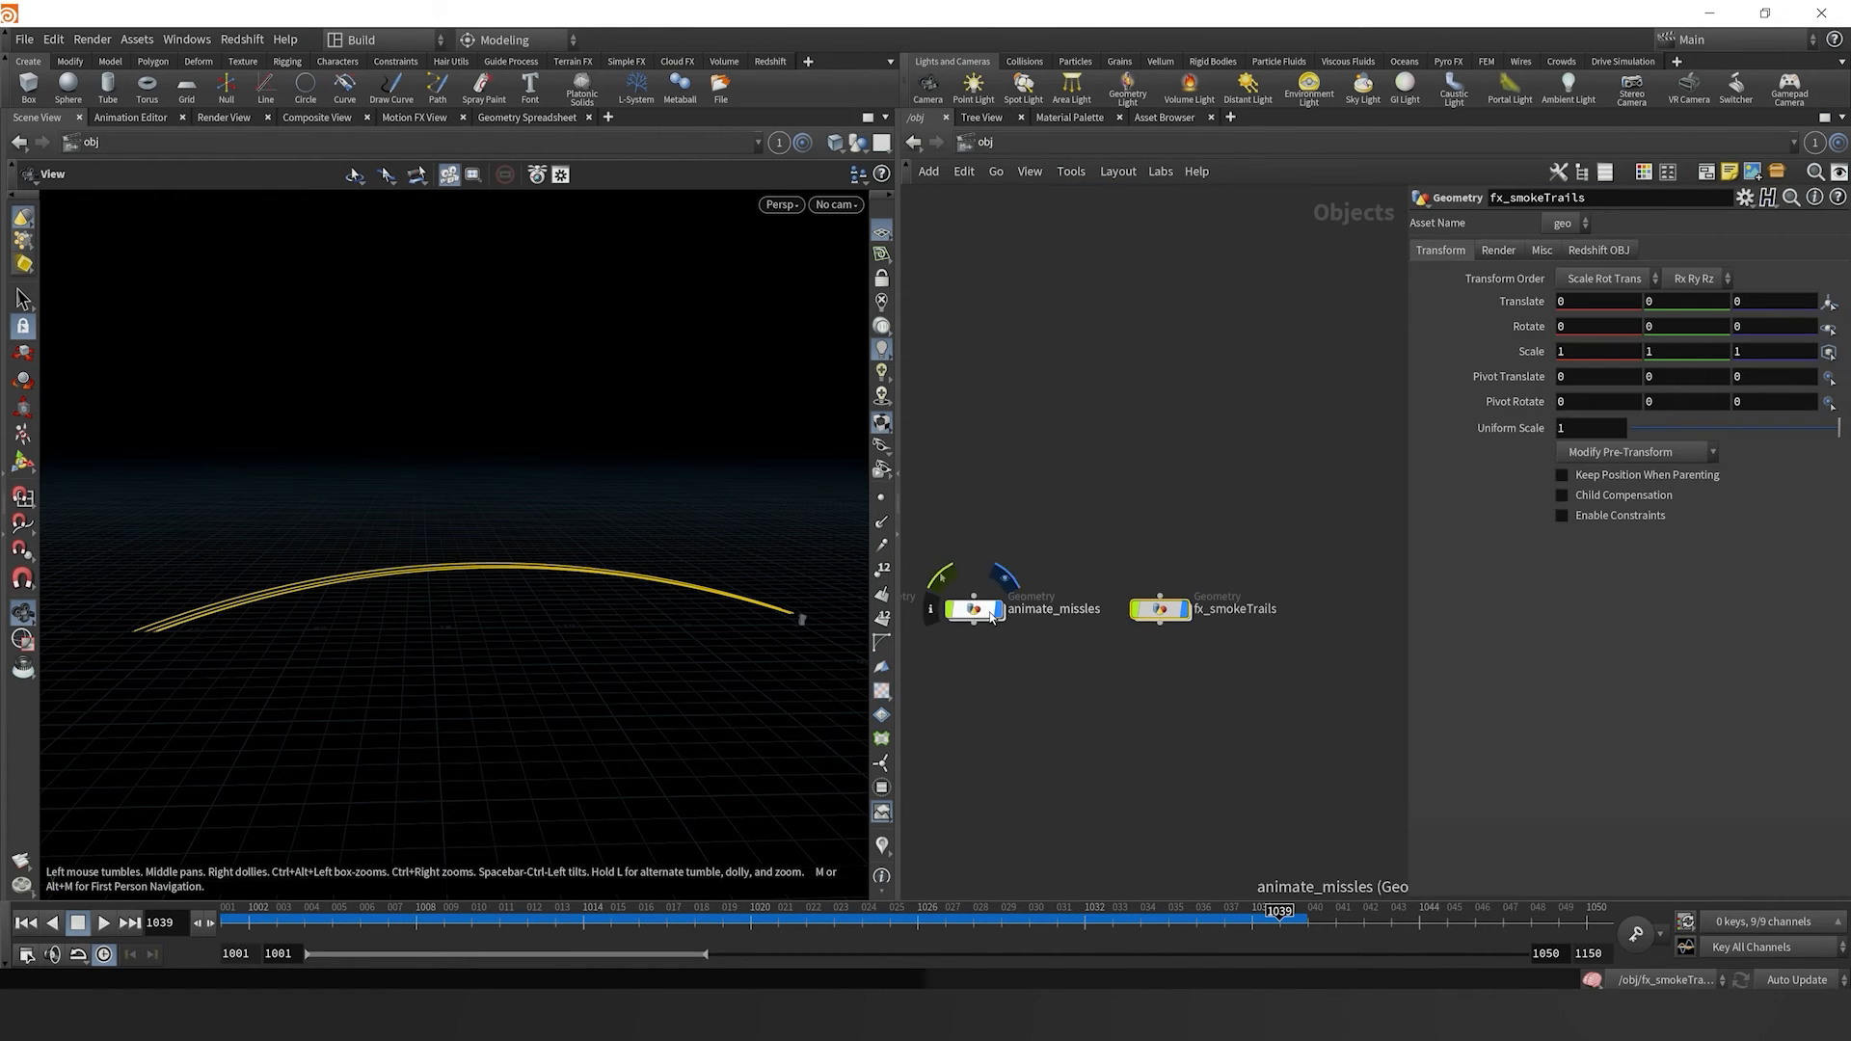
- Inside animate_missles, enable Attributes to Copy on transformpieces1 and pick an attribute to carry over
double_click(972, 608)
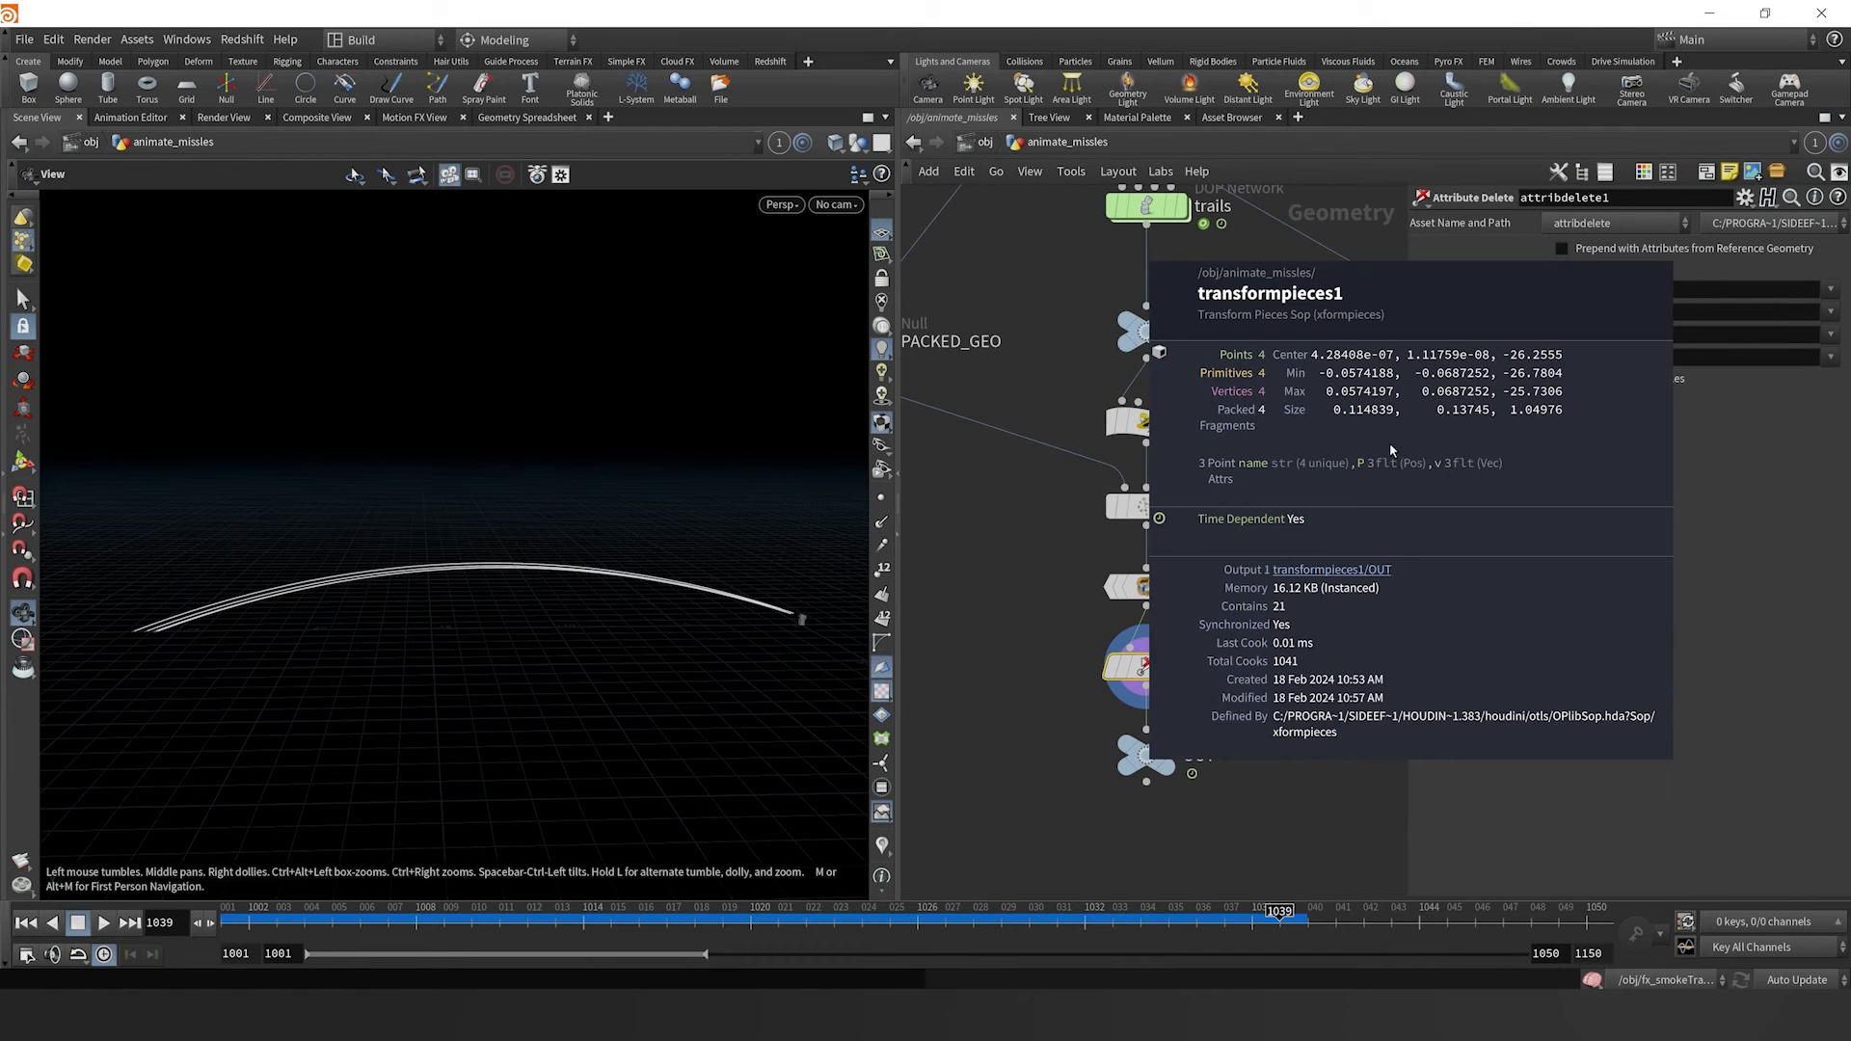
left_click(1143, 507)
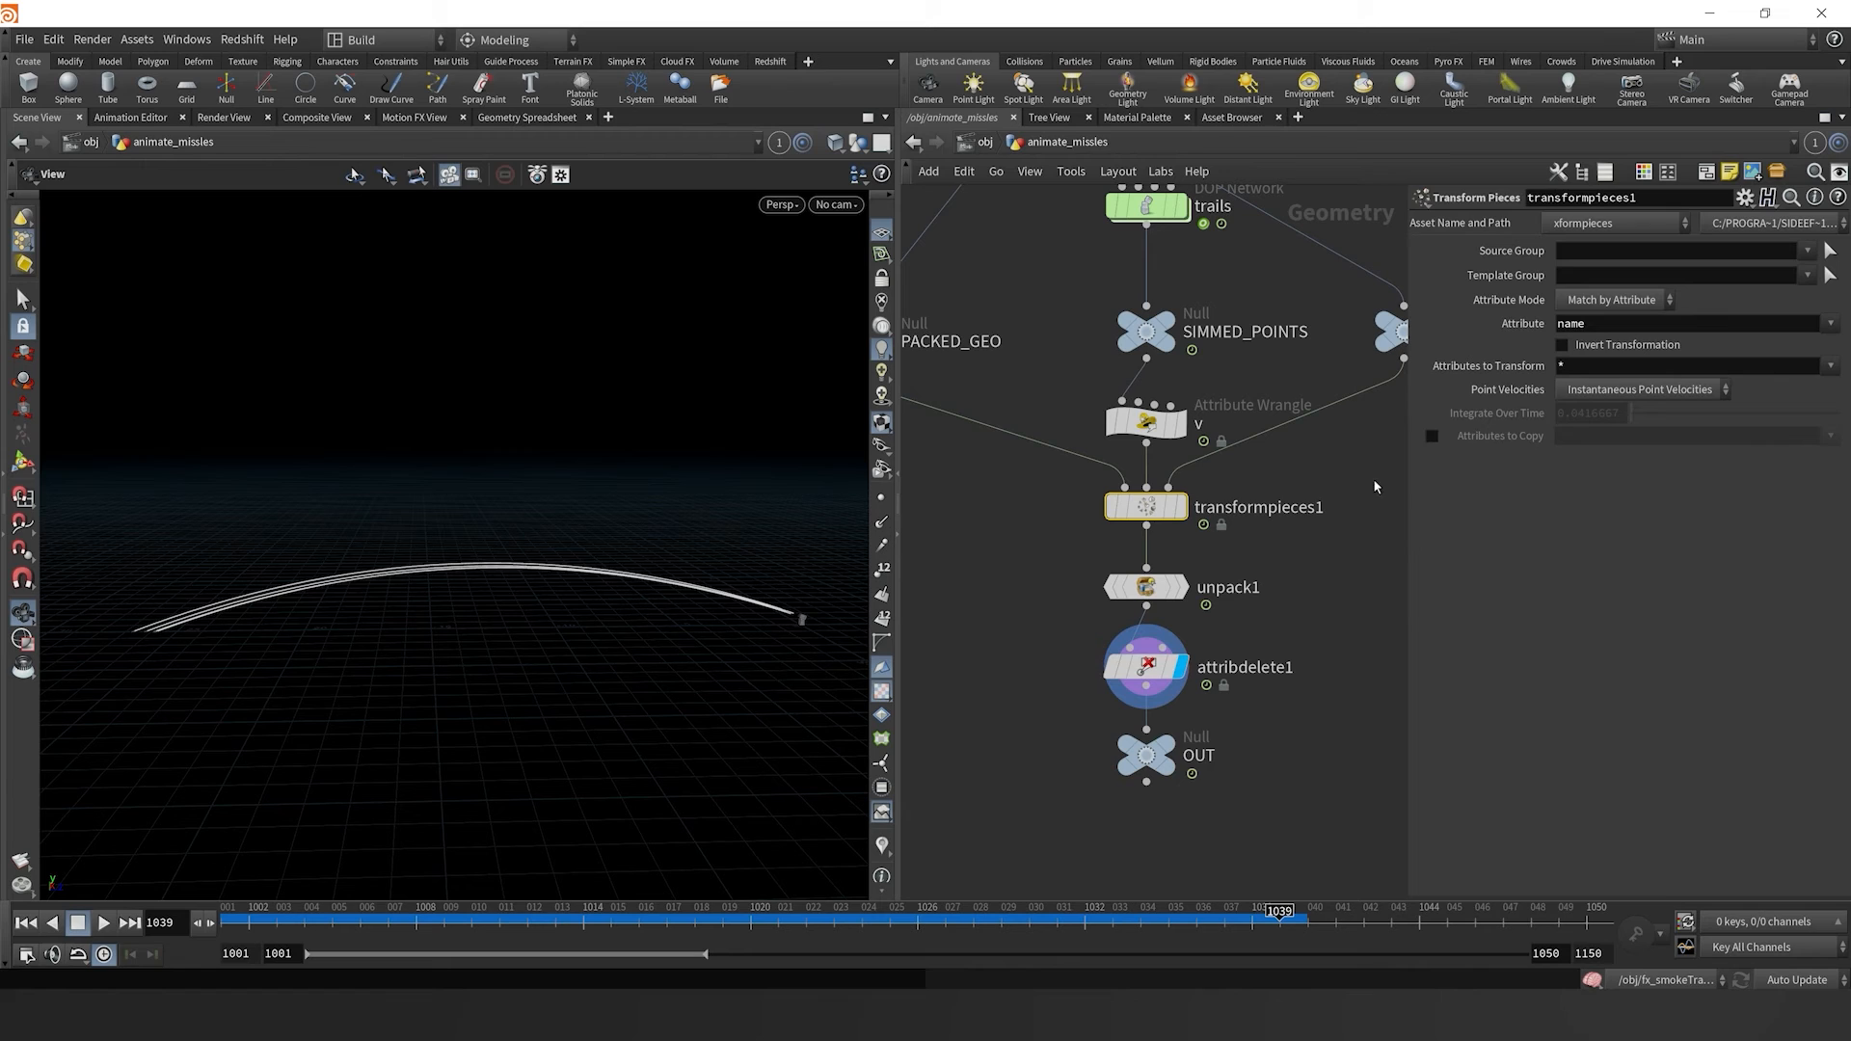
left_click(1832, 436)
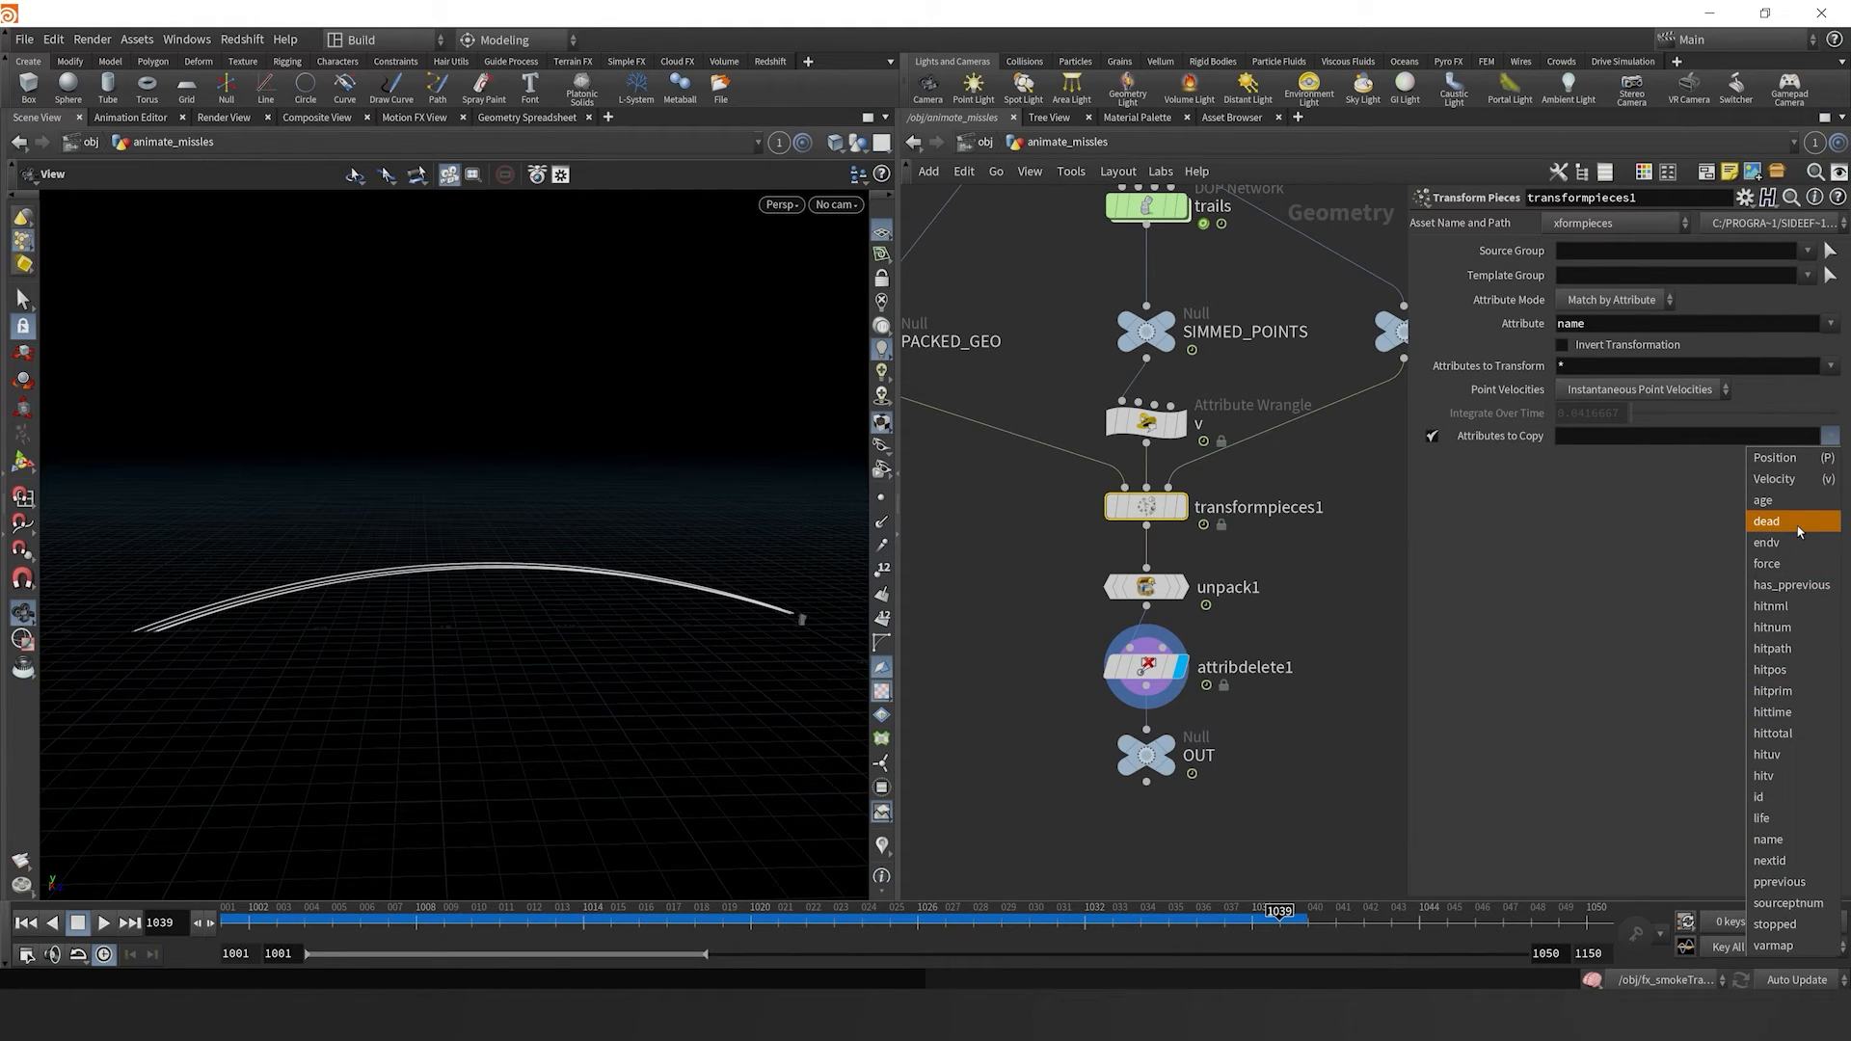
left_click(1775, 924)
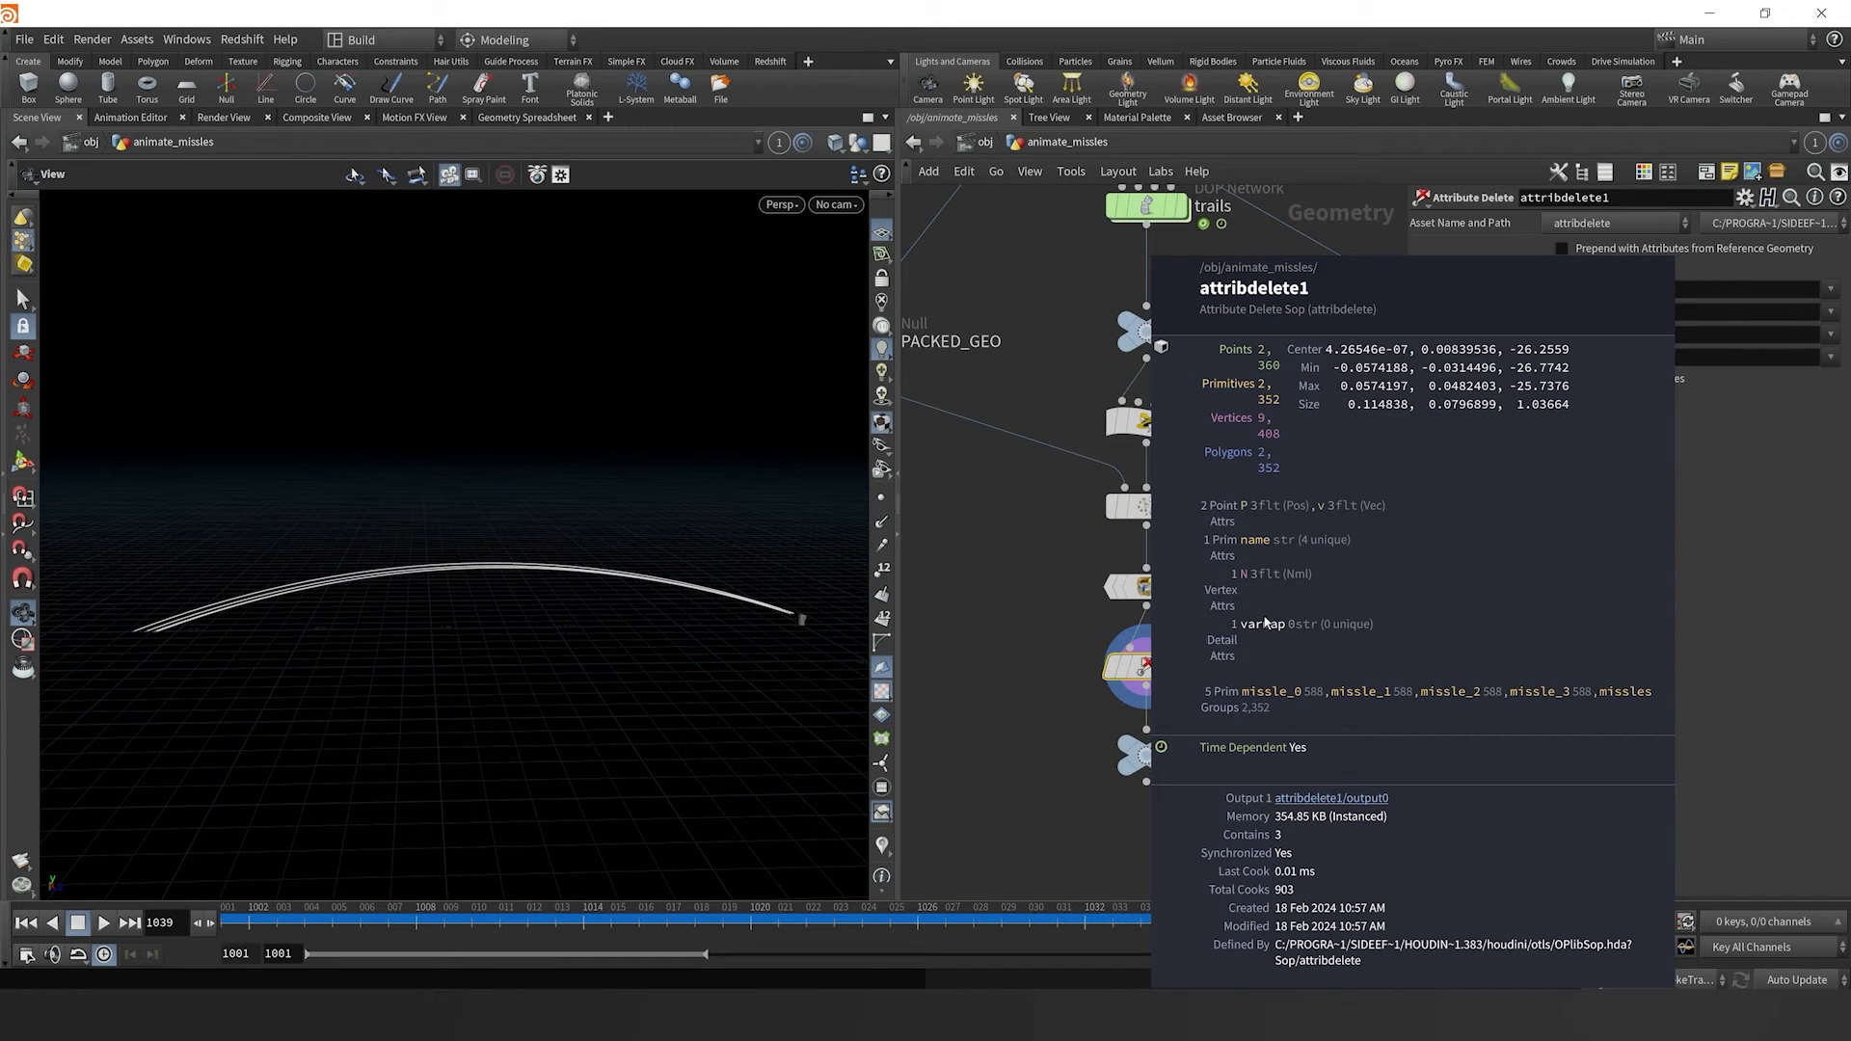
left_click(1144, 586)
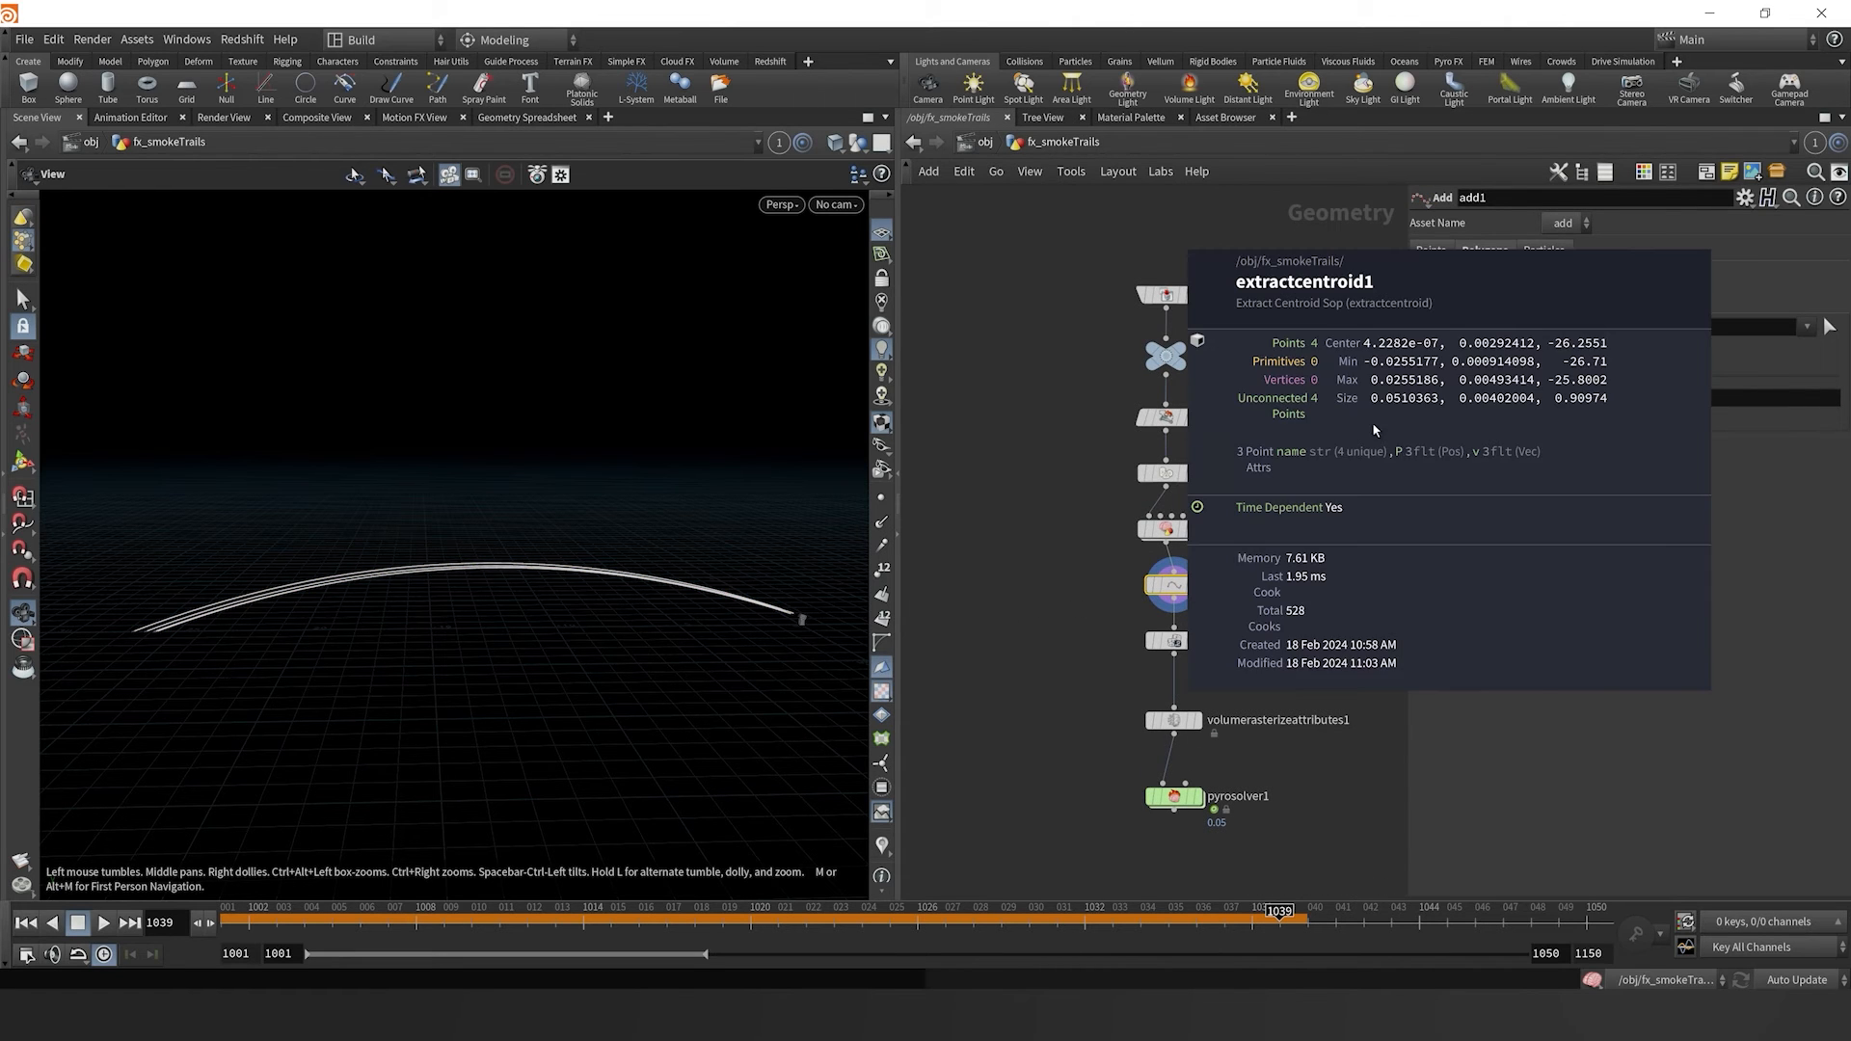
- Add 'stopped' alongside v on attribpromote1 and extractcentroid1's transfer attributes
left_click(1169, 416)
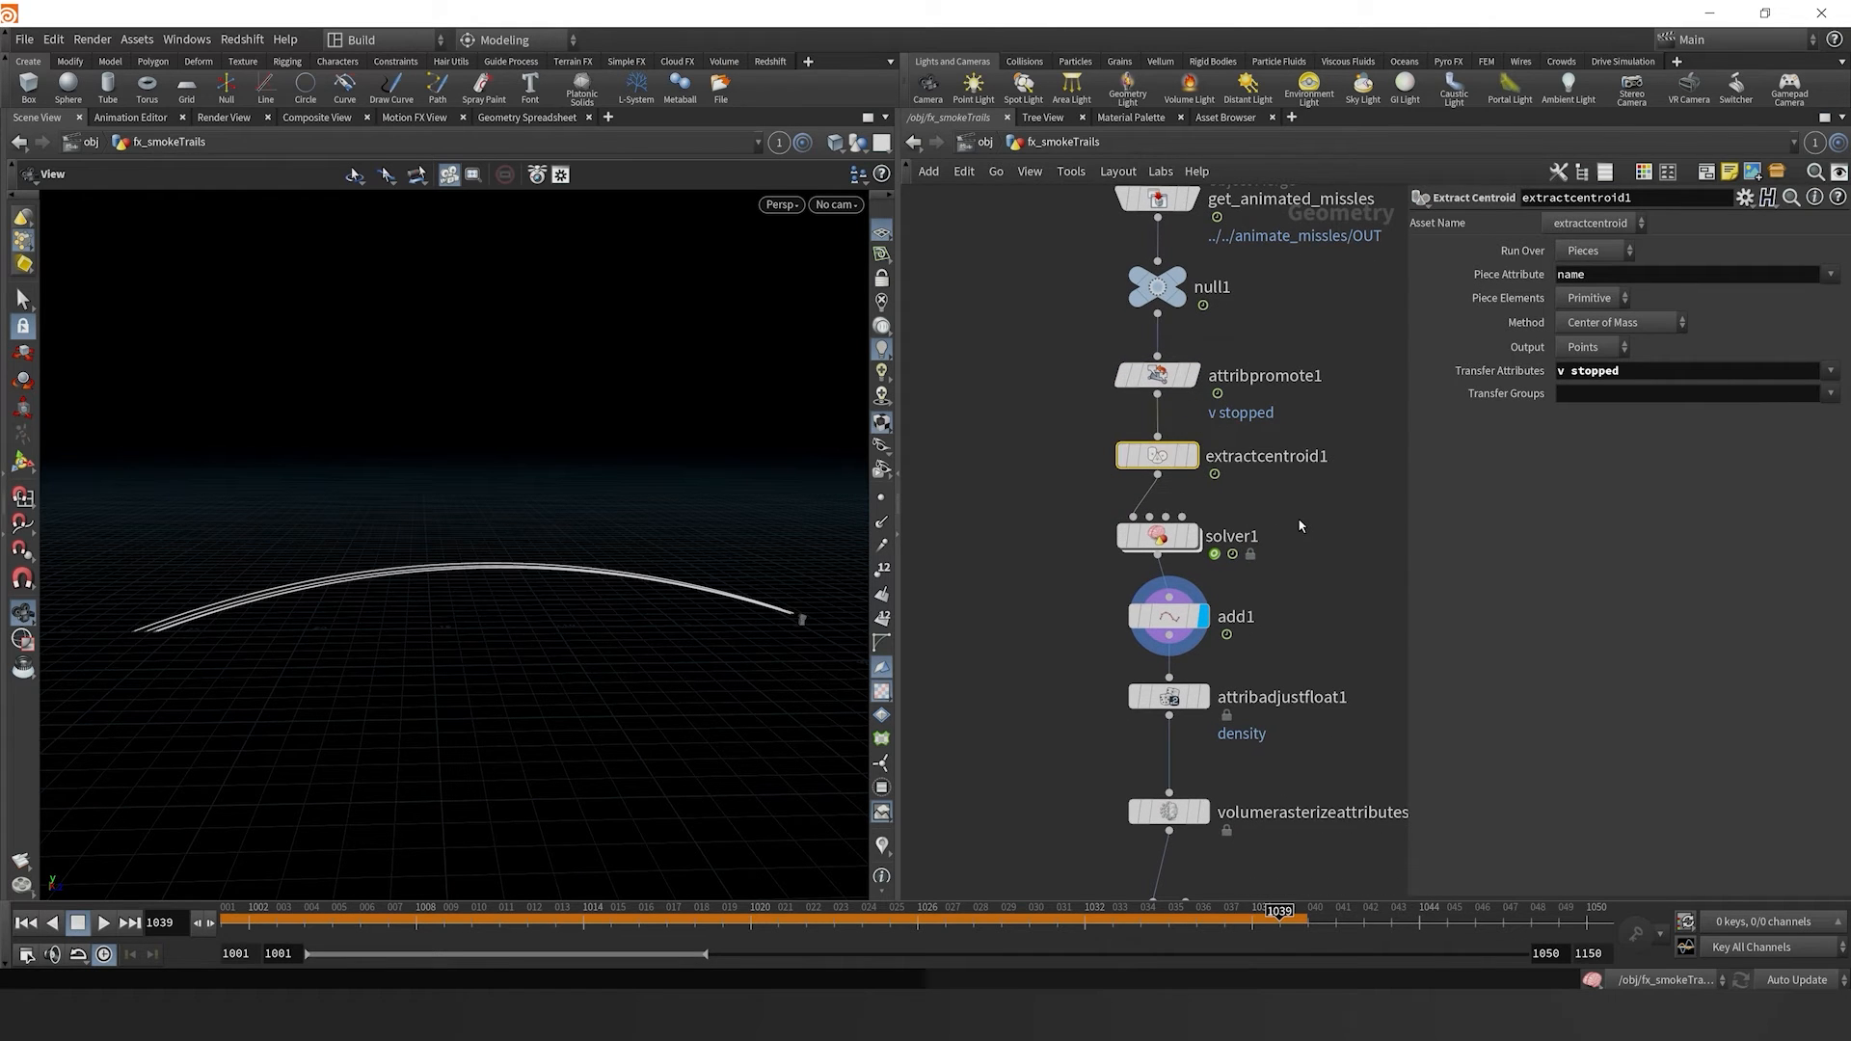
left_click(1296, 519)
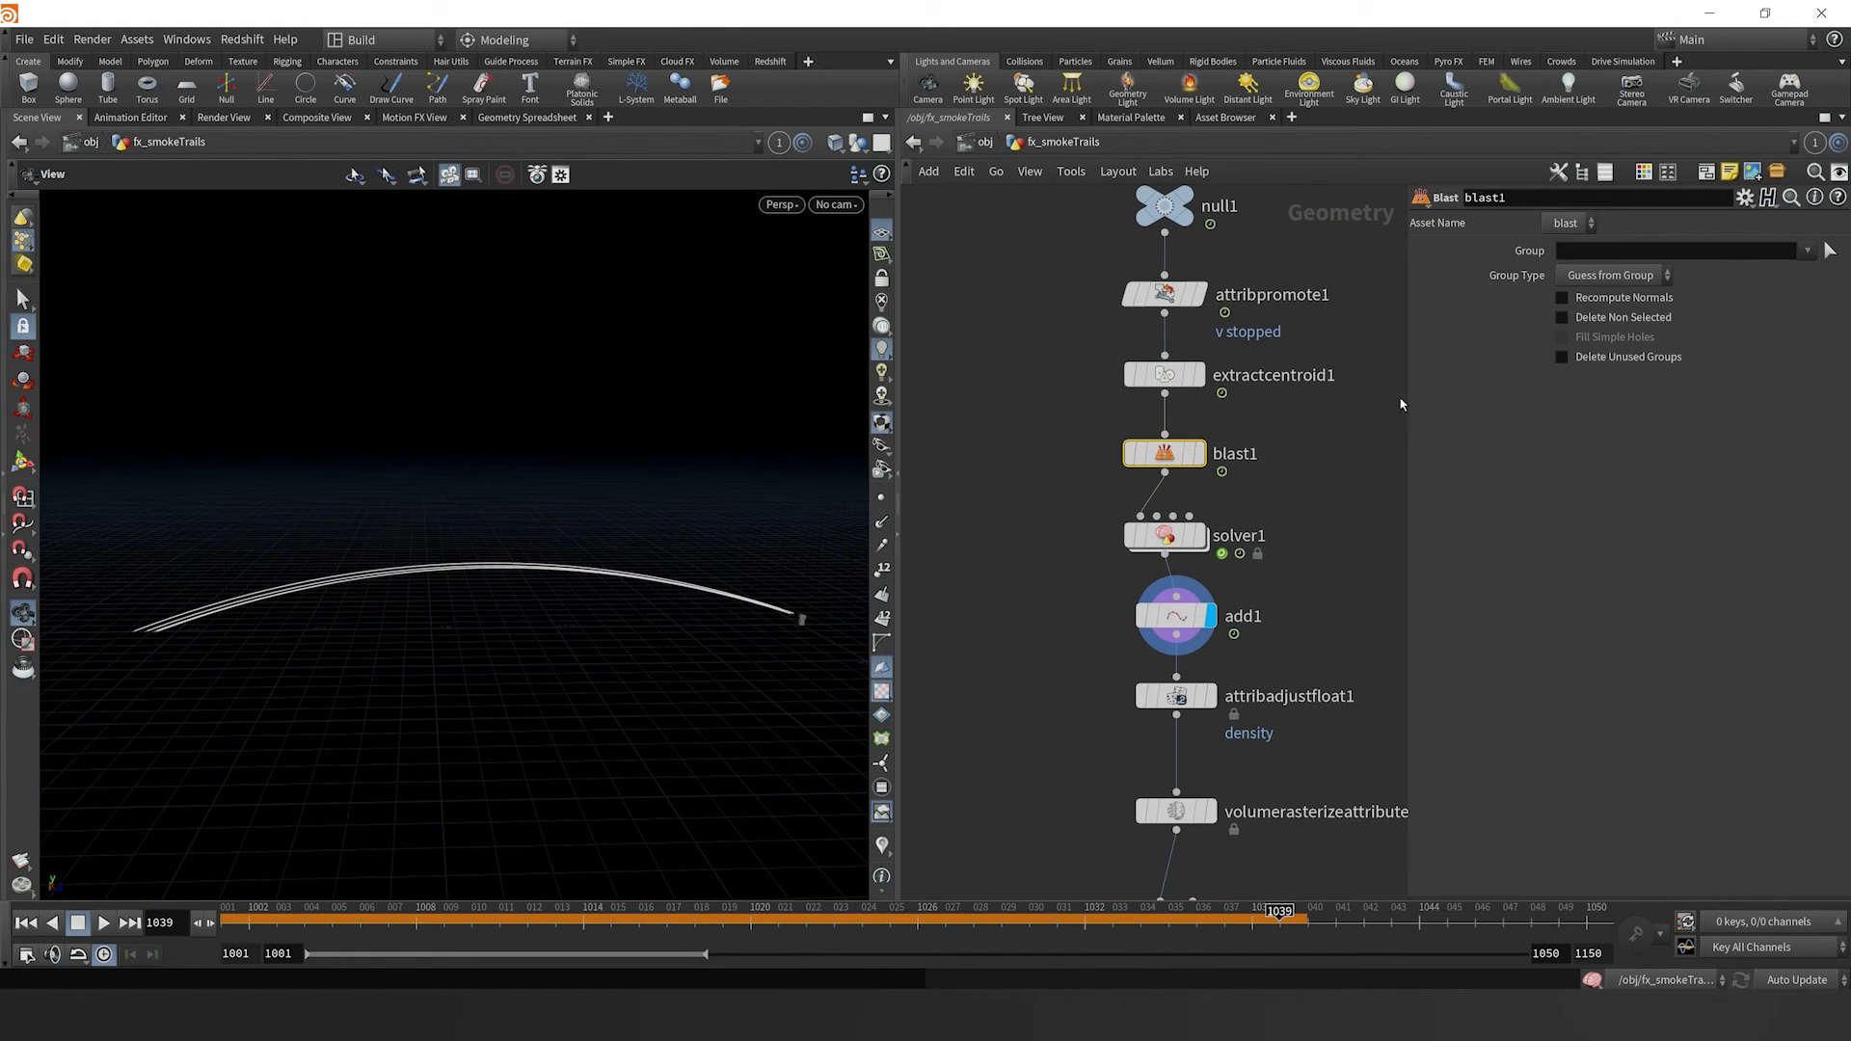
left_click(1675, 251)
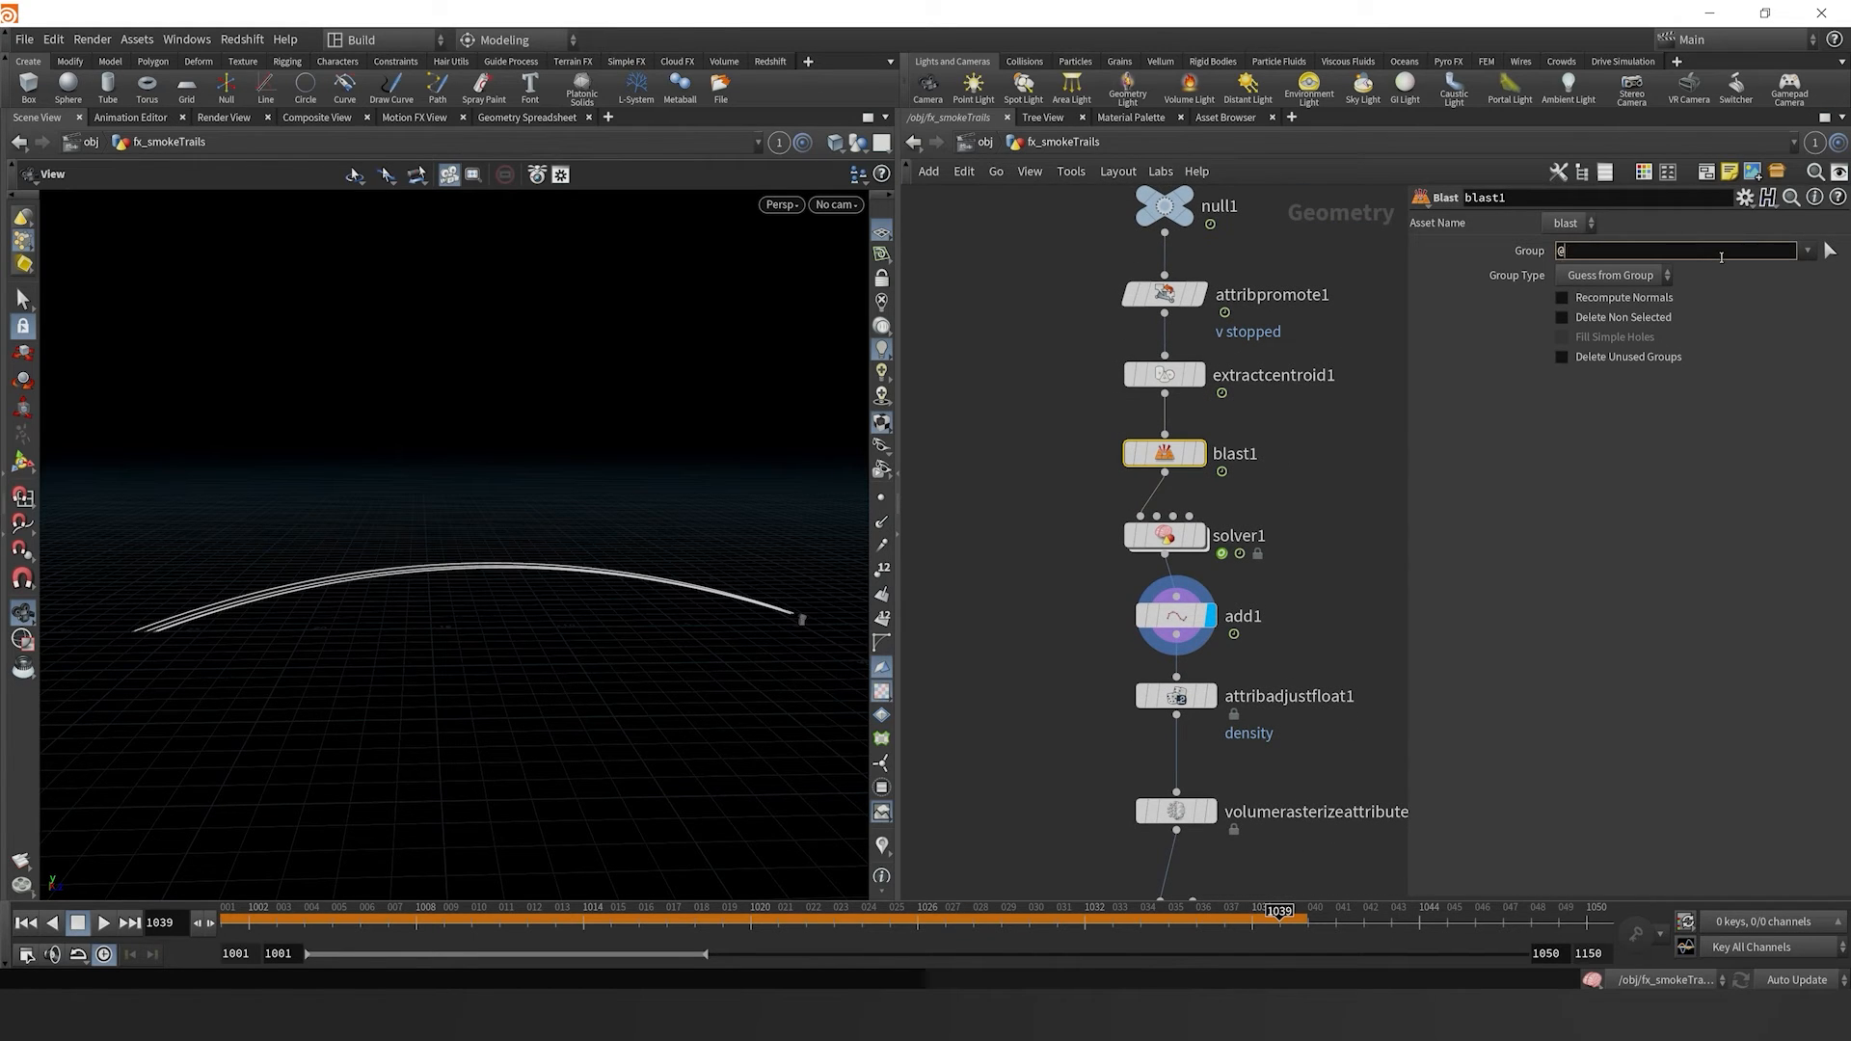
type("stopped>0")
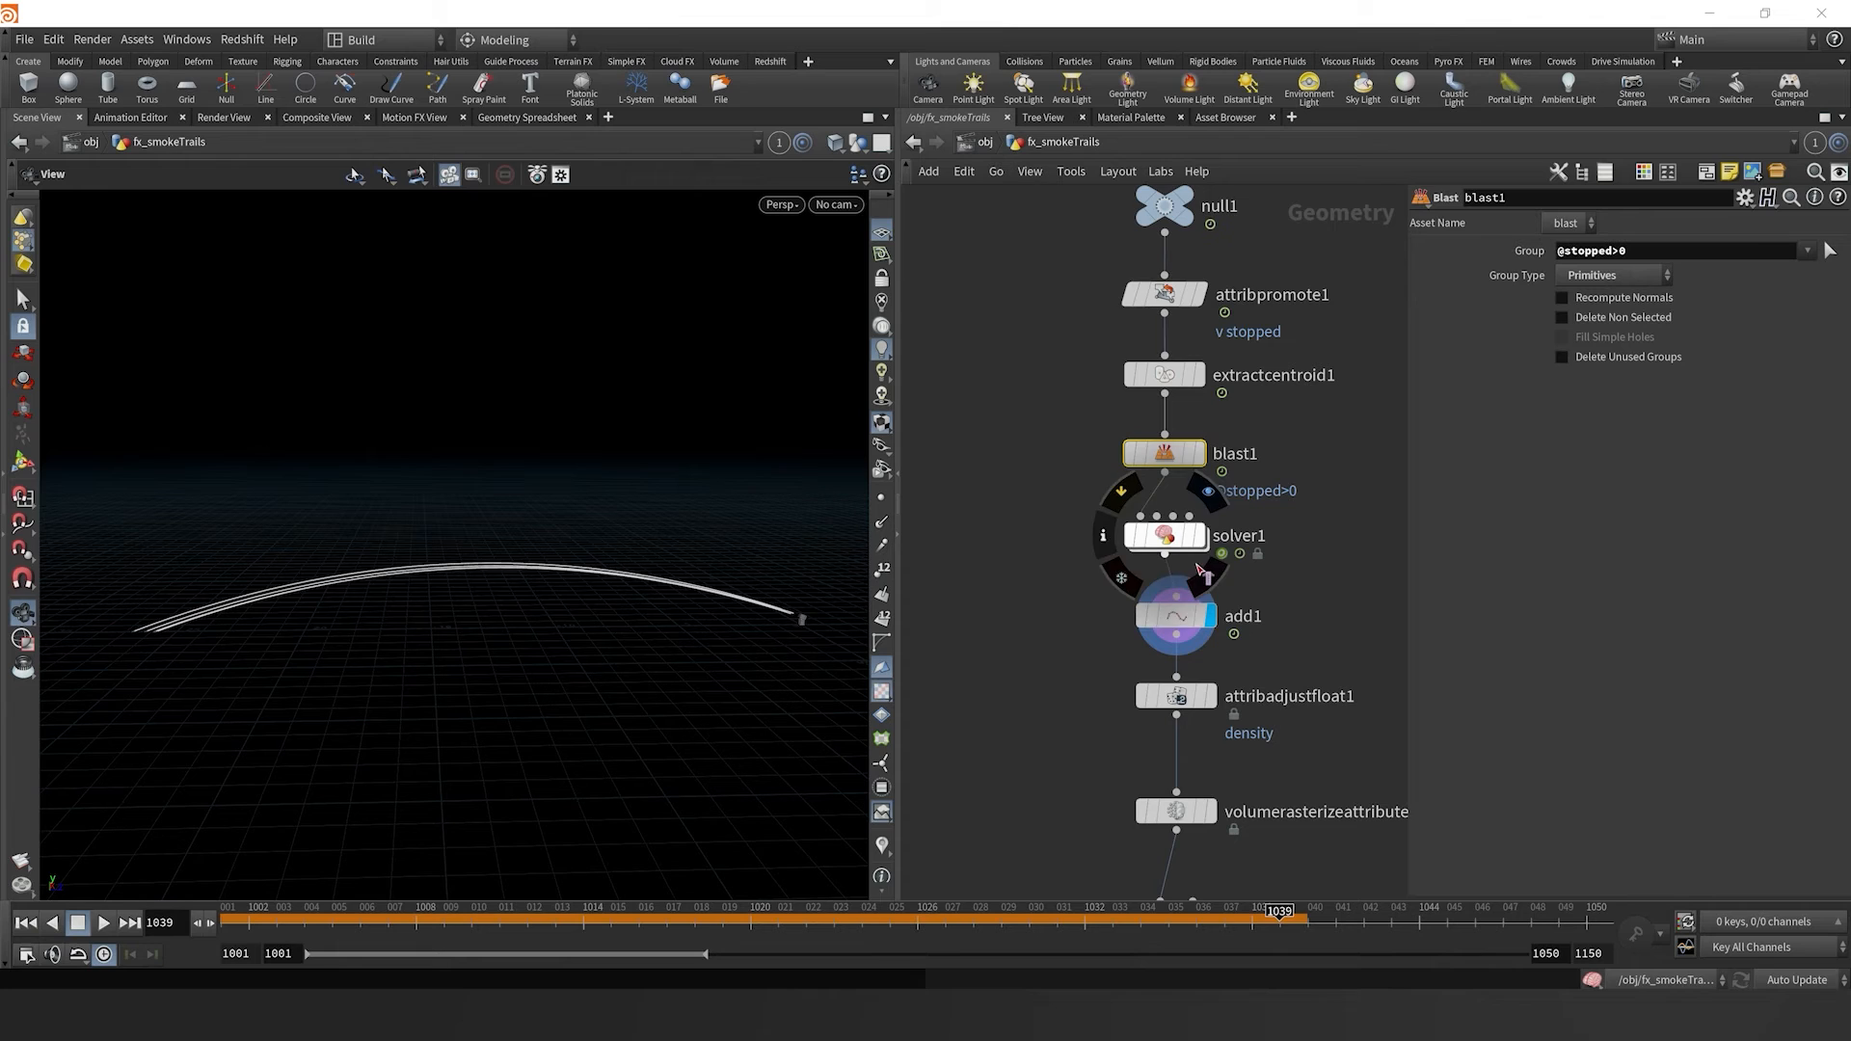
left_click(102, 924)
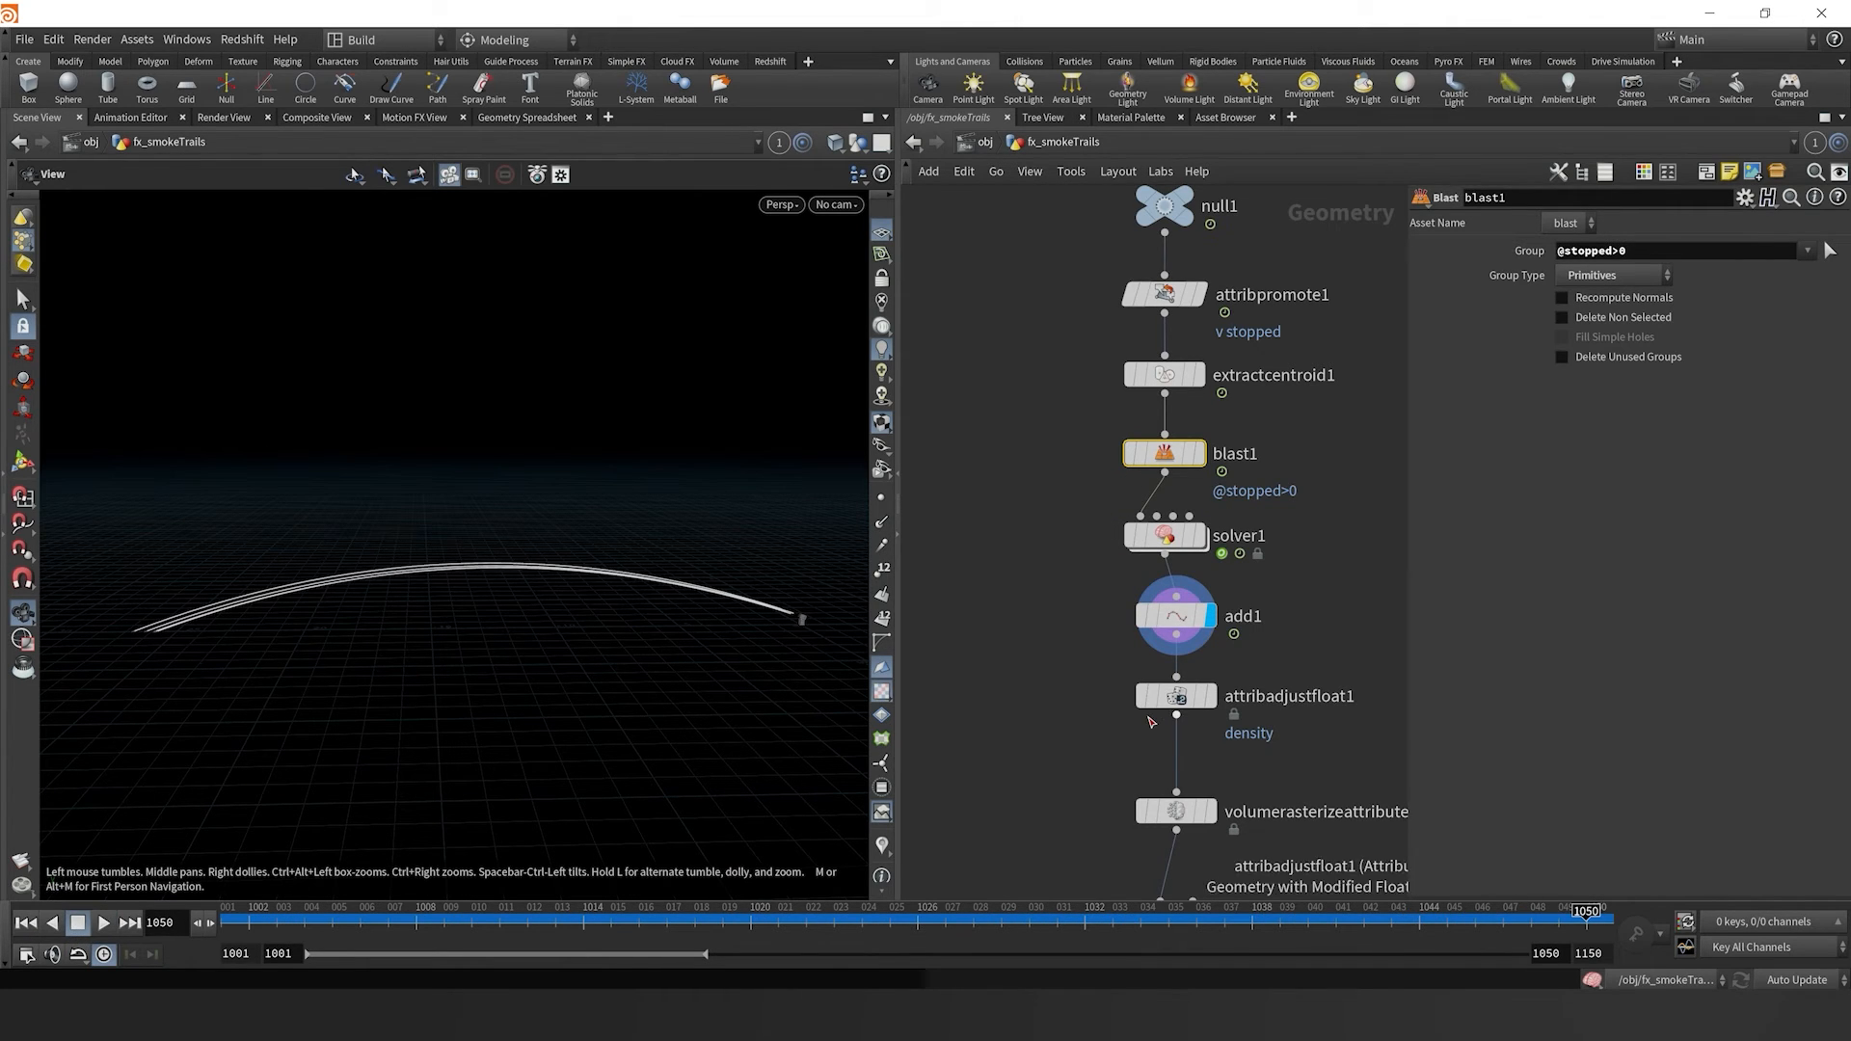
scroll("down", 3)
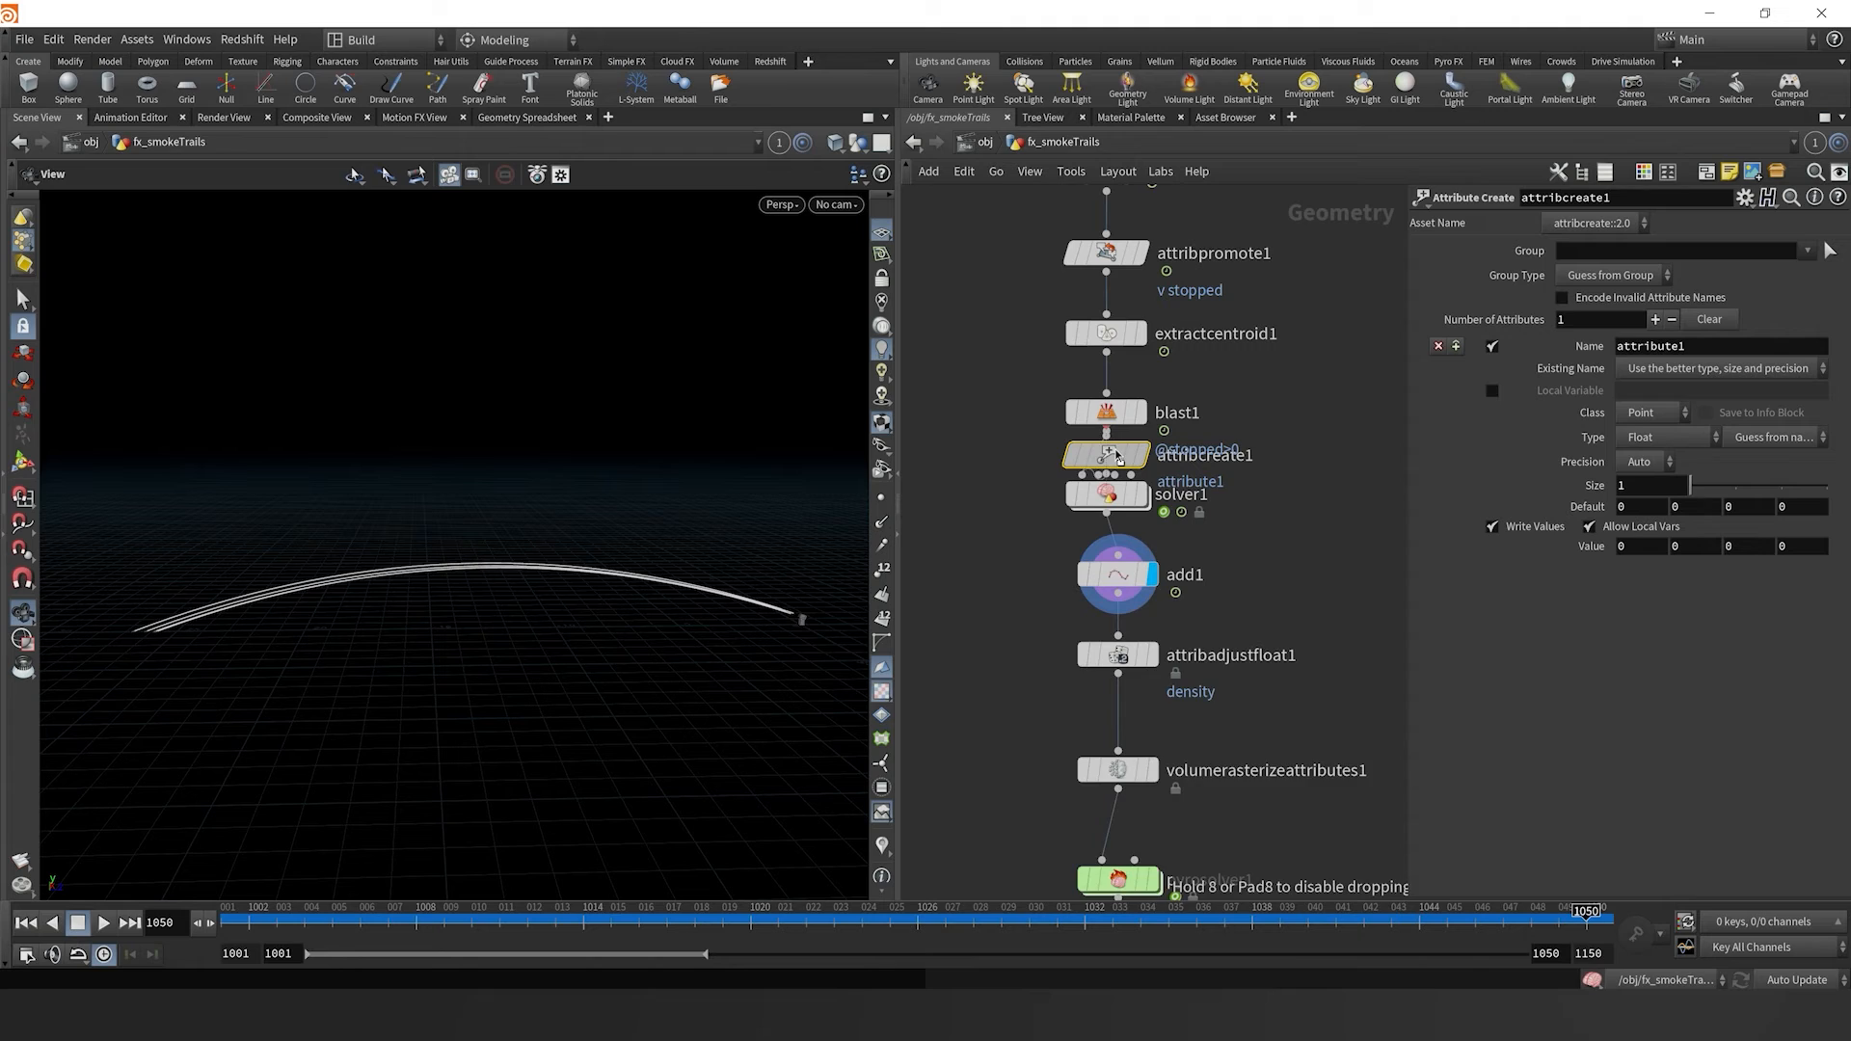
- Name the attribute myframe and give it the value $FF
type("myframe")
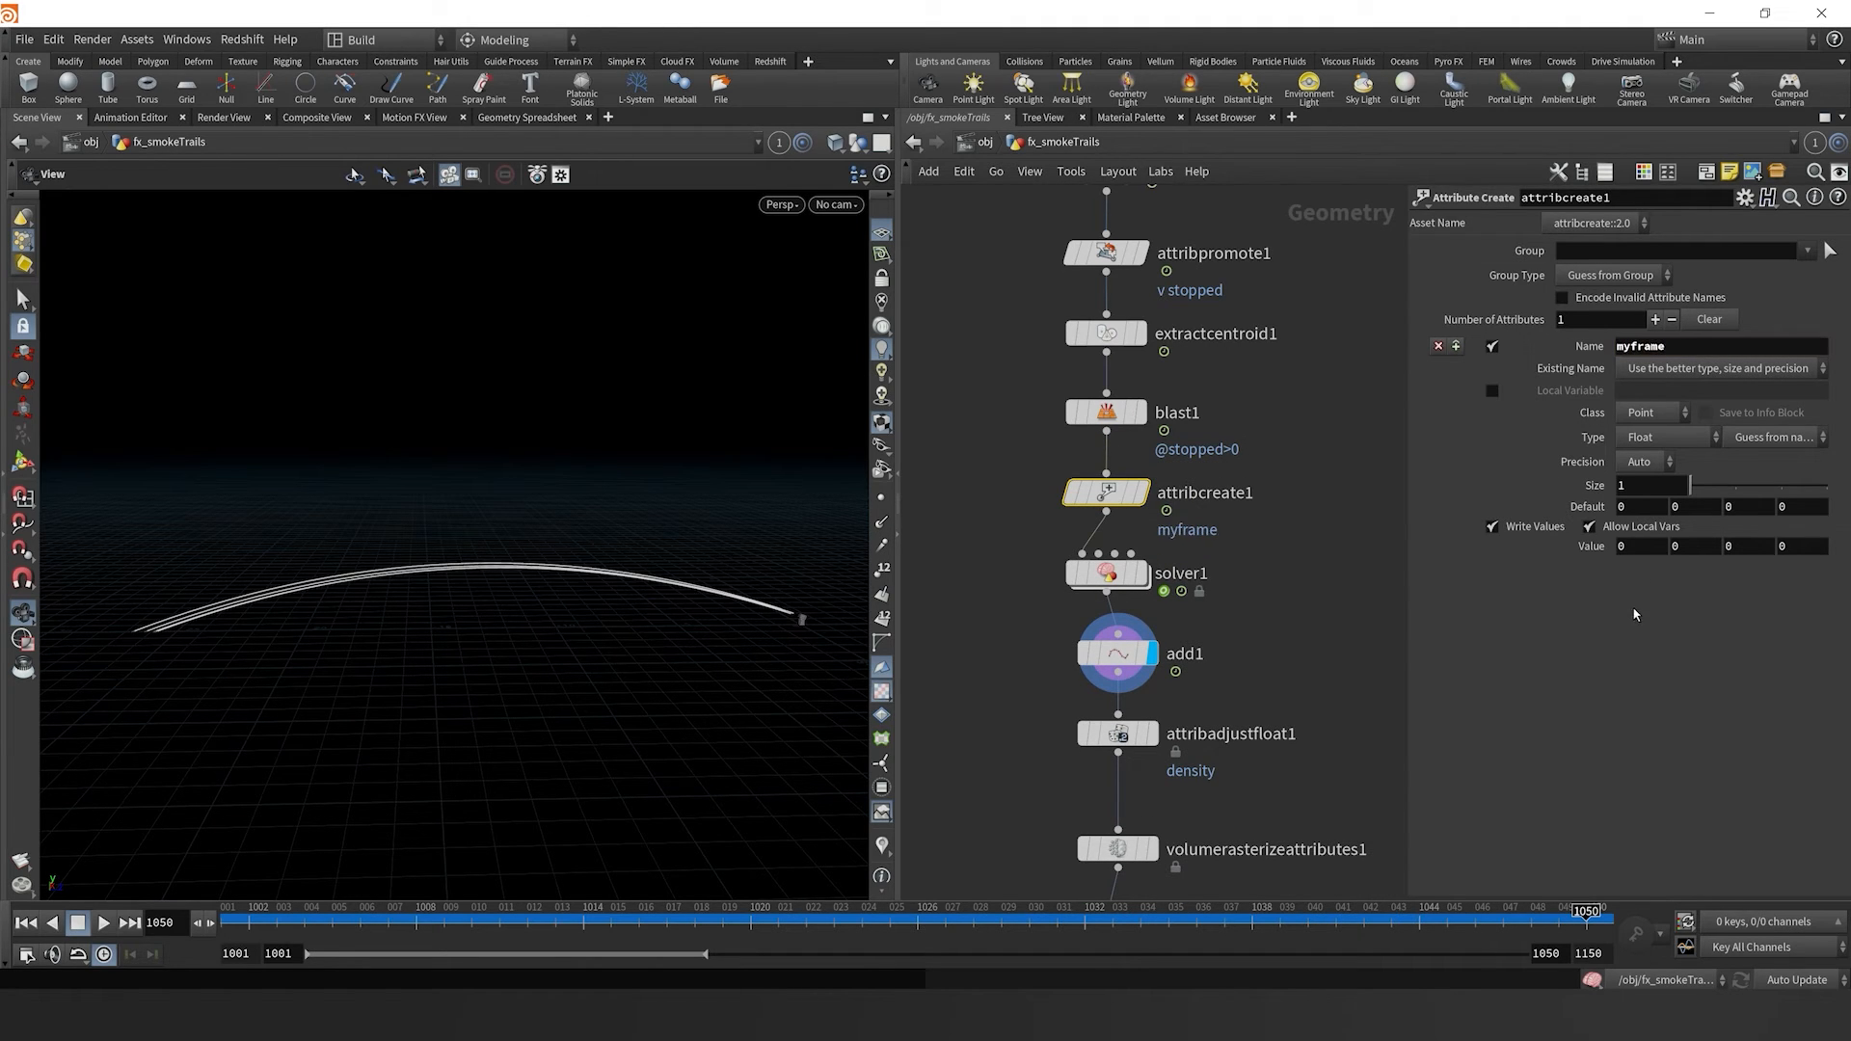
left_click(1638, 545)
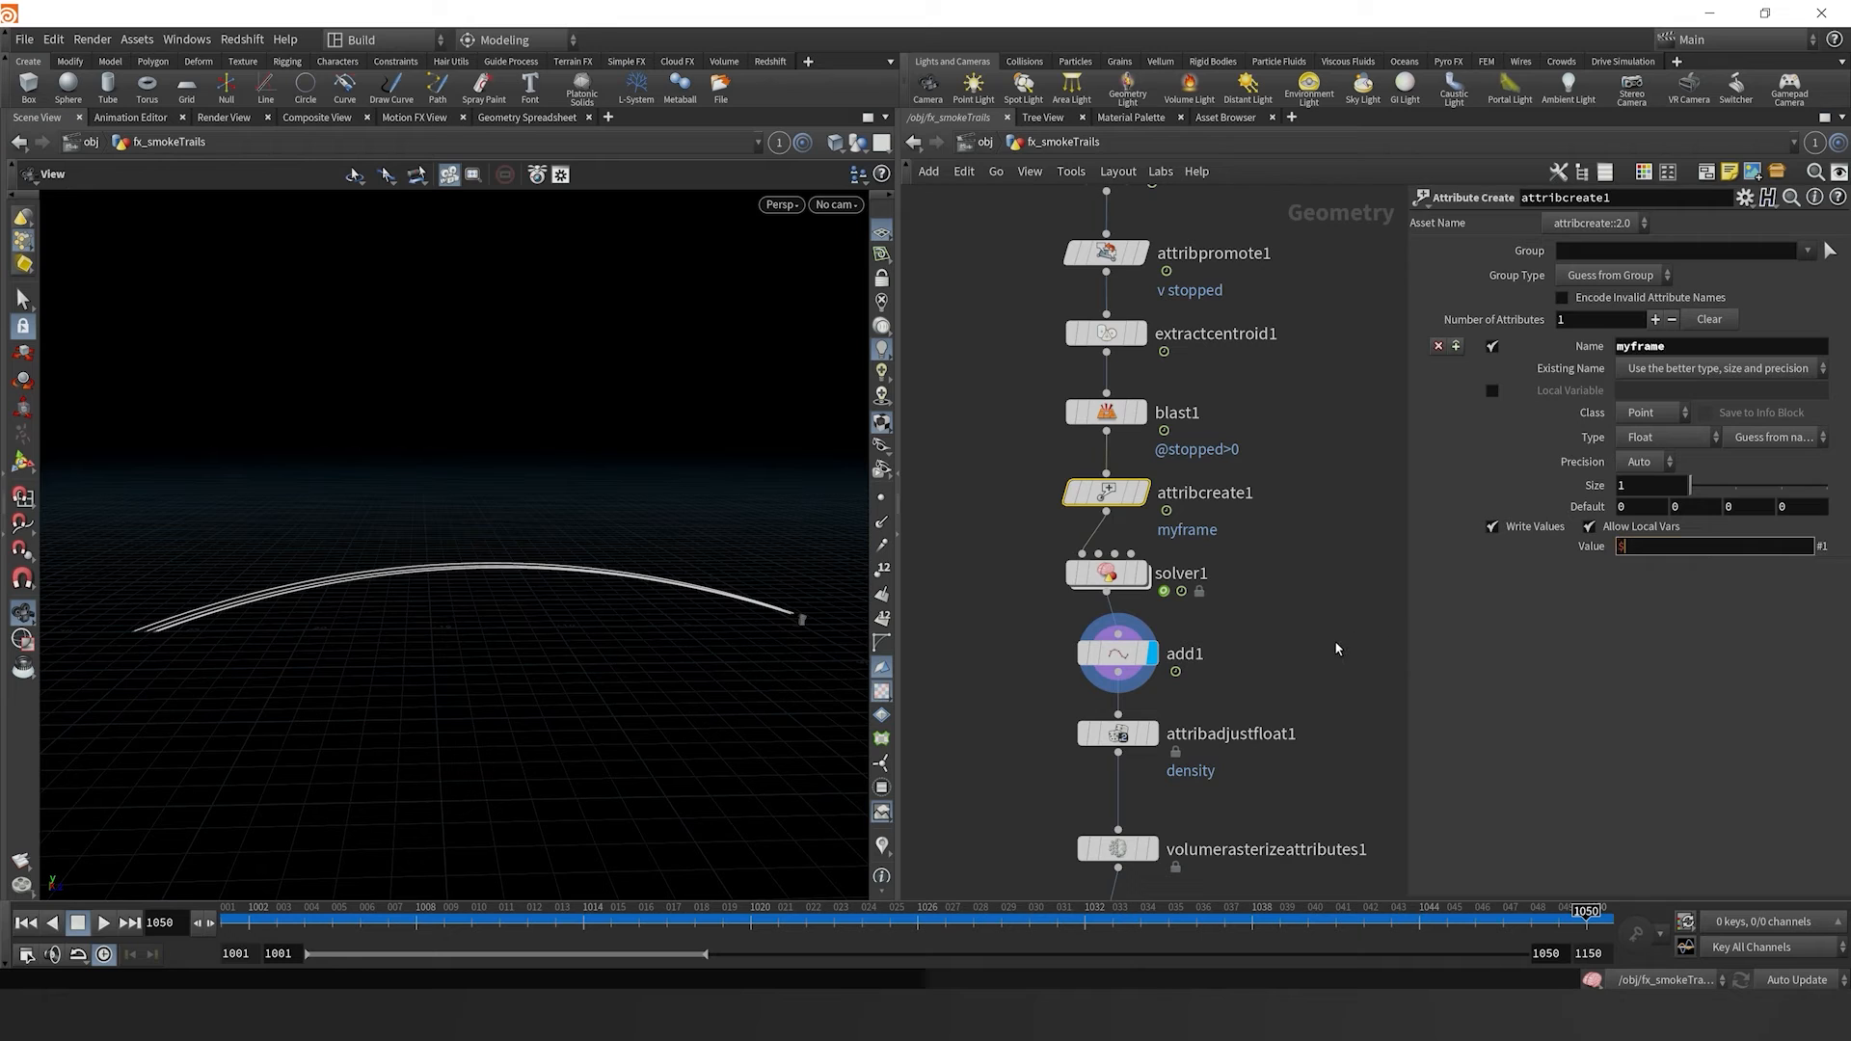
type("$FF")
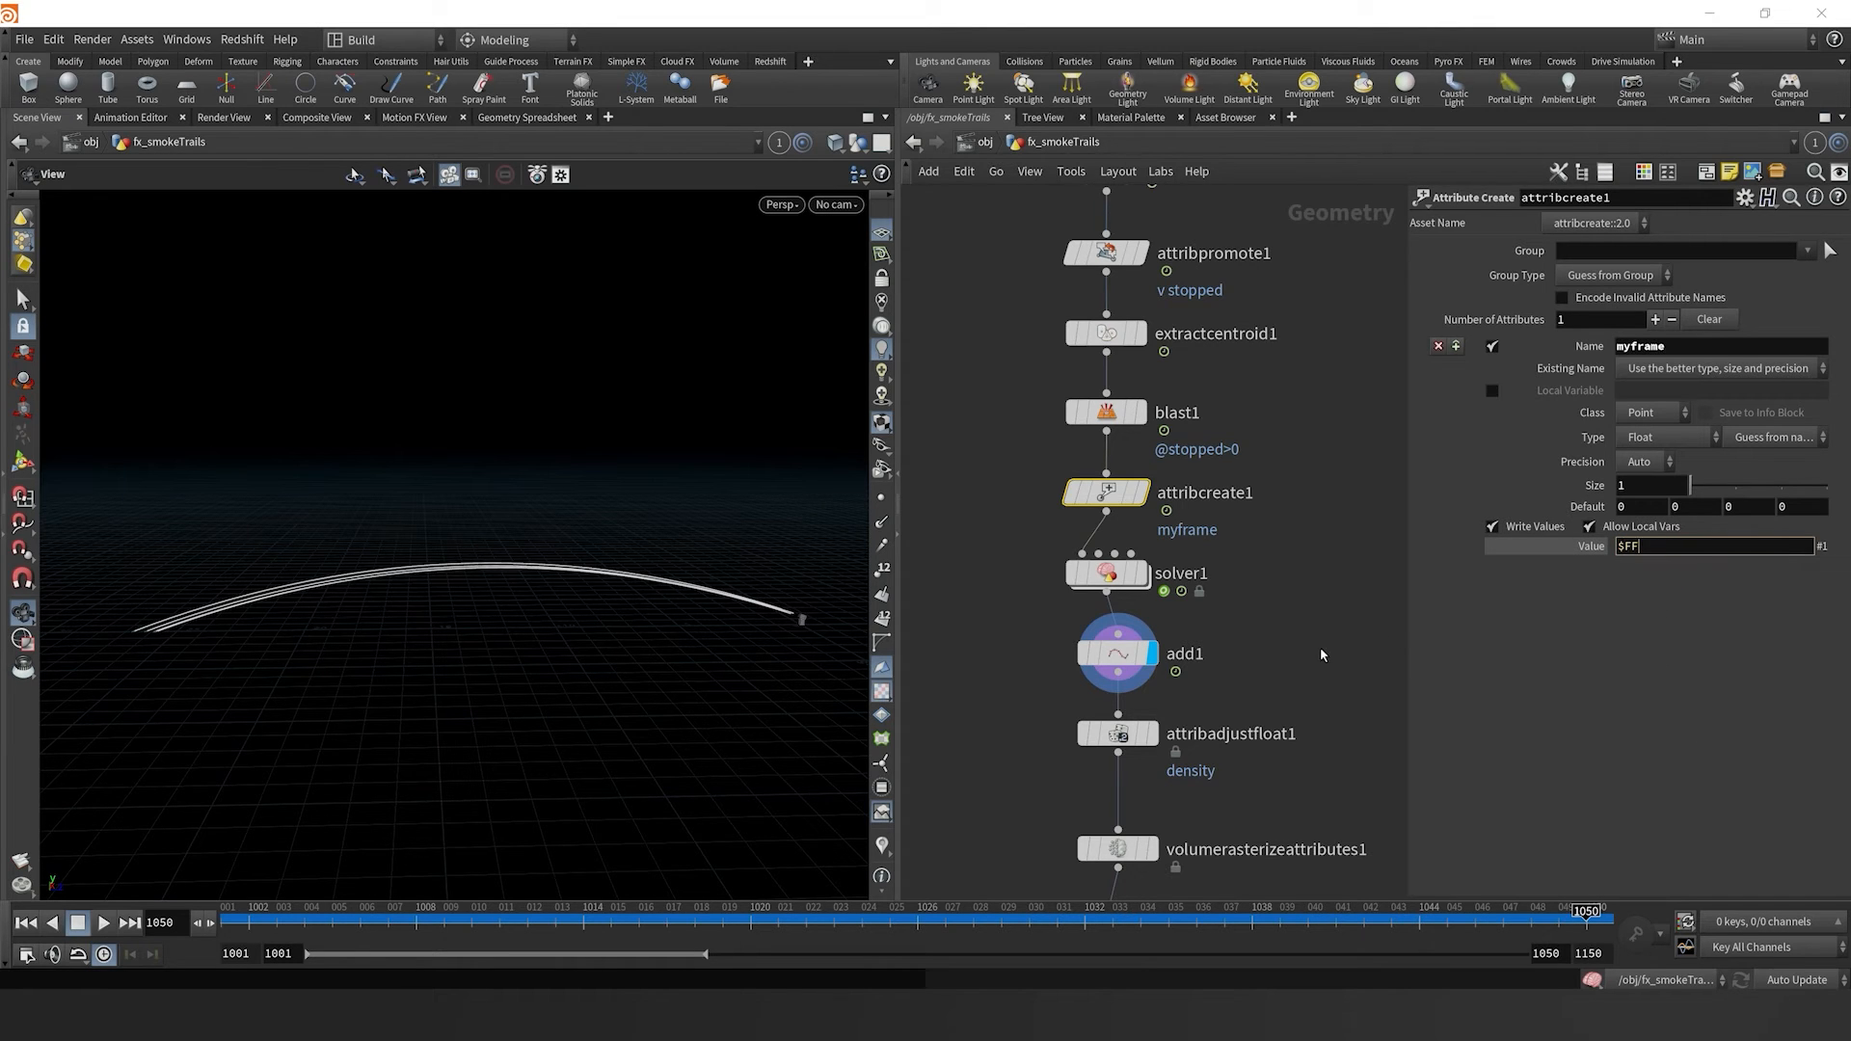
left_click(1107, 491)
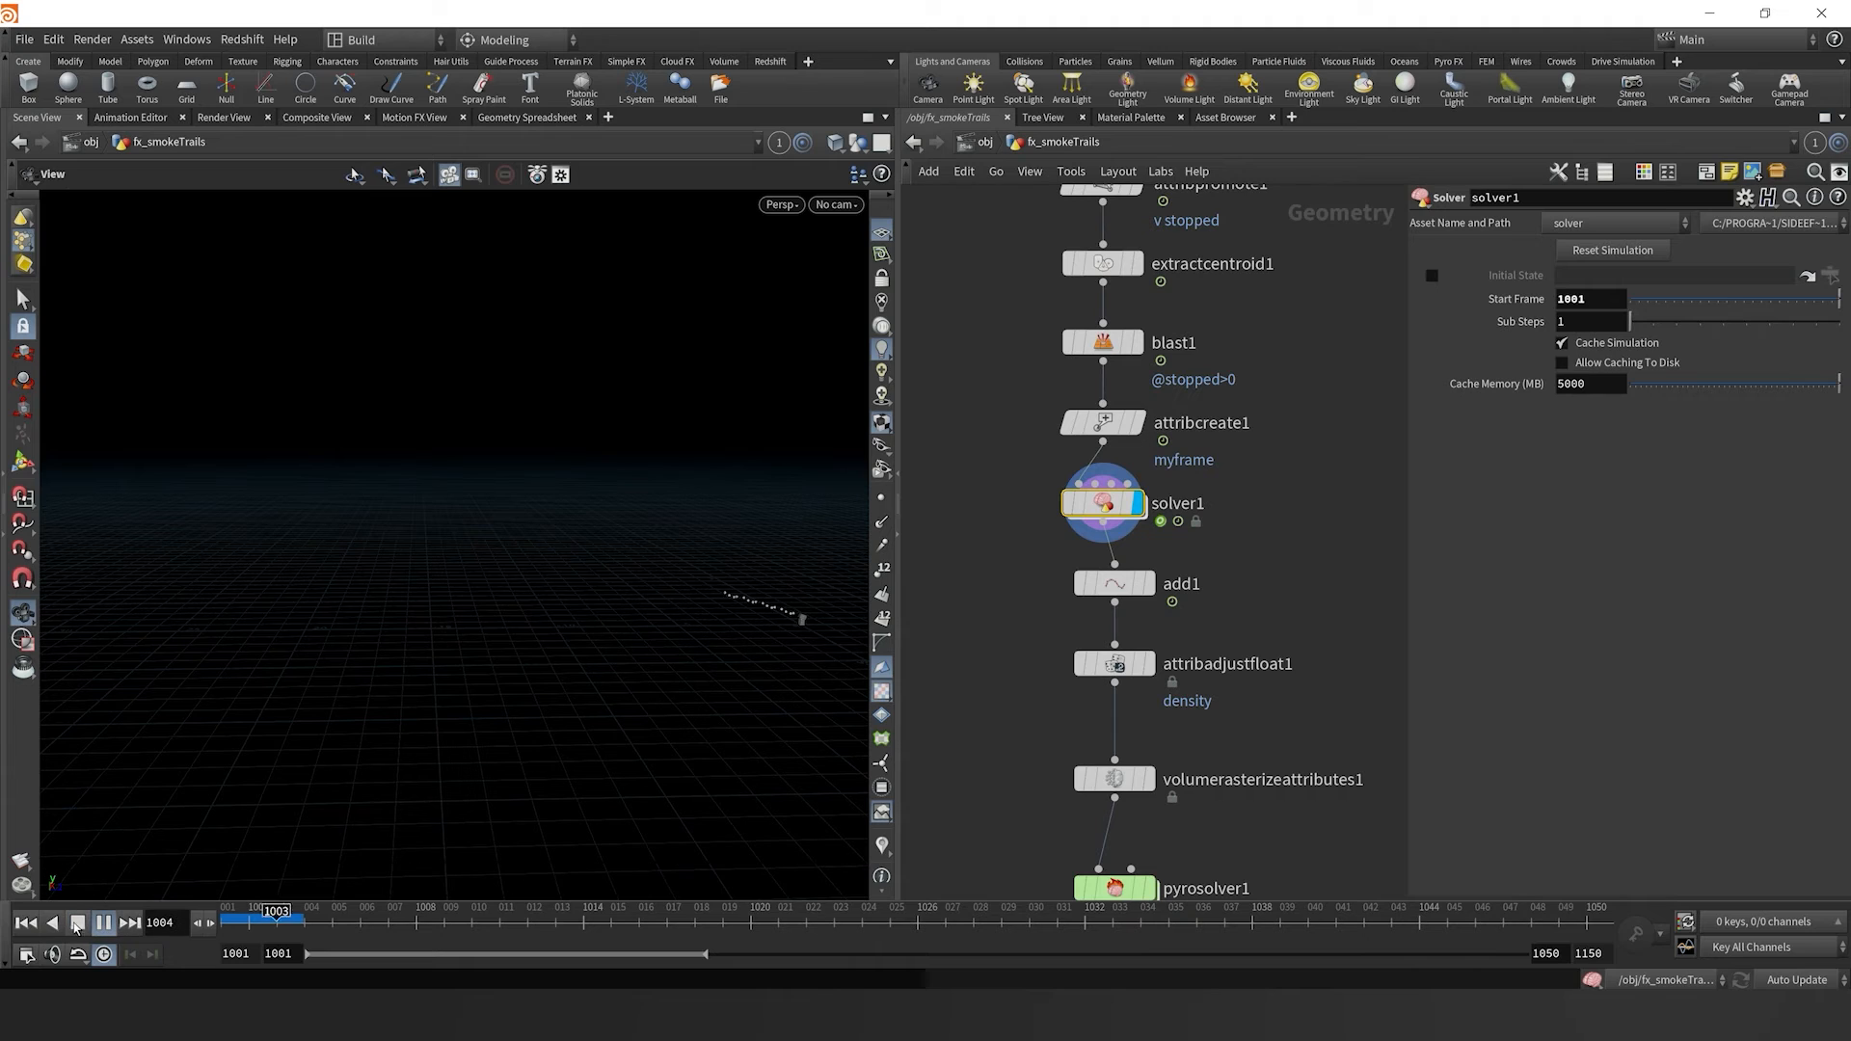
- Replay the simulation and bring up the TAB menu filtered to 'resa'
left_click(102, 923)
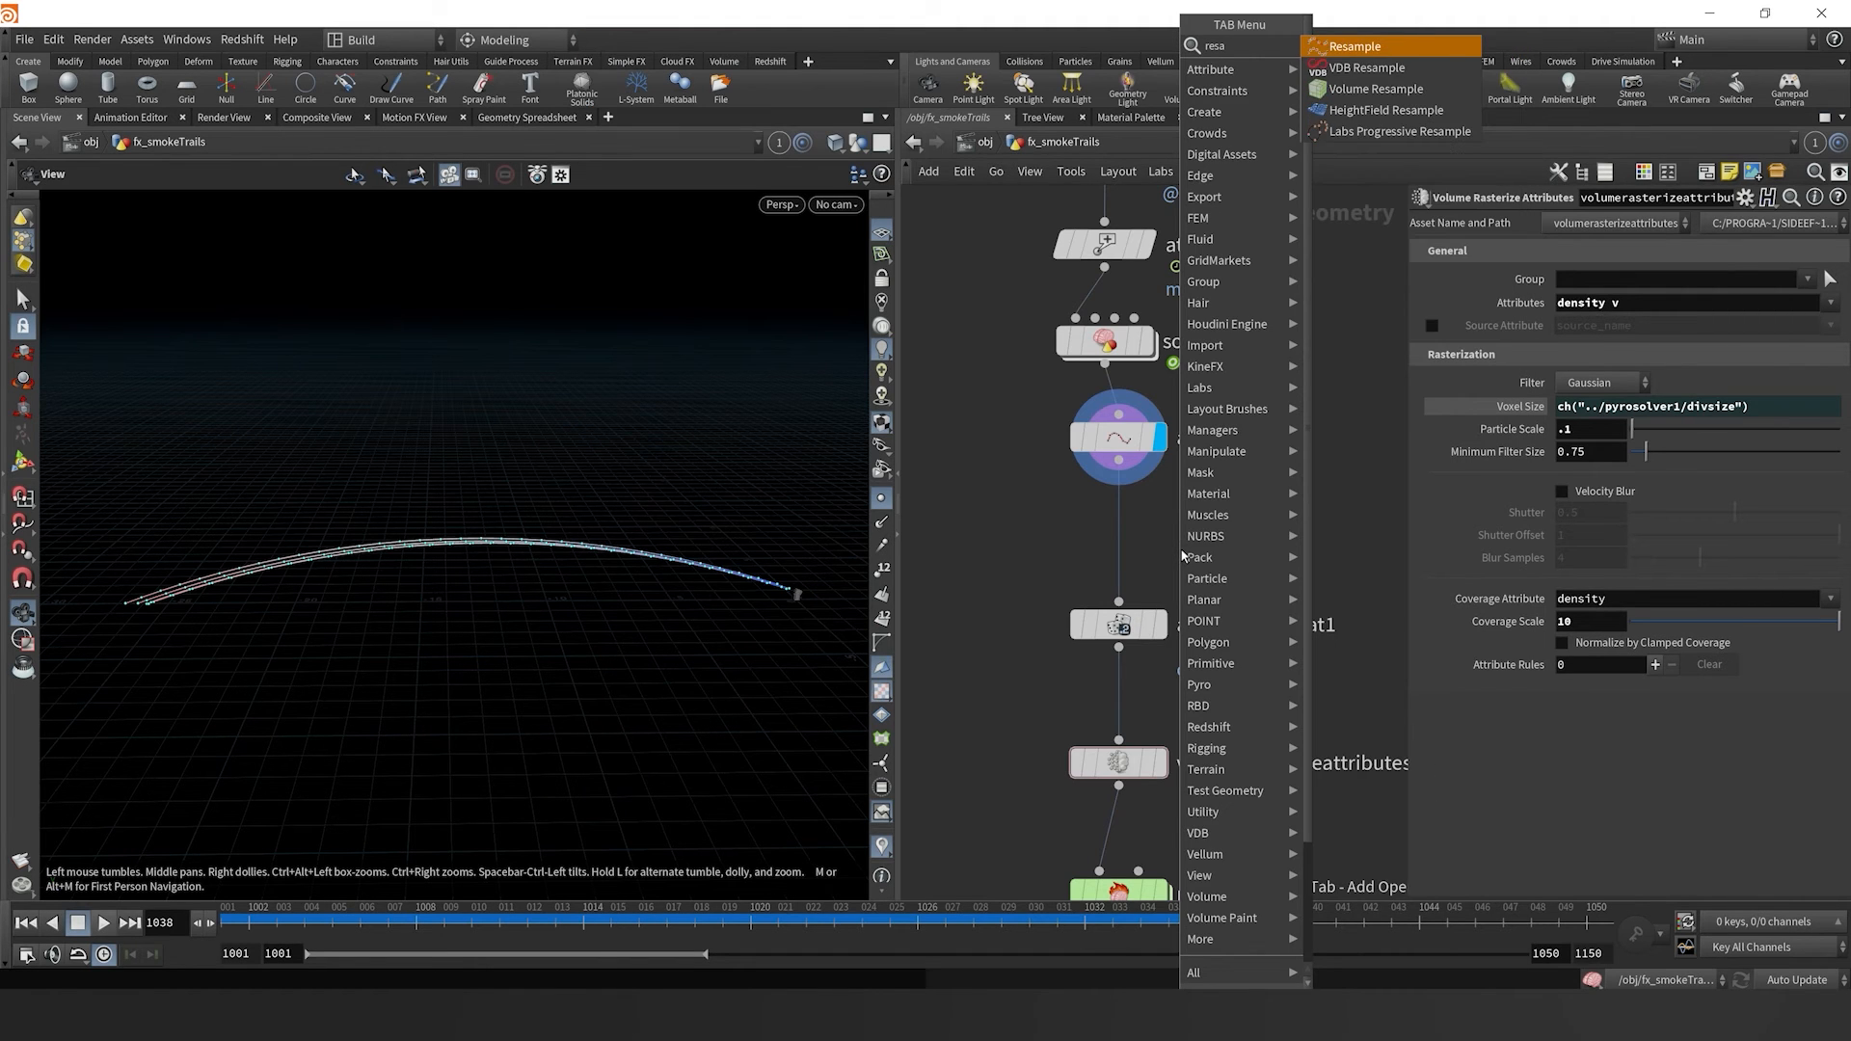
- Drop a Resample after add1 with Length .005
left_click(1354, 46)
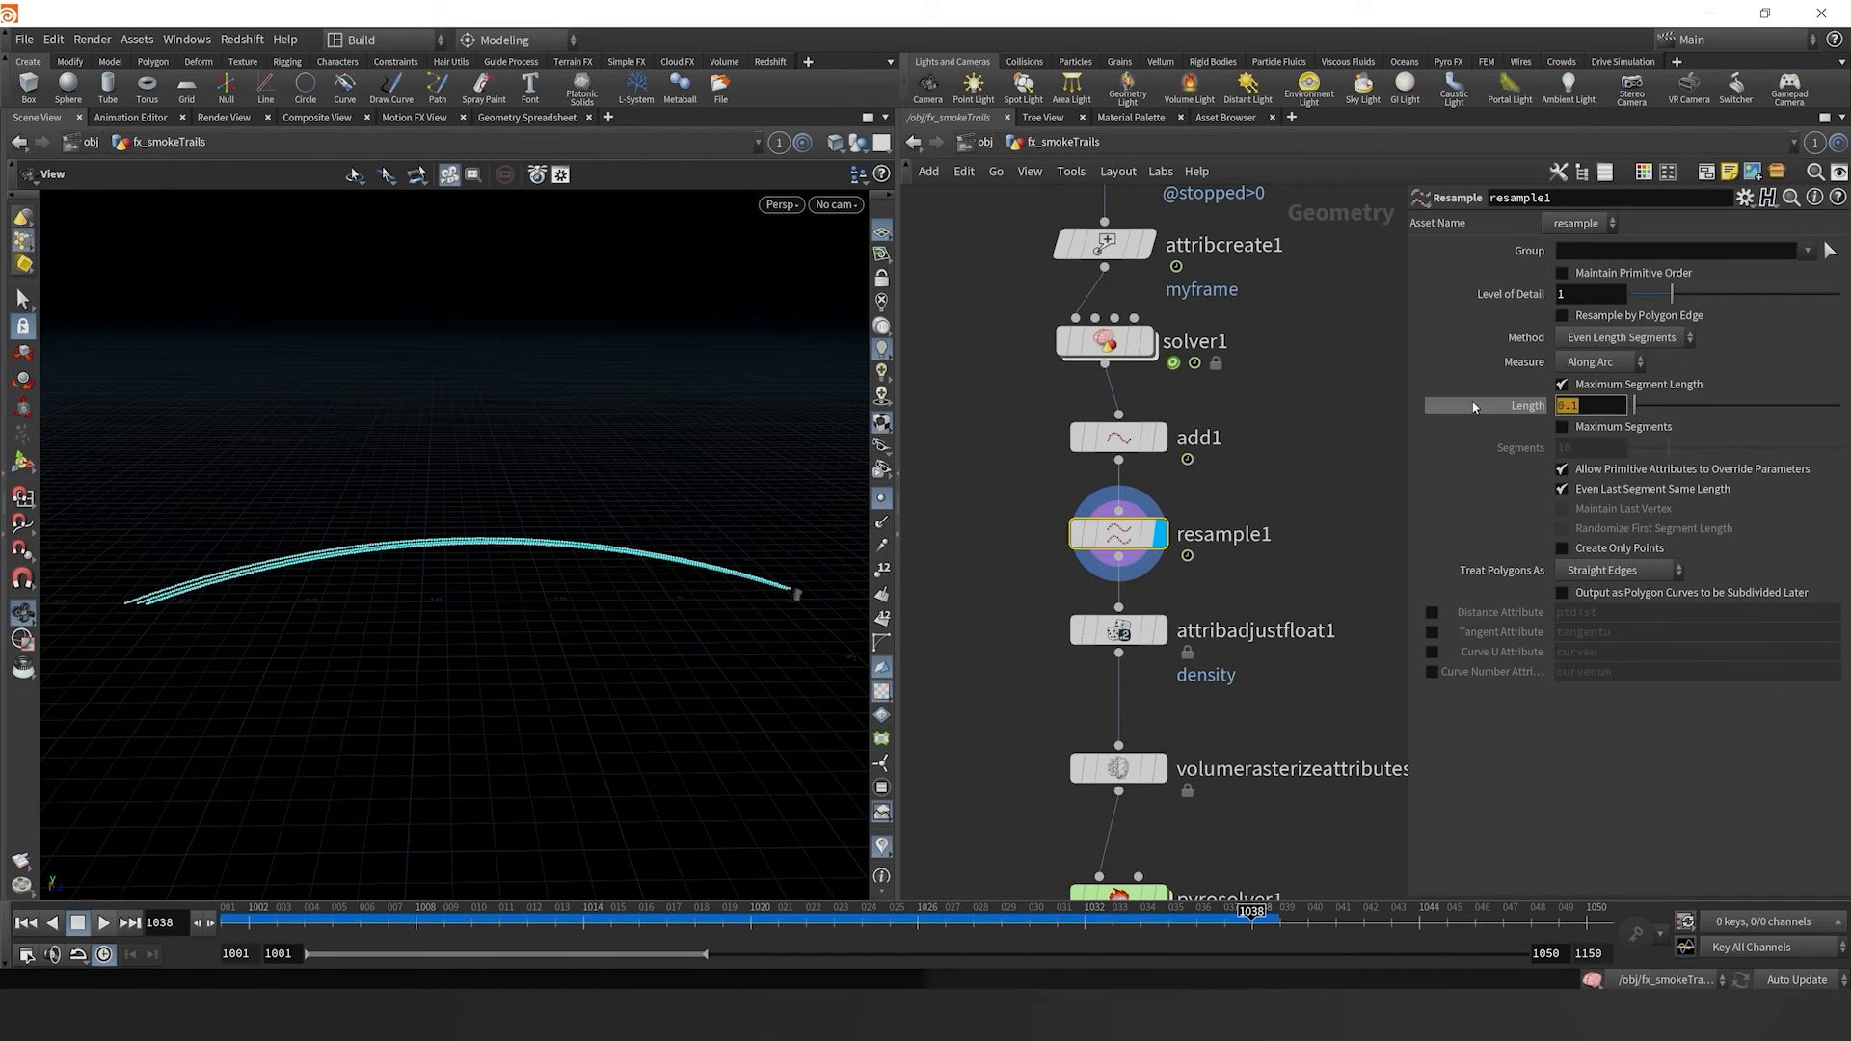
mouse_move(1589, 405)
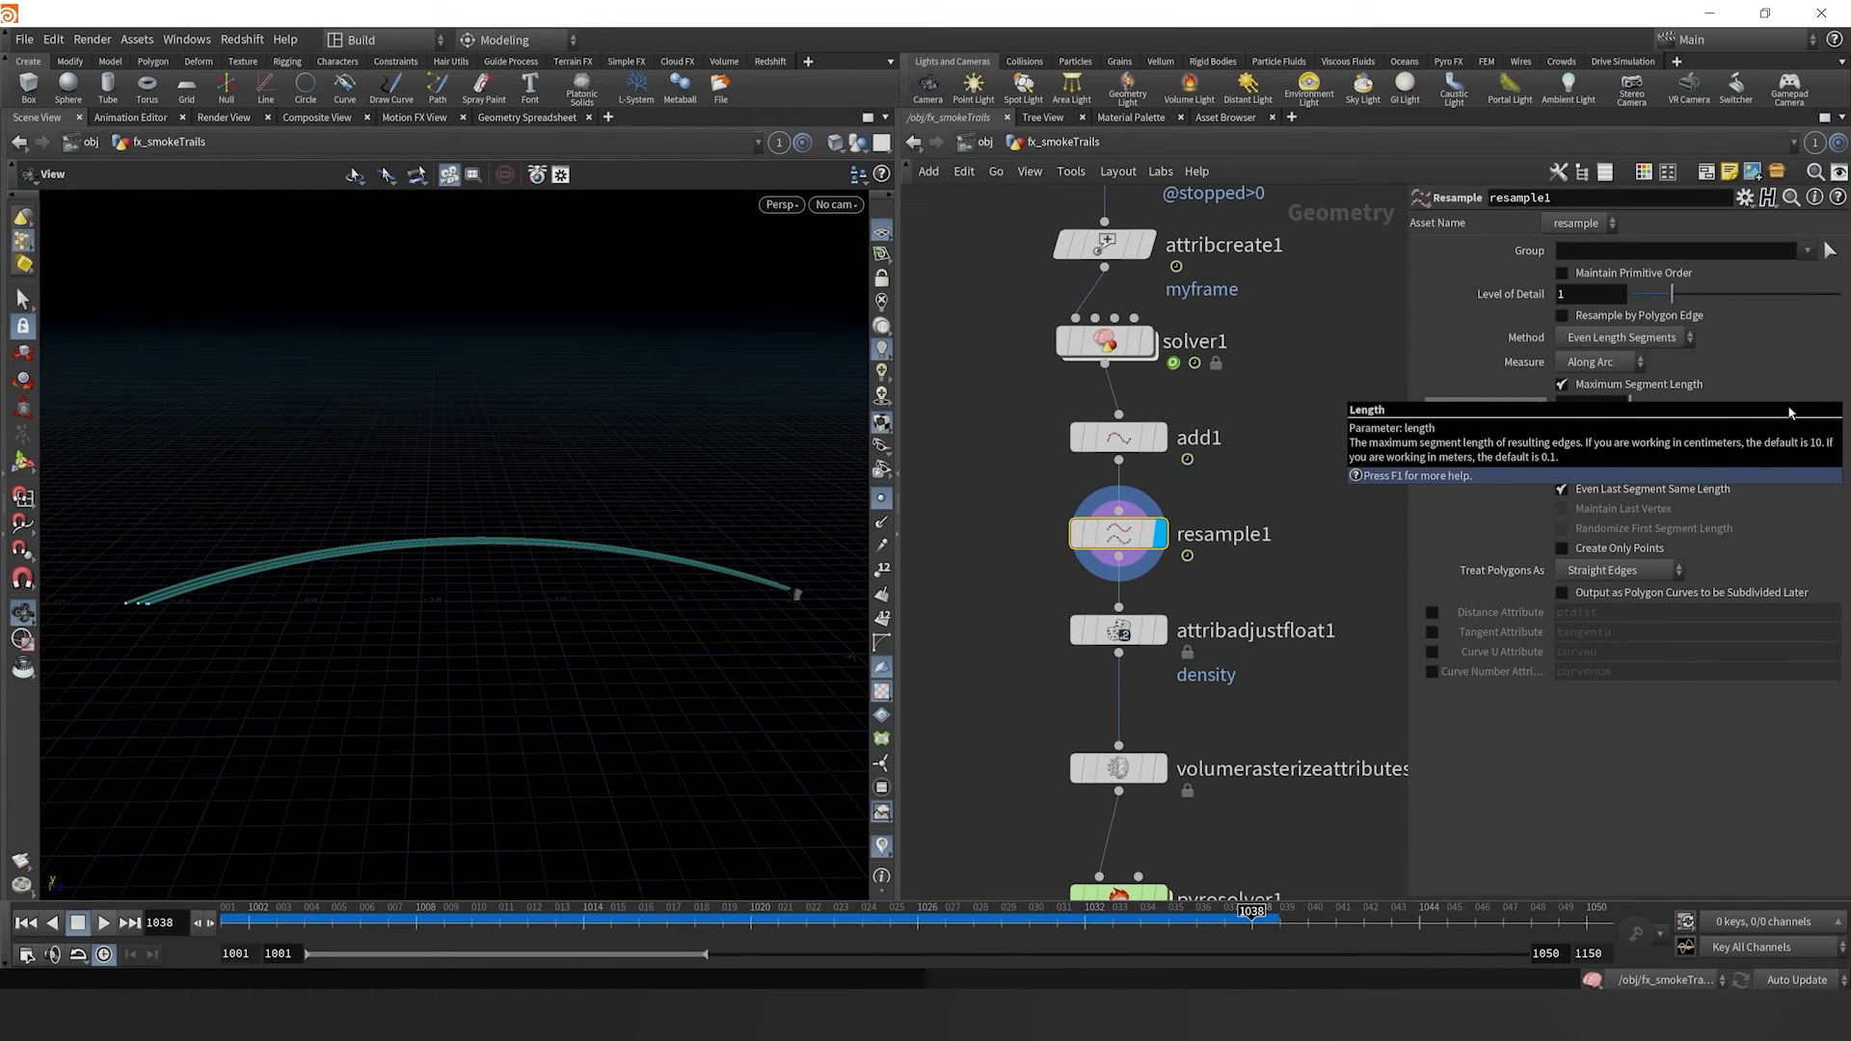
type(".005")
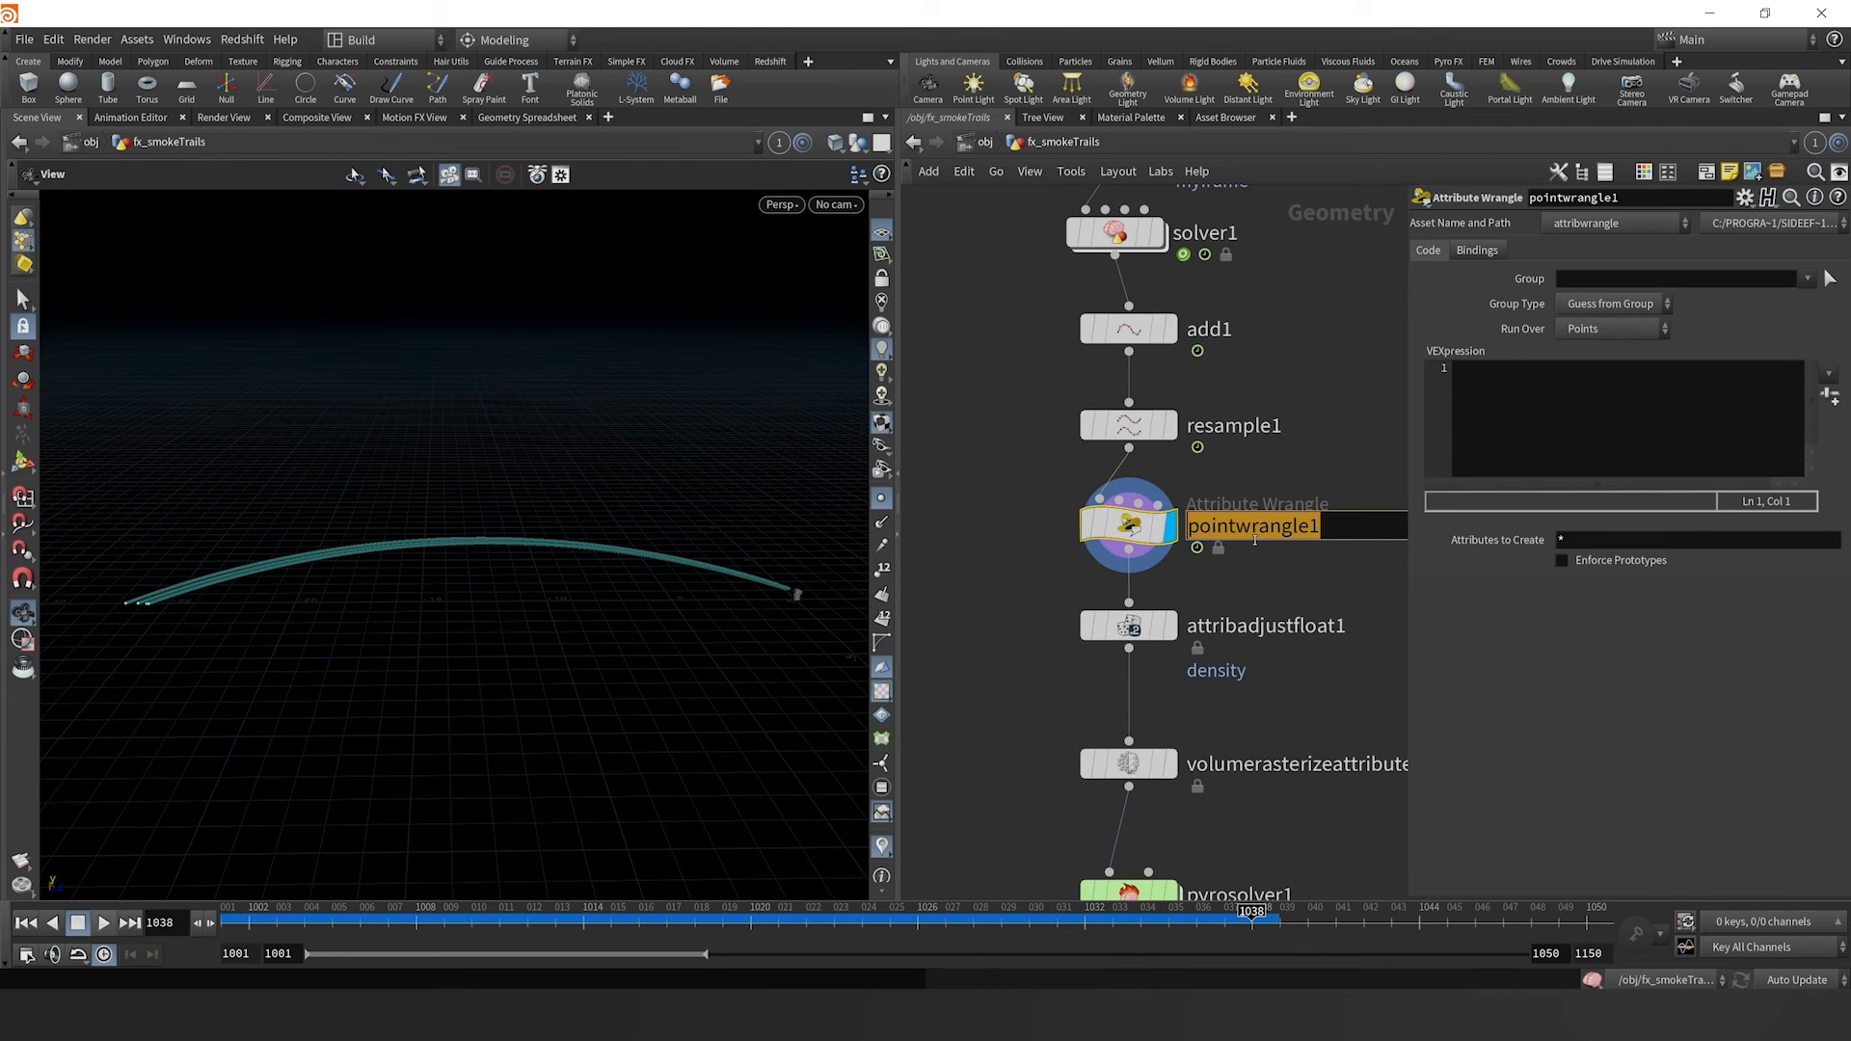
type("cull_by_frame")
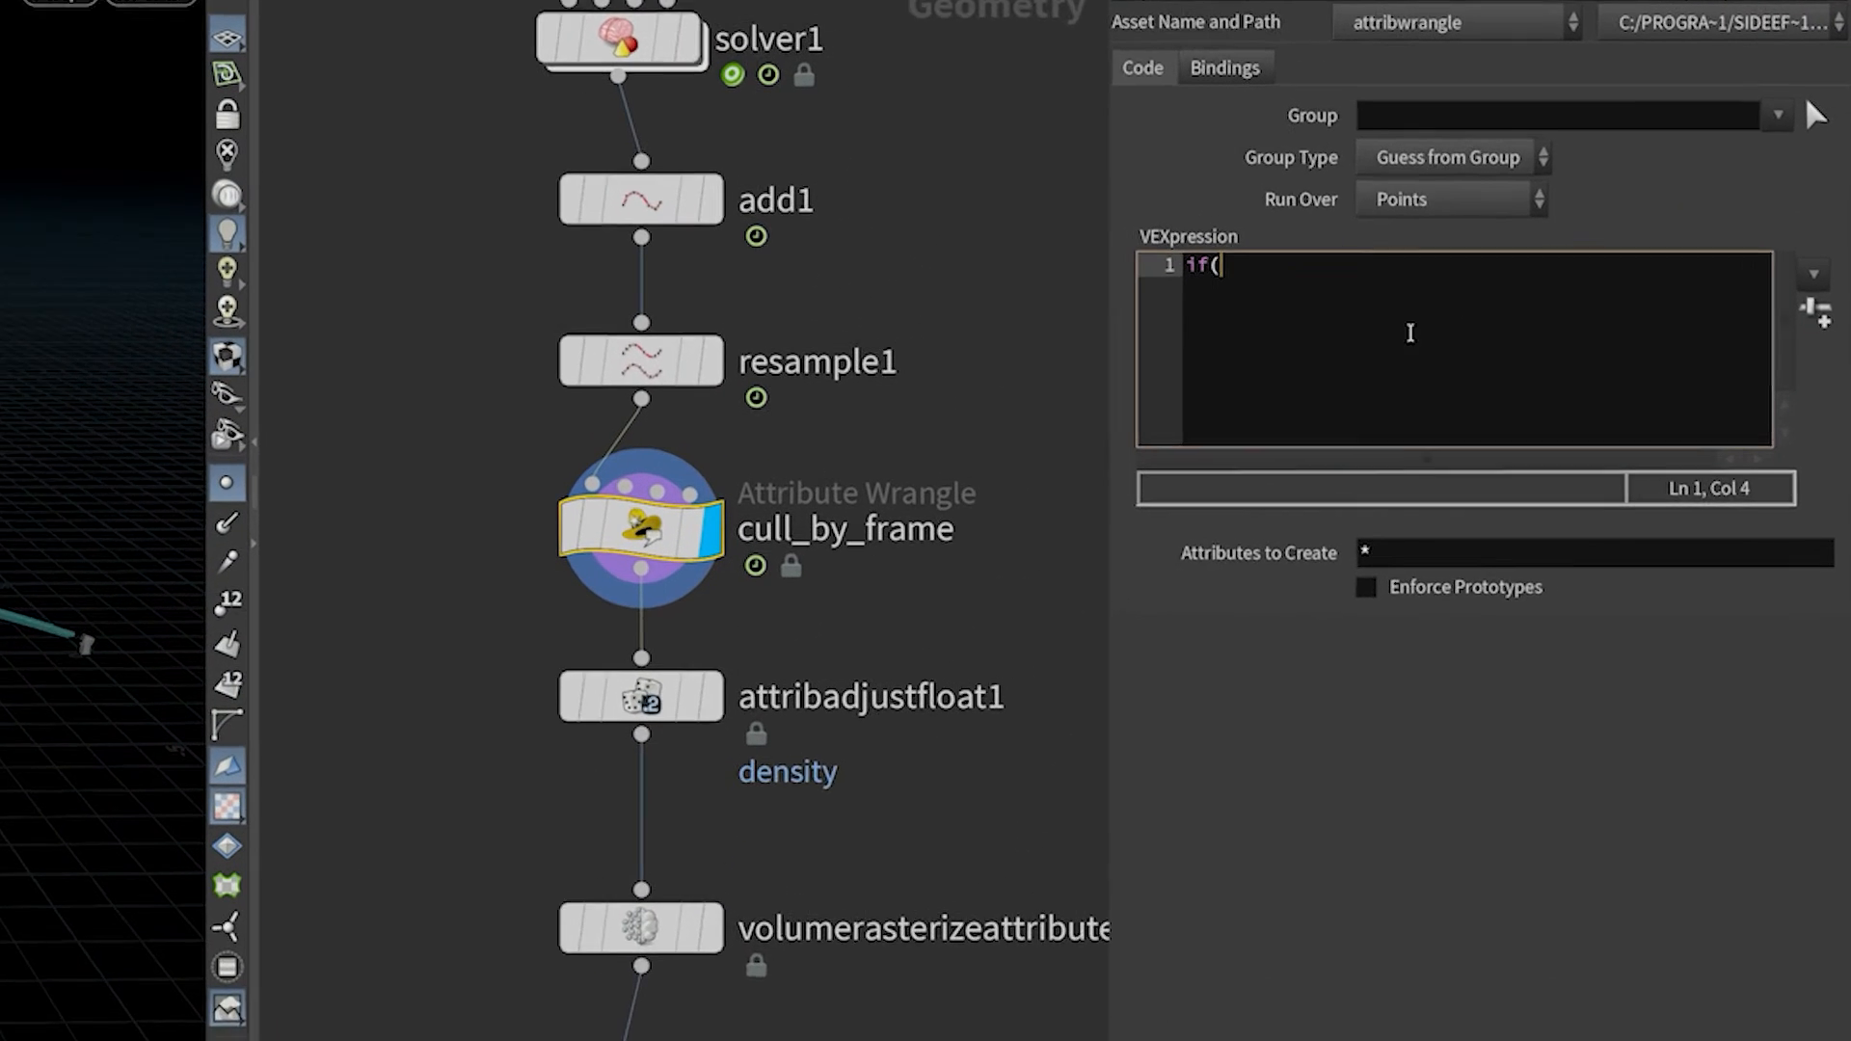
type("f")
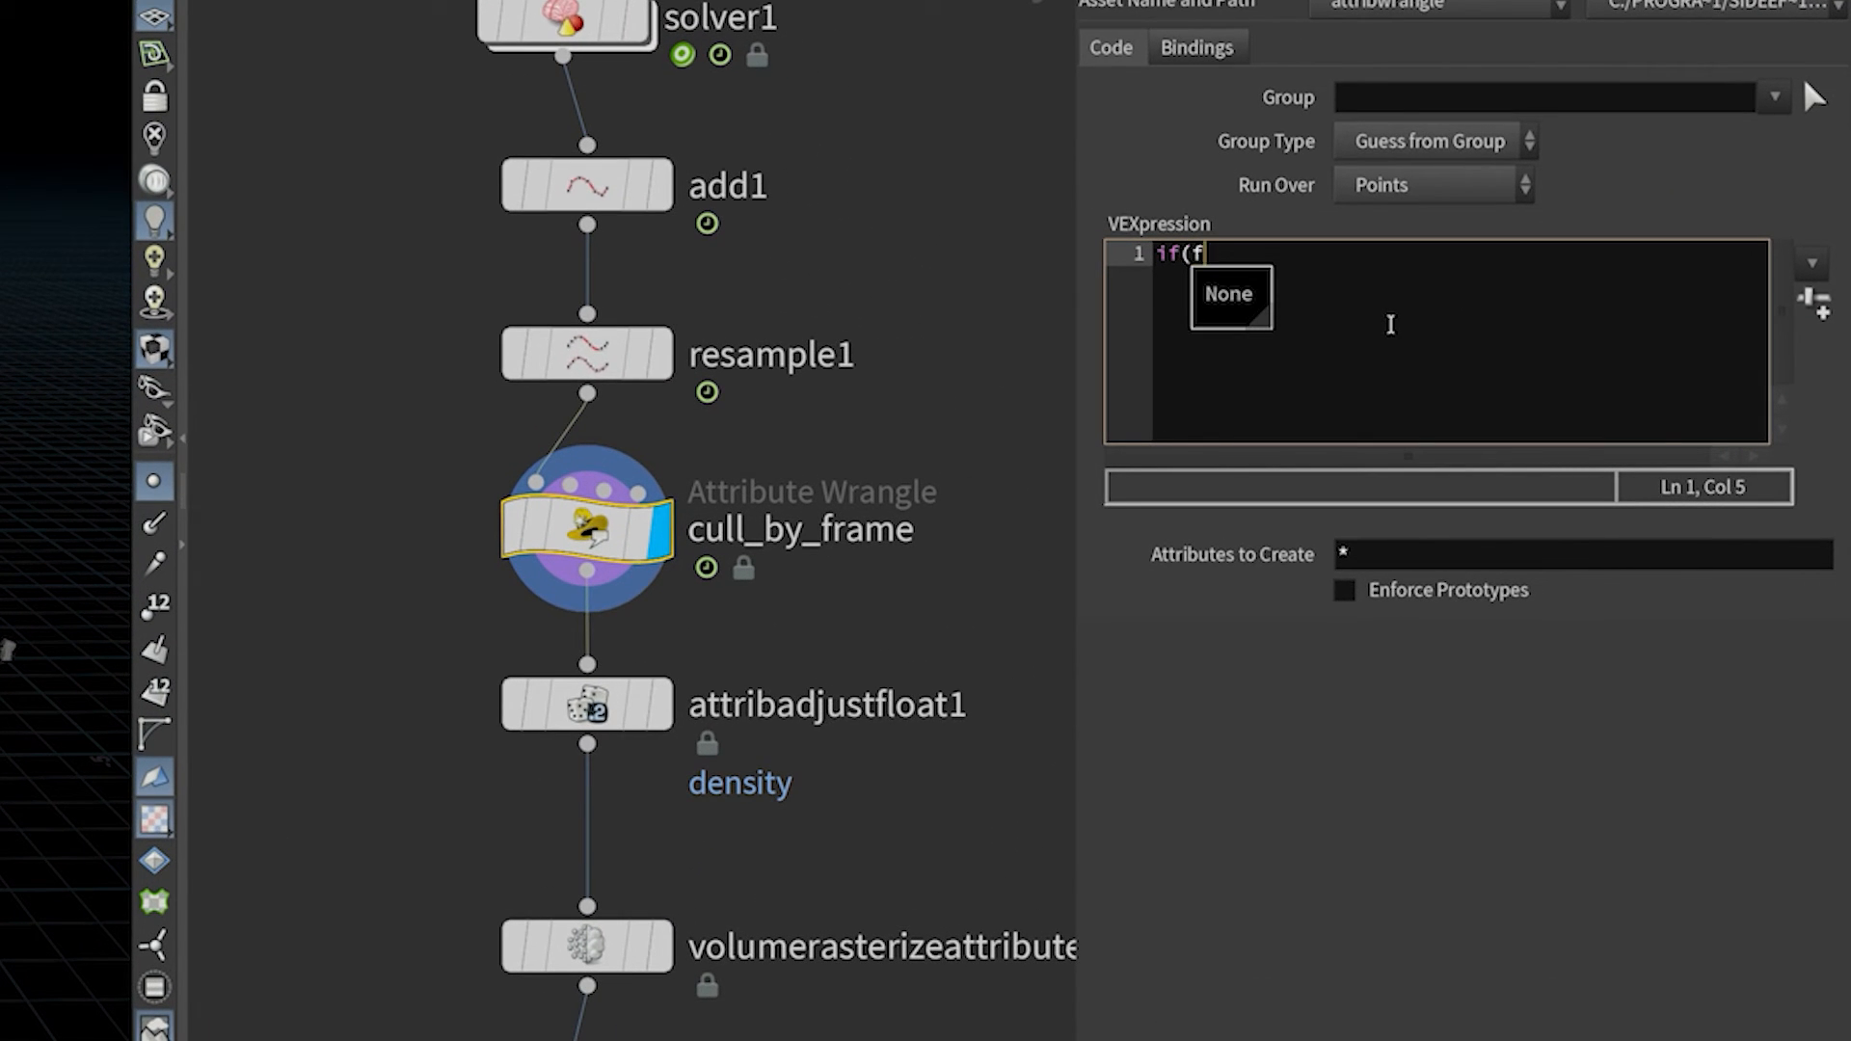
type("@myfra")
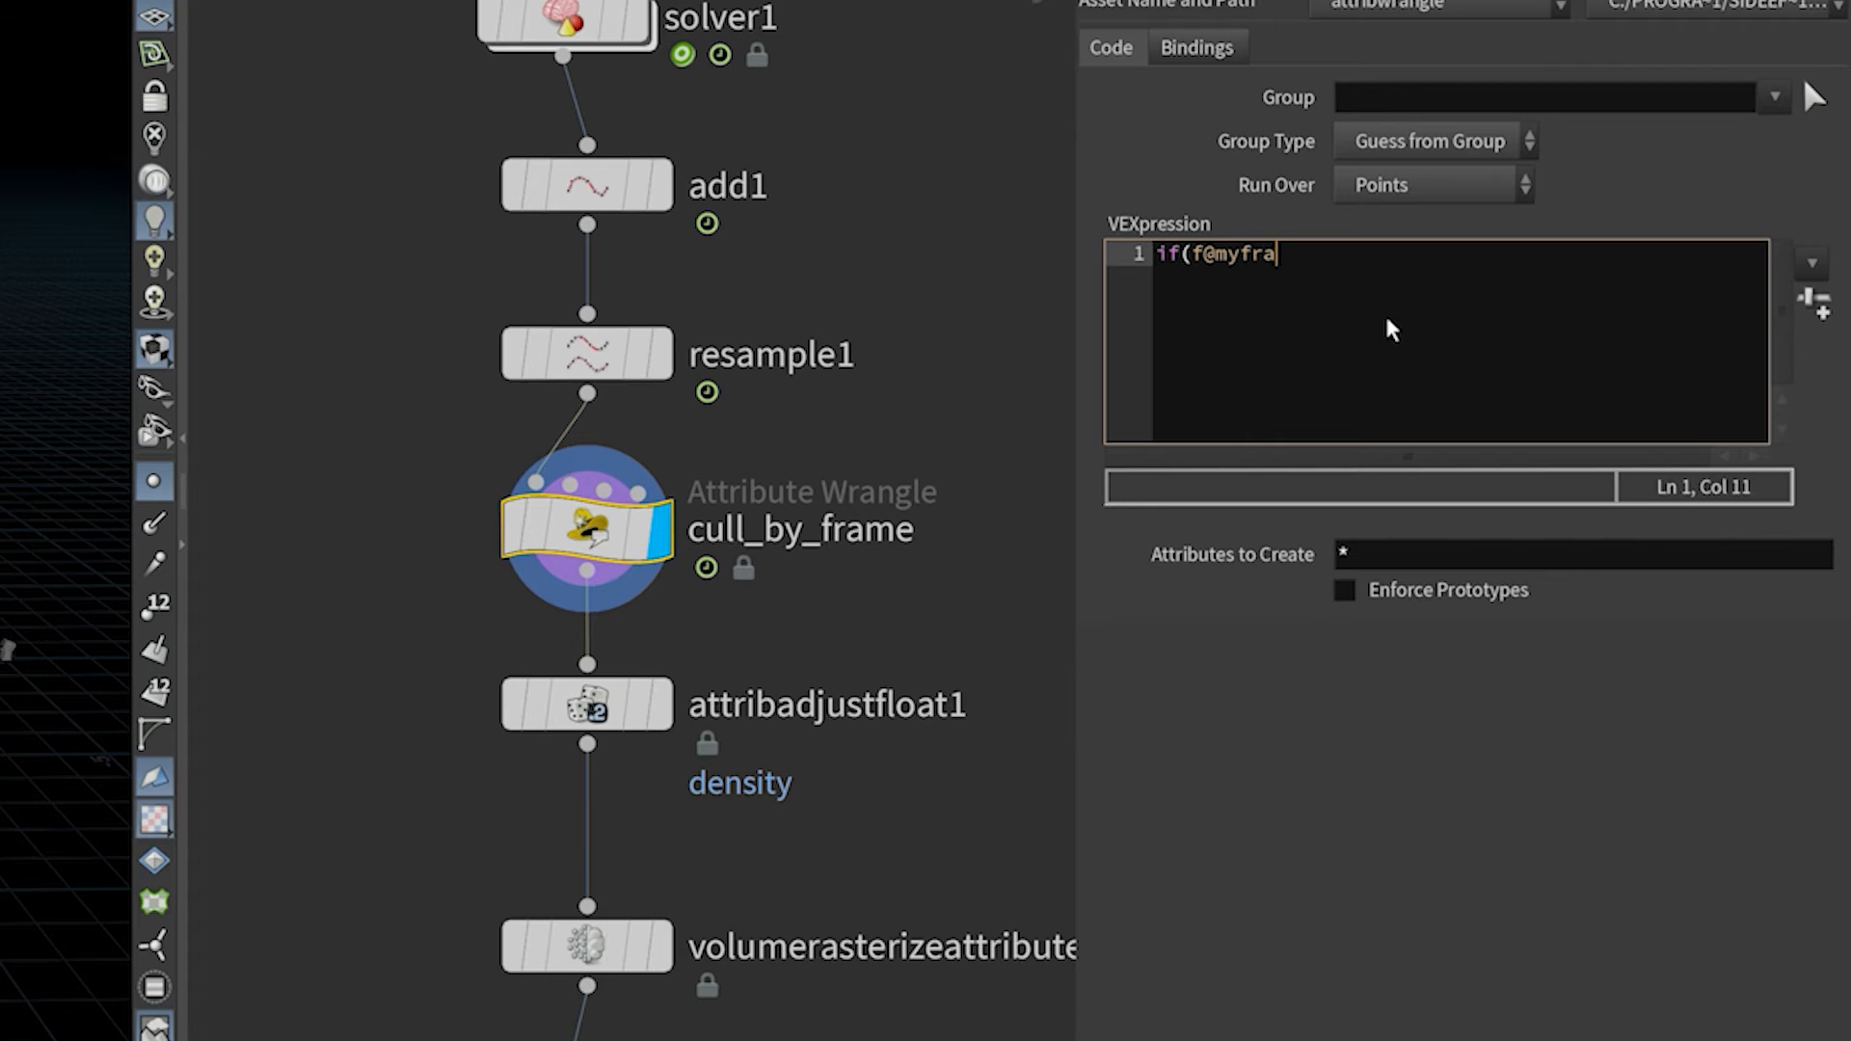
type("me")
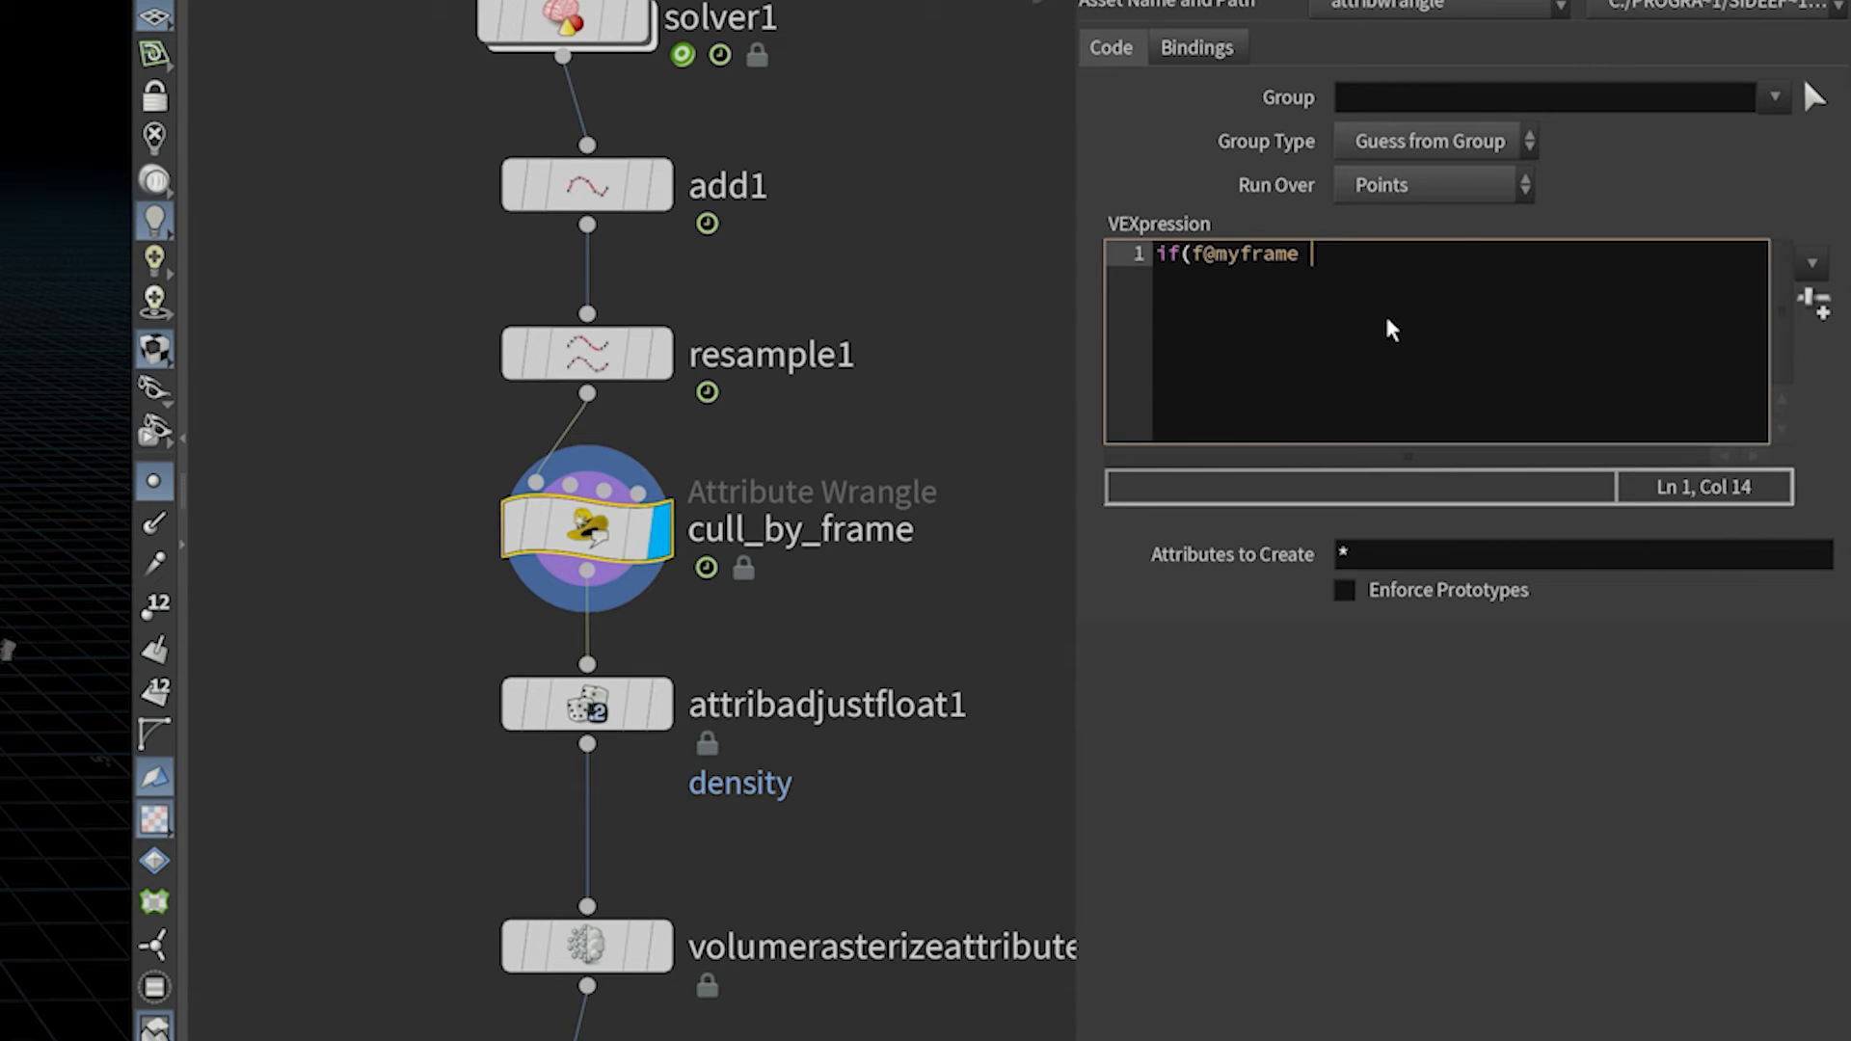
type("<")
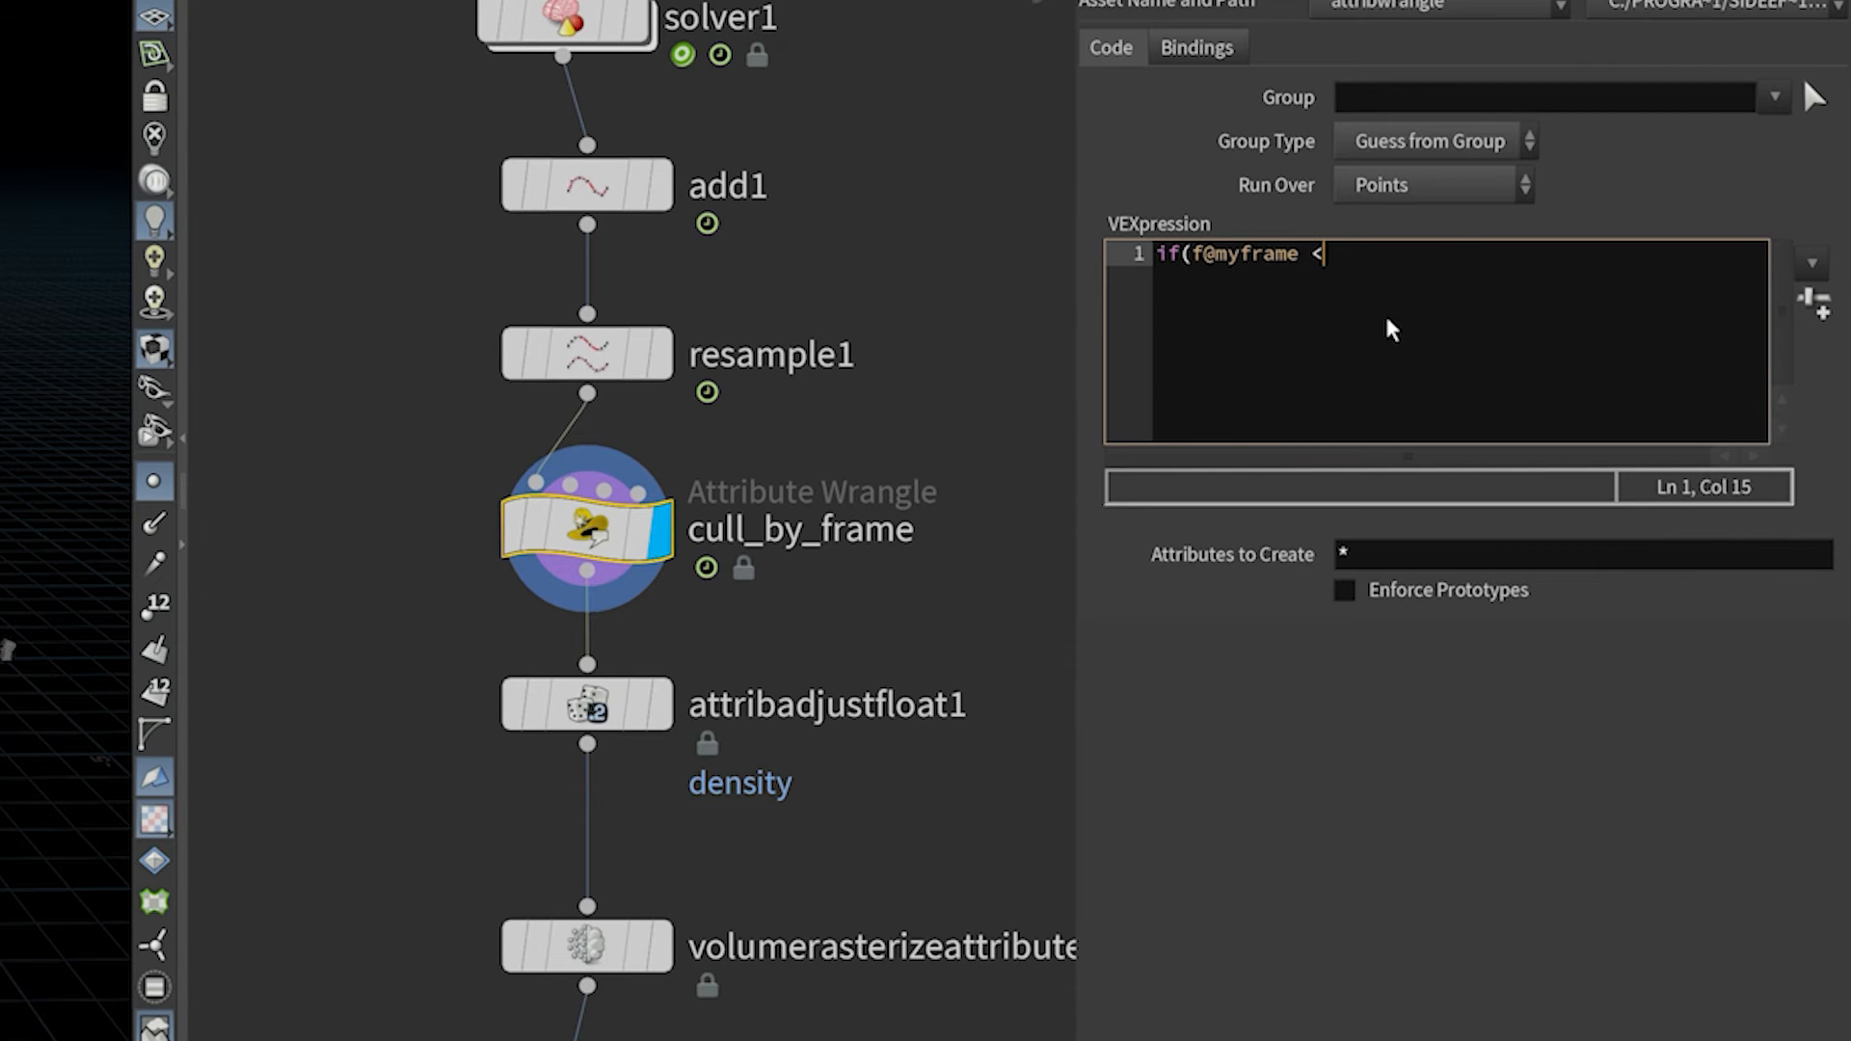
type("@F")
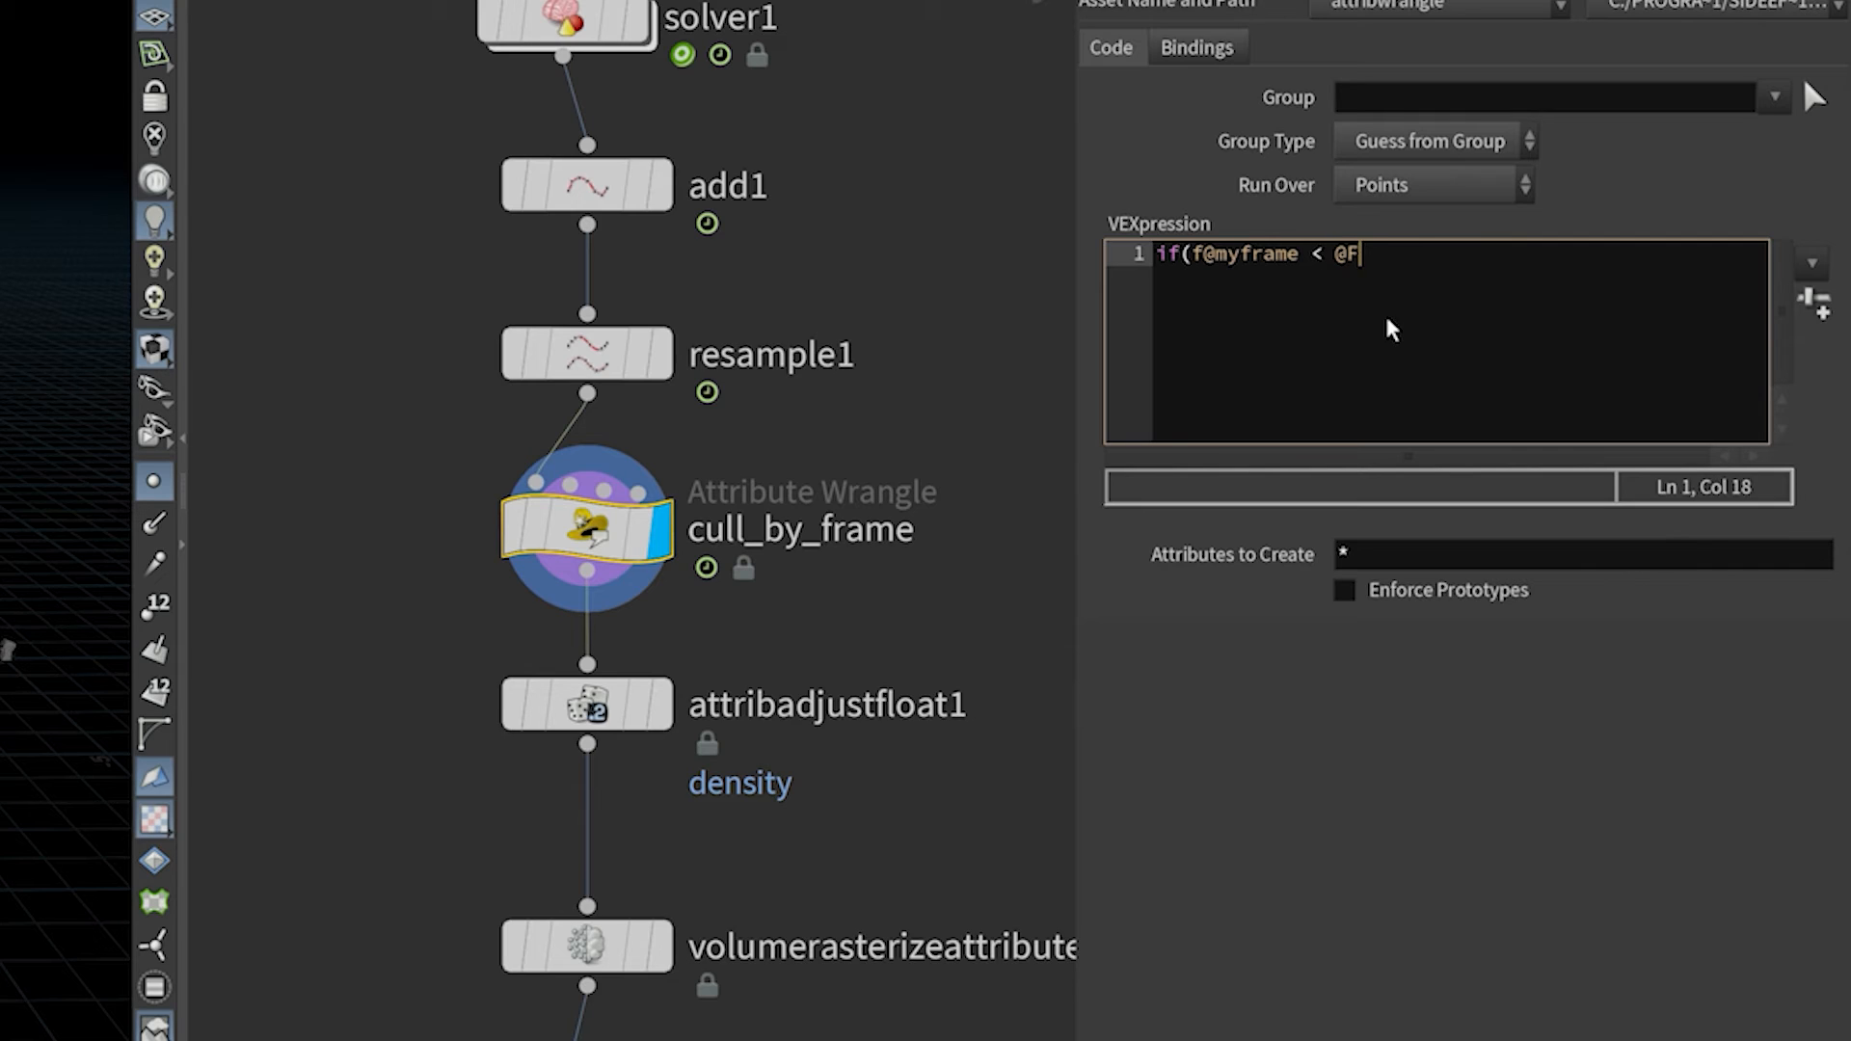
type("rame")
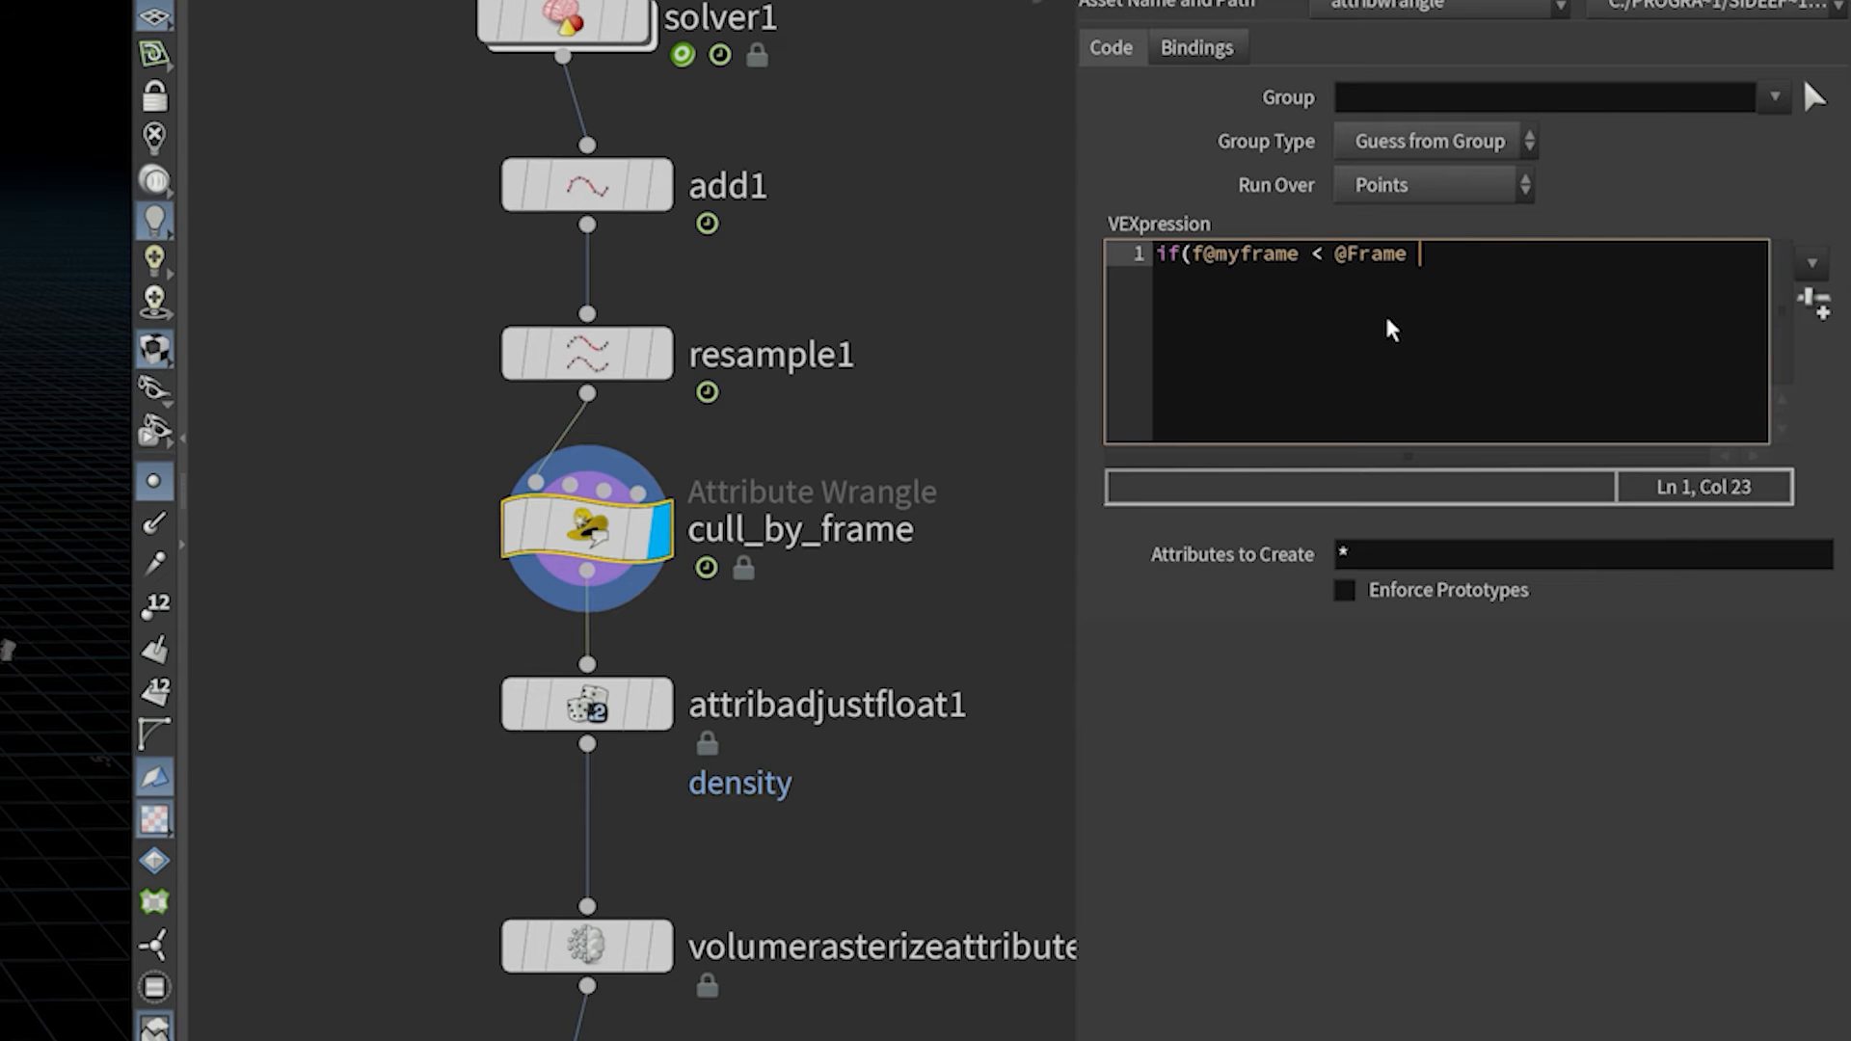
type("|| f")
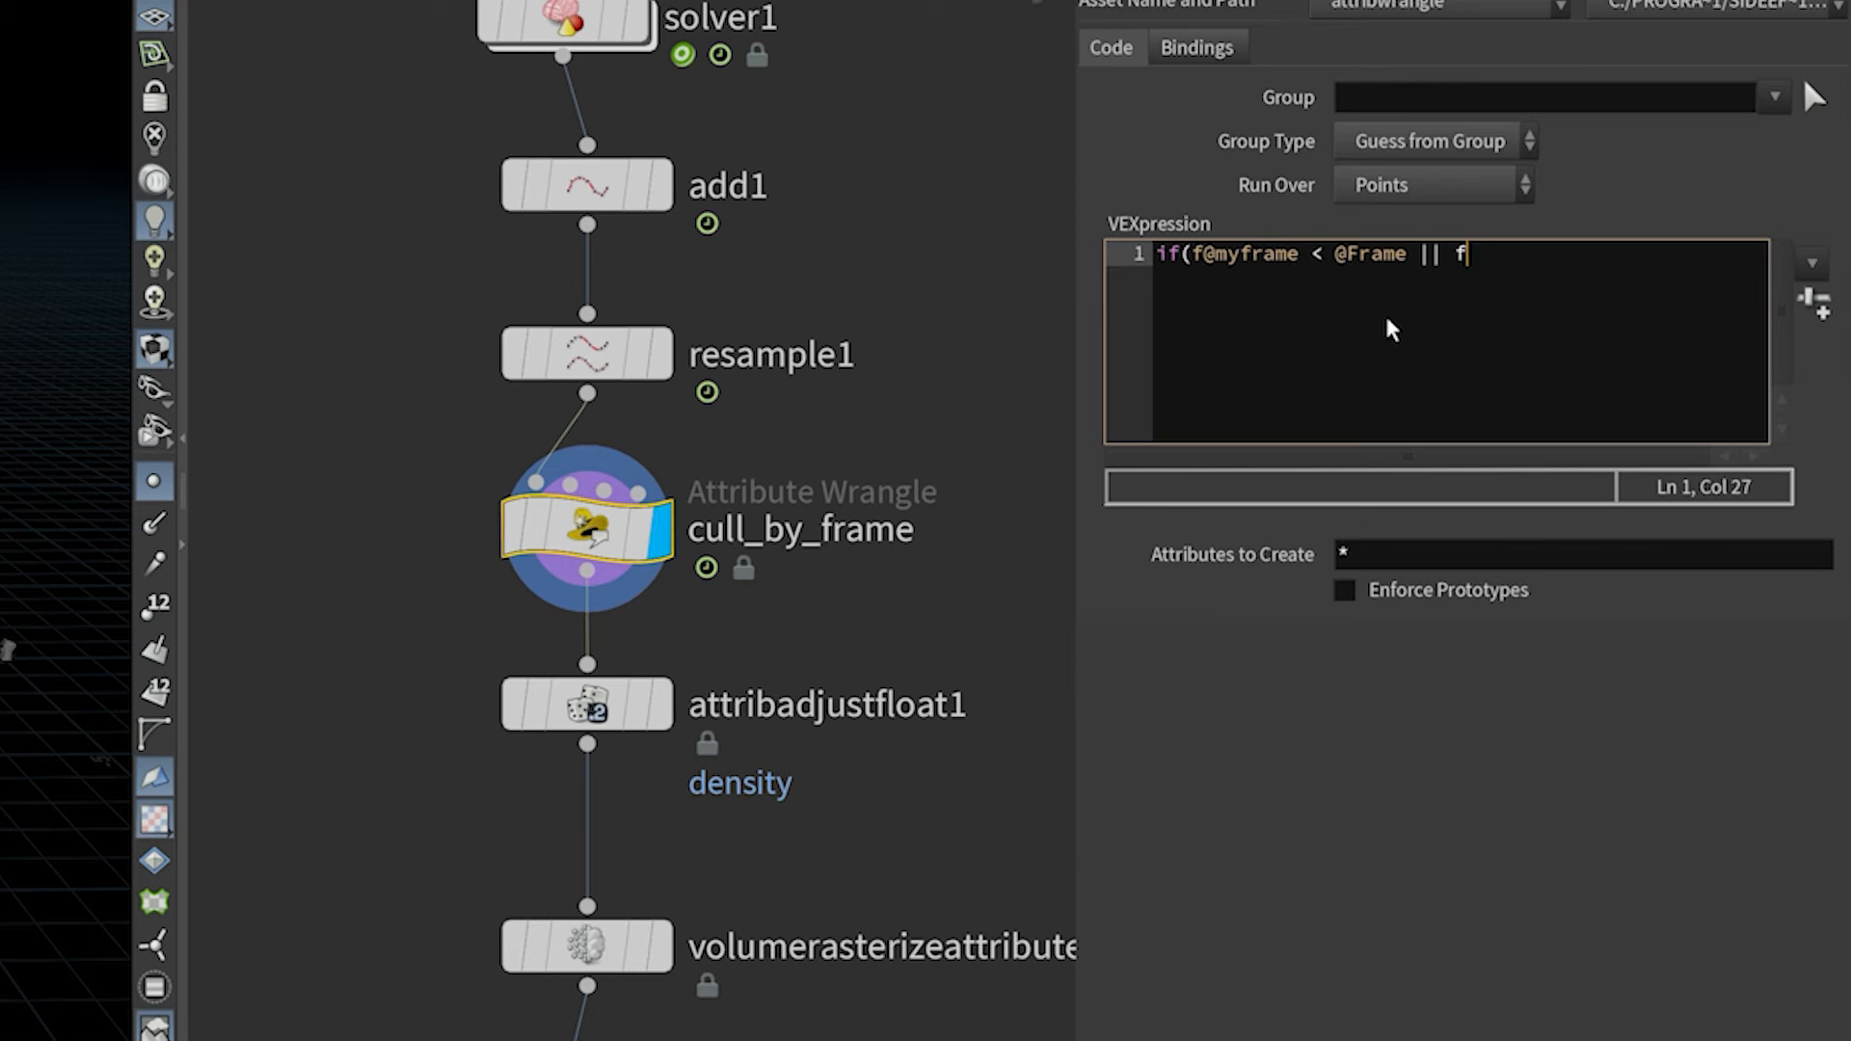
type("@myframe + 1.")
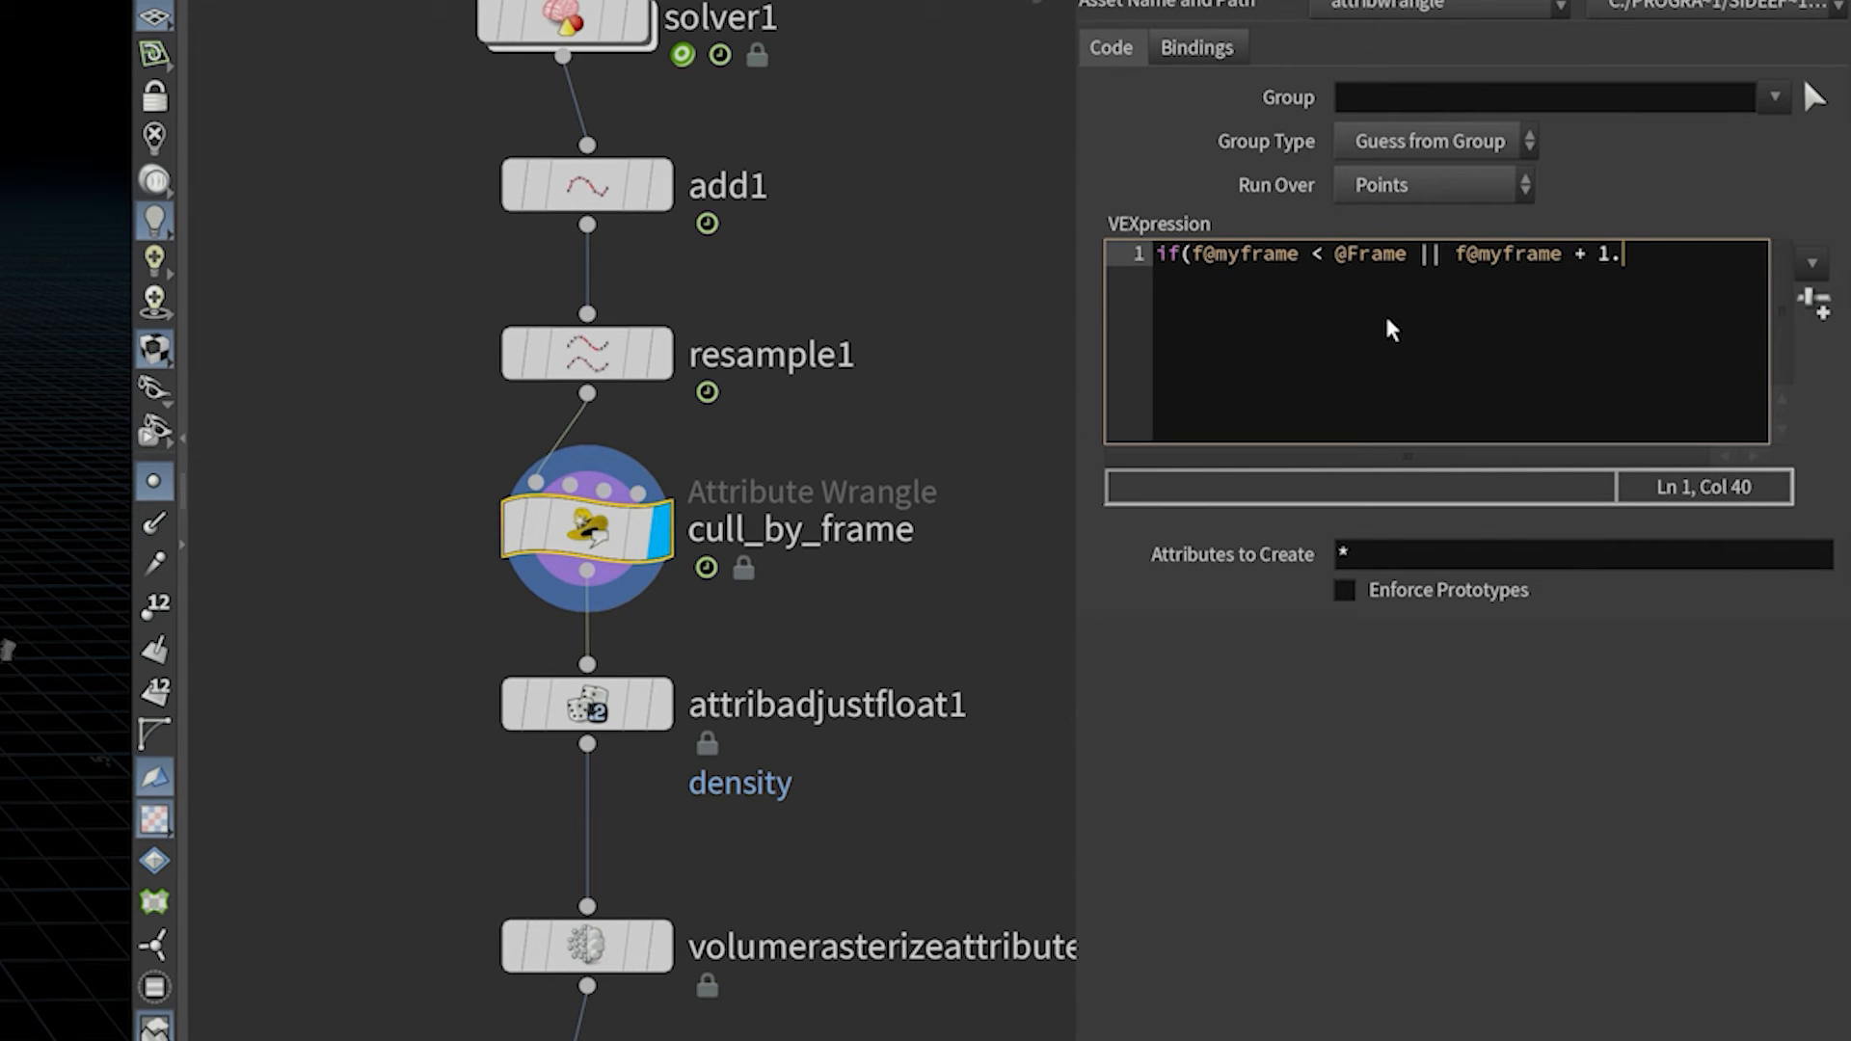
type("0)")
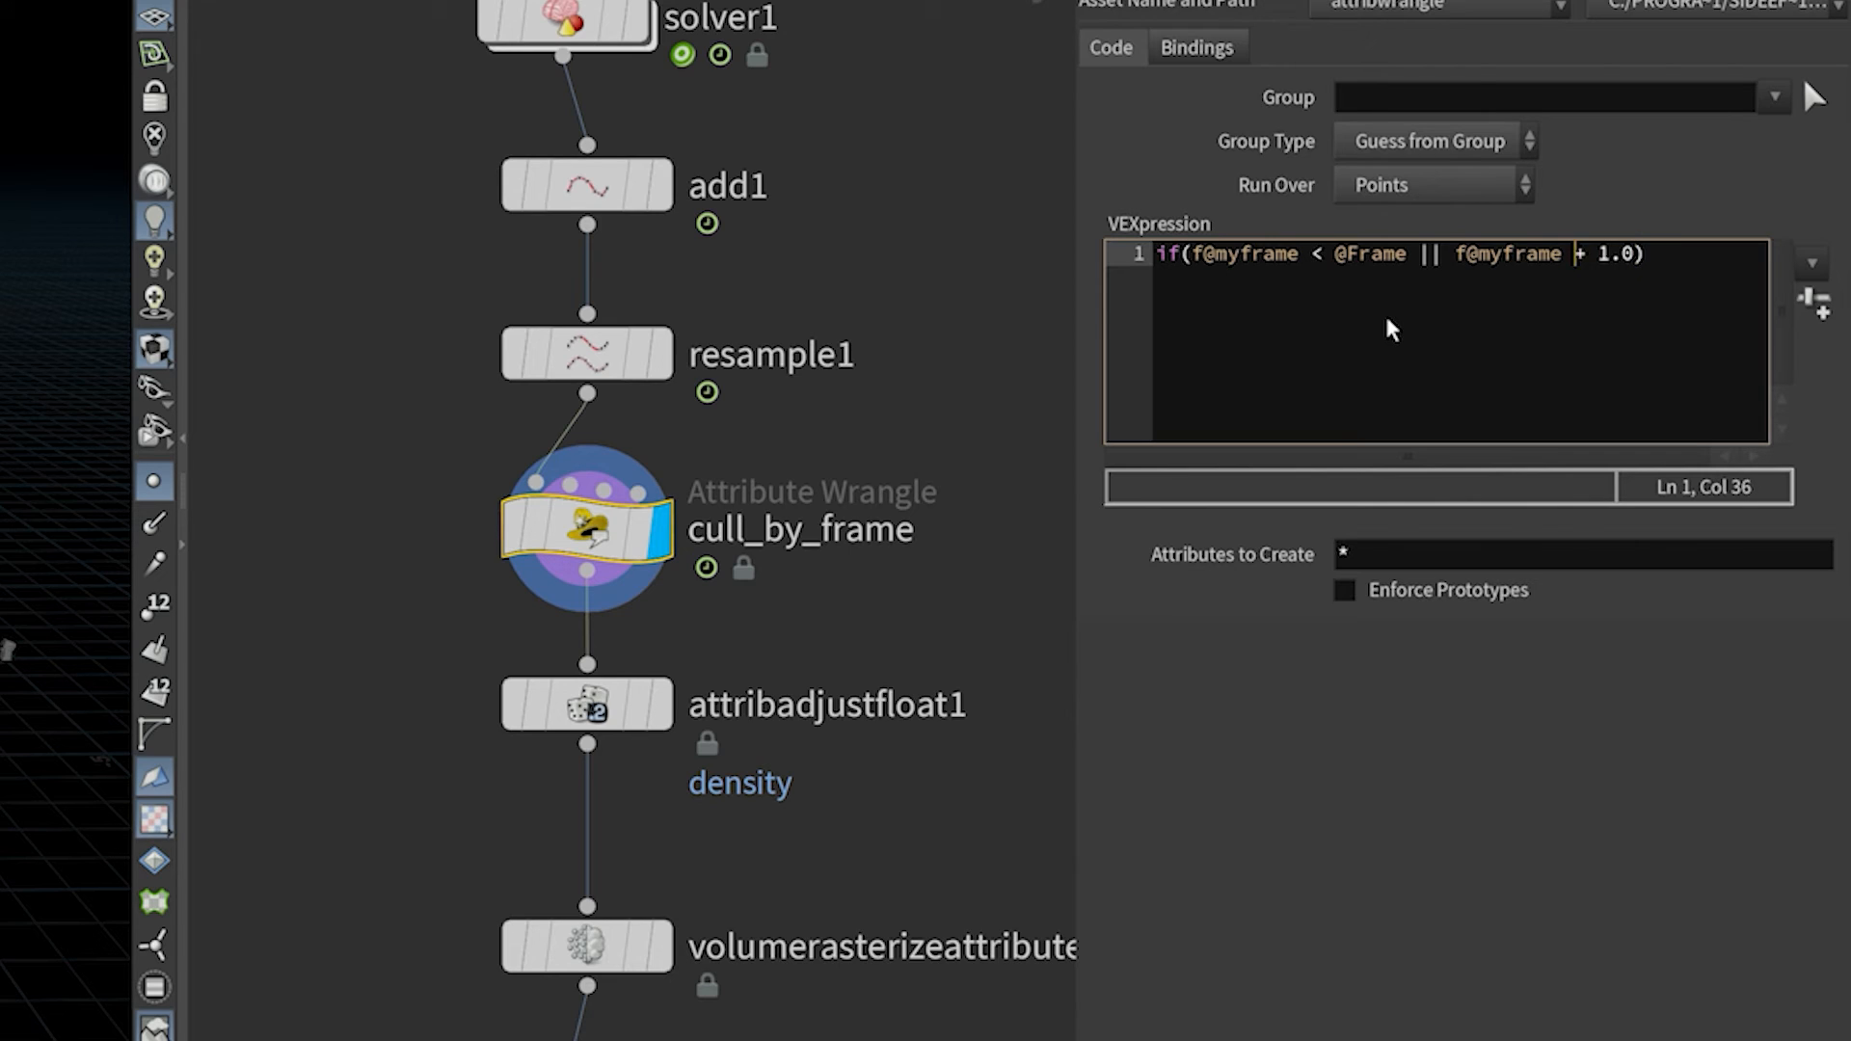
left_click(1453, 255)
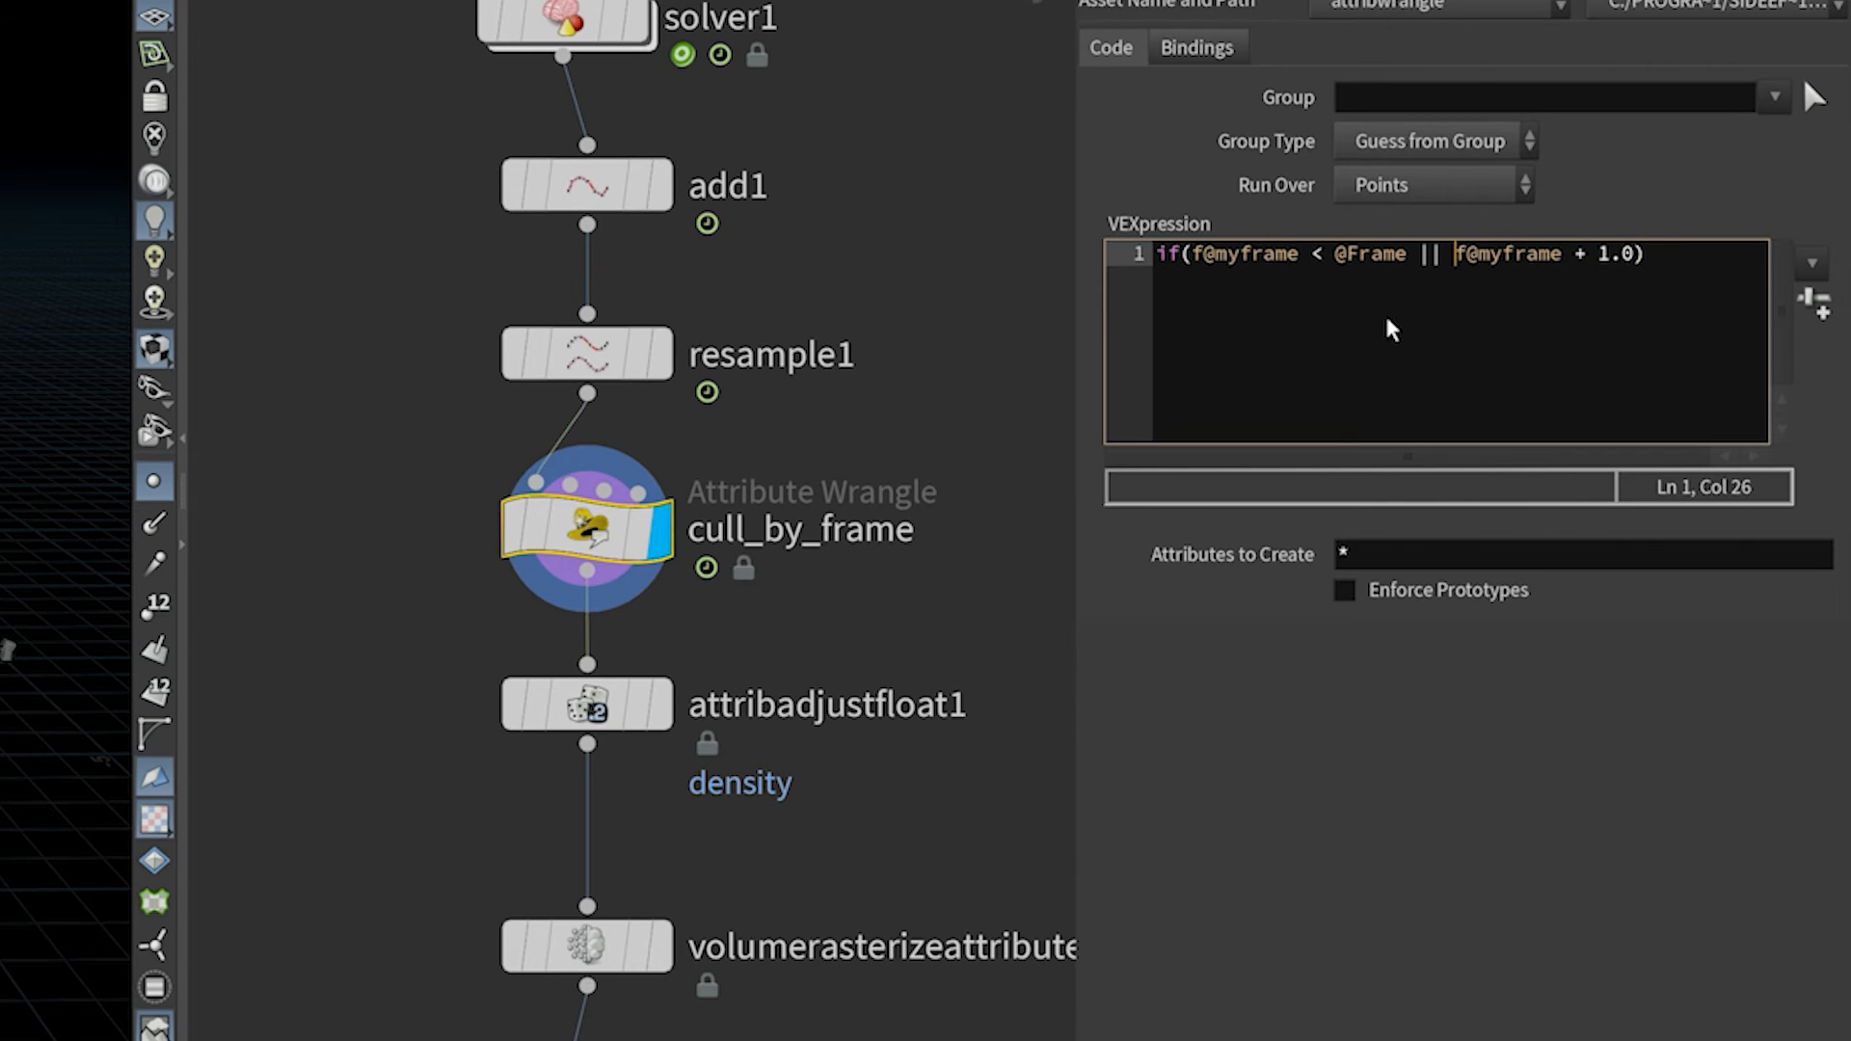
type("(")
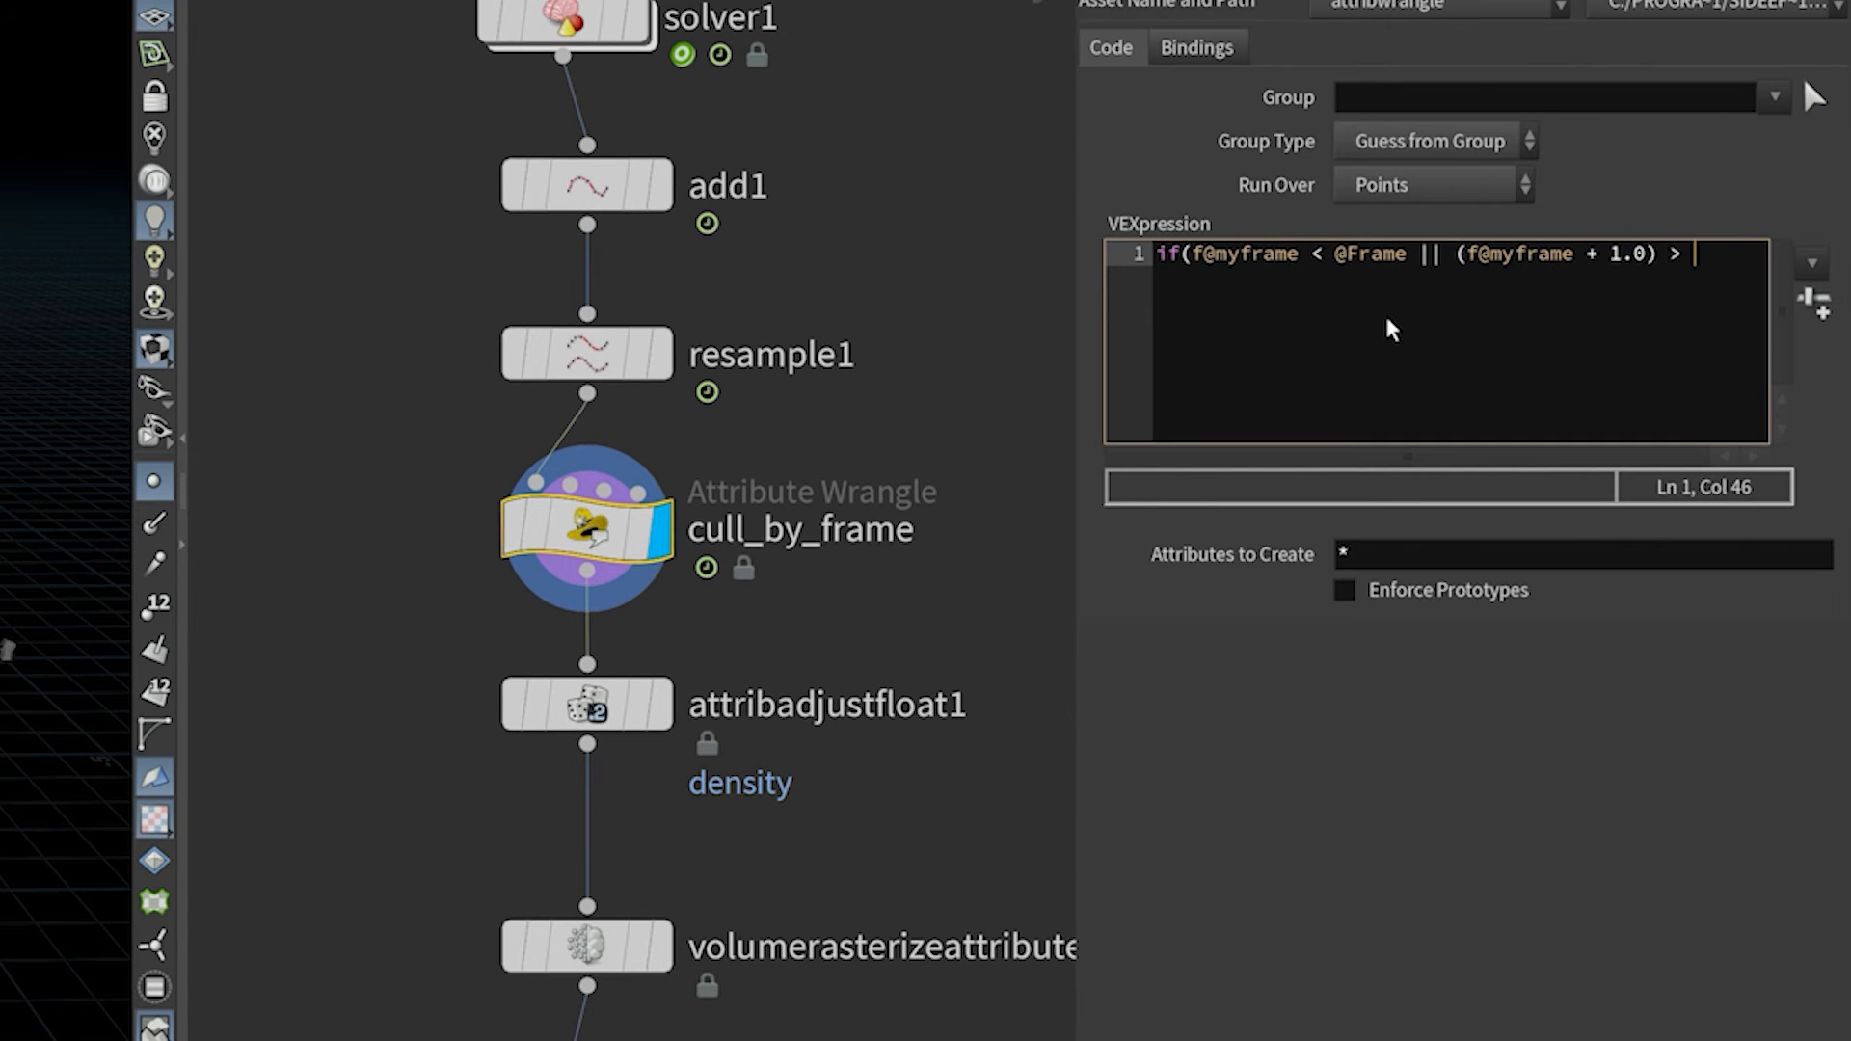
type("@")
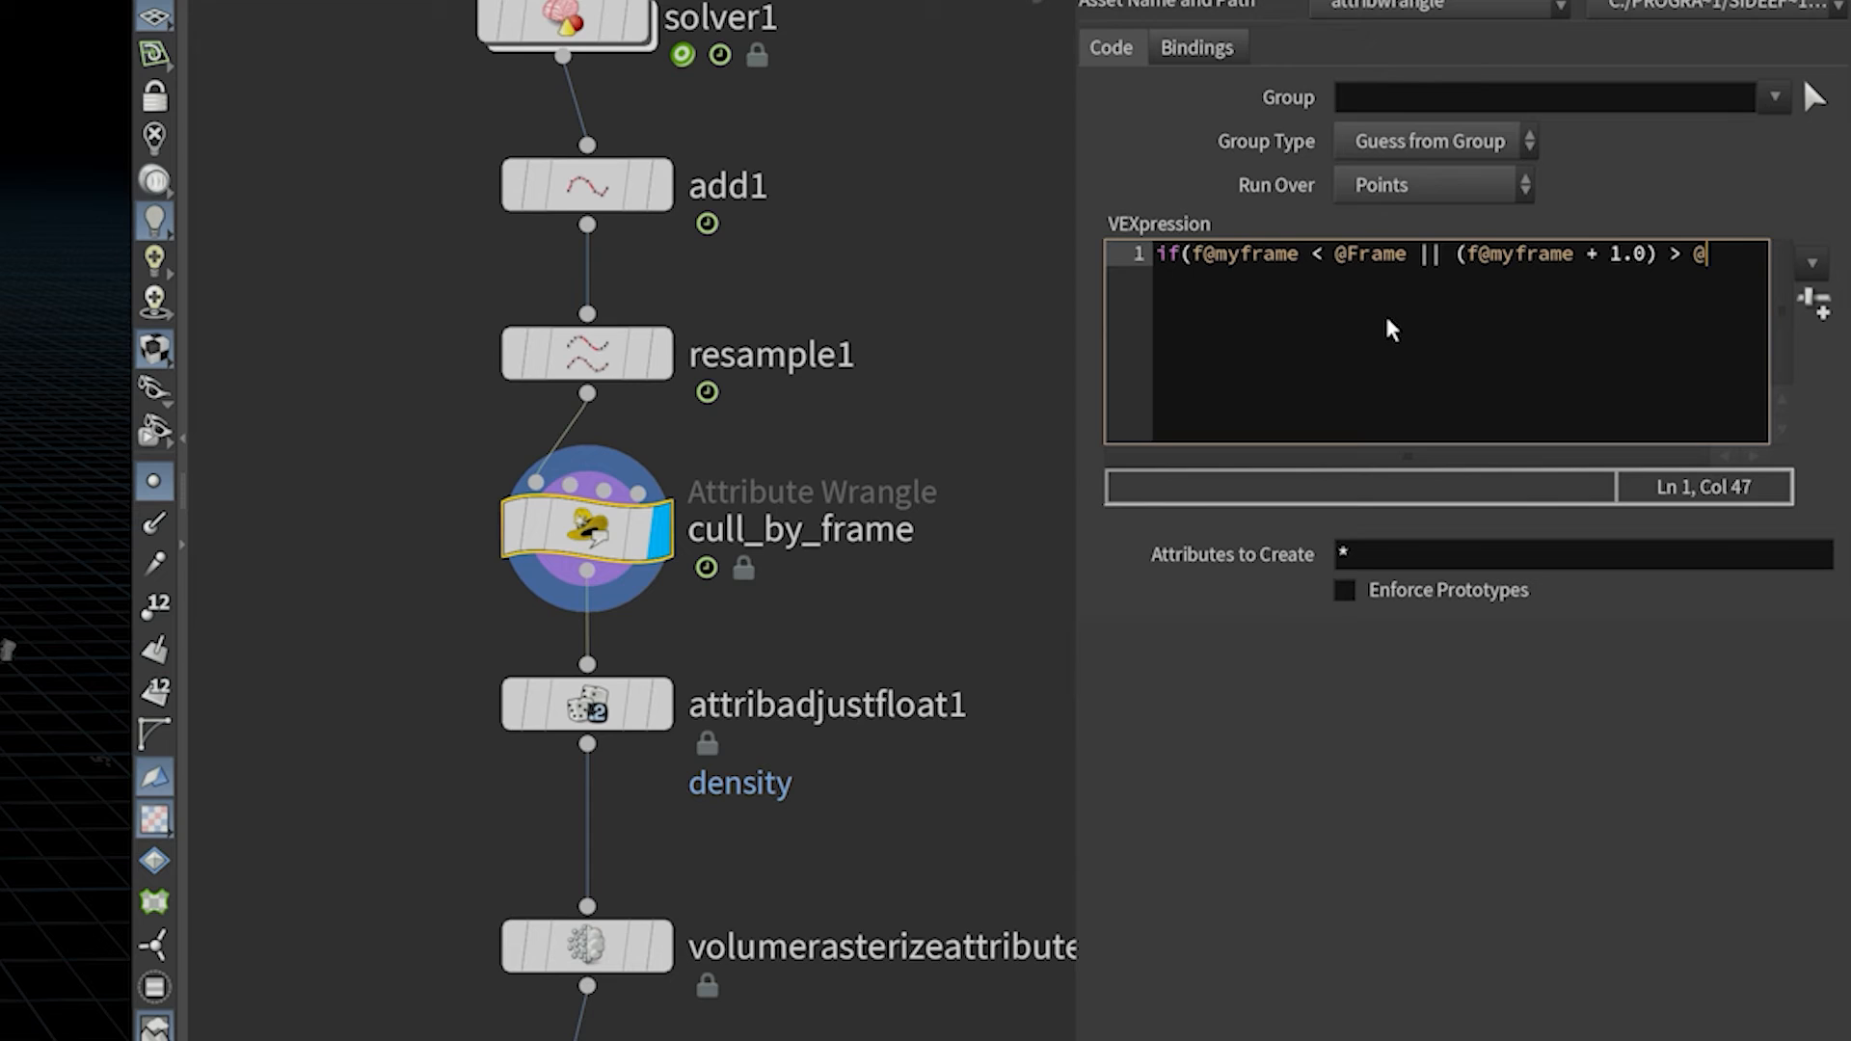
type("Frame)")
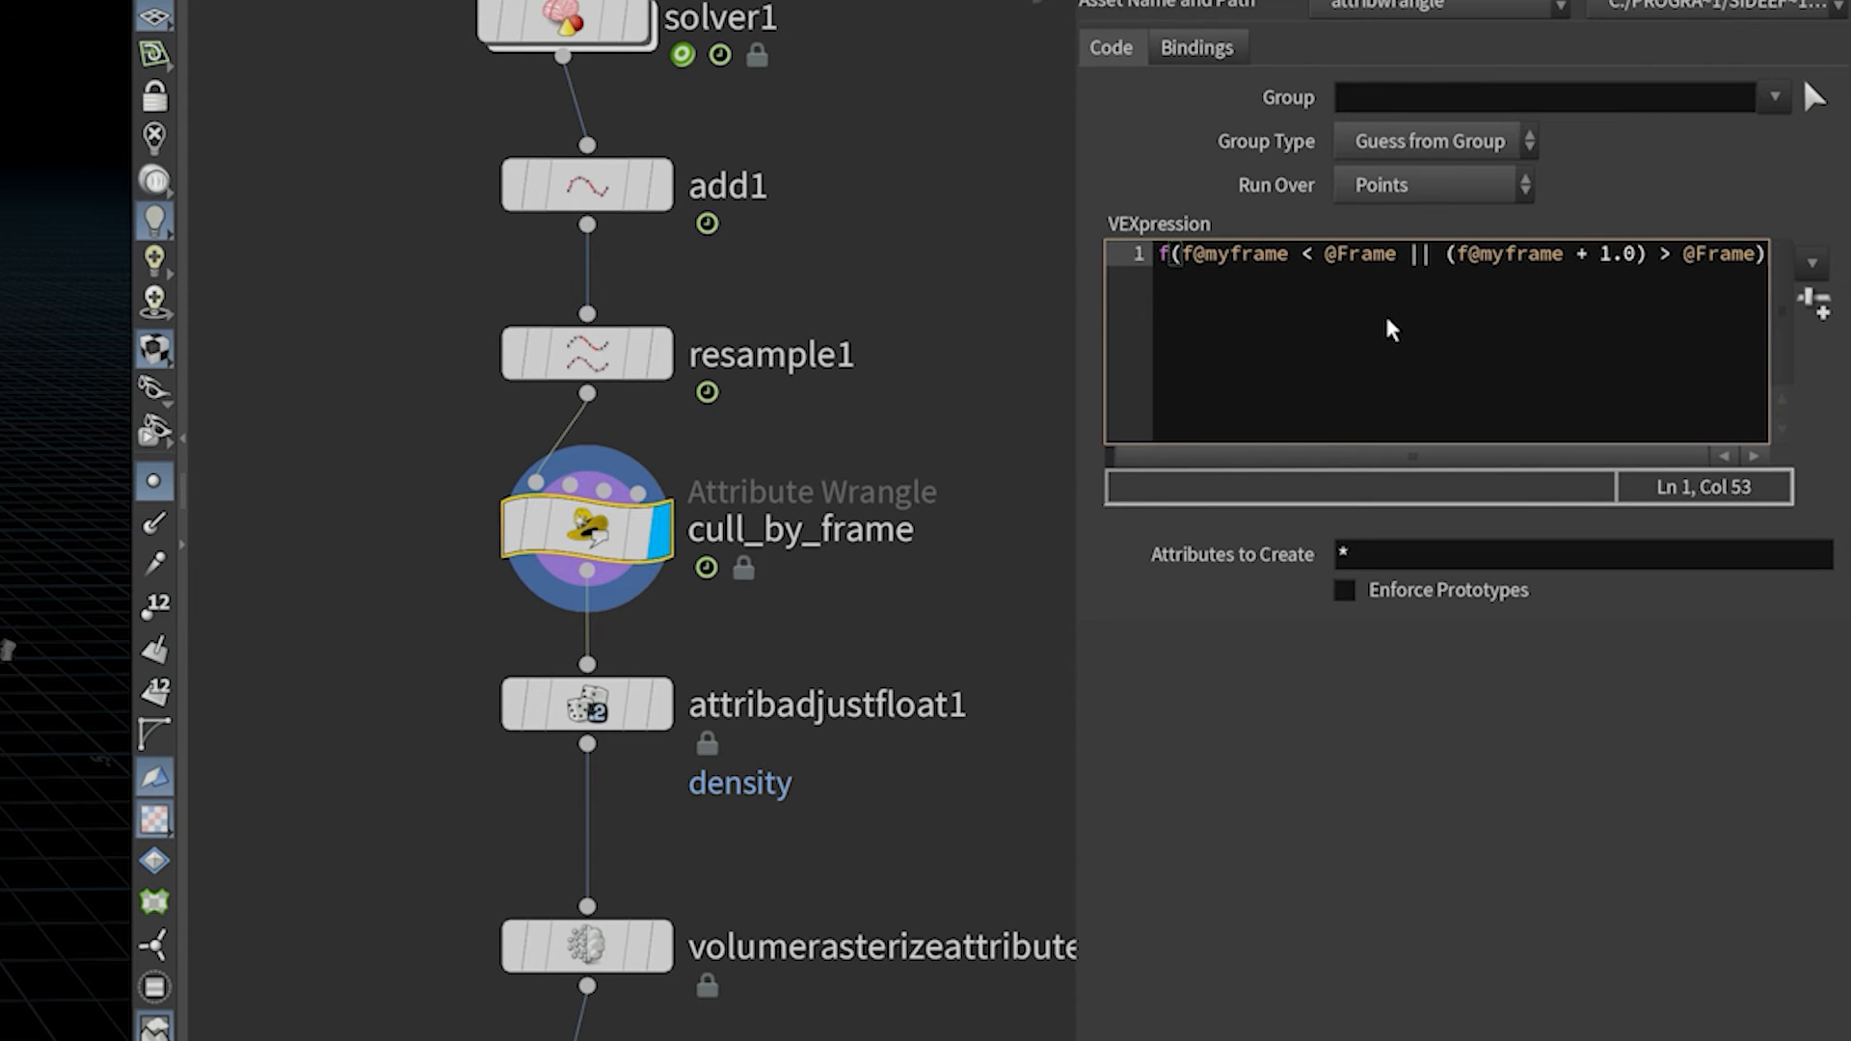
type("){")
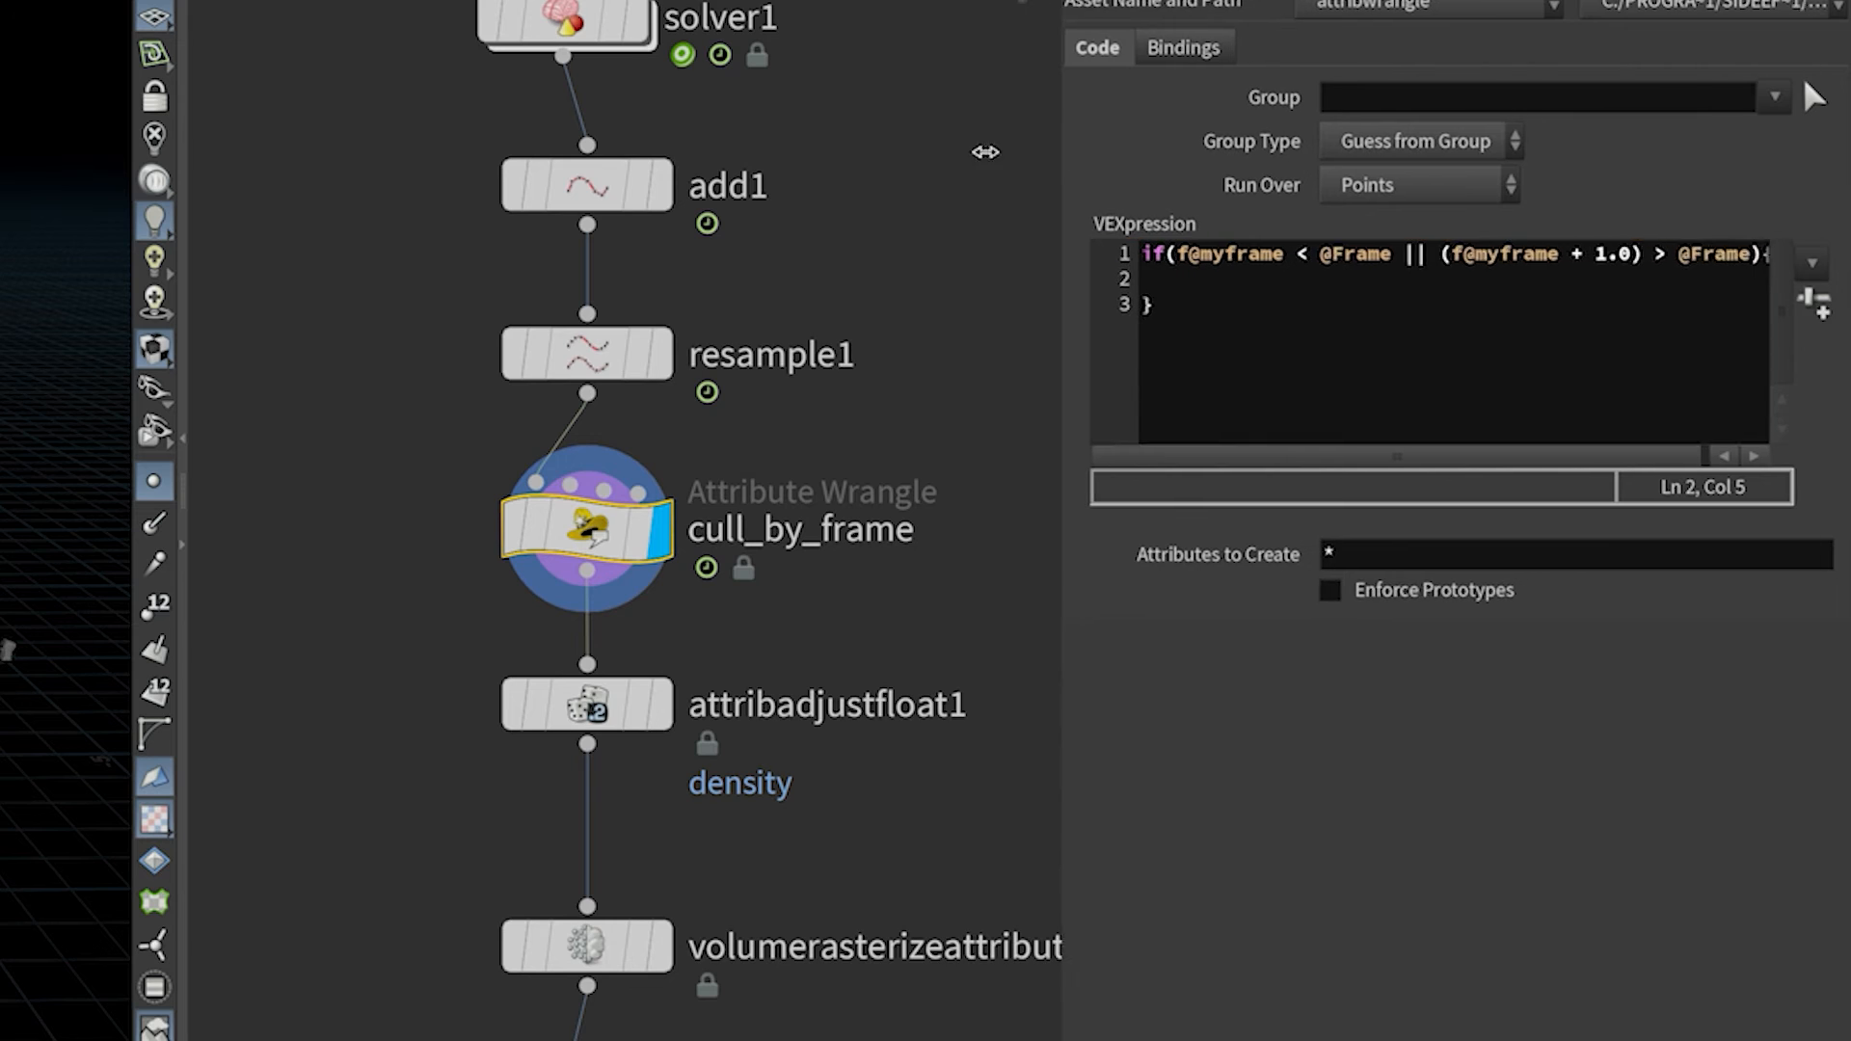
type("removepoint(0,@")
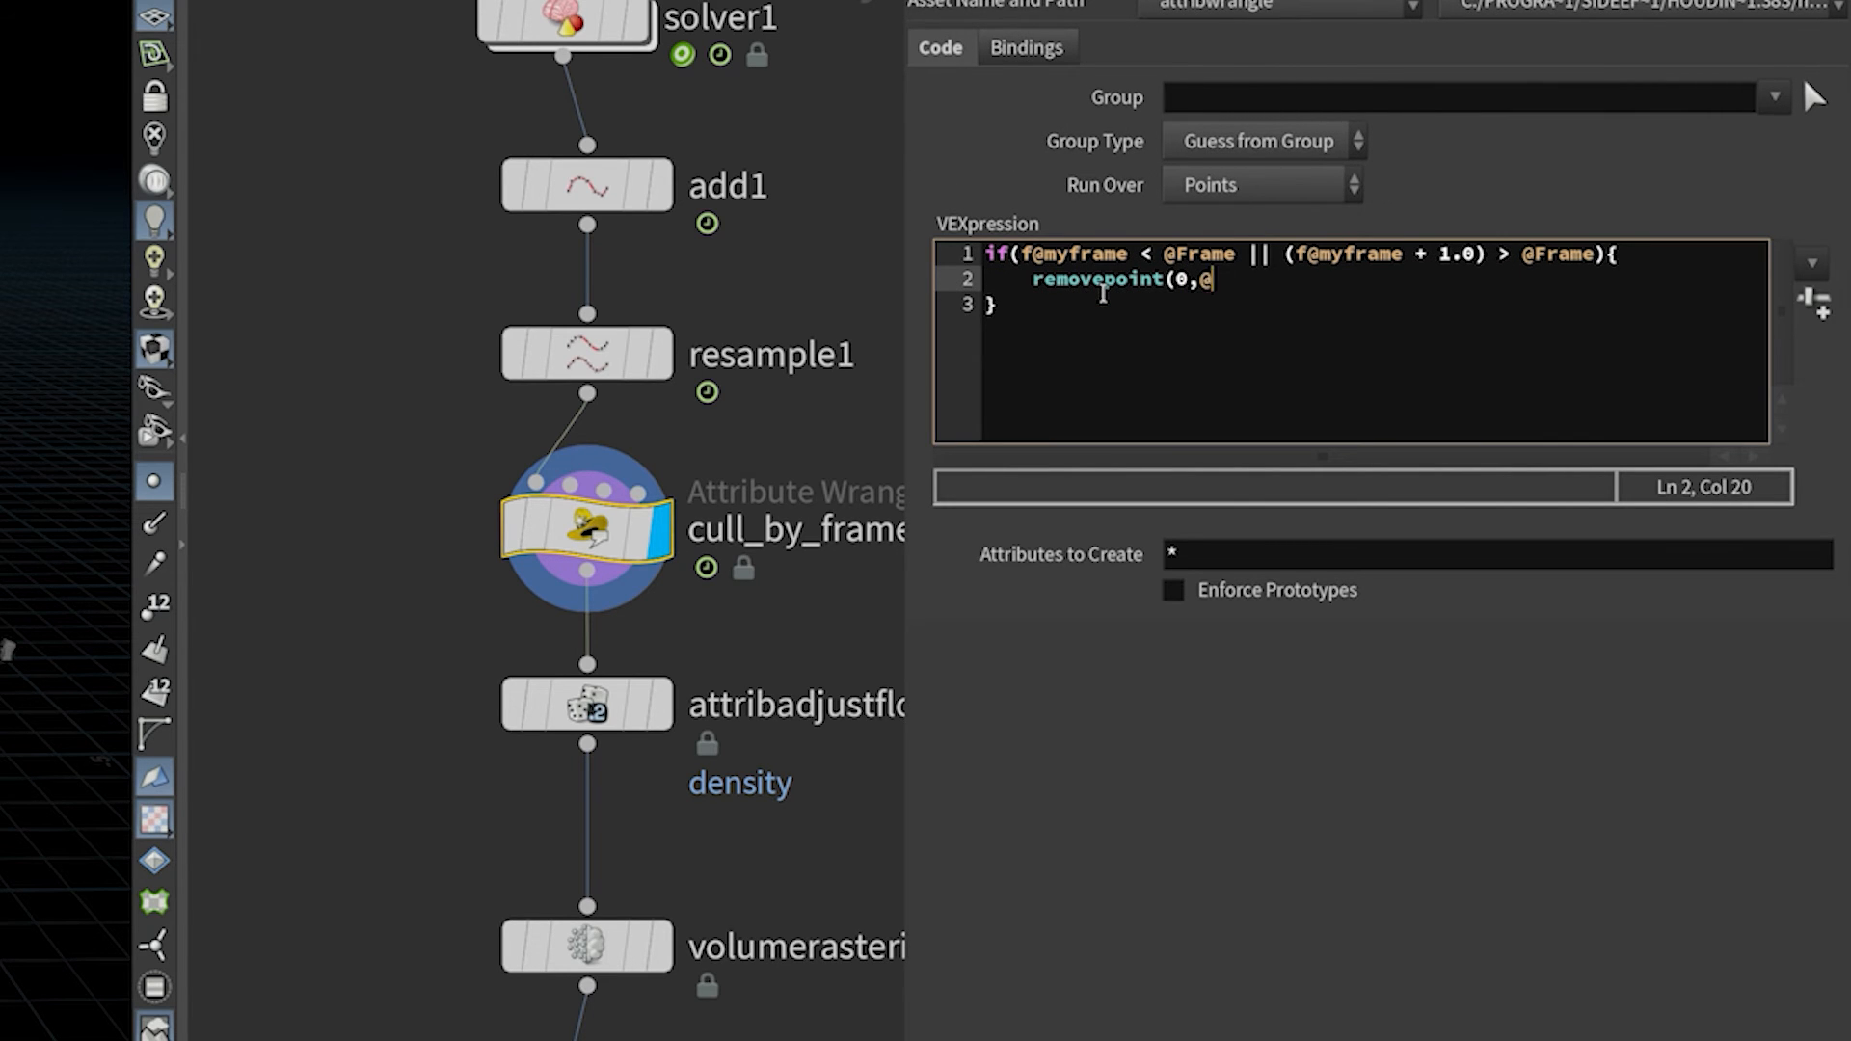
type("ptnum);")
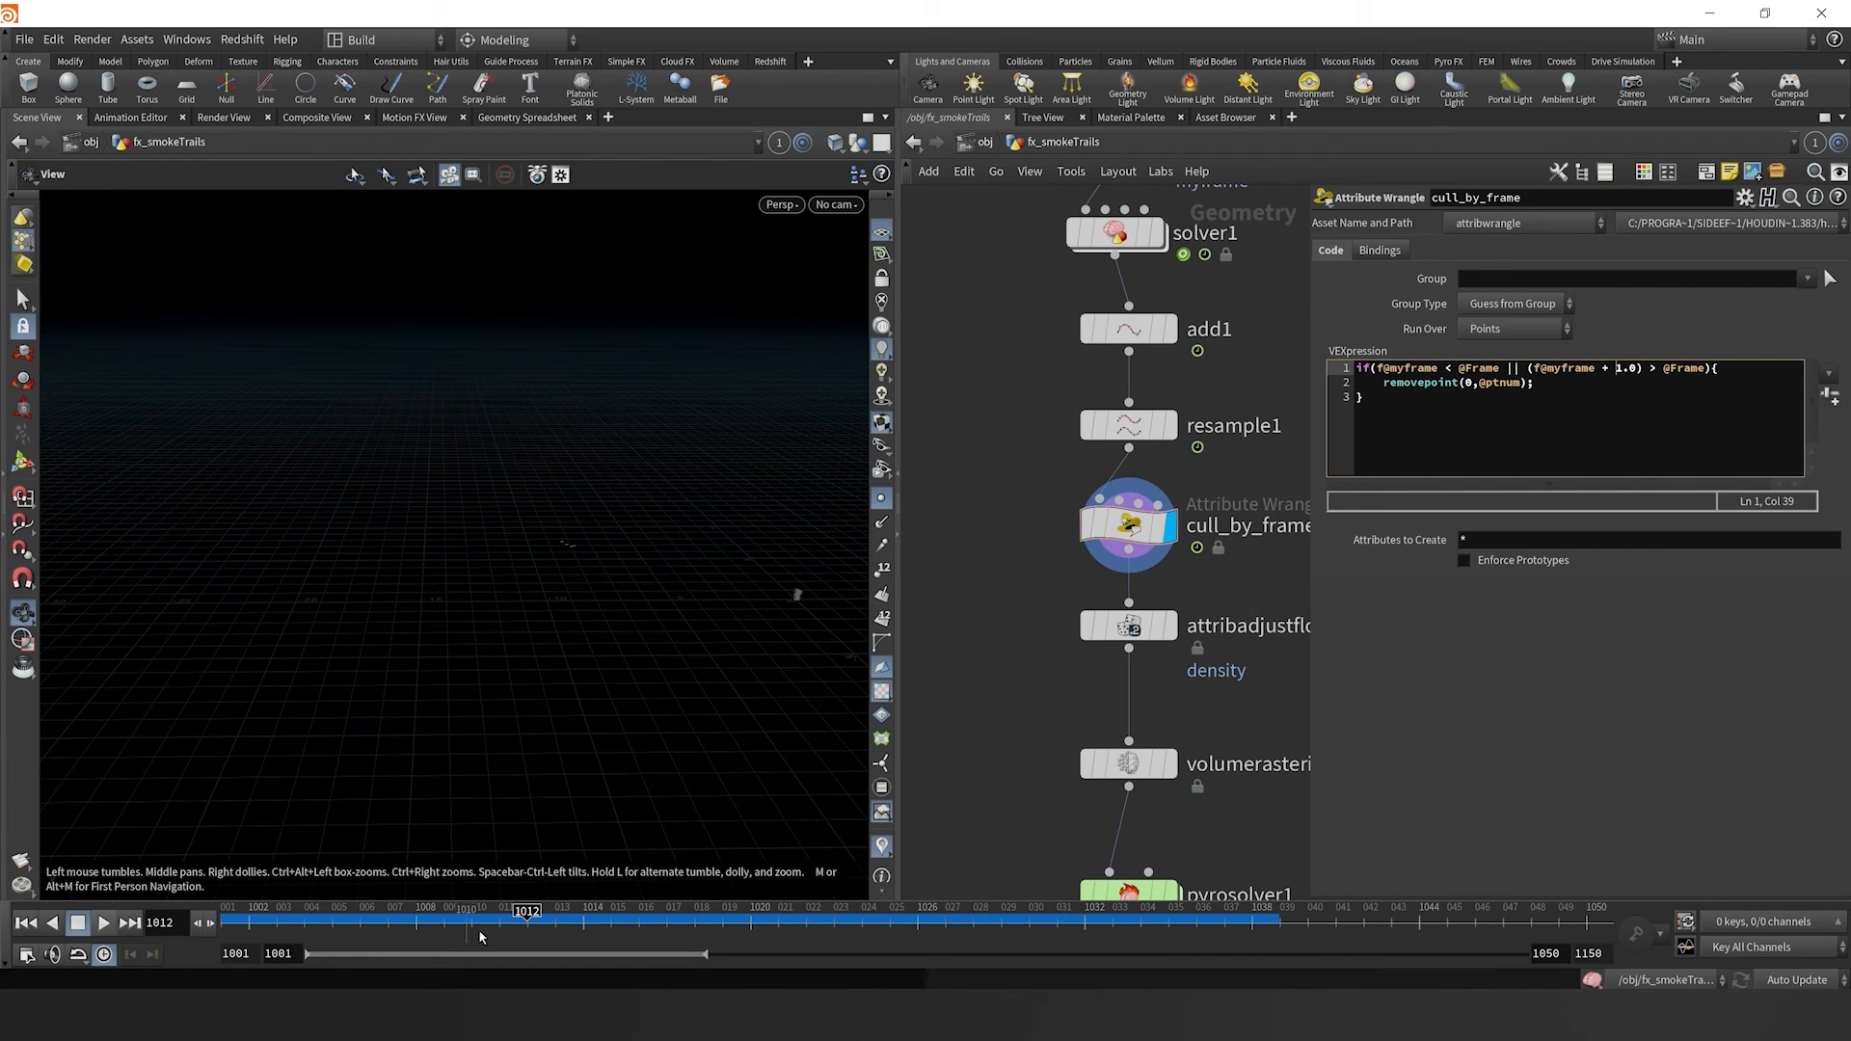
mouse_move(1006, 671)
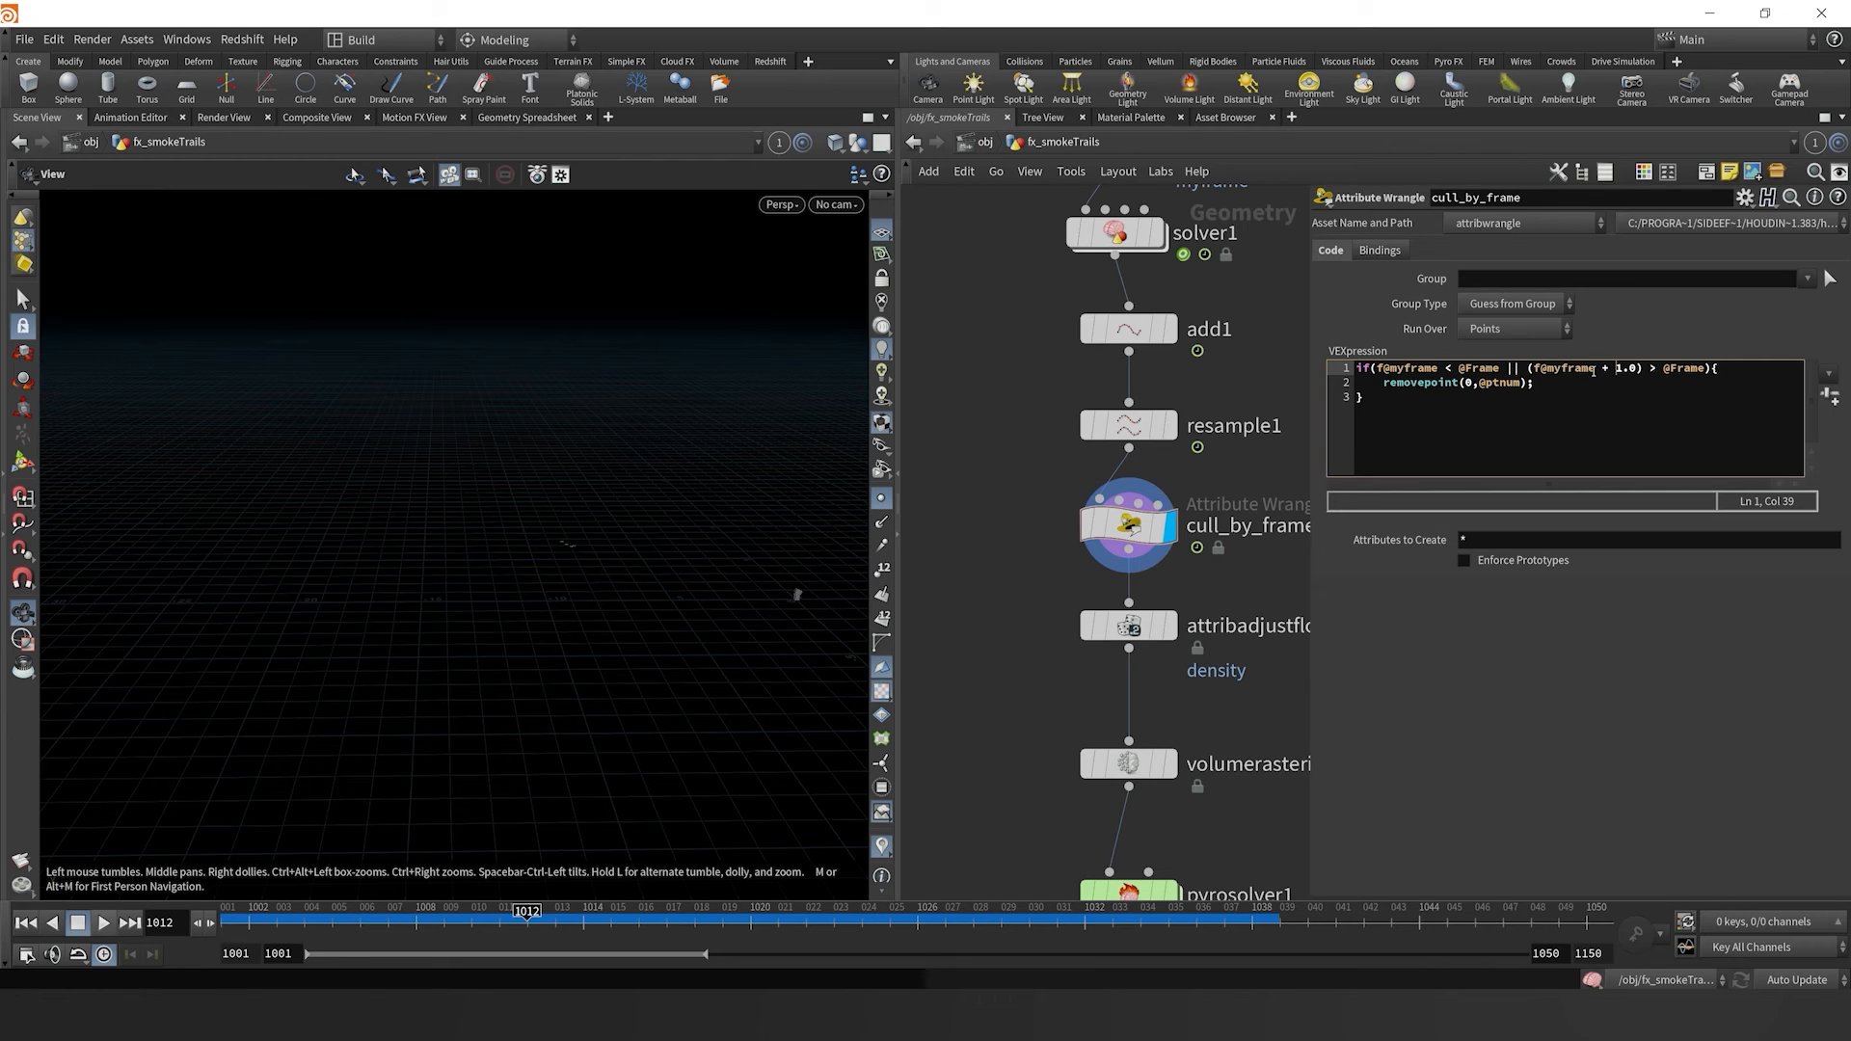
left_click(1662, 368)
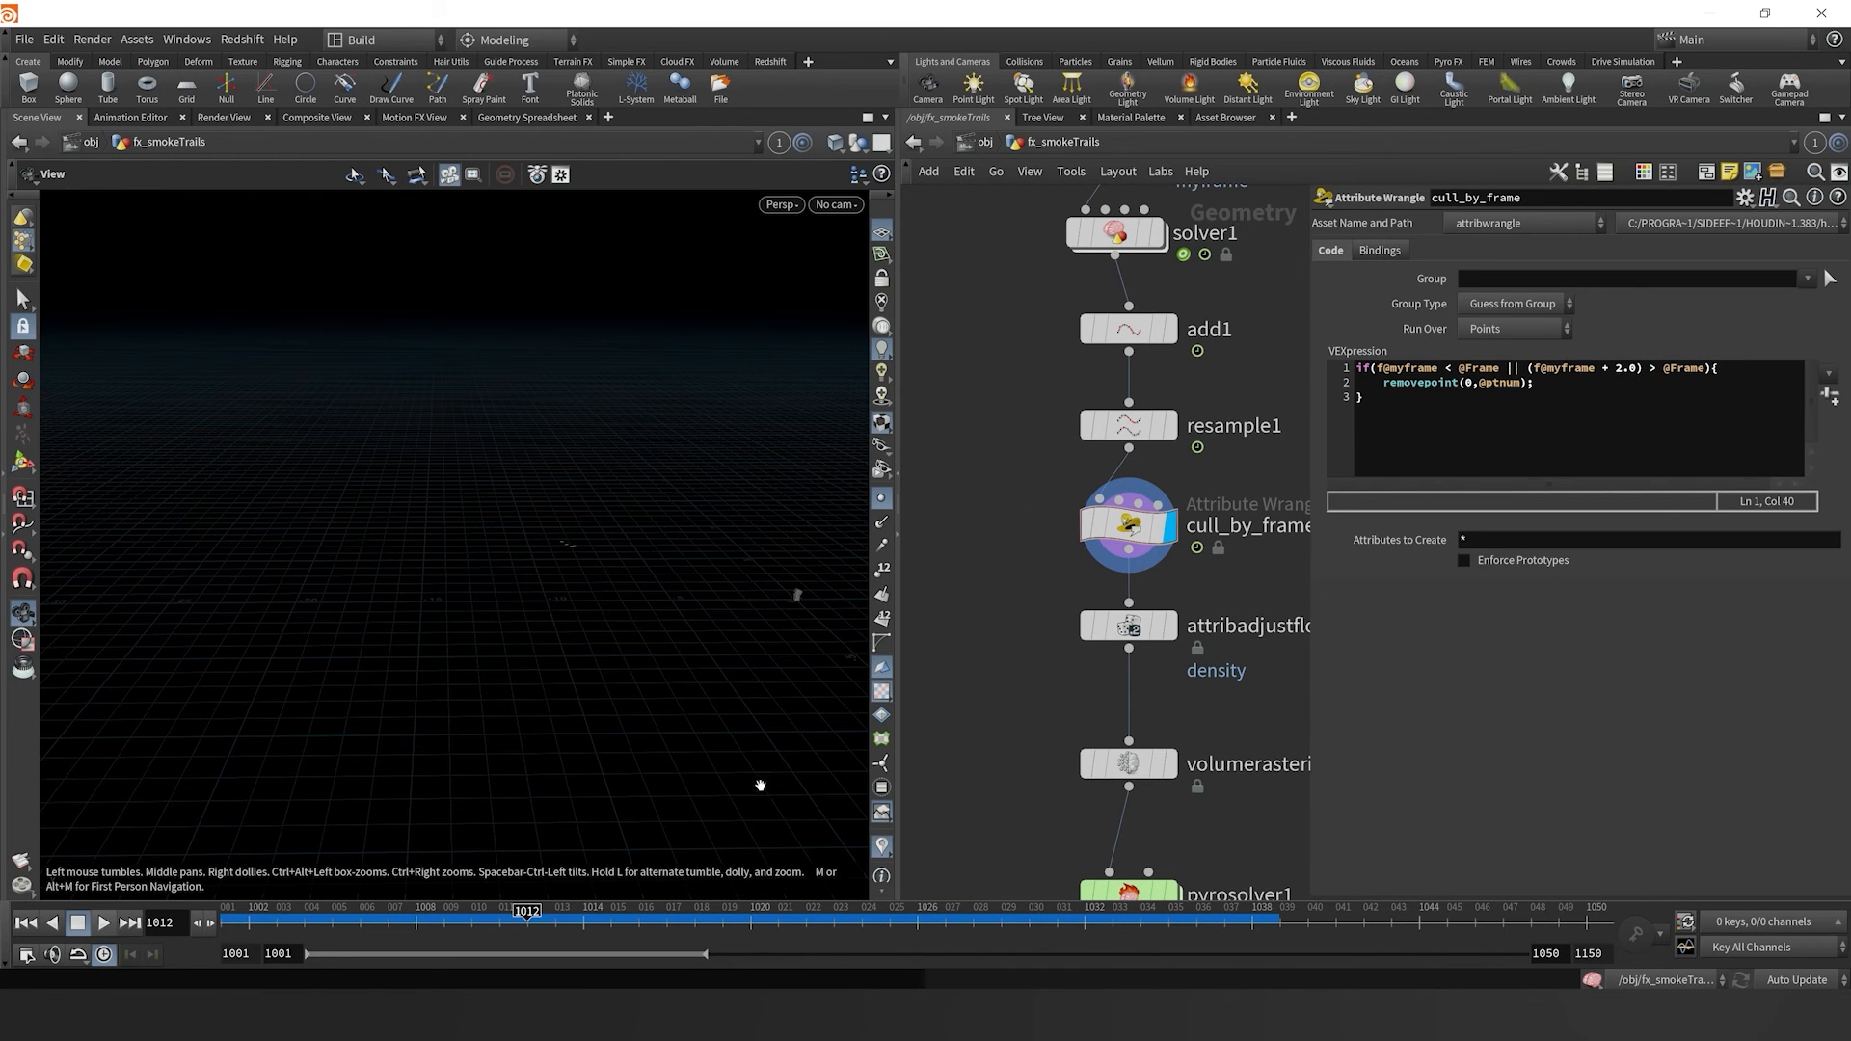
mouse_move(977, 543)
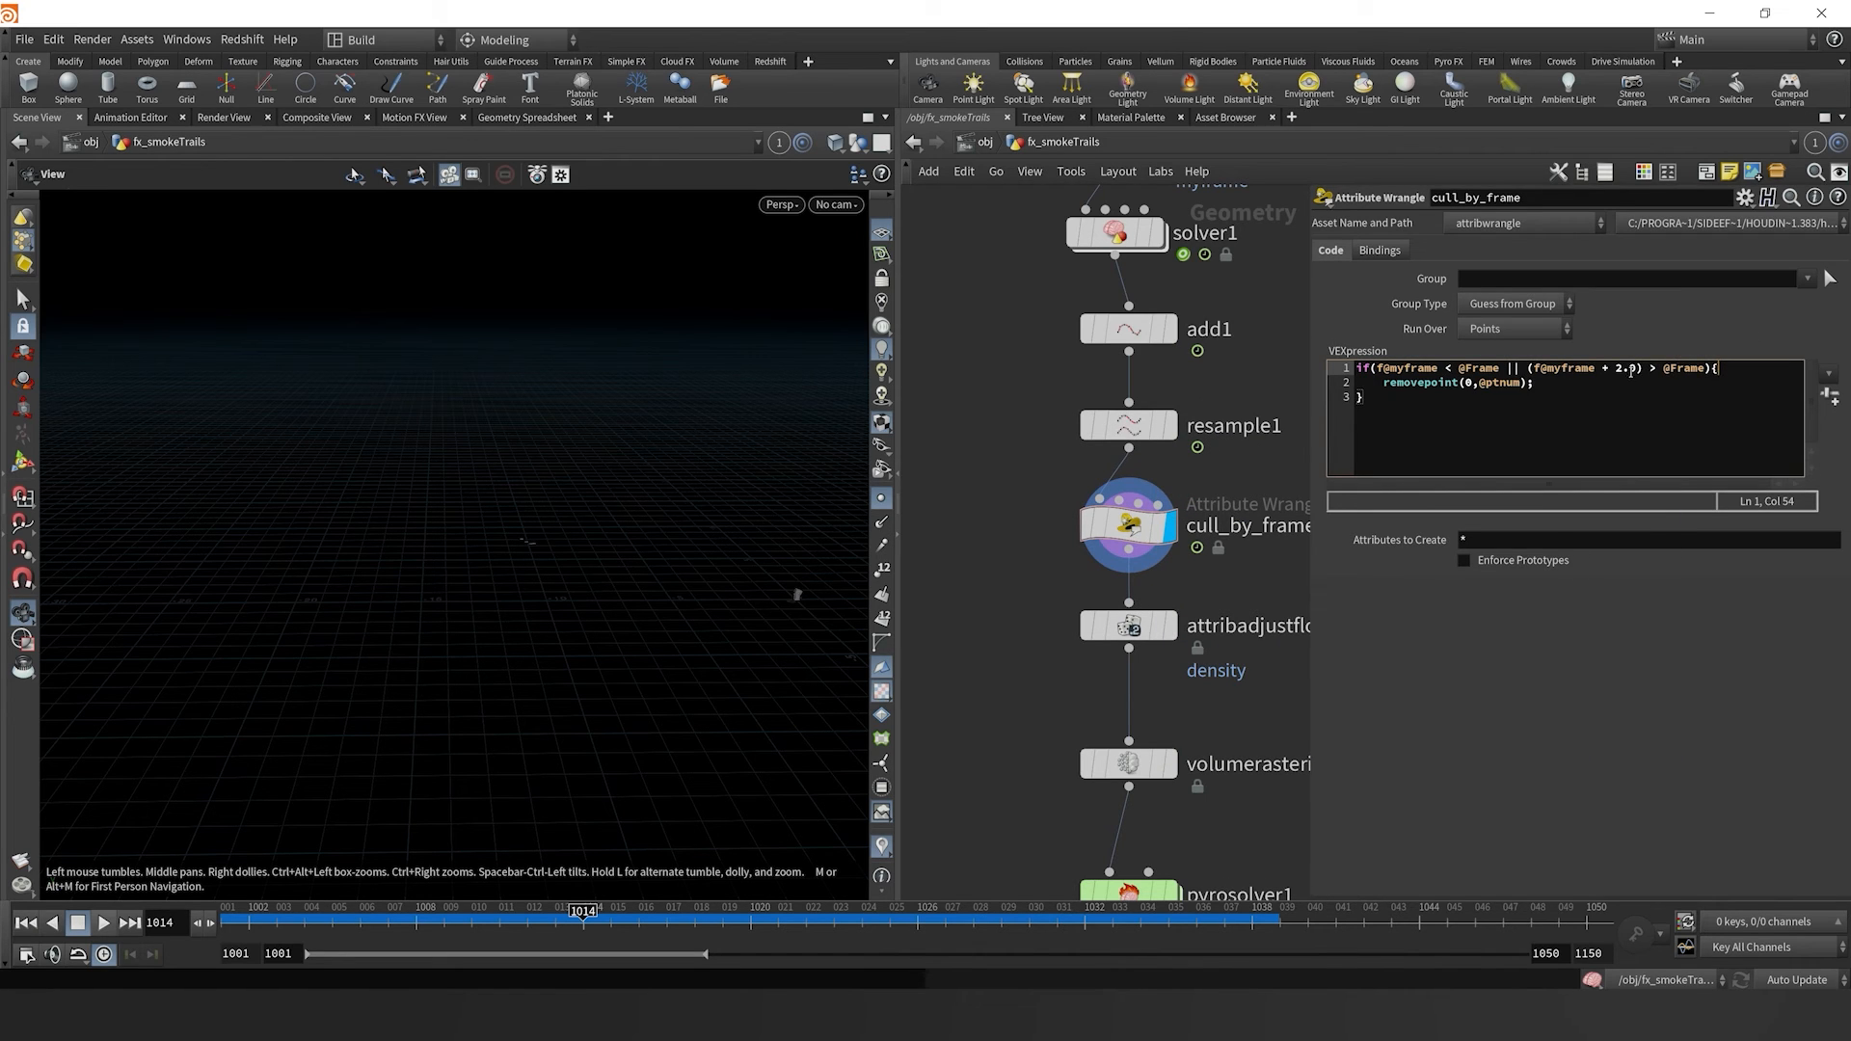
key("BackSpace")
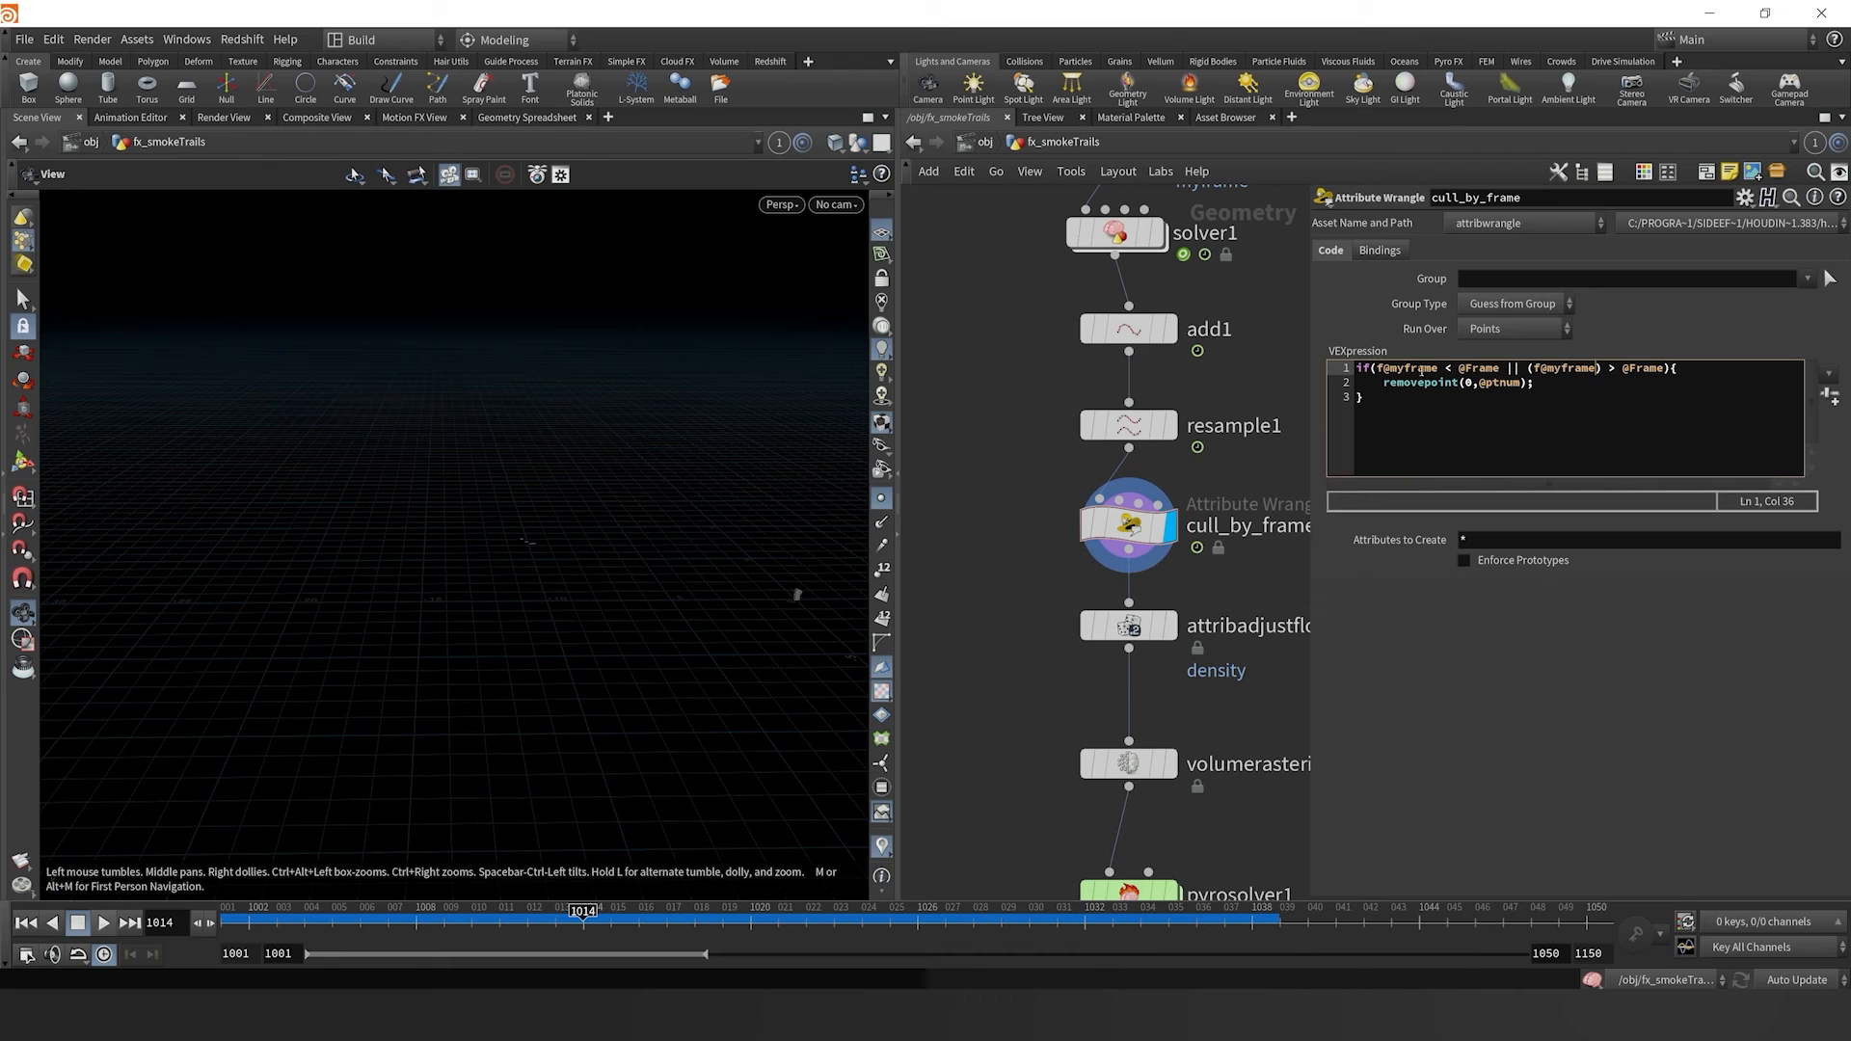
left_click(1438, 368)
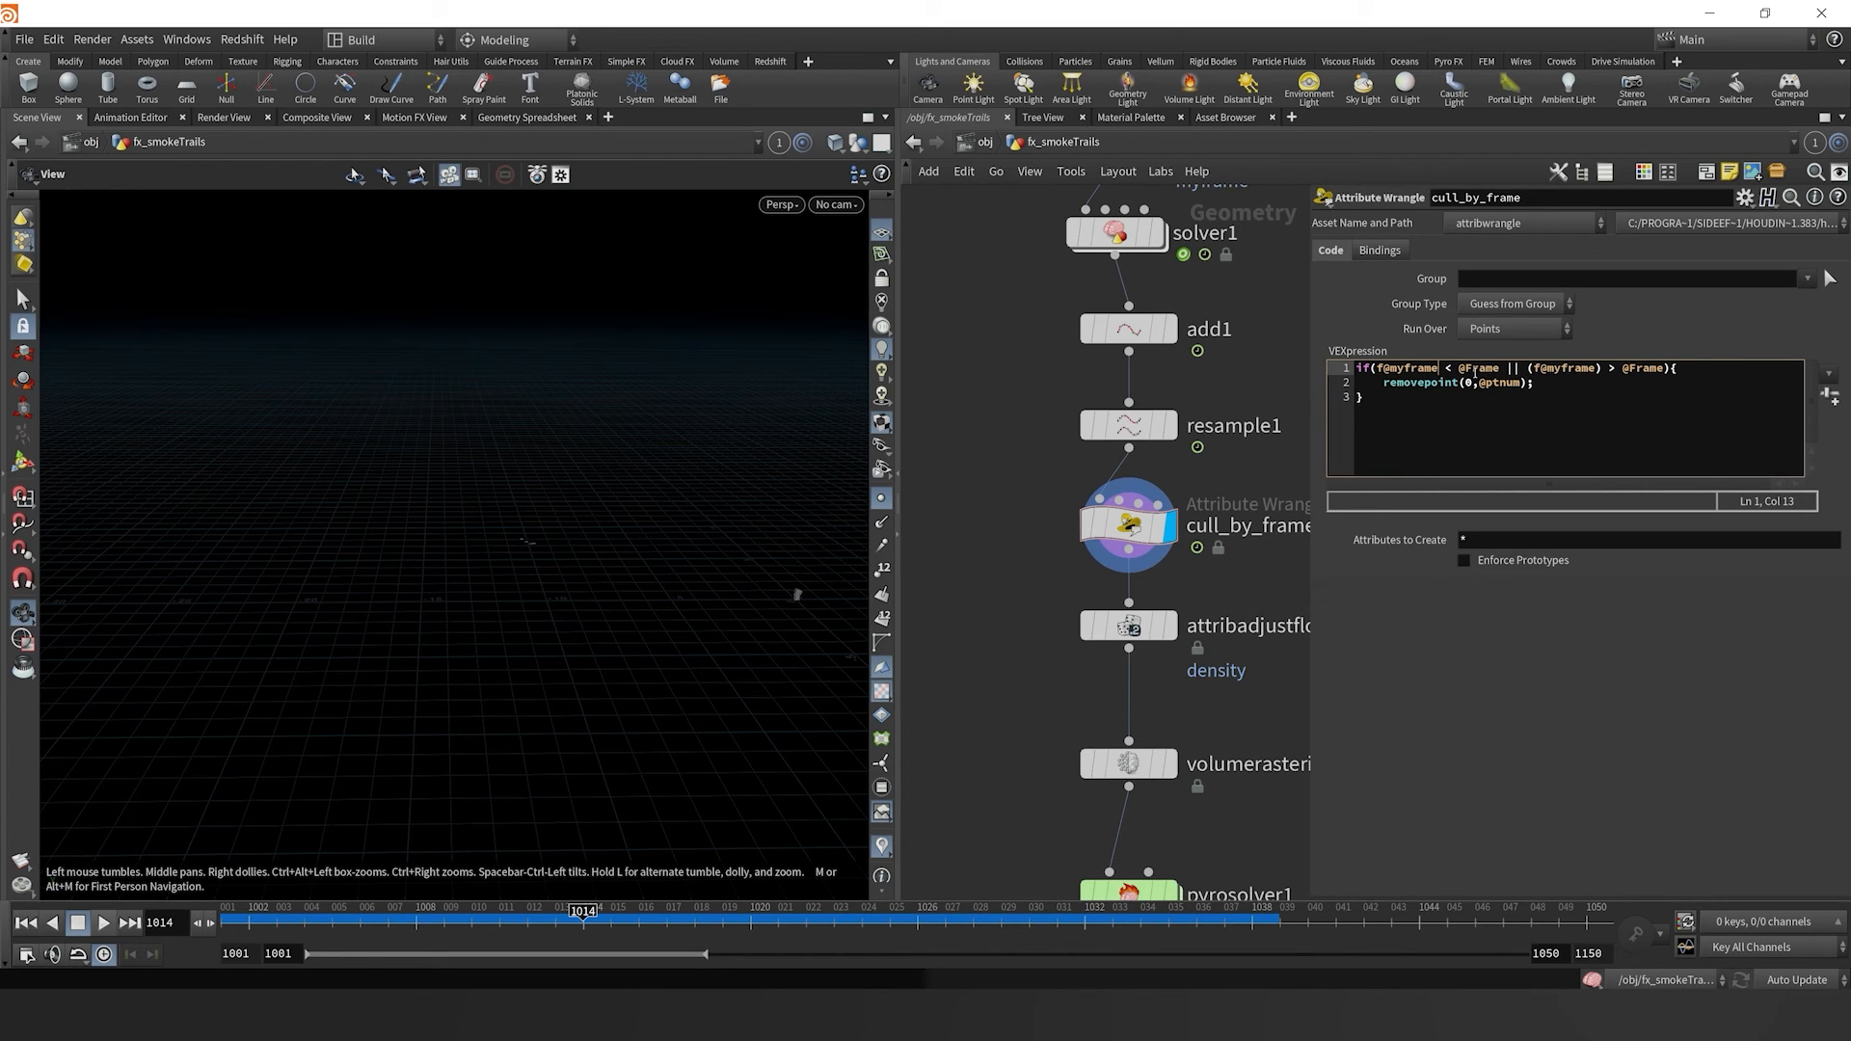
type("+ 1.0)")
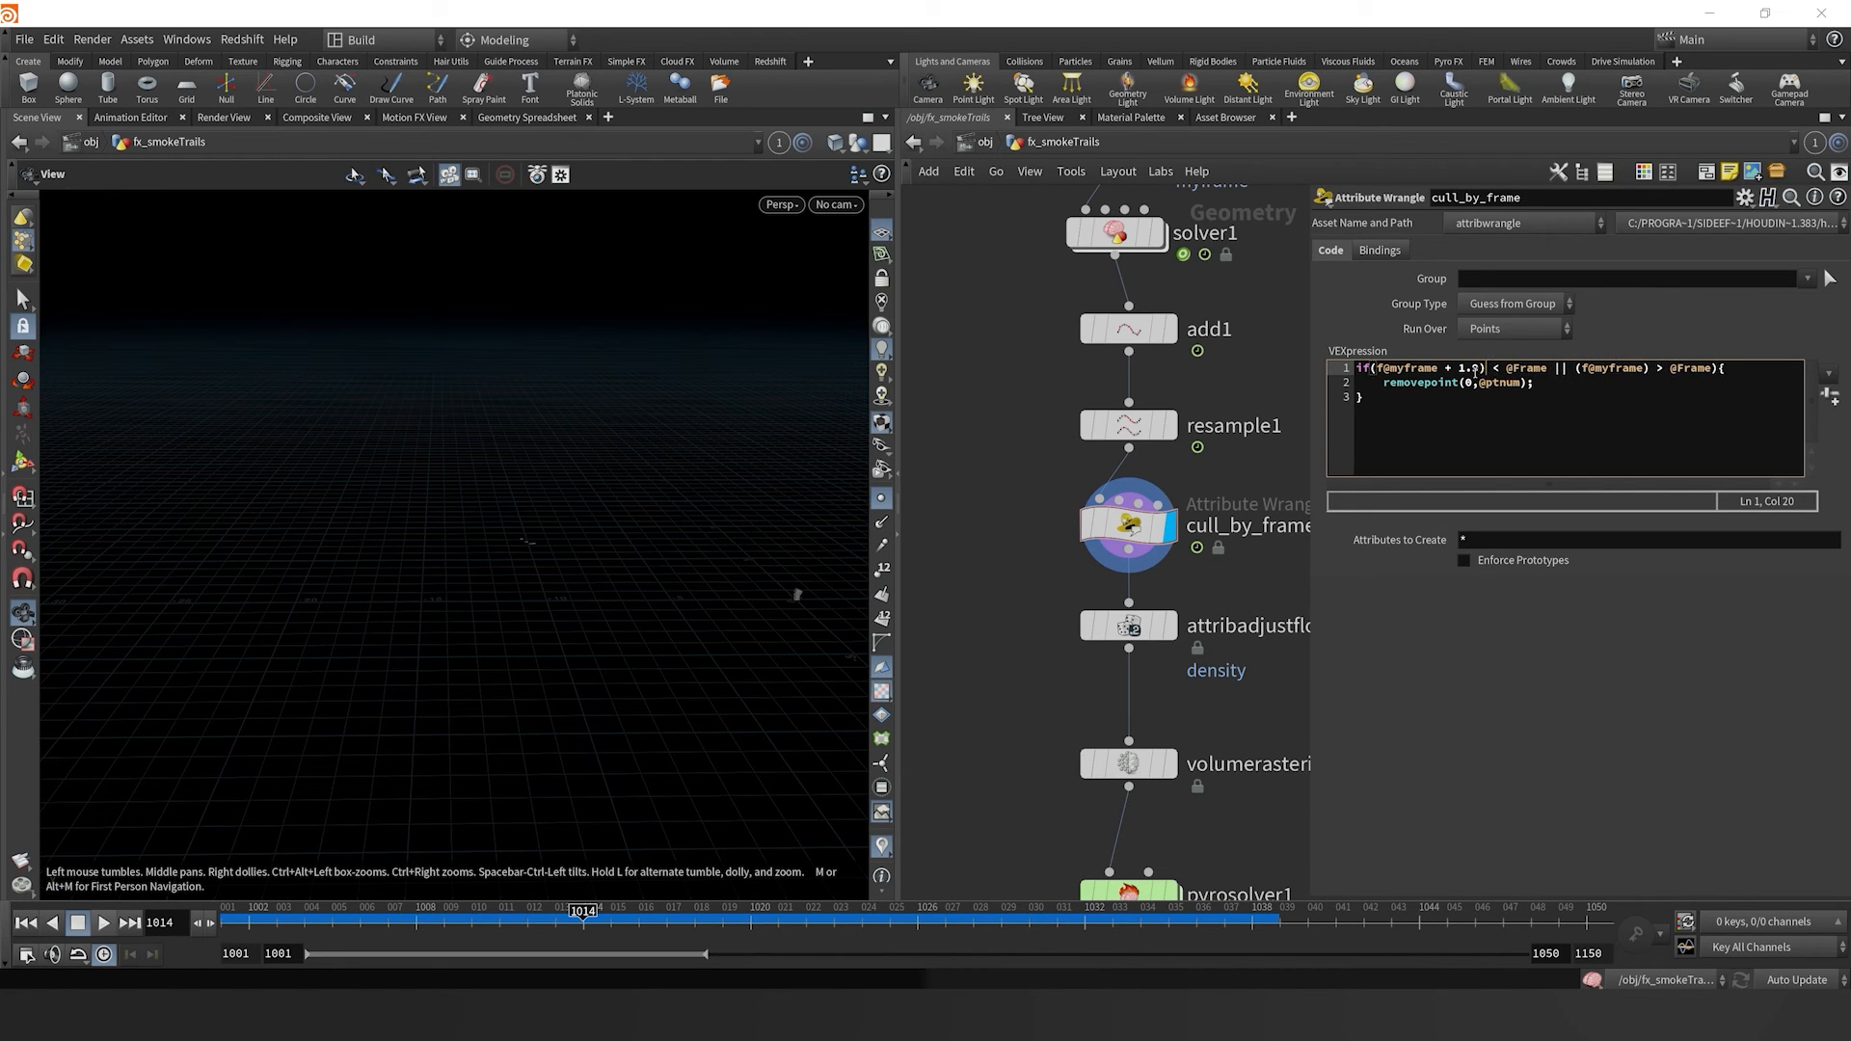
left_click(1369, 366)
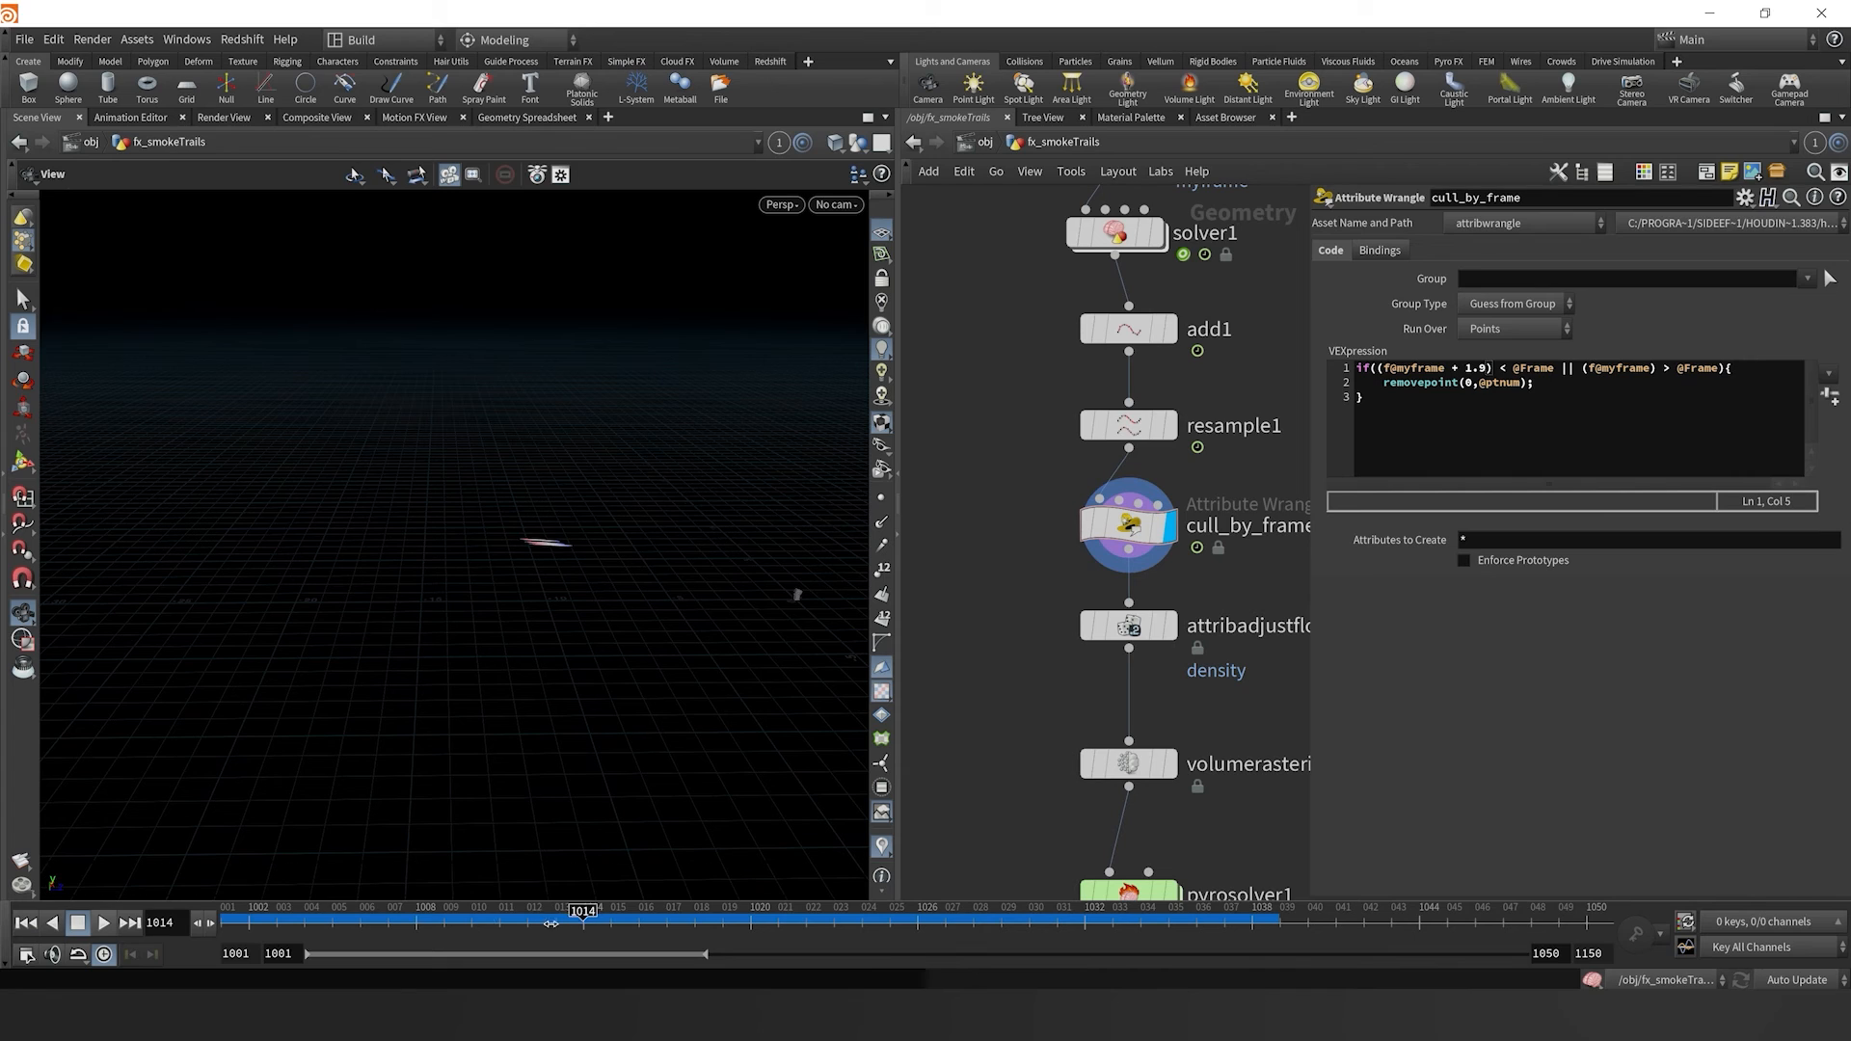
- Scrub the timeline to frame 1021 to check the culled trail segment
left_click_drag(580, 921, 1026, 921)
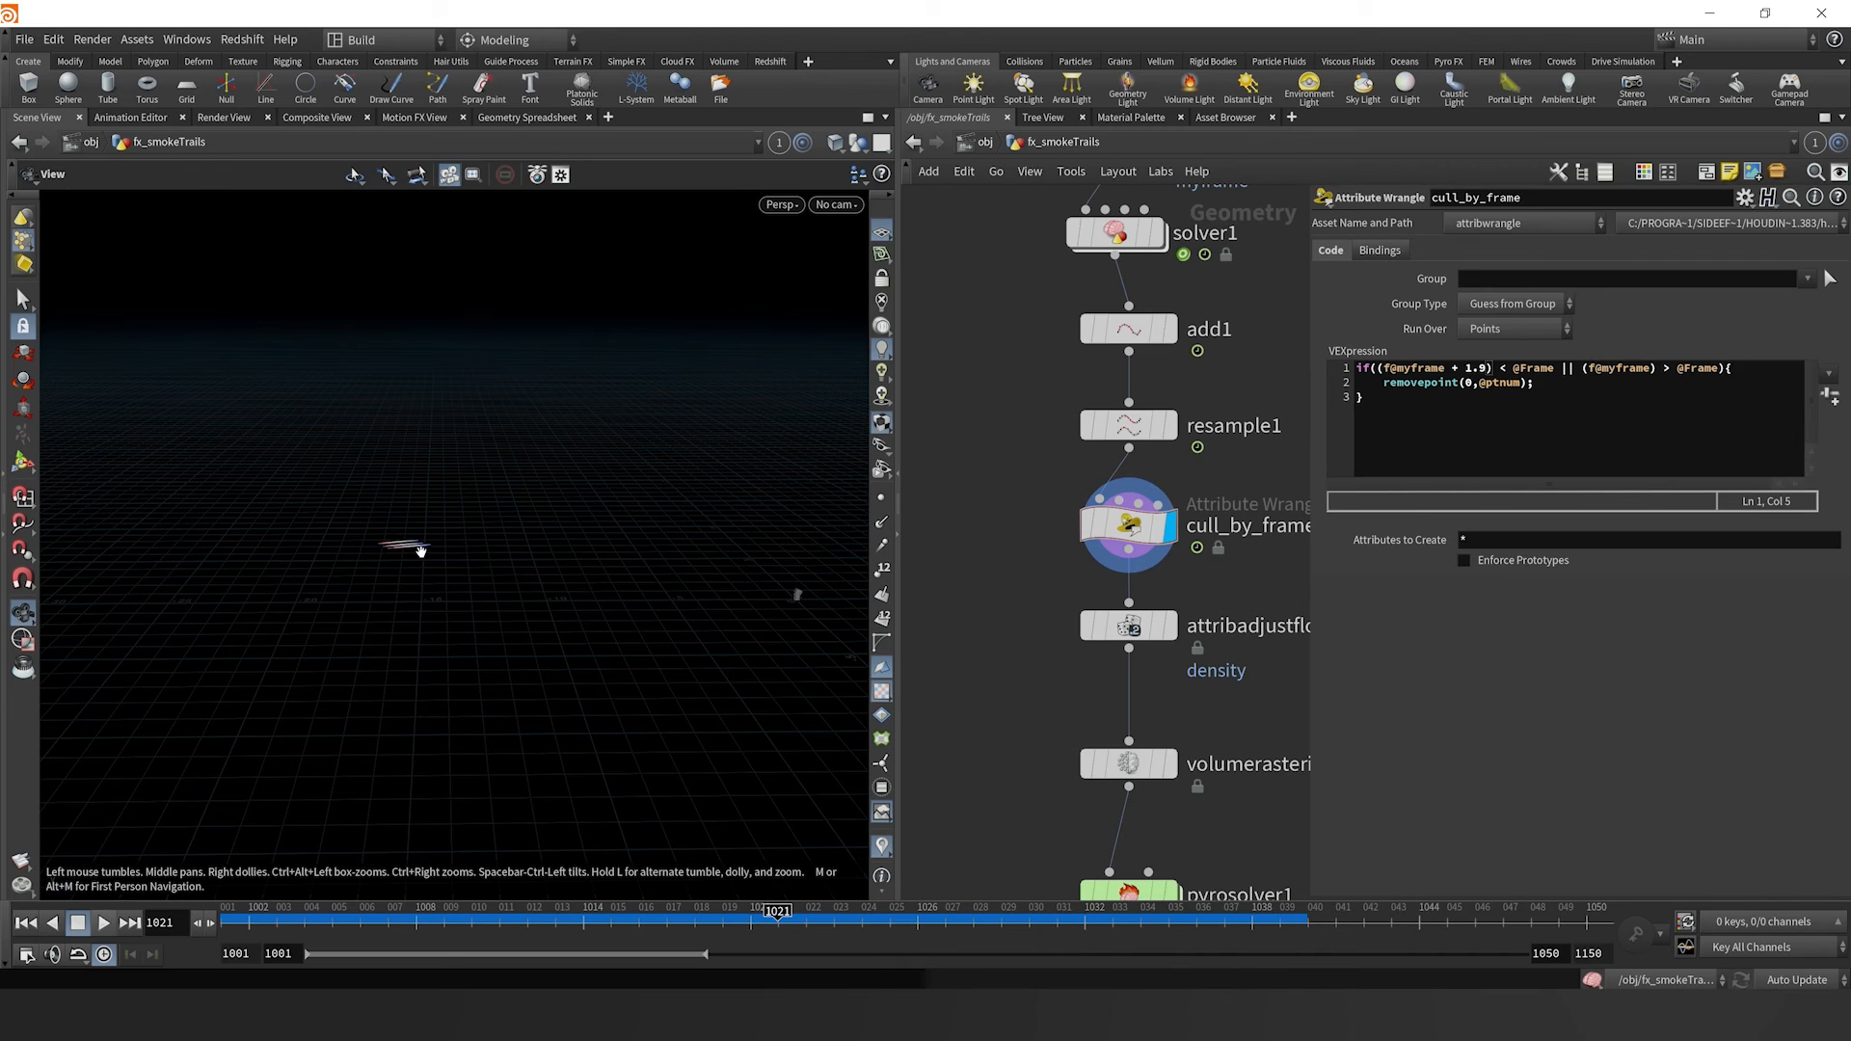
mouse_move(424, 545)
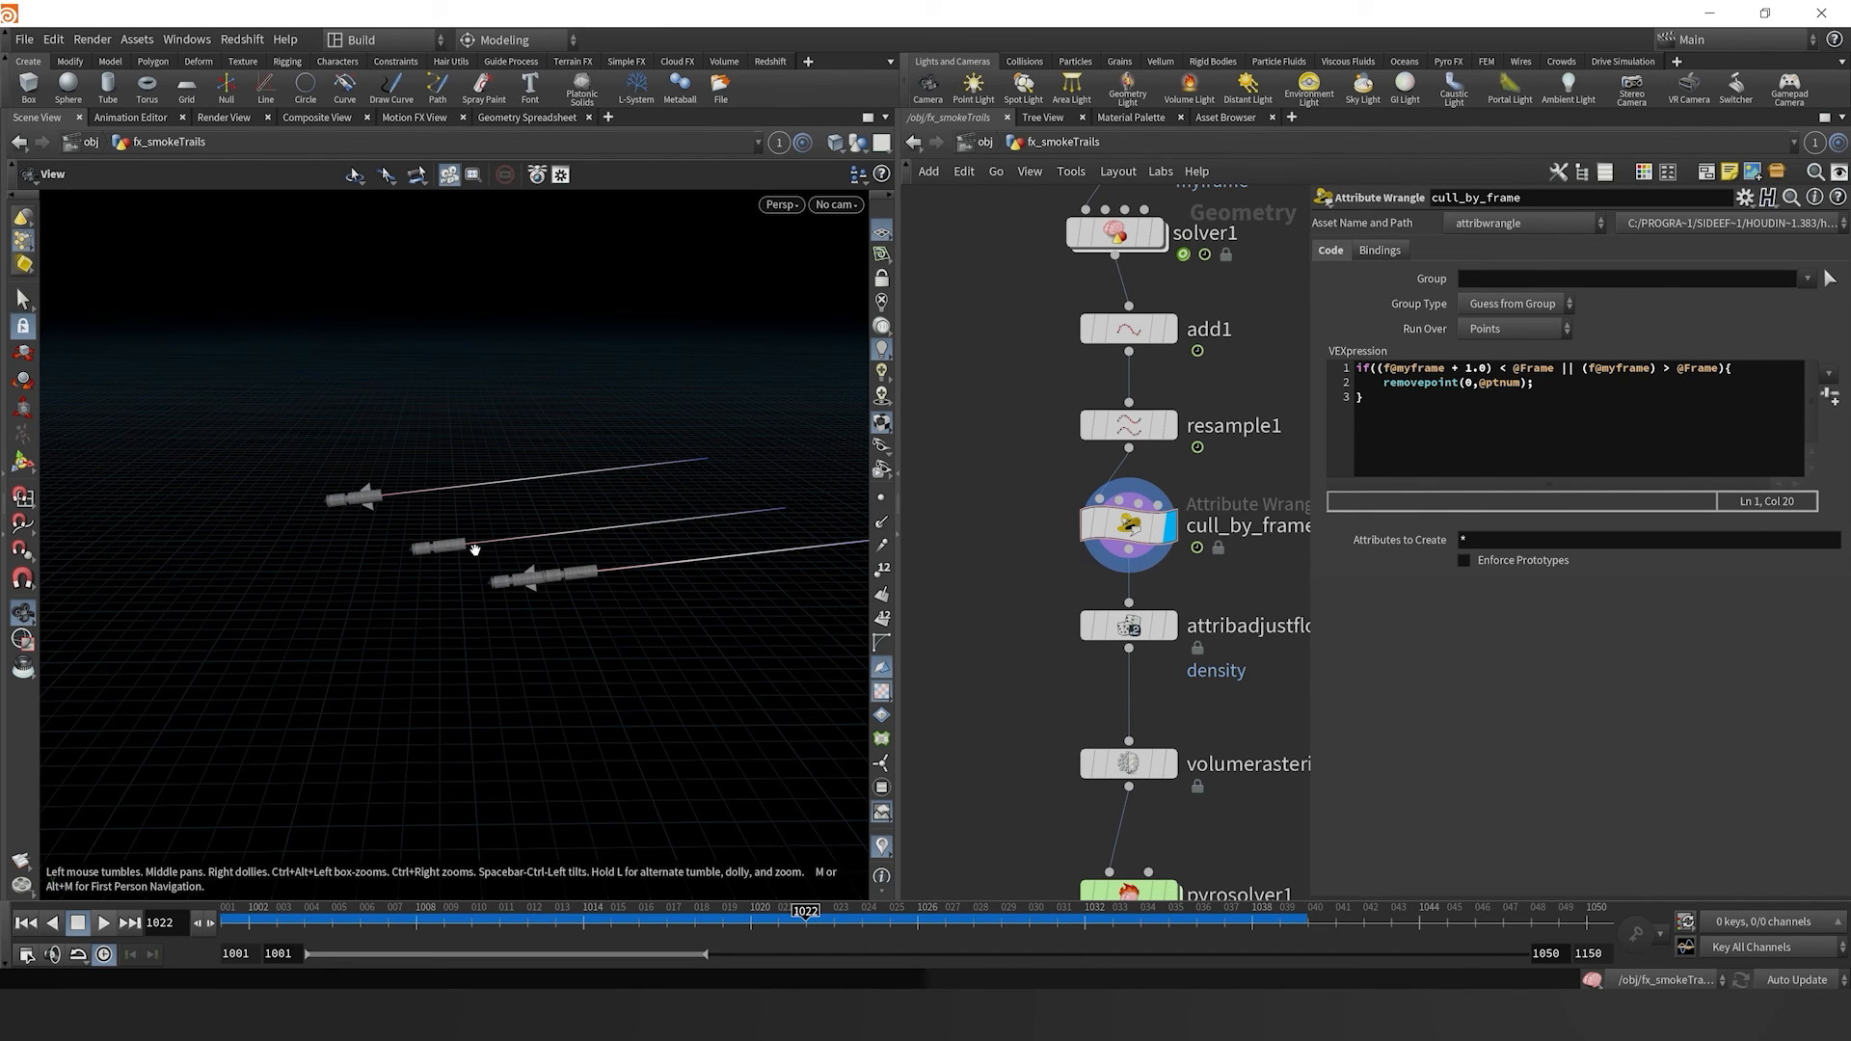
mouse_move(698, 513)
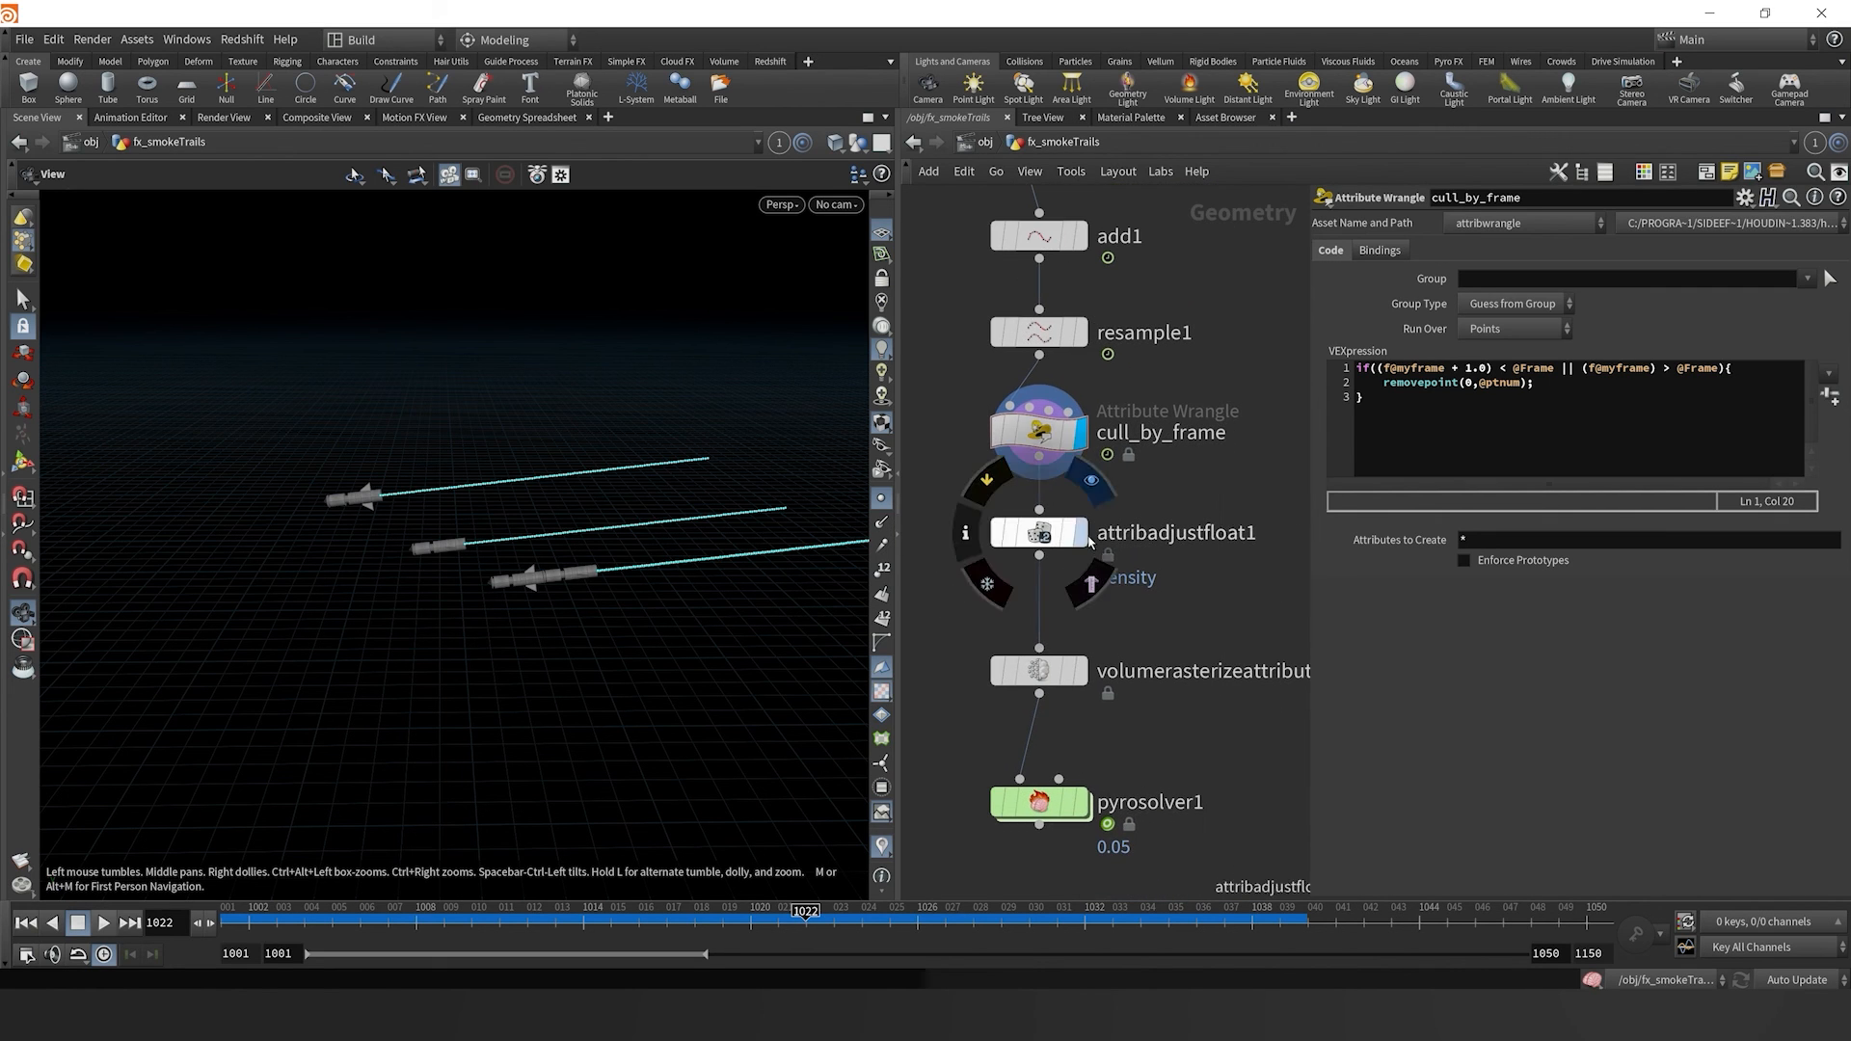
- Place an Add node after attribadjustfloat1 and rename it remove_line
left_click(1037, 532)
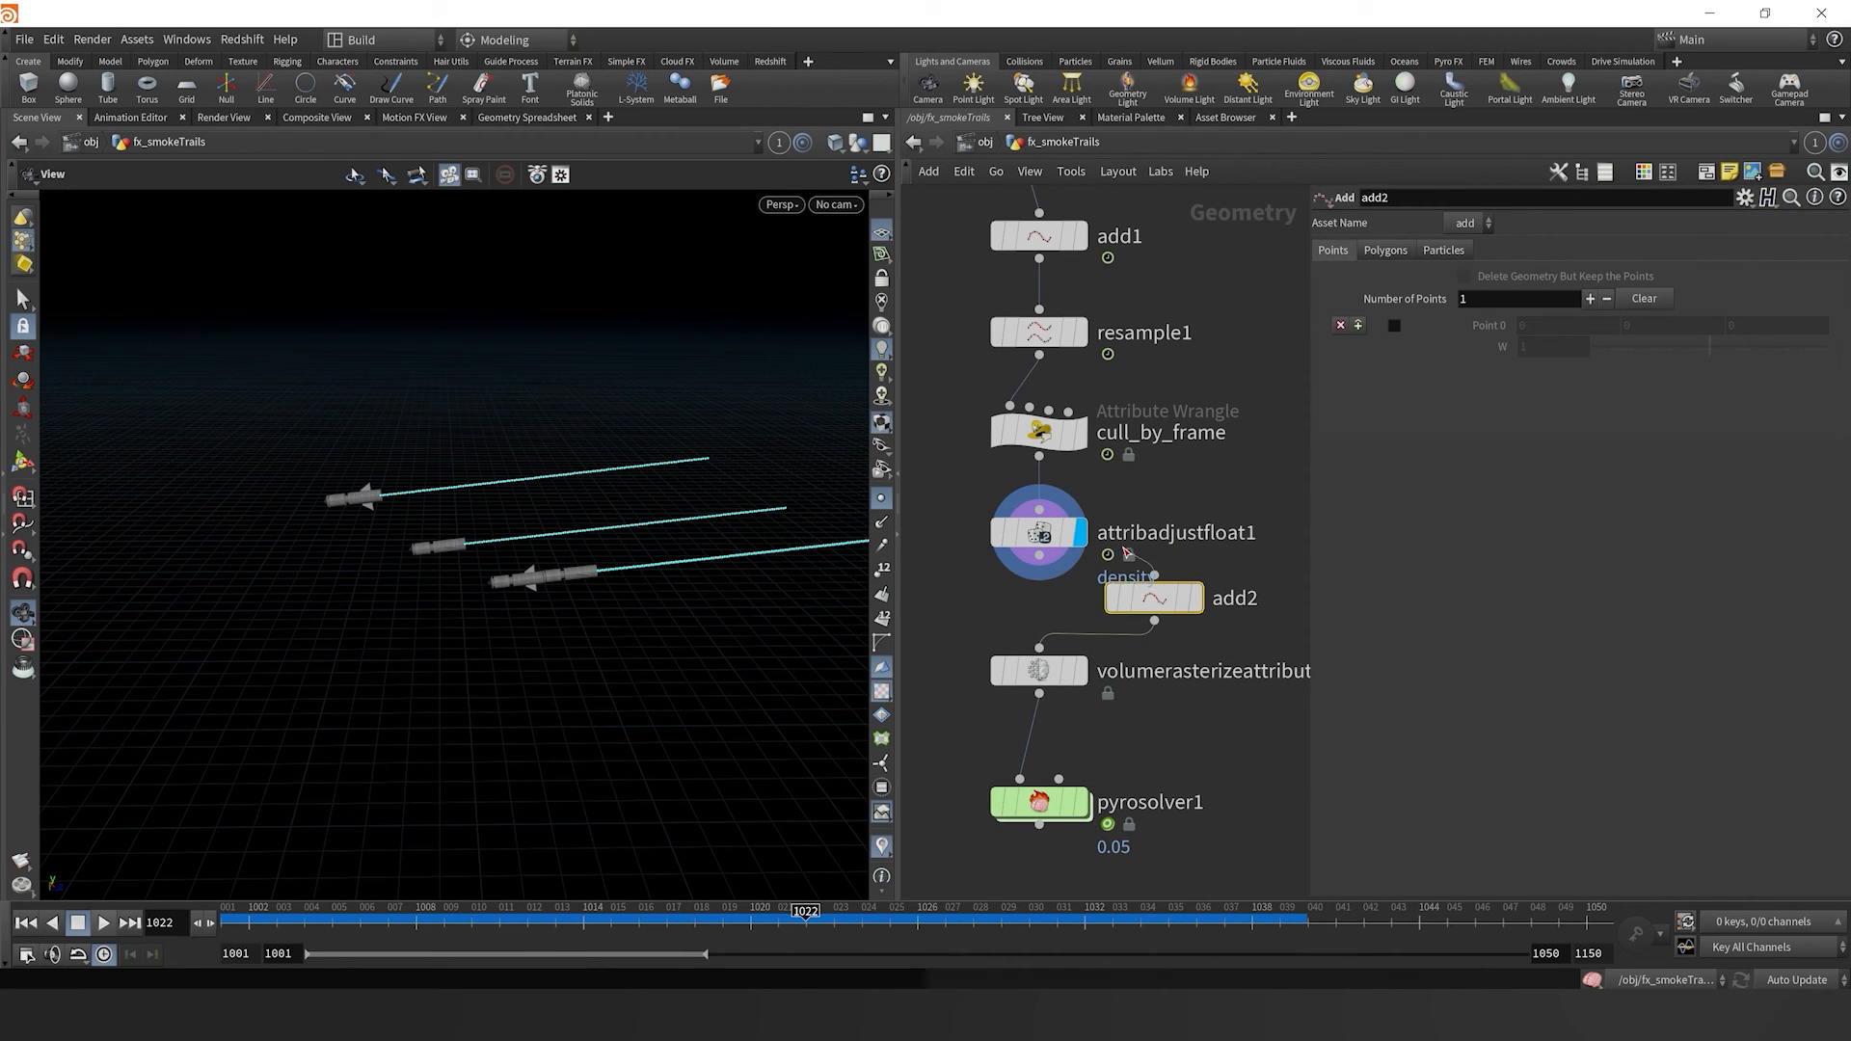
double_click(1234, 597)
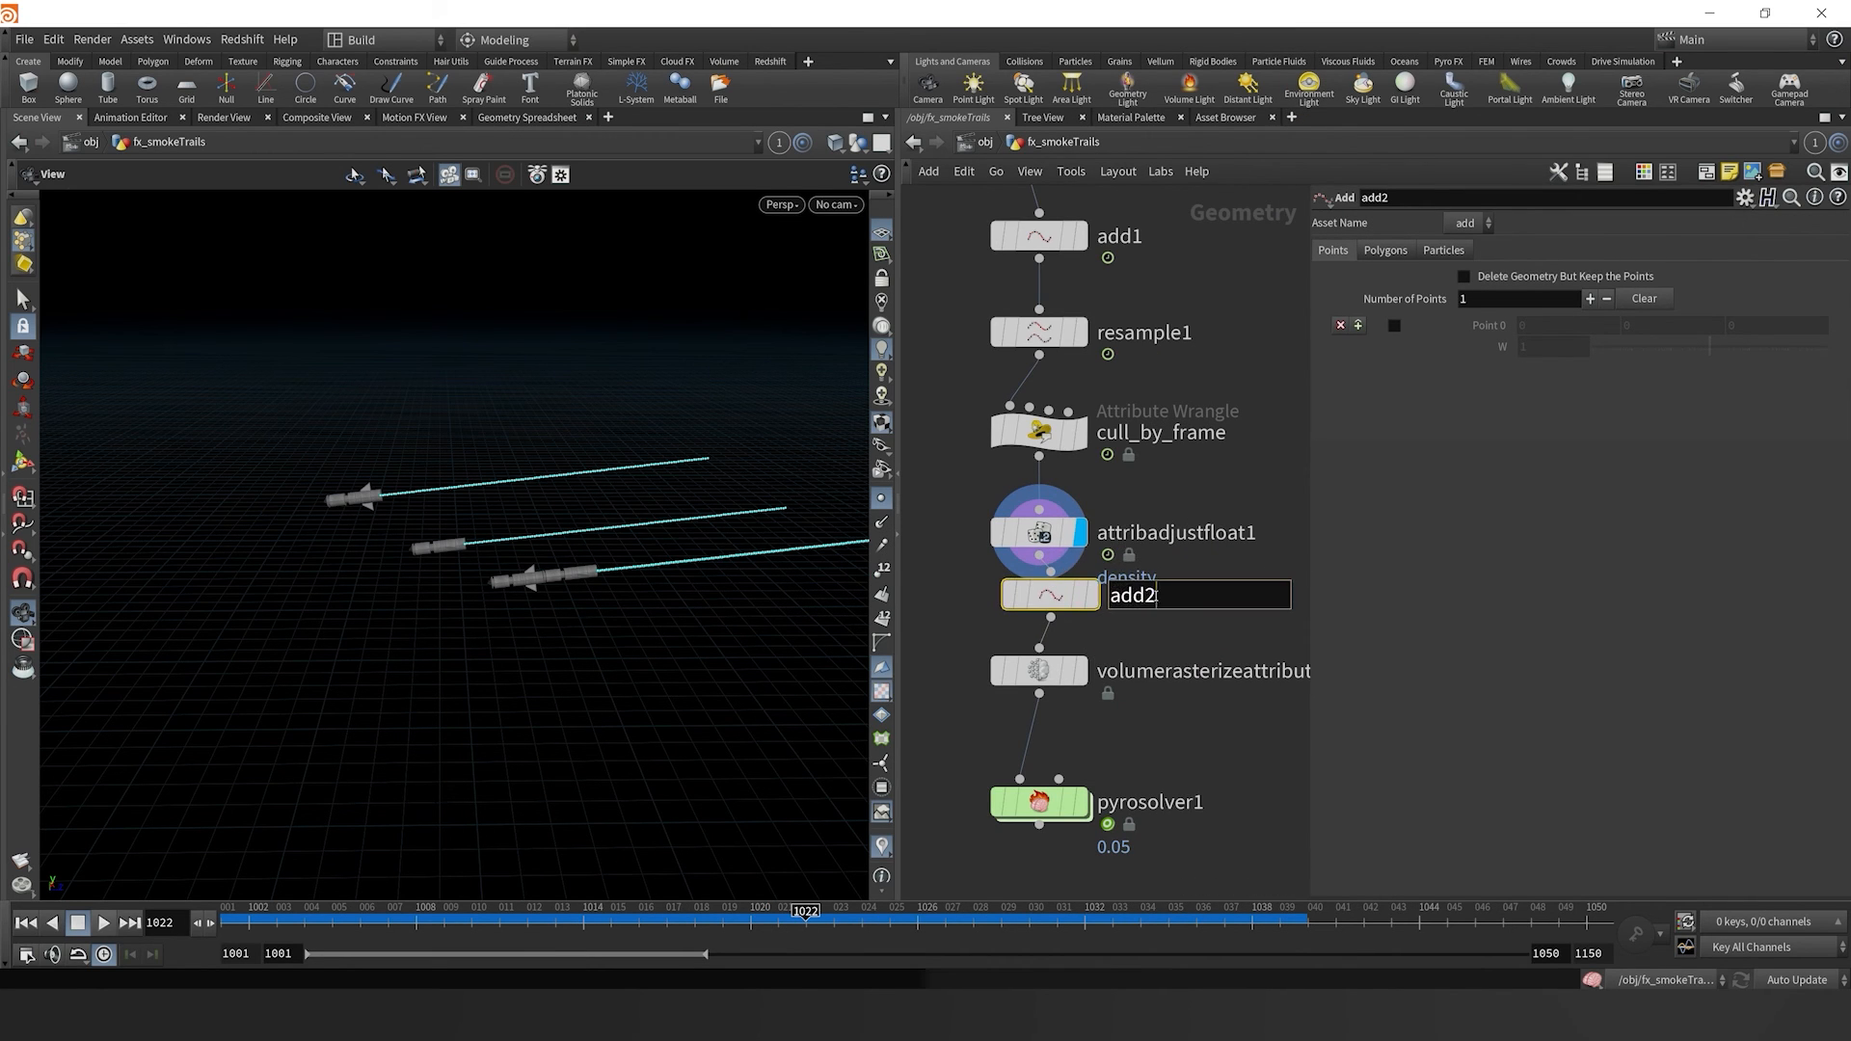
type("remove_p")
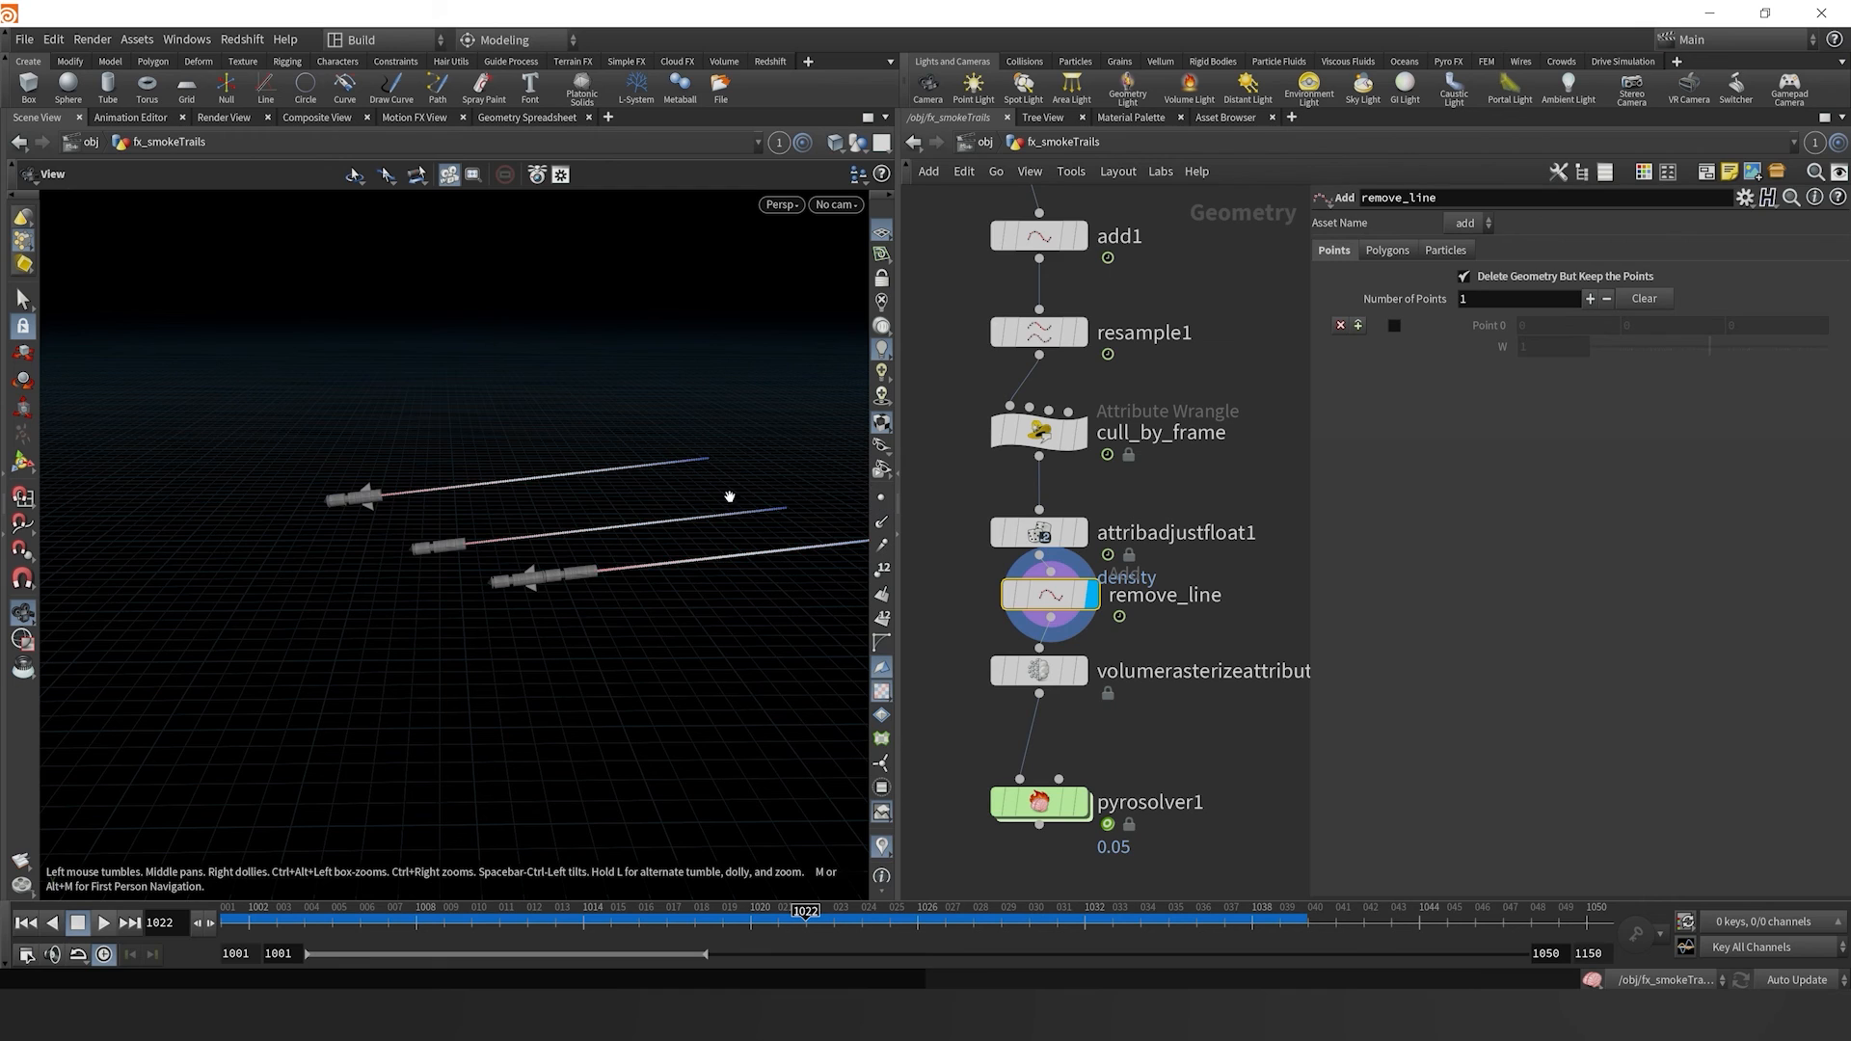
- Set volumerasterizeattributes1's Particle Scale to .05
left_click(1037, 671)
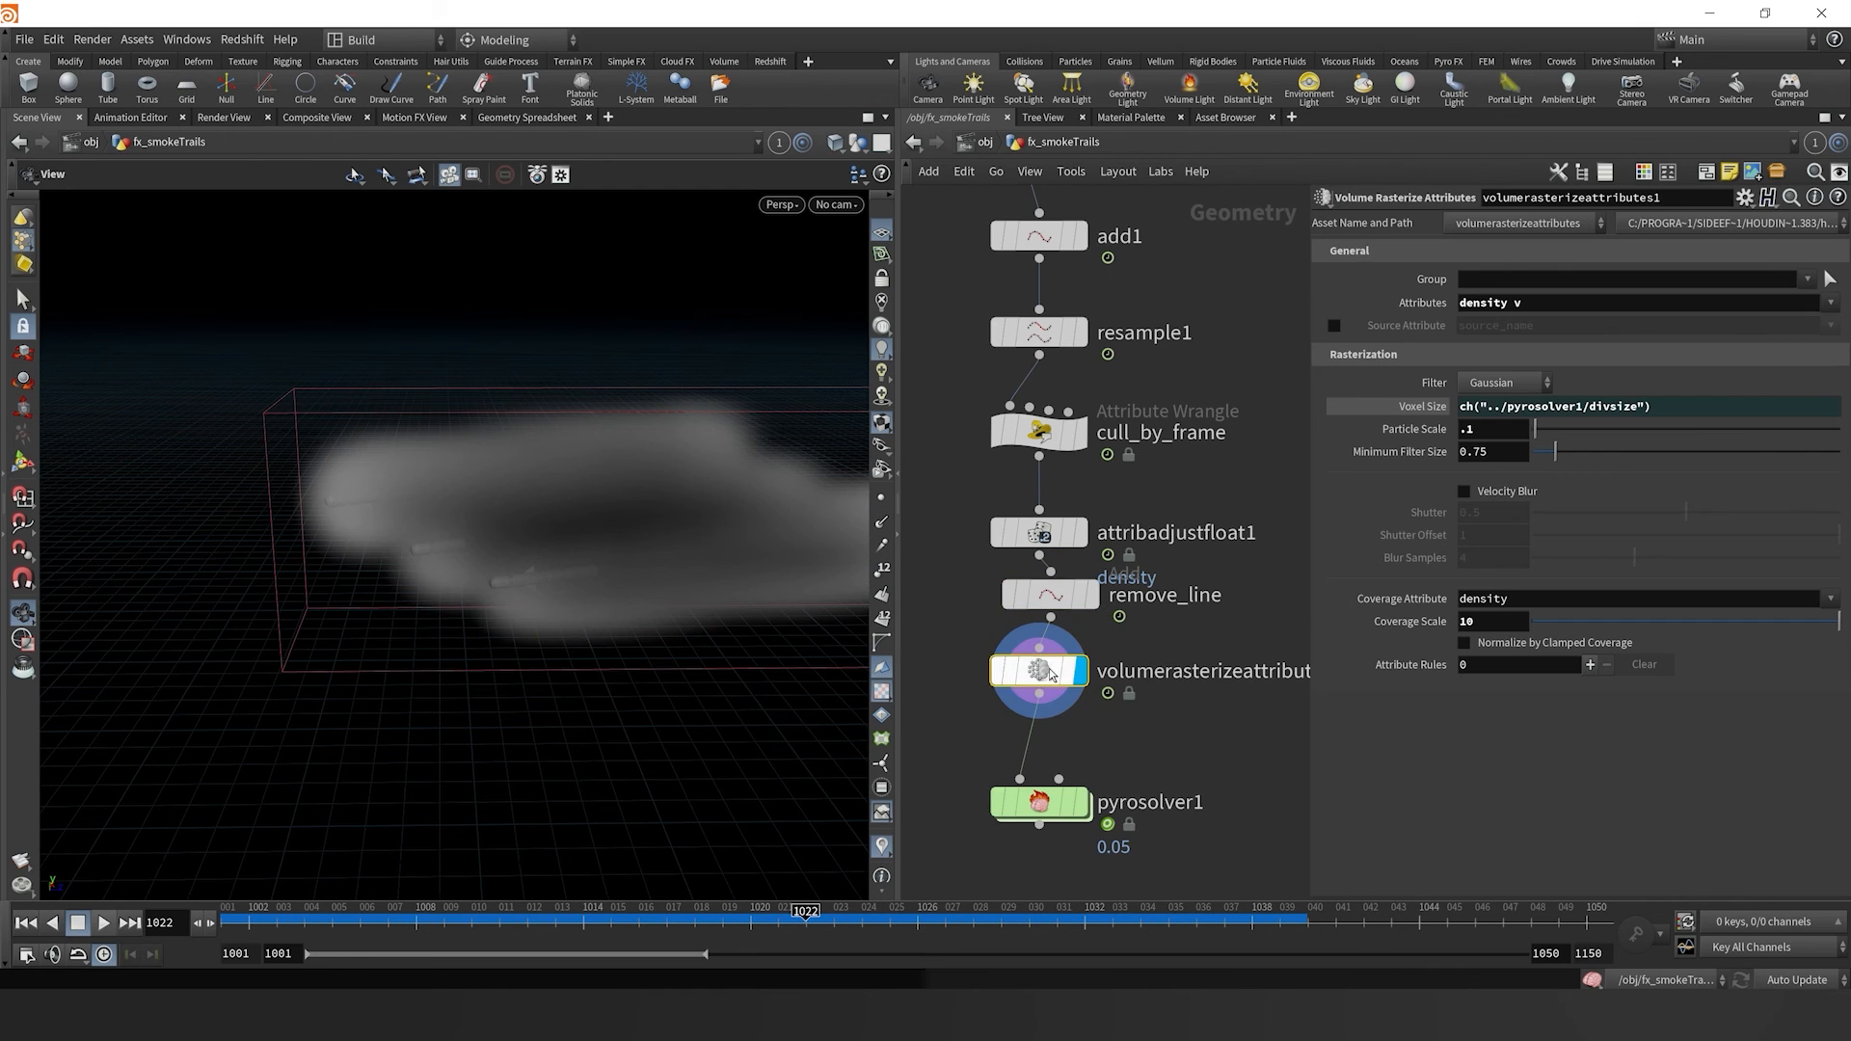
mouse_move(540, 575)
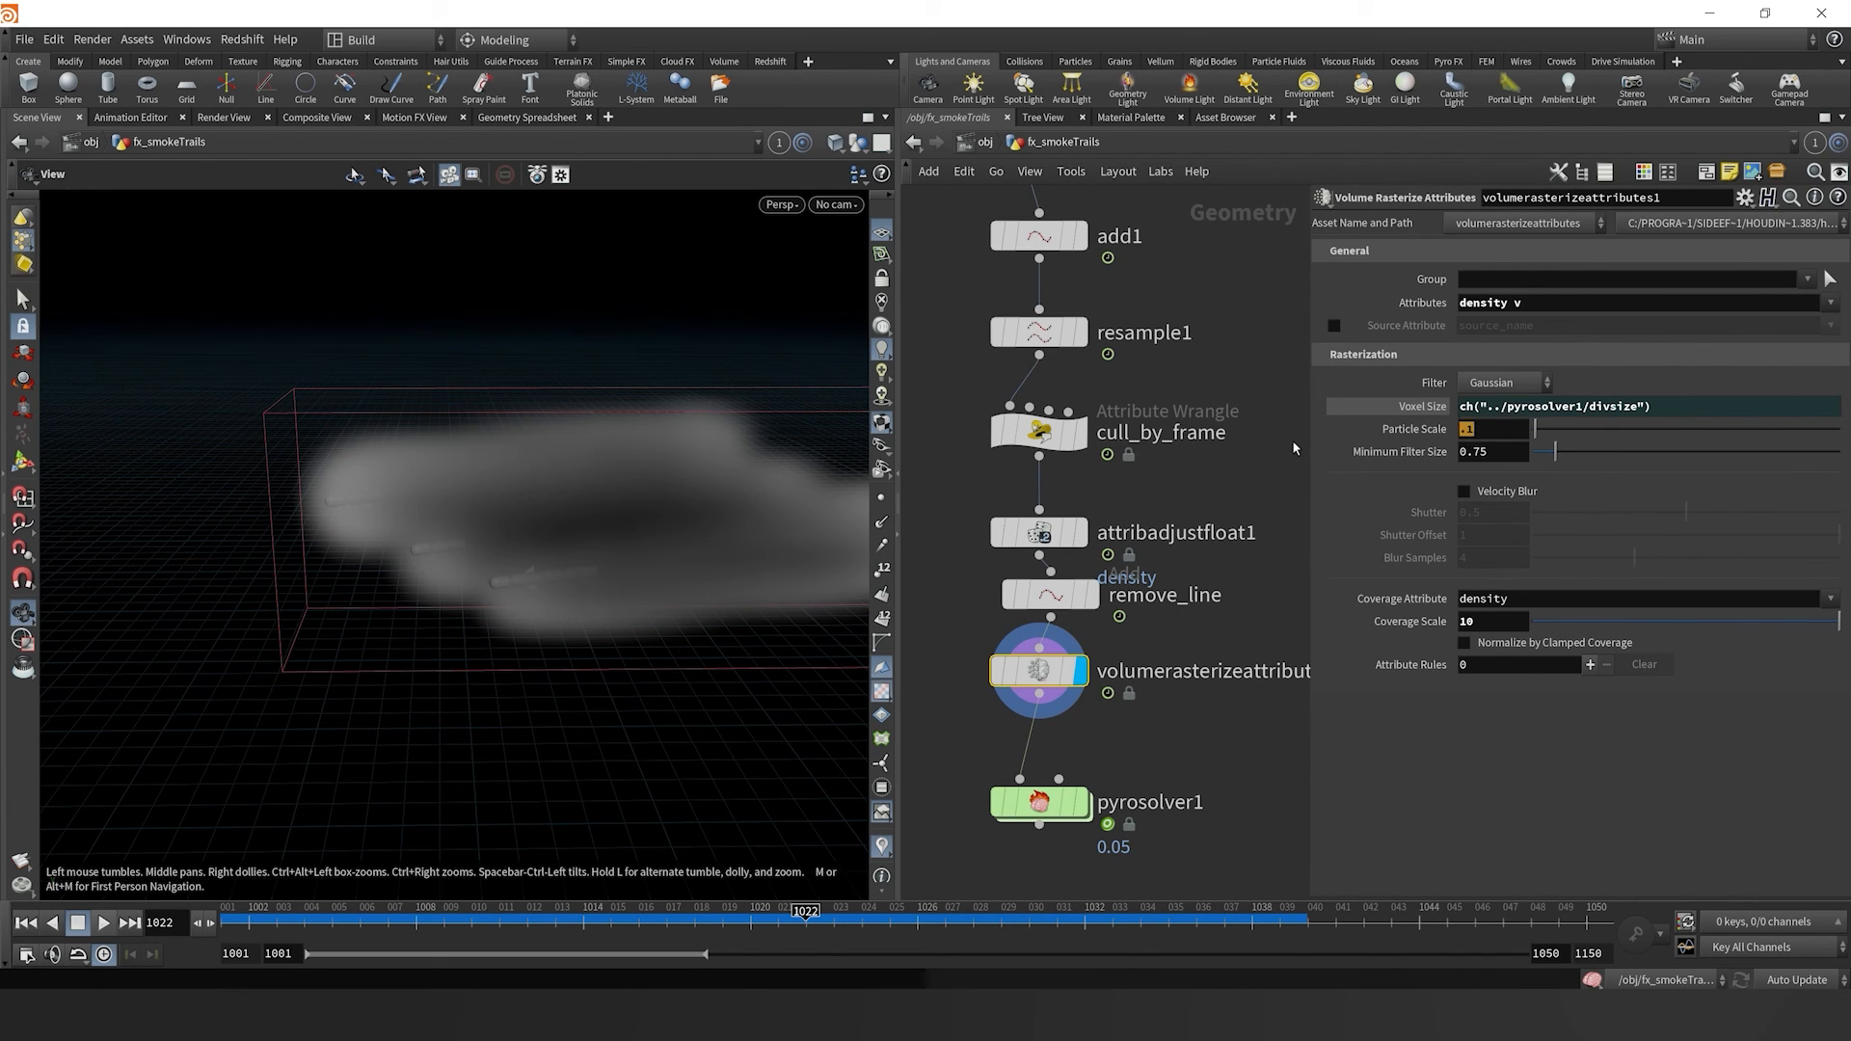
type(".05")
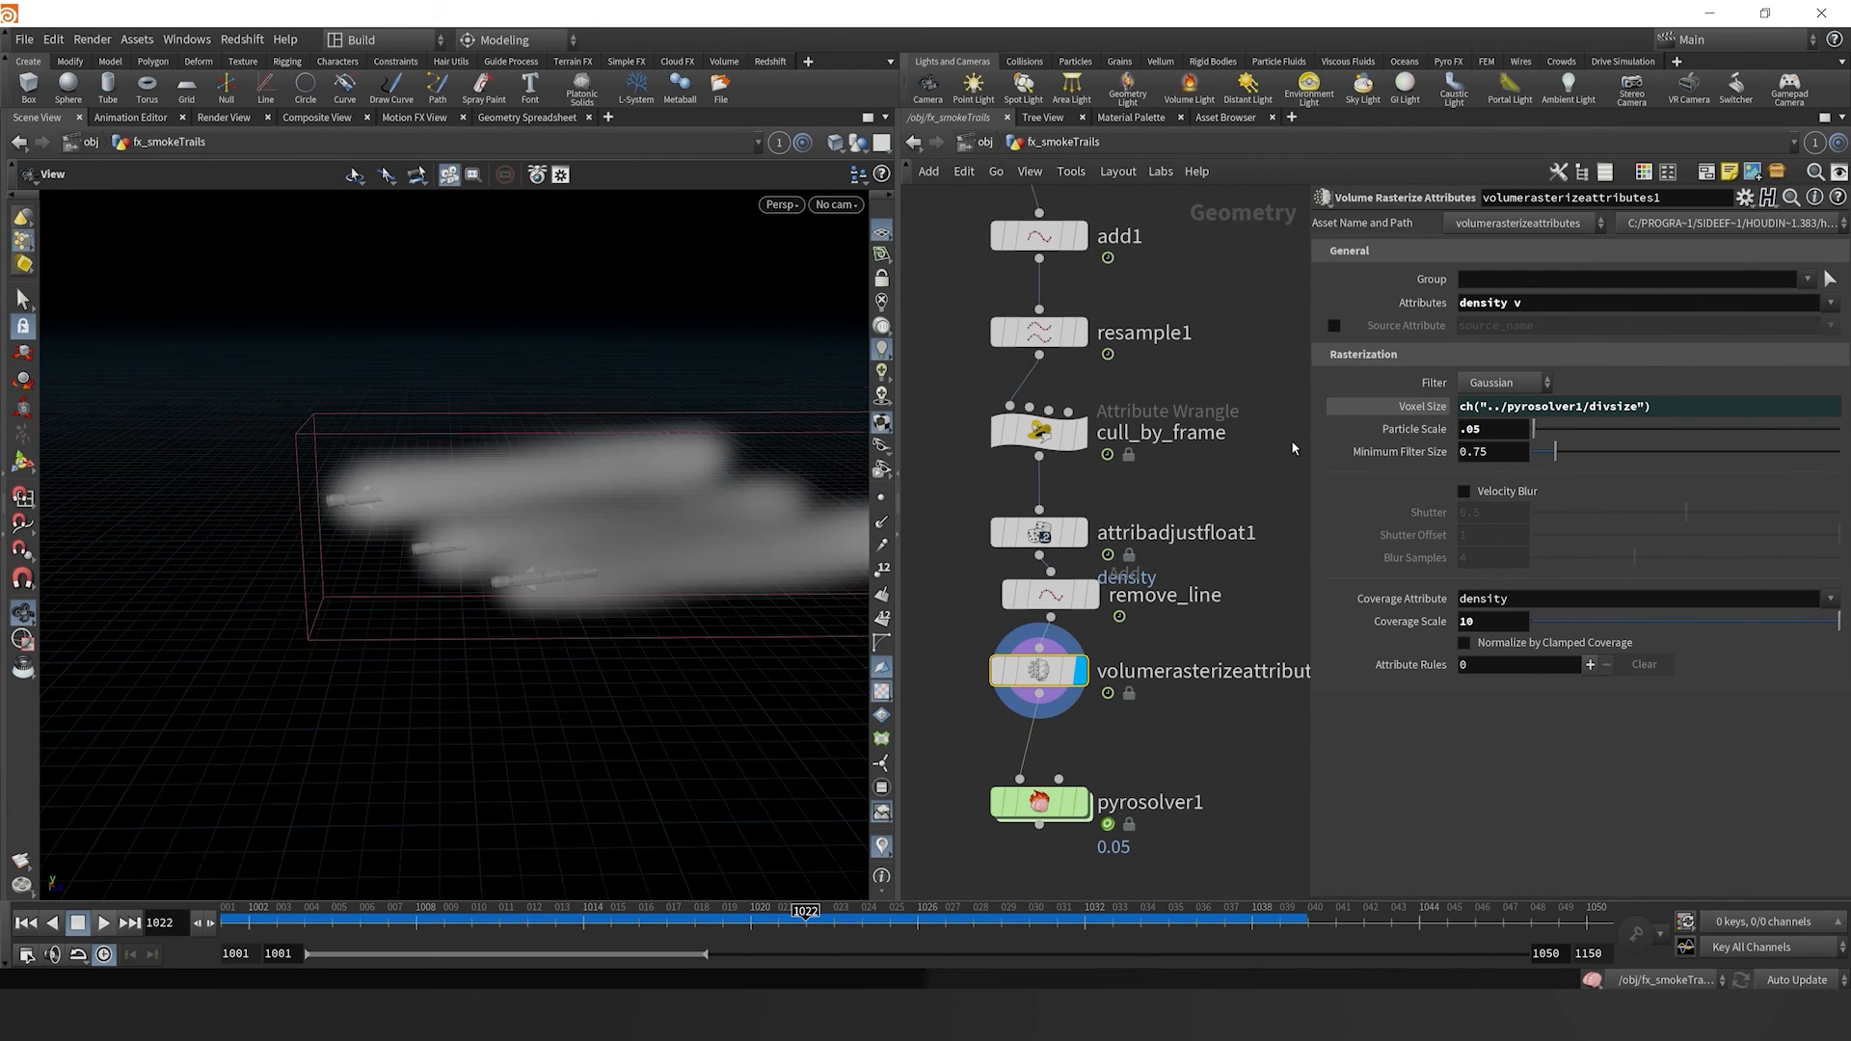
mouse_move(324, 713)
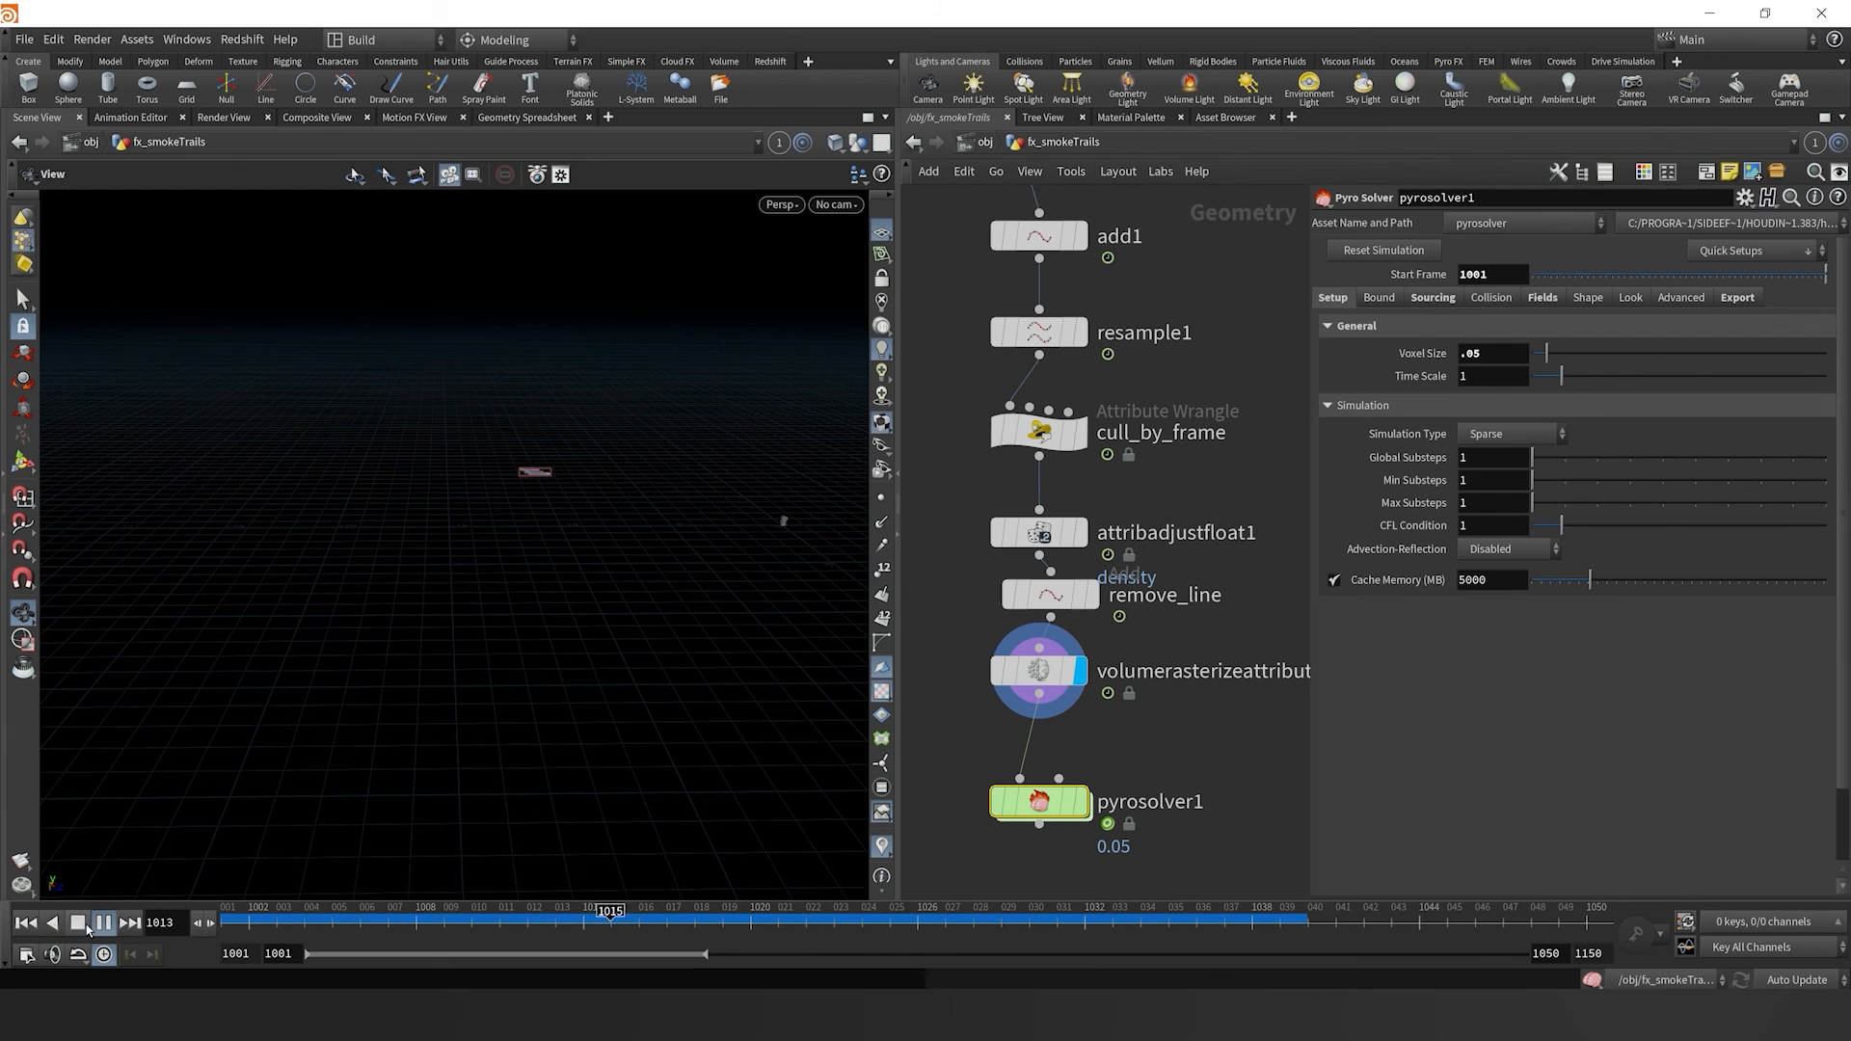
- Re-simulate pyrosolver1 from frame 1001 and show its Fields settings
left_click(77, 921)
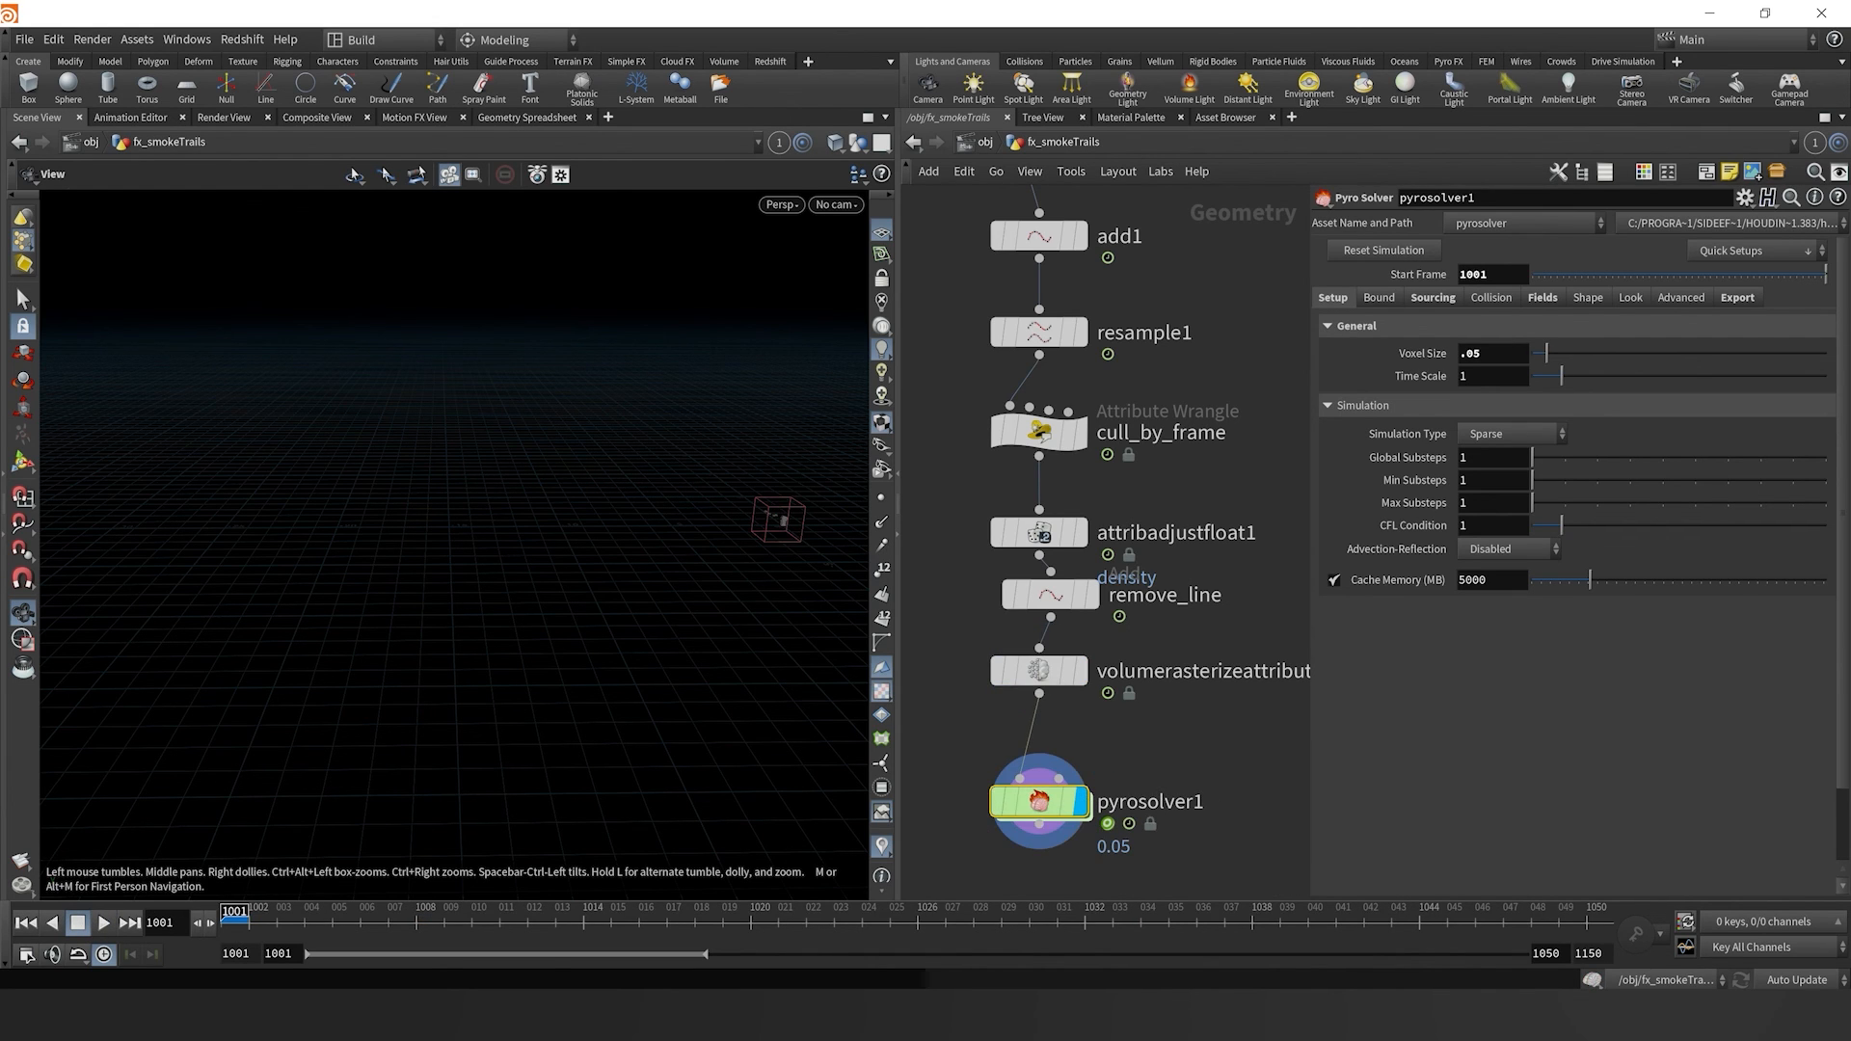
left_click(103, 924)
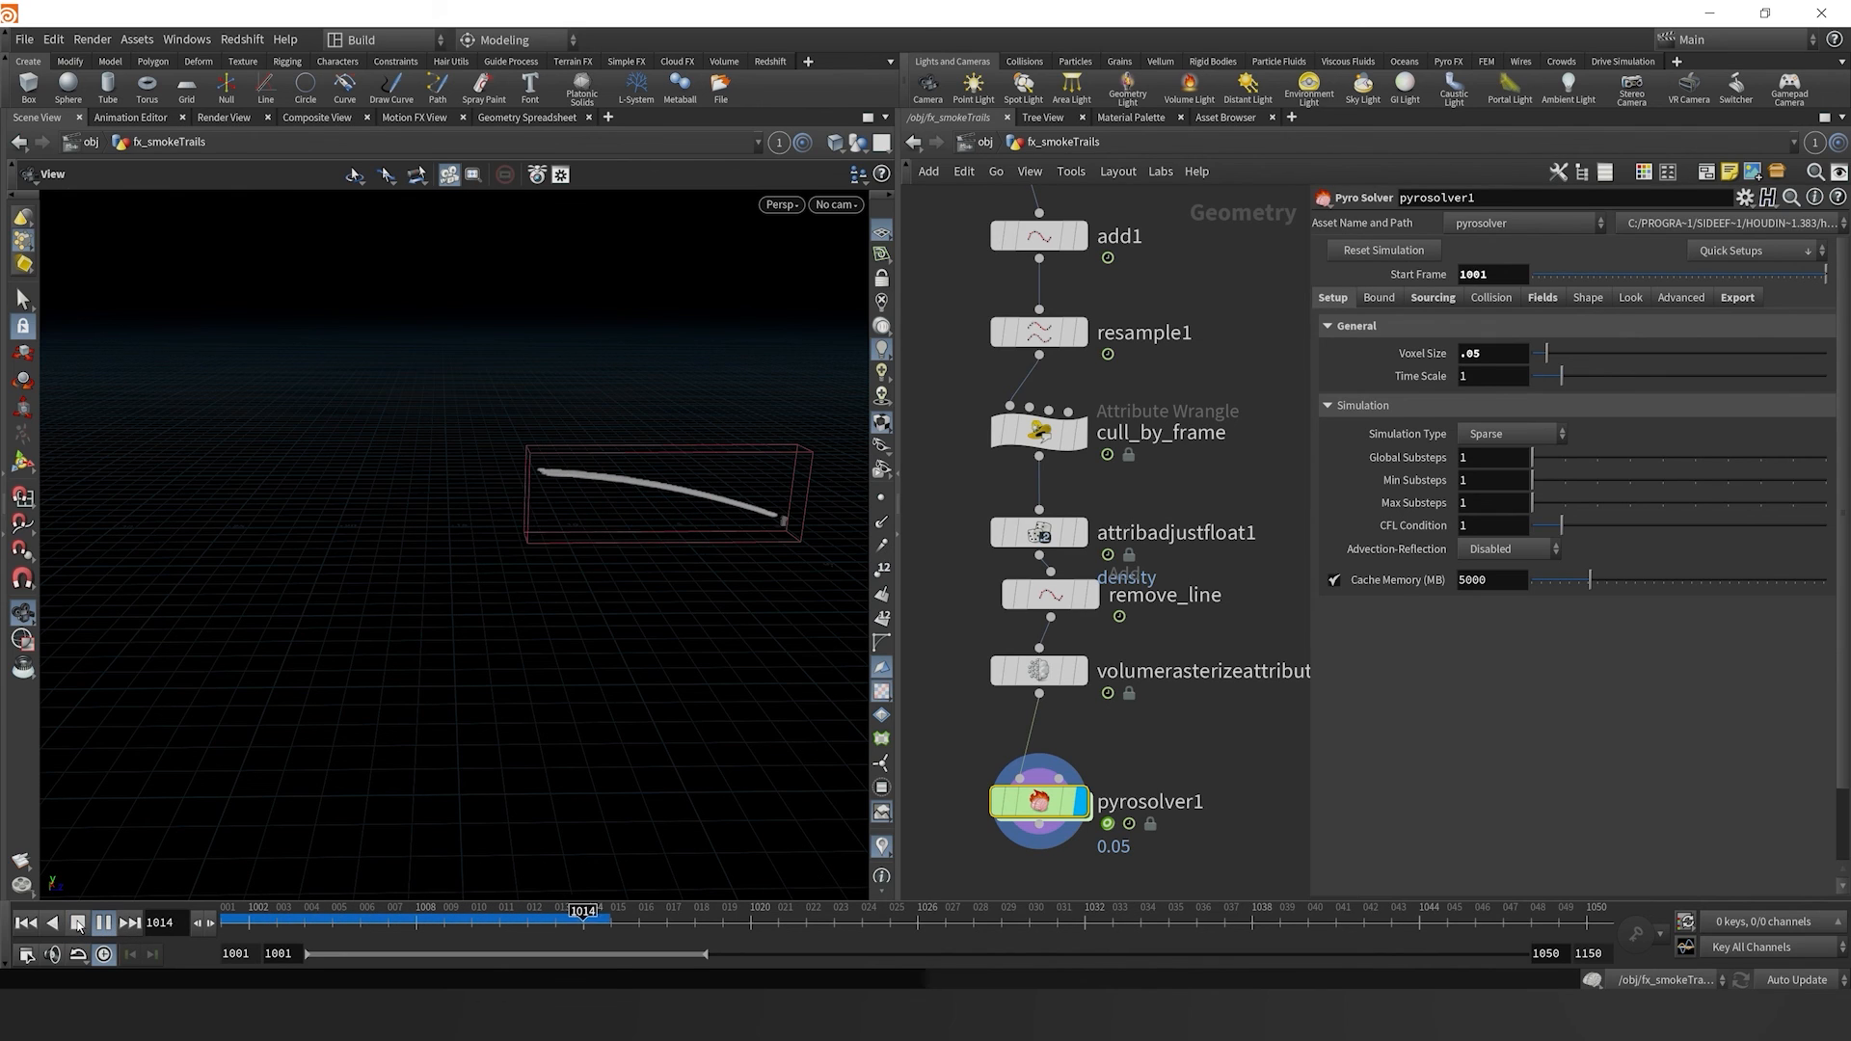
left_click(102, 929)
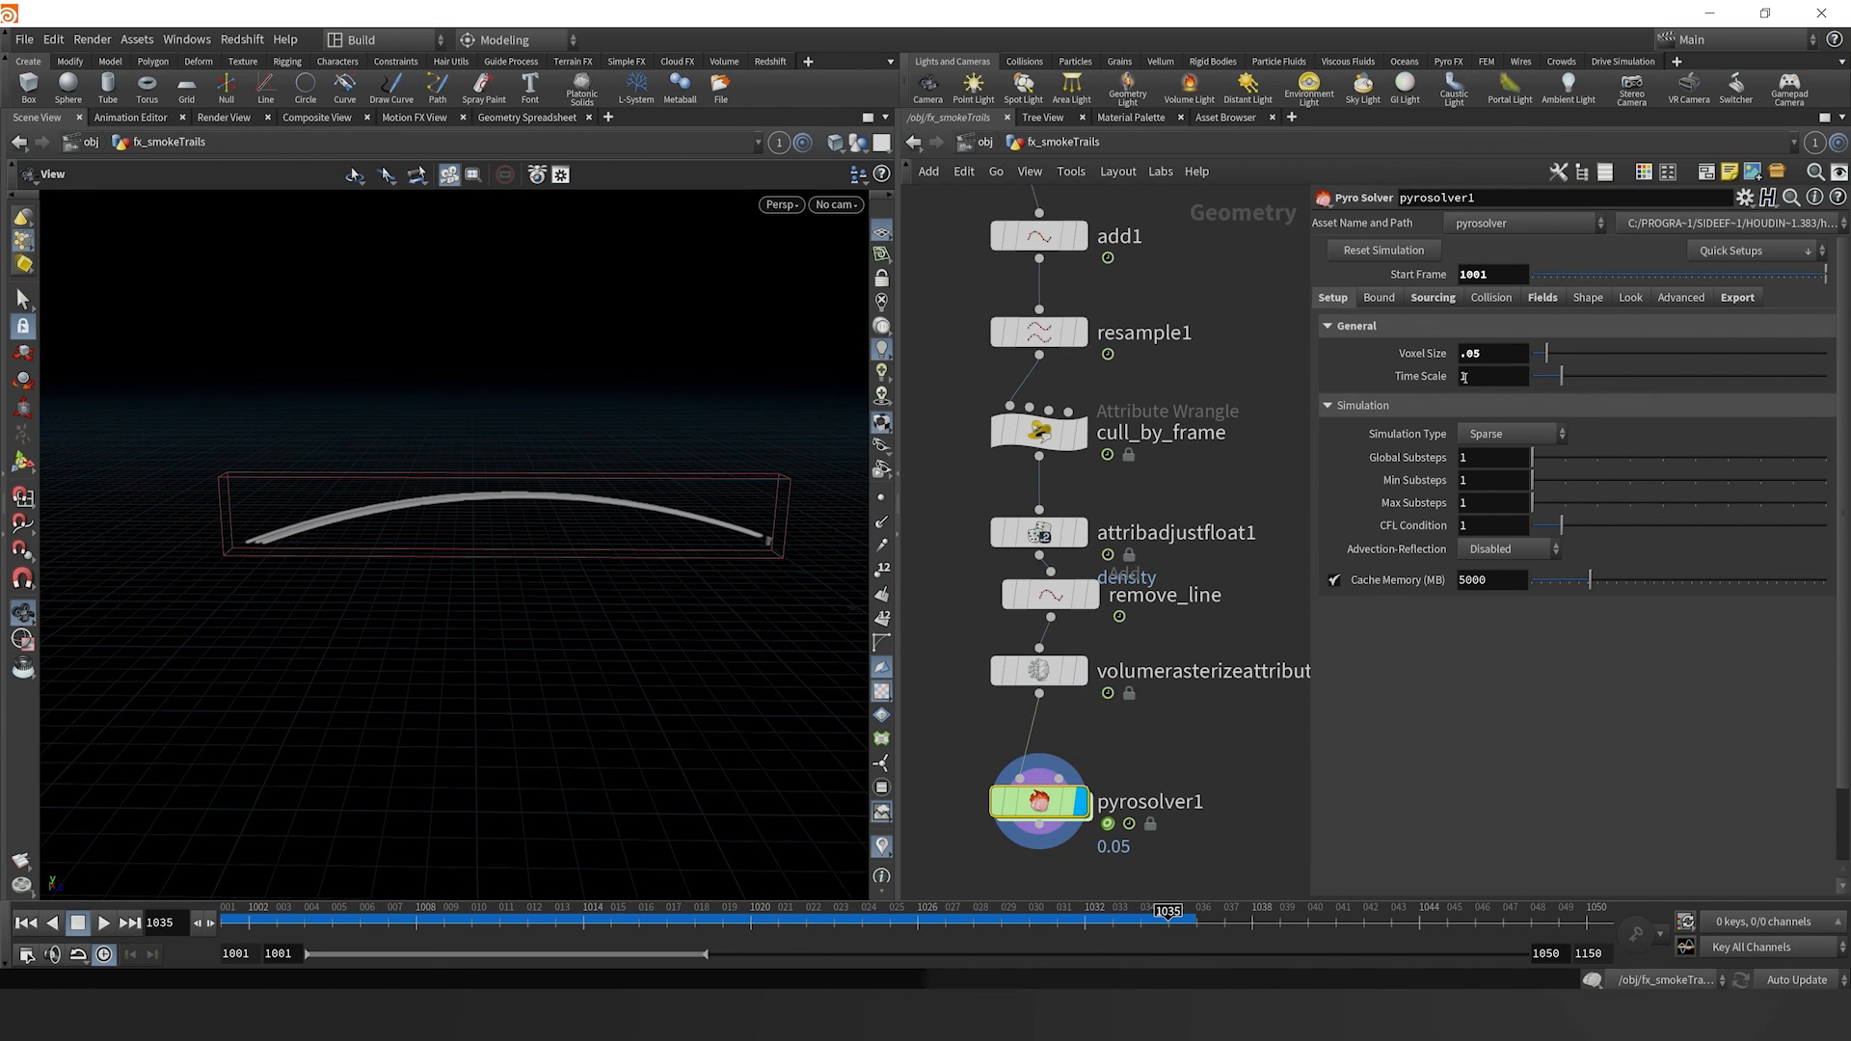
left_click(1542, 297)
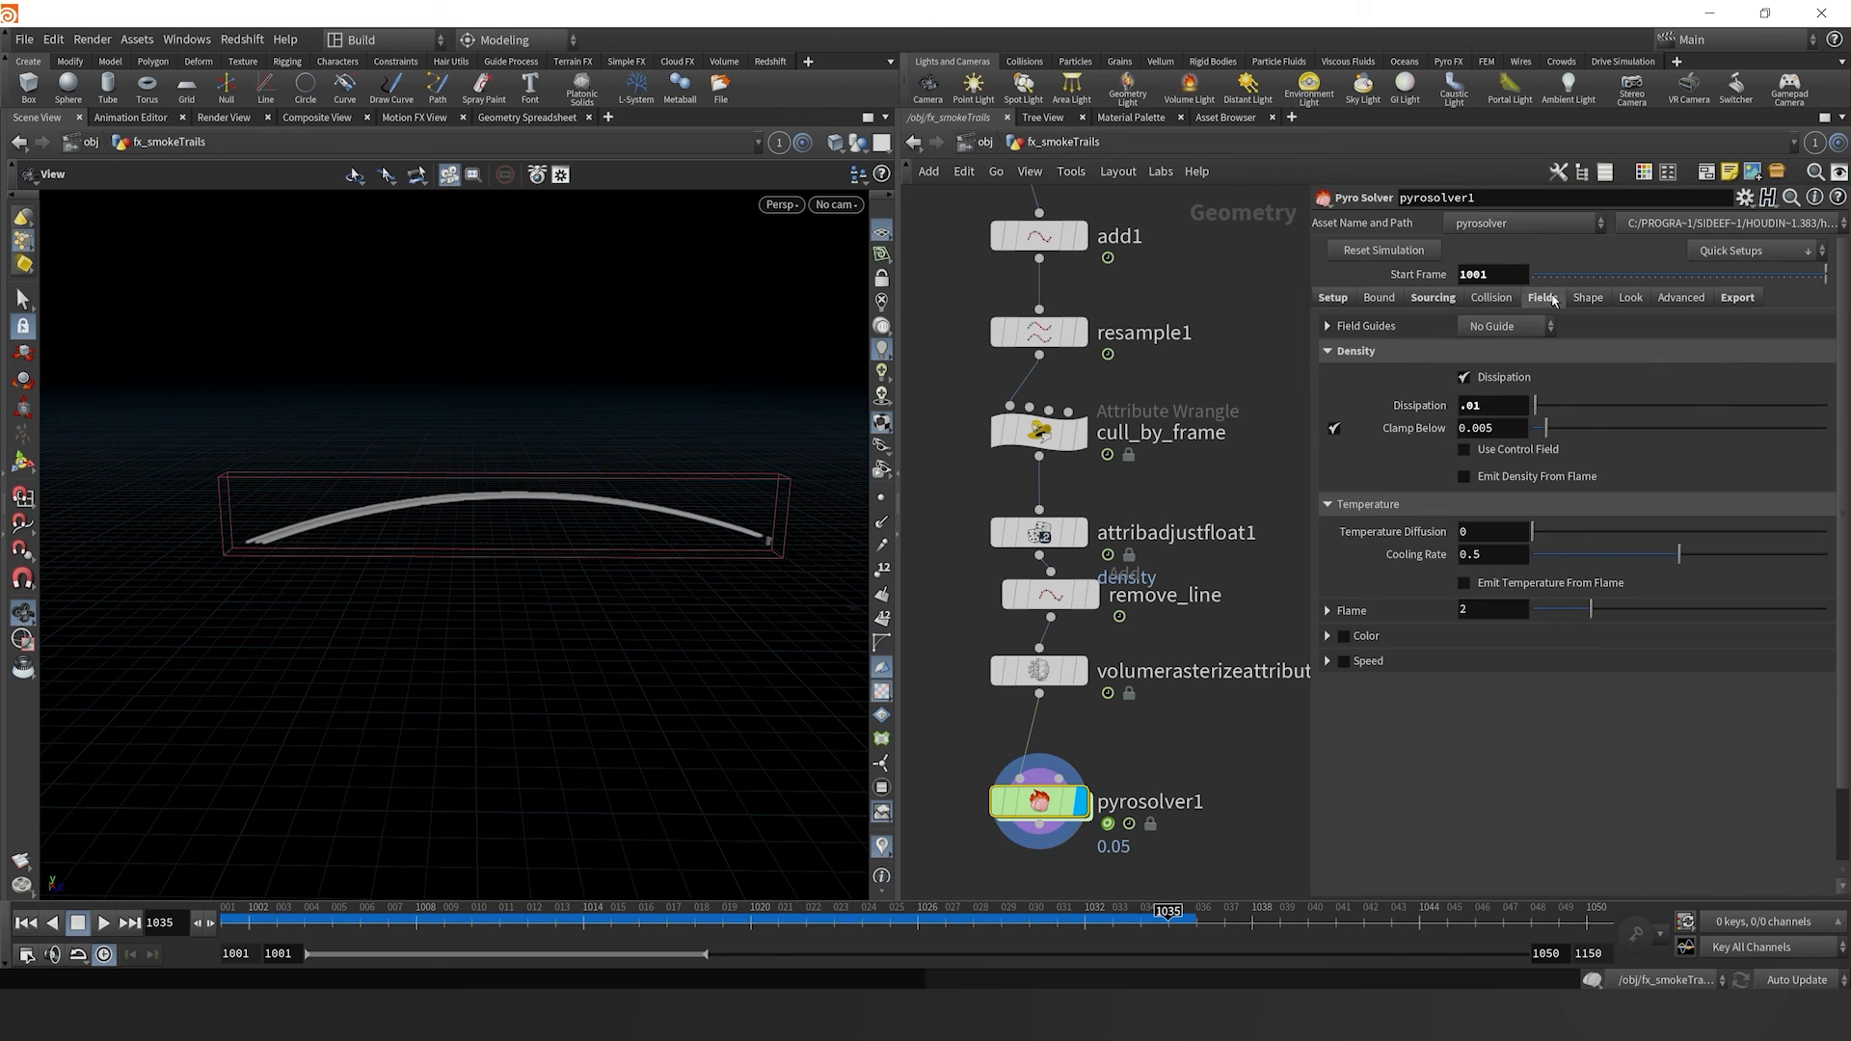
- Set density Dissipation to .1 and replay the simulation
left_click(1492, 405)
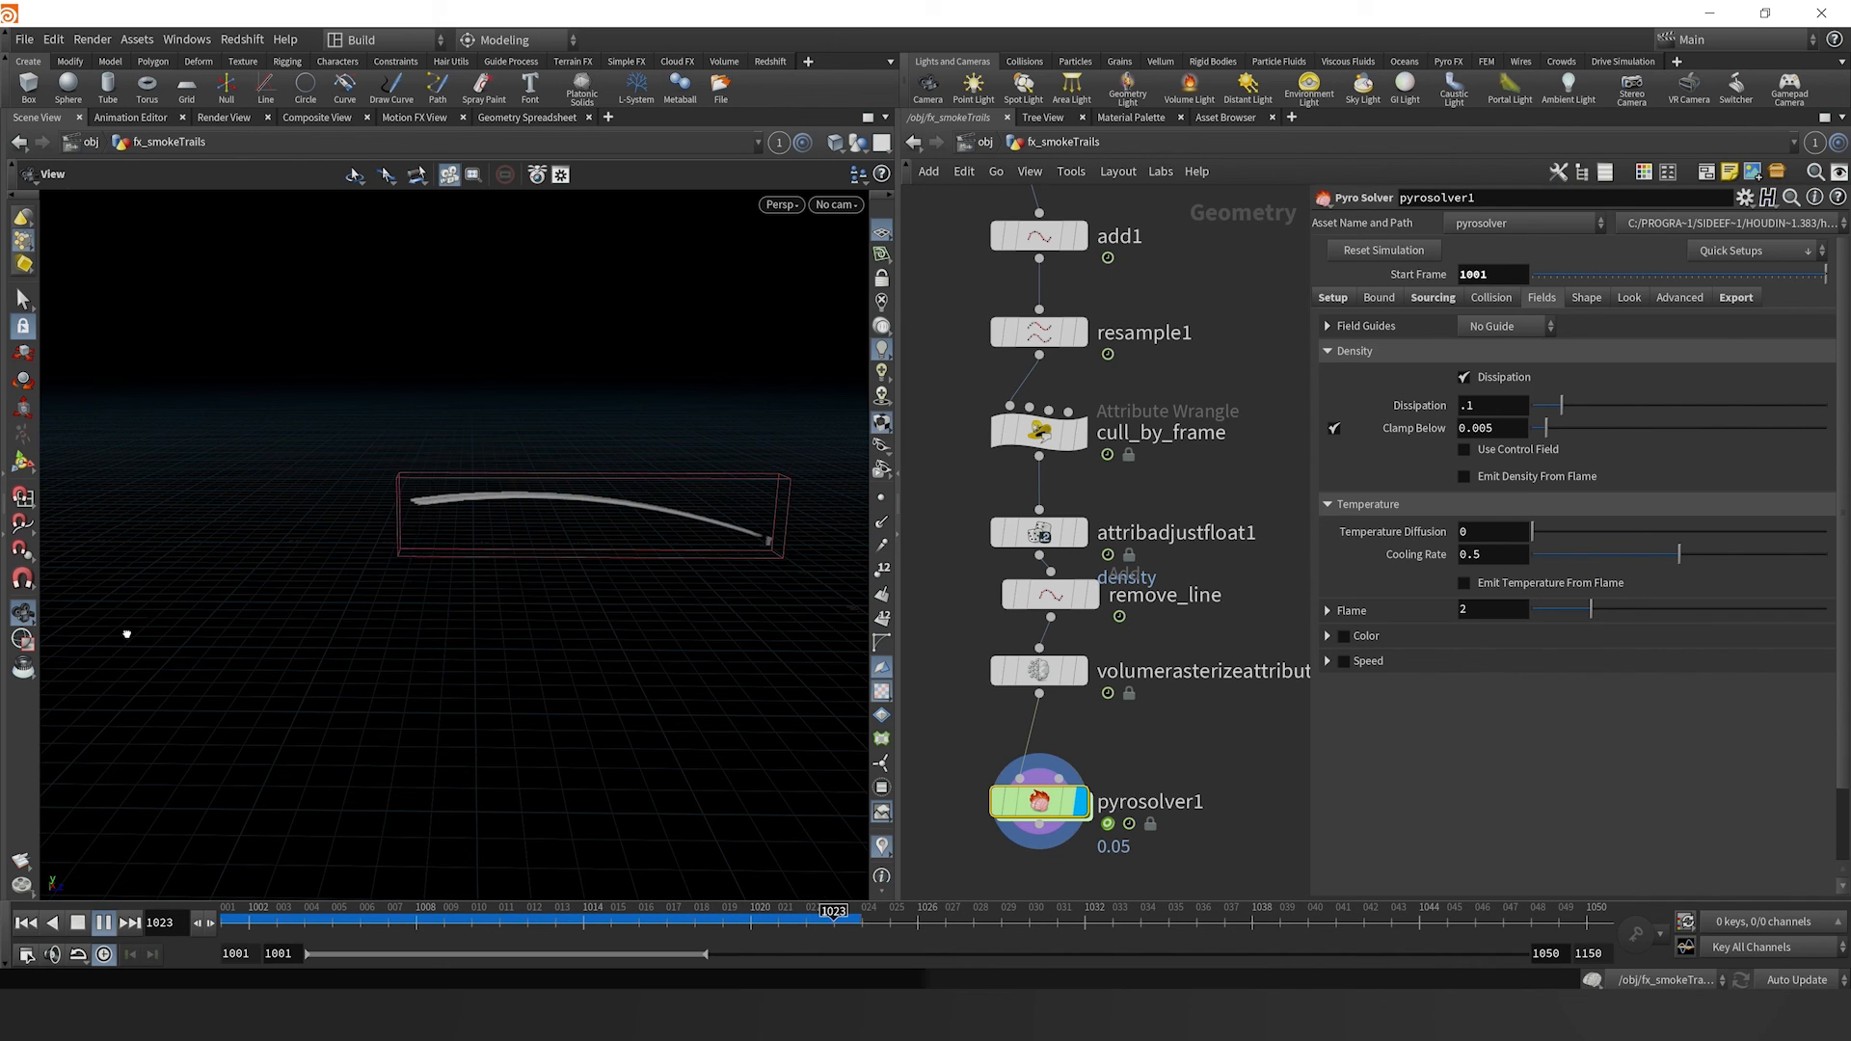
left_click(102, 923)
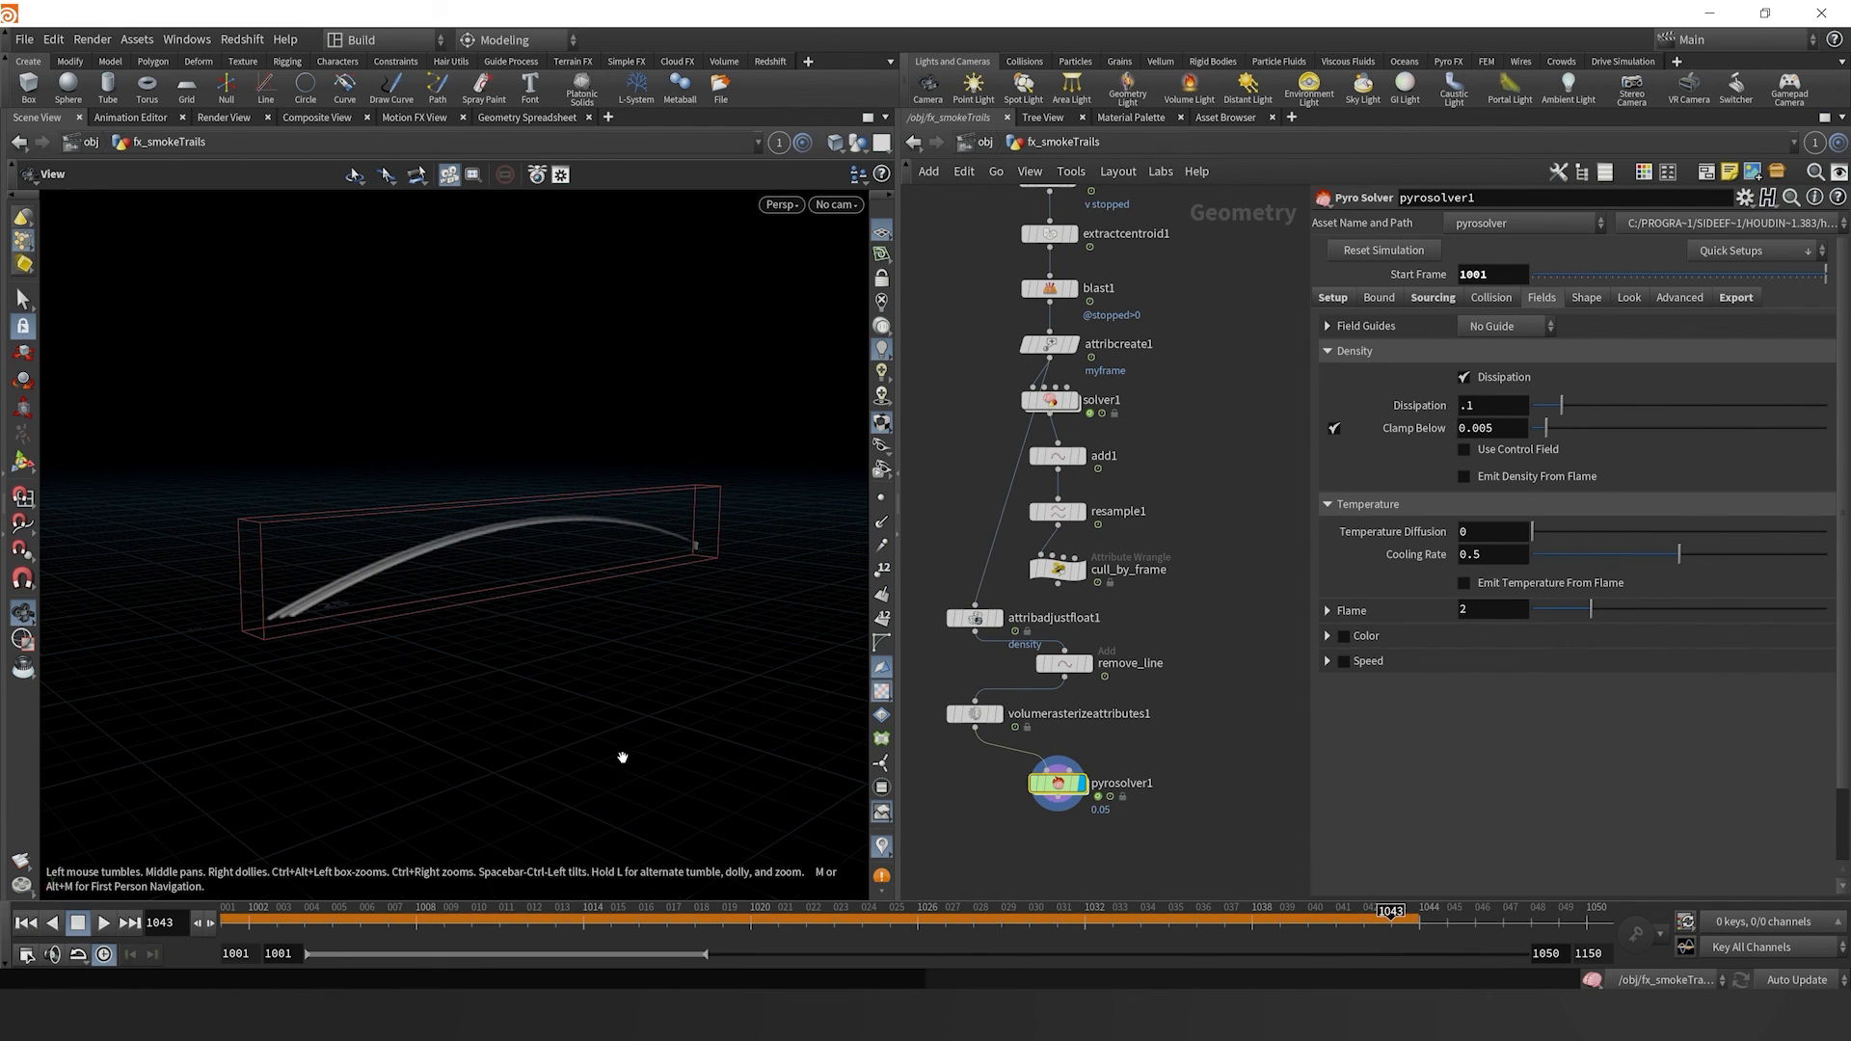
- Replay the trail sim, return to the start frame and select attribadjustfloat1
left_click(102, 922)
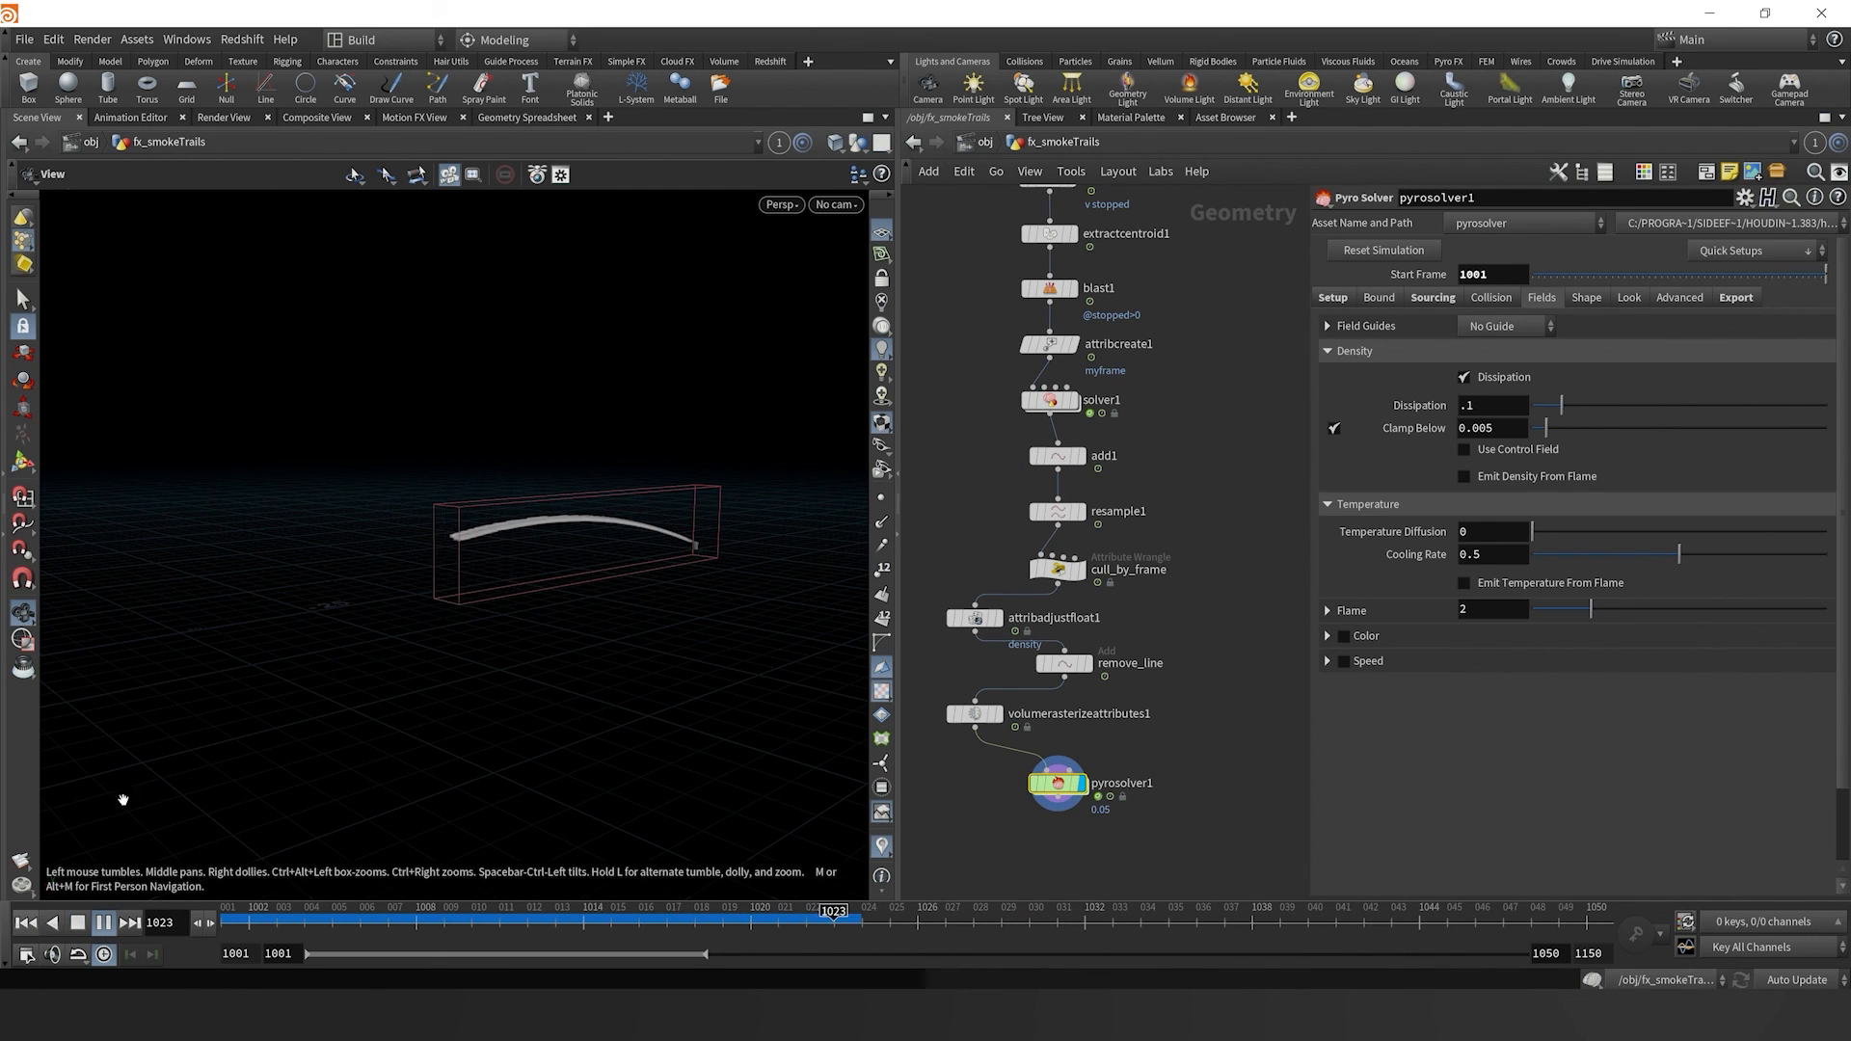
left_click(77, 924)
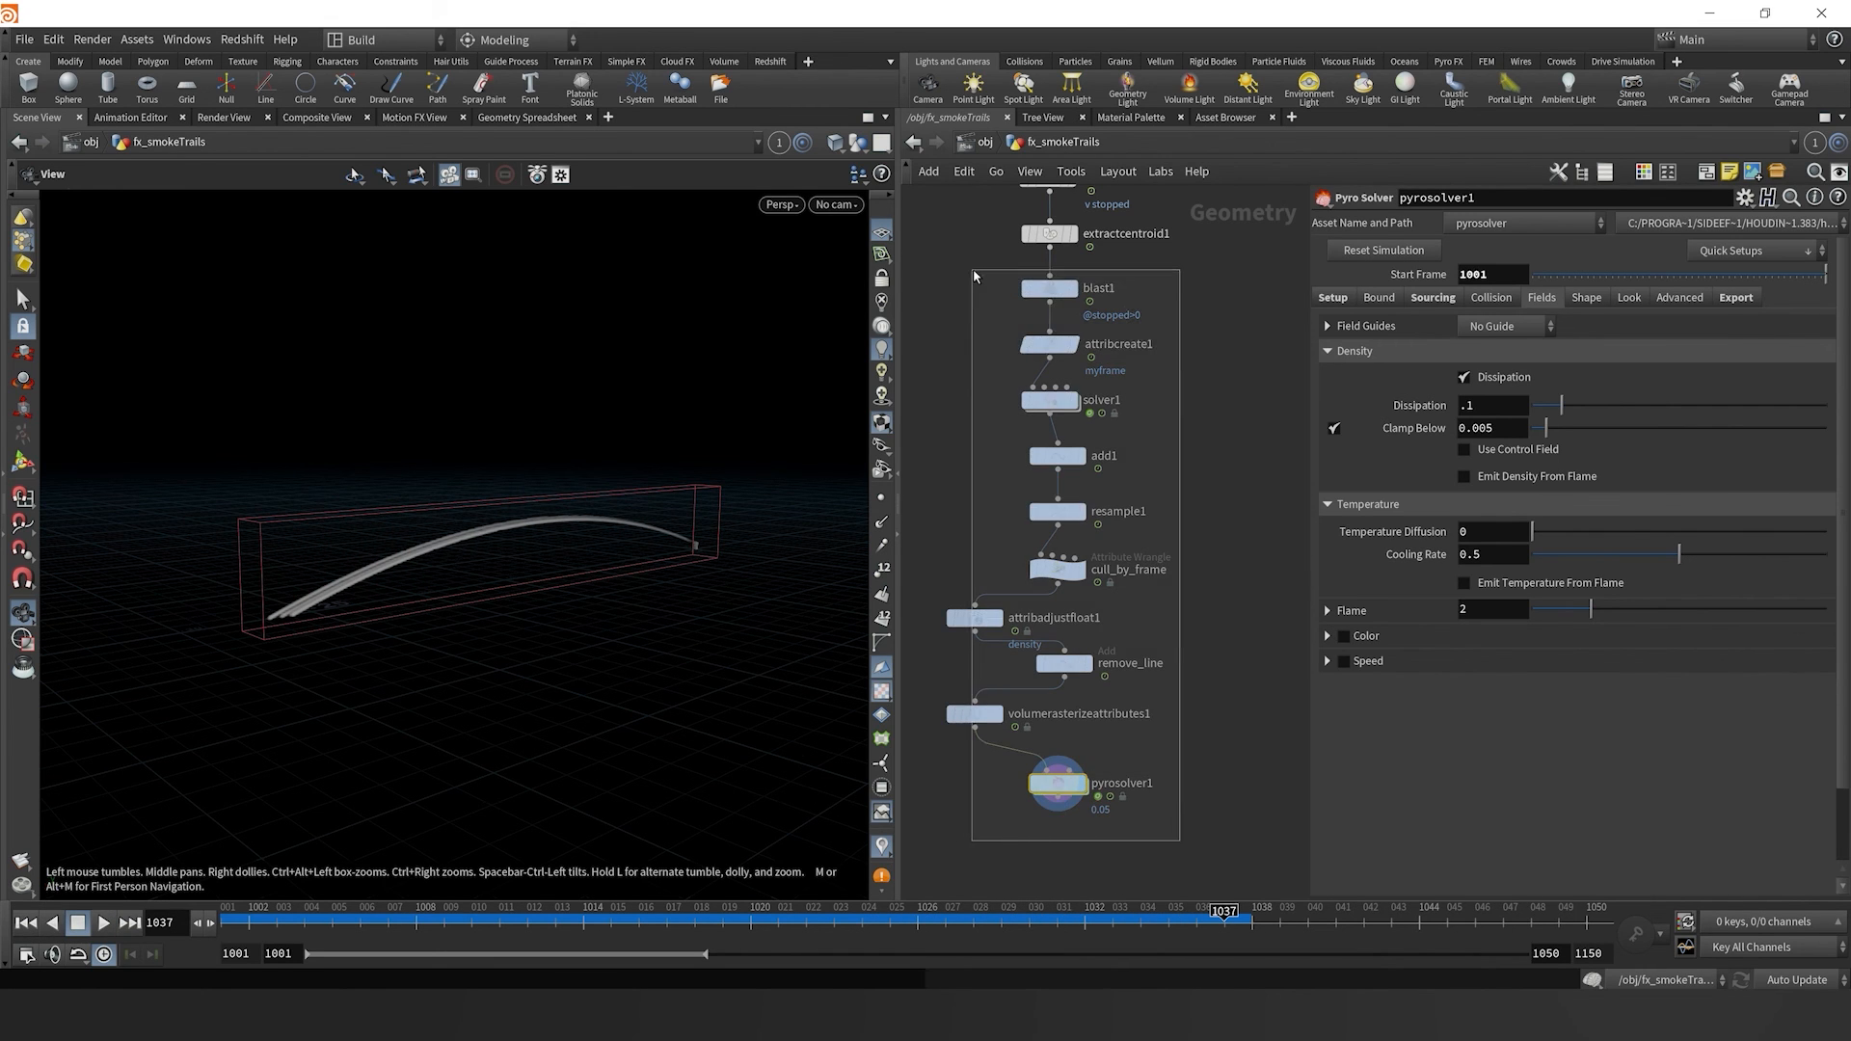
left_click(976, 619)
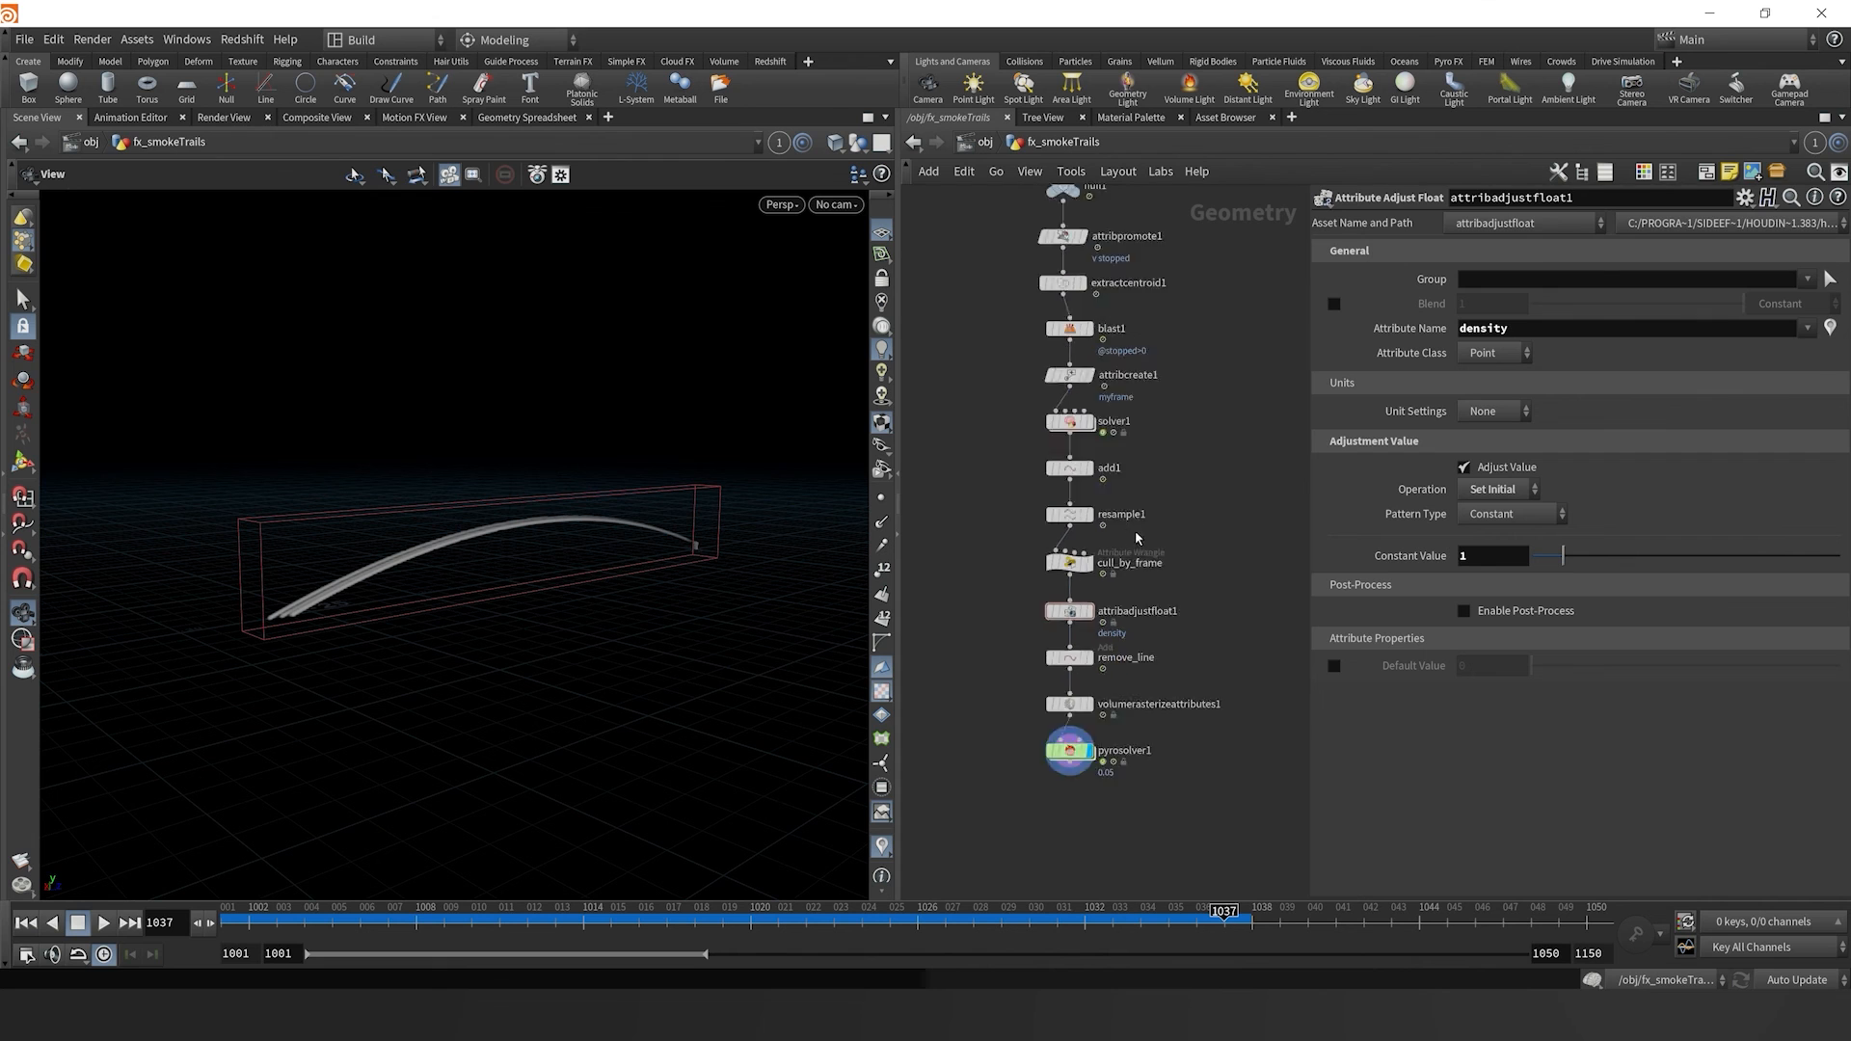